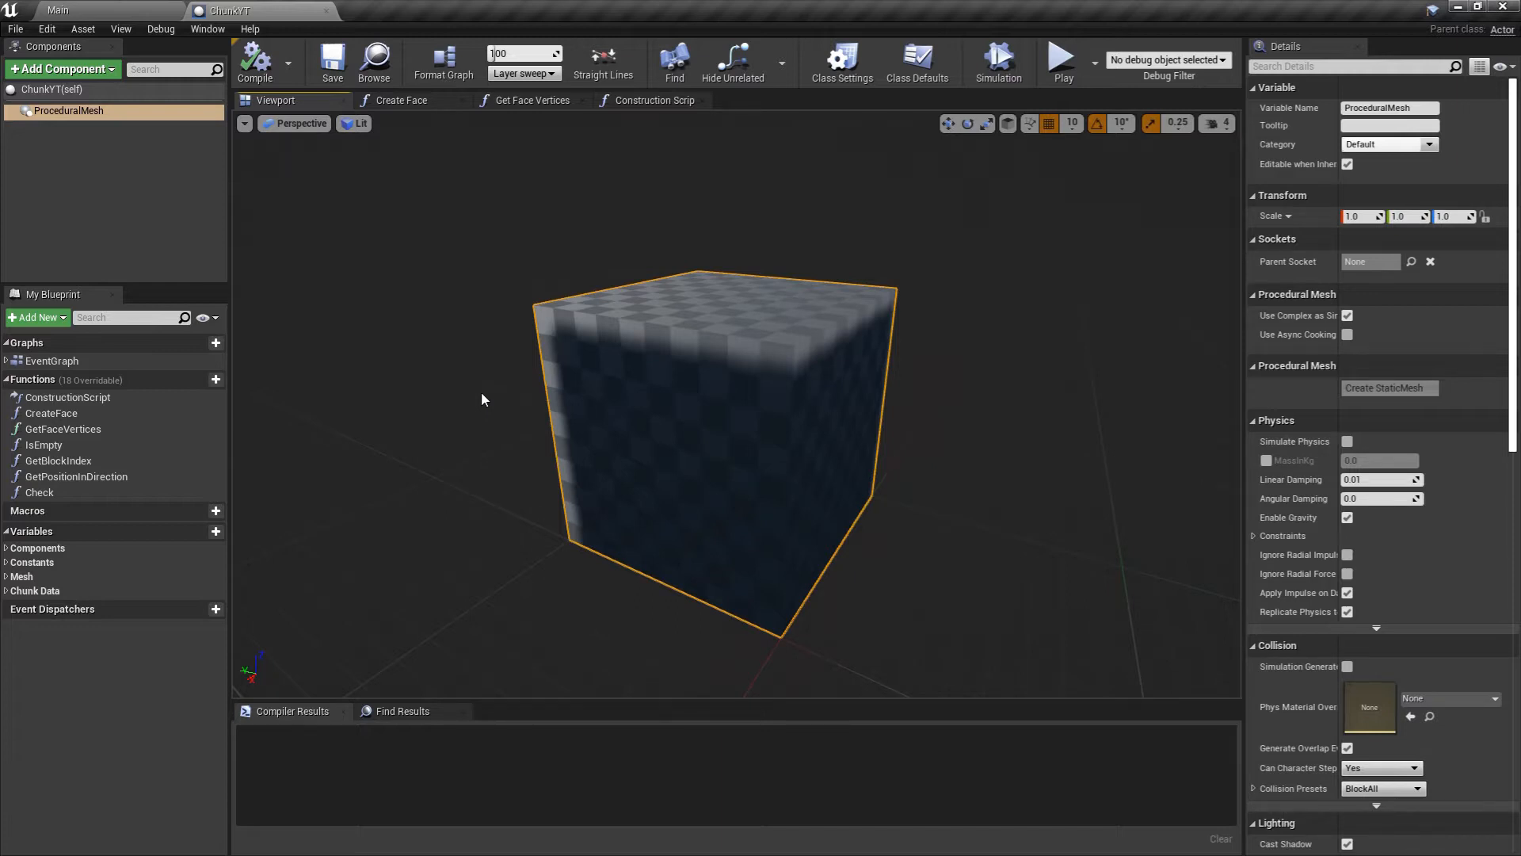
pyautogui.moveTo(516, 237)
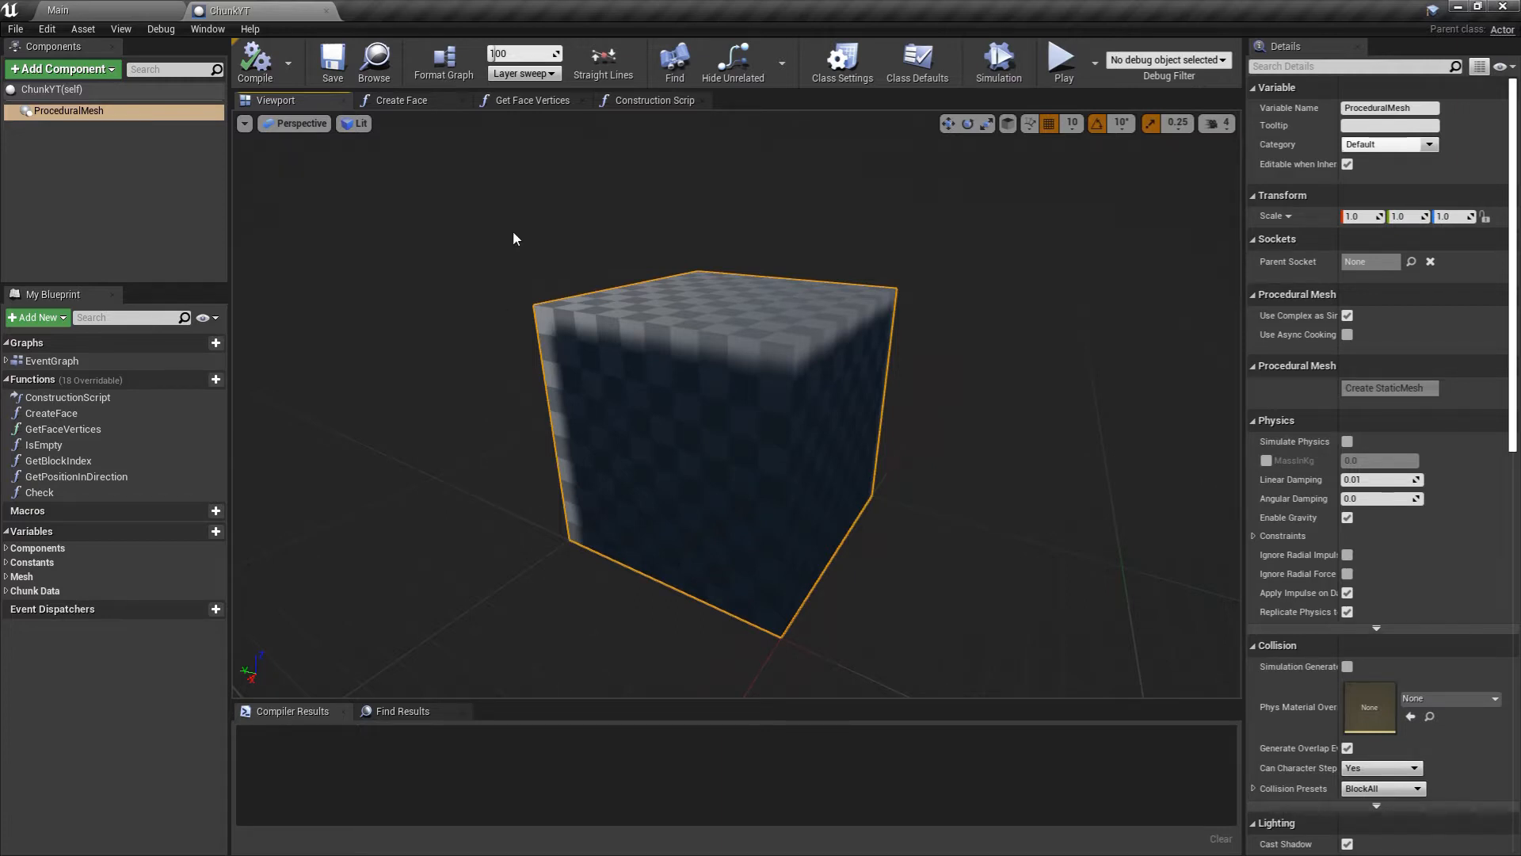
pyautogui.moveTo(1047, 439)
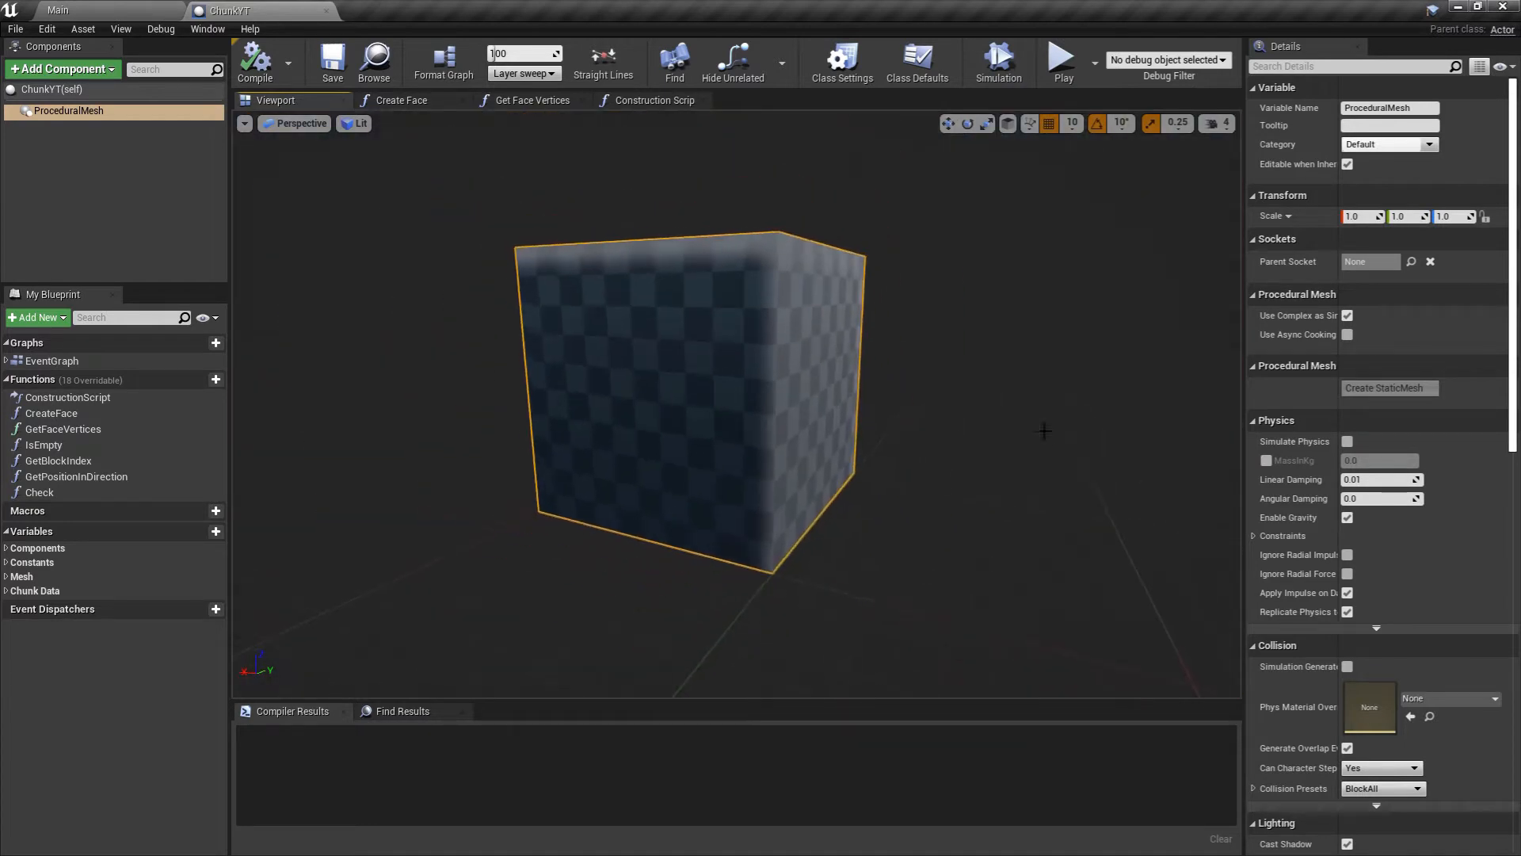
pyautogui.moveTo(643, 371)
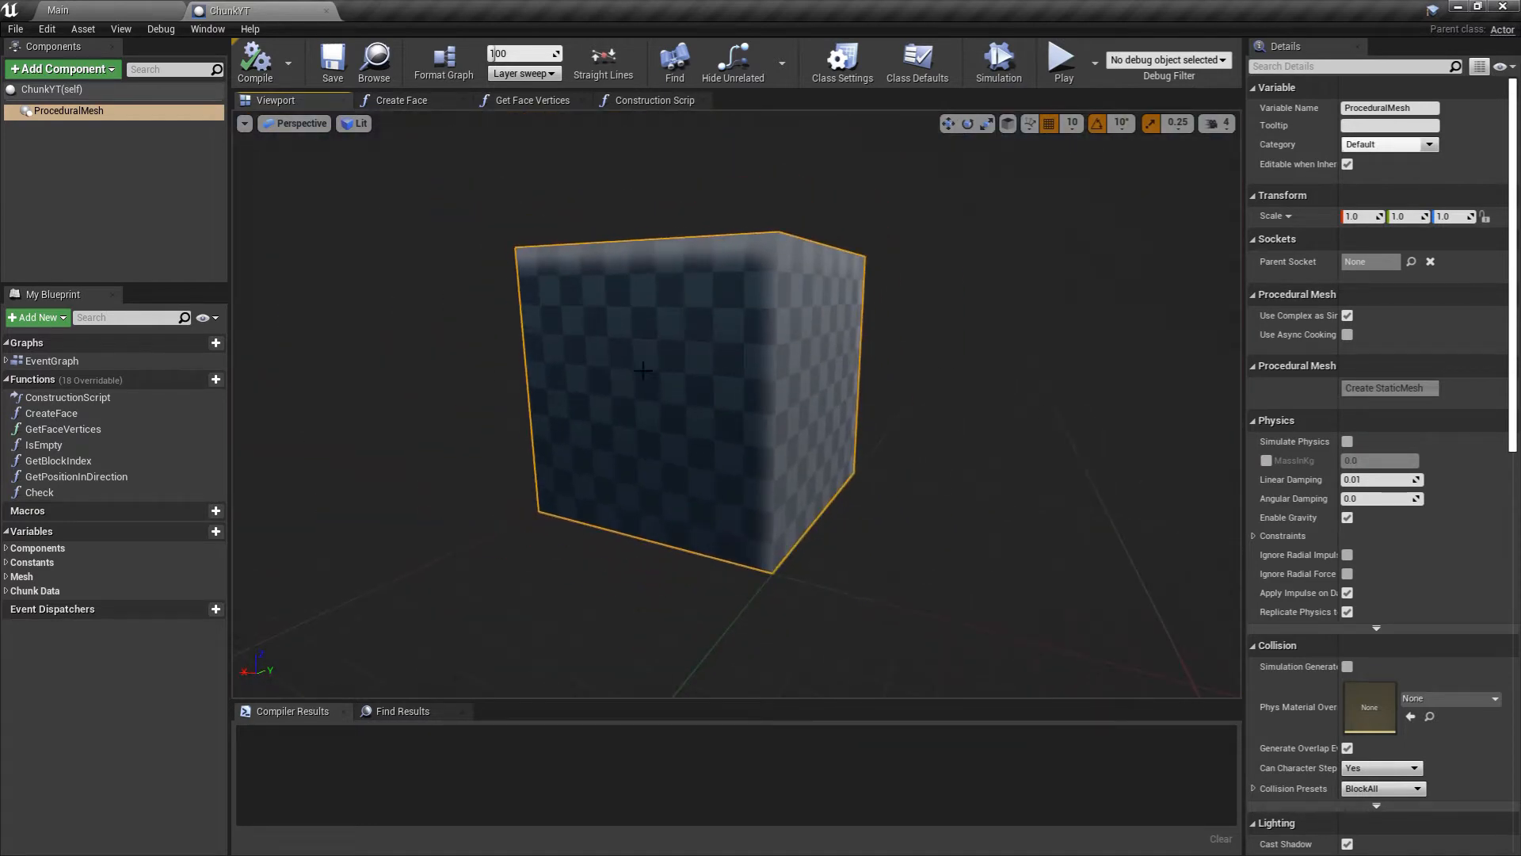
# Switch from the cube viewport preview to the ChunkYT Construction Script graph.
pyautogui.click(656, 99)
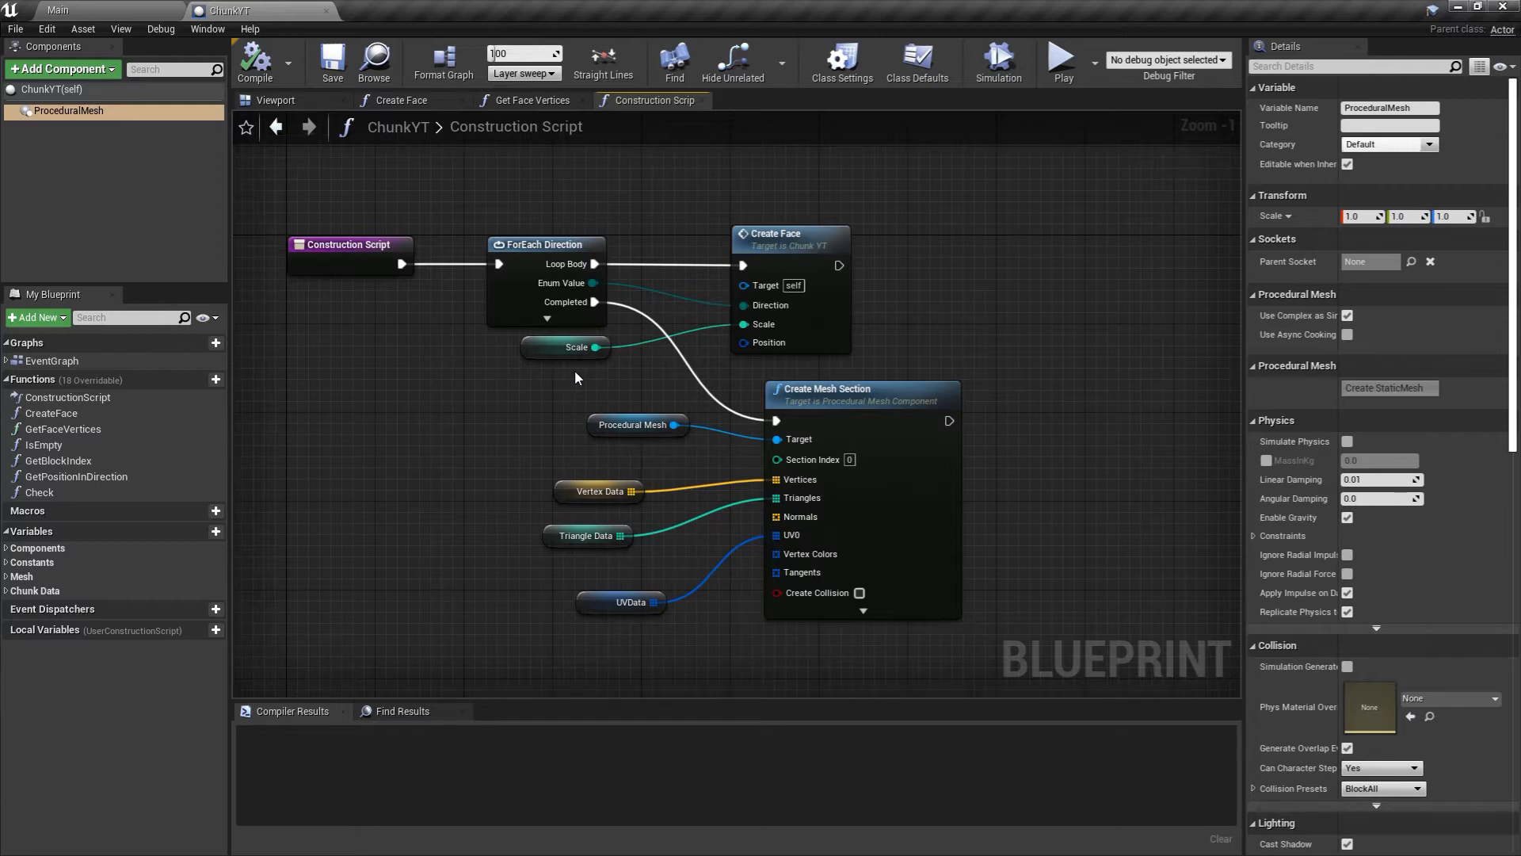
pyautogui.moveTo(706, 238)
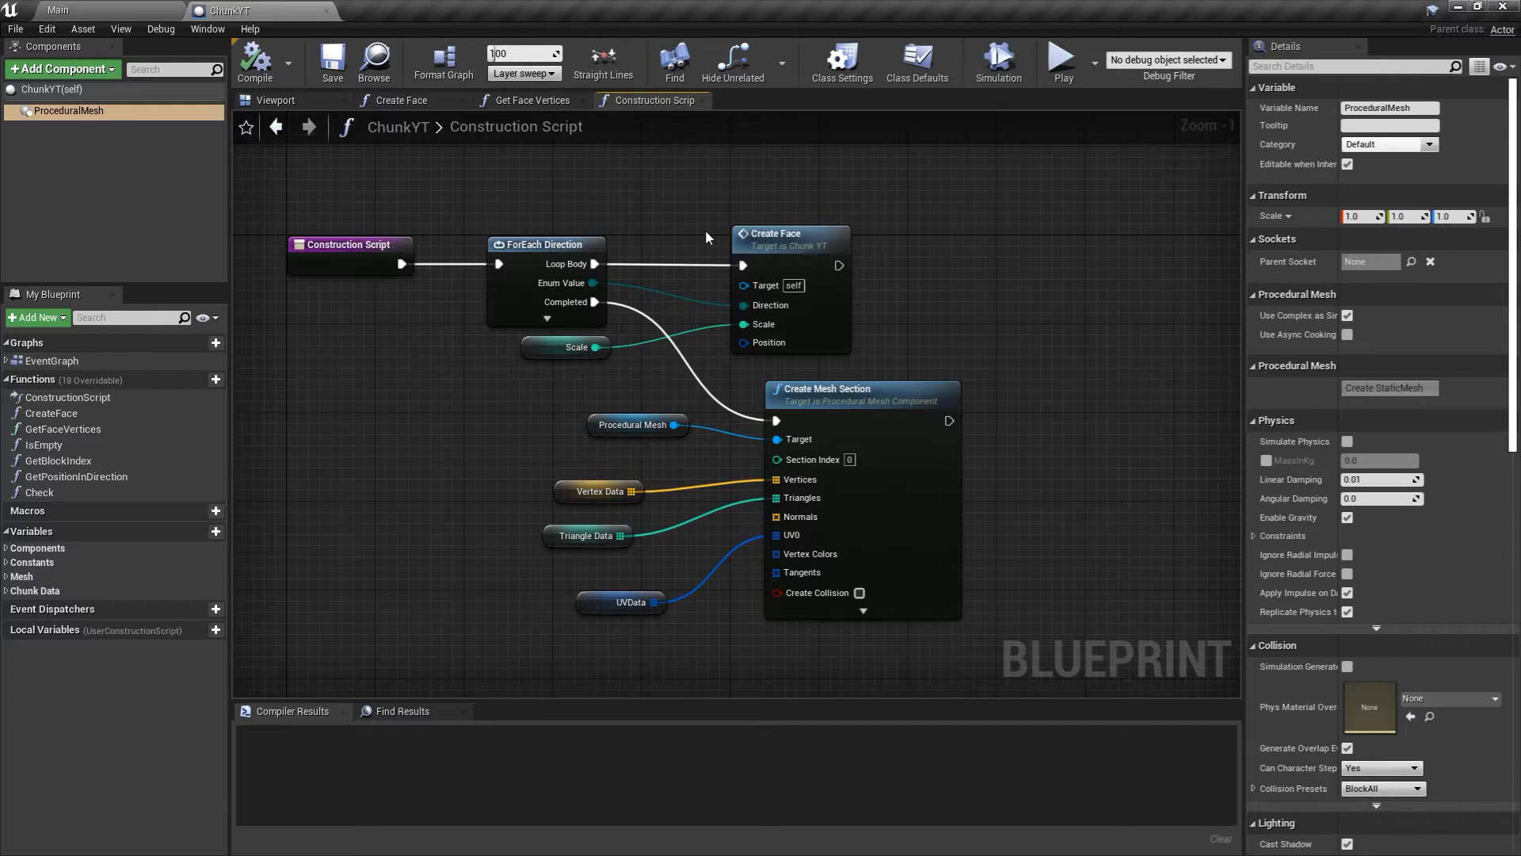
pyautogui.moveTo(936, 365)
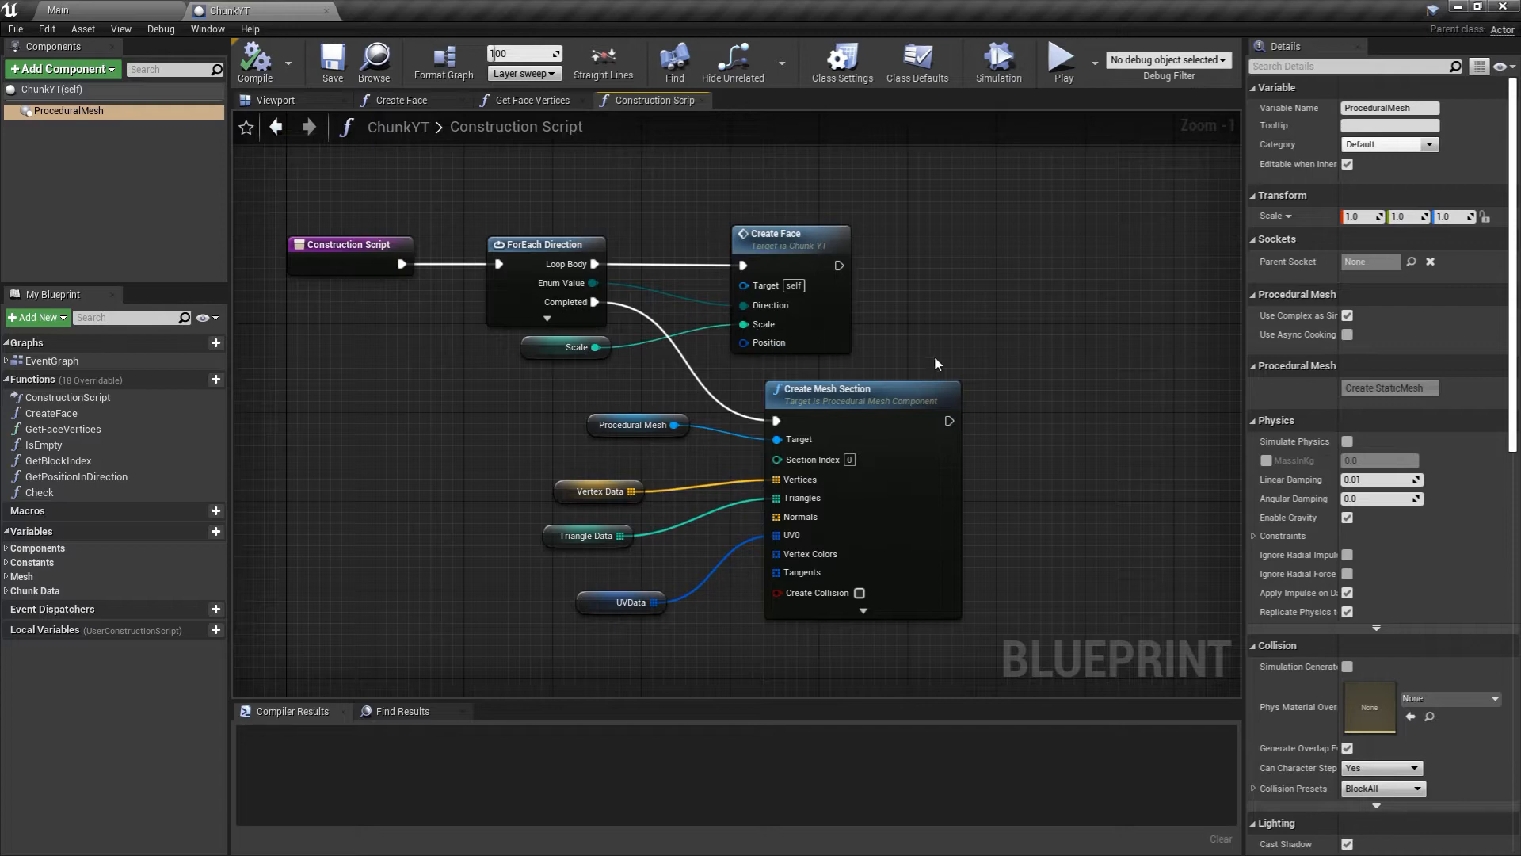
pyautogui.moveTo(988, 352)
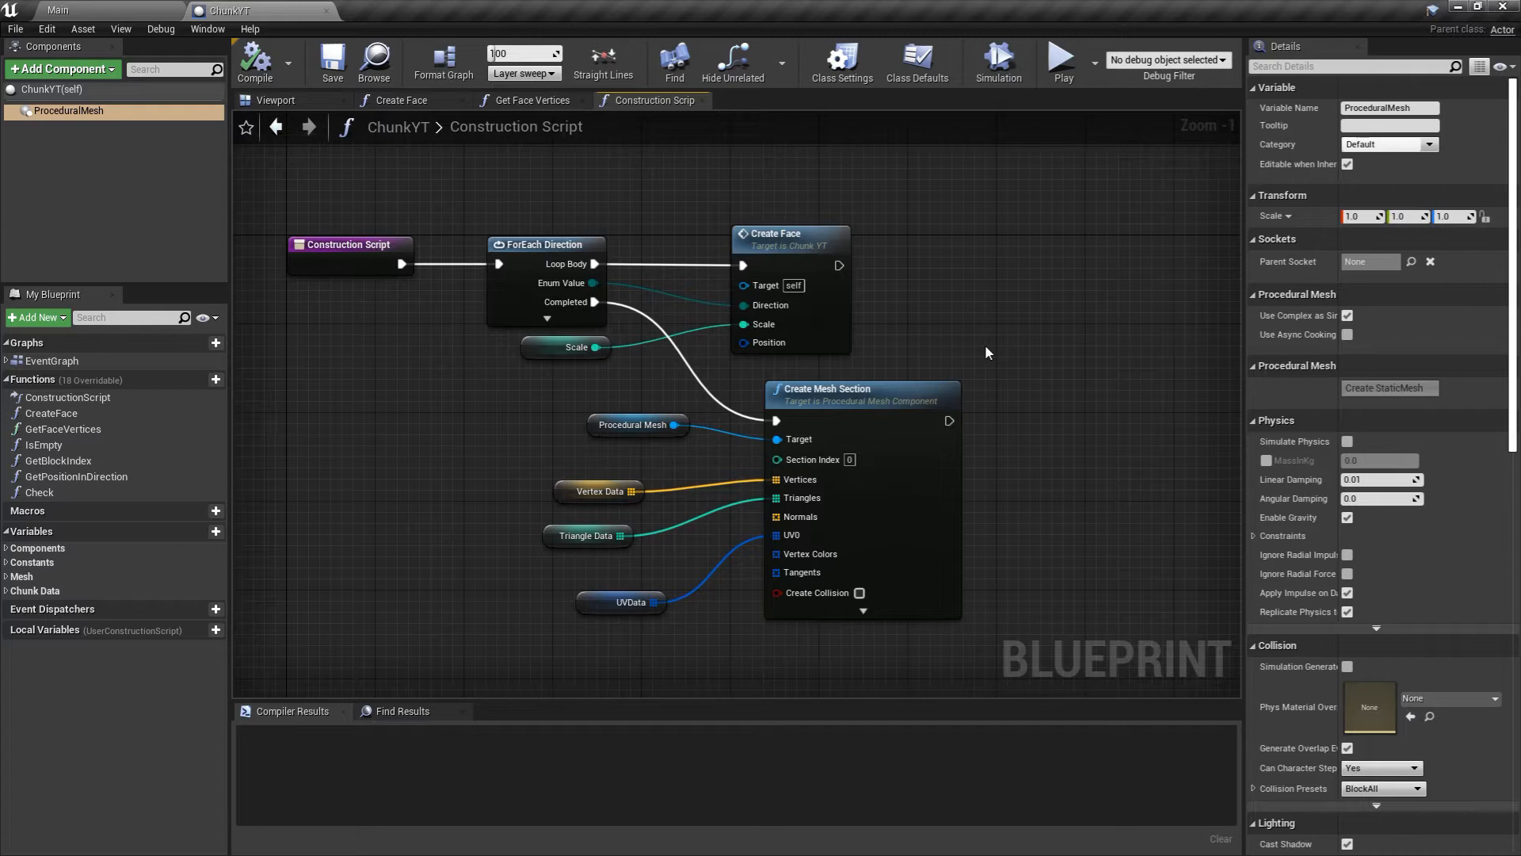
pyautogui.moveTo(558, 340)
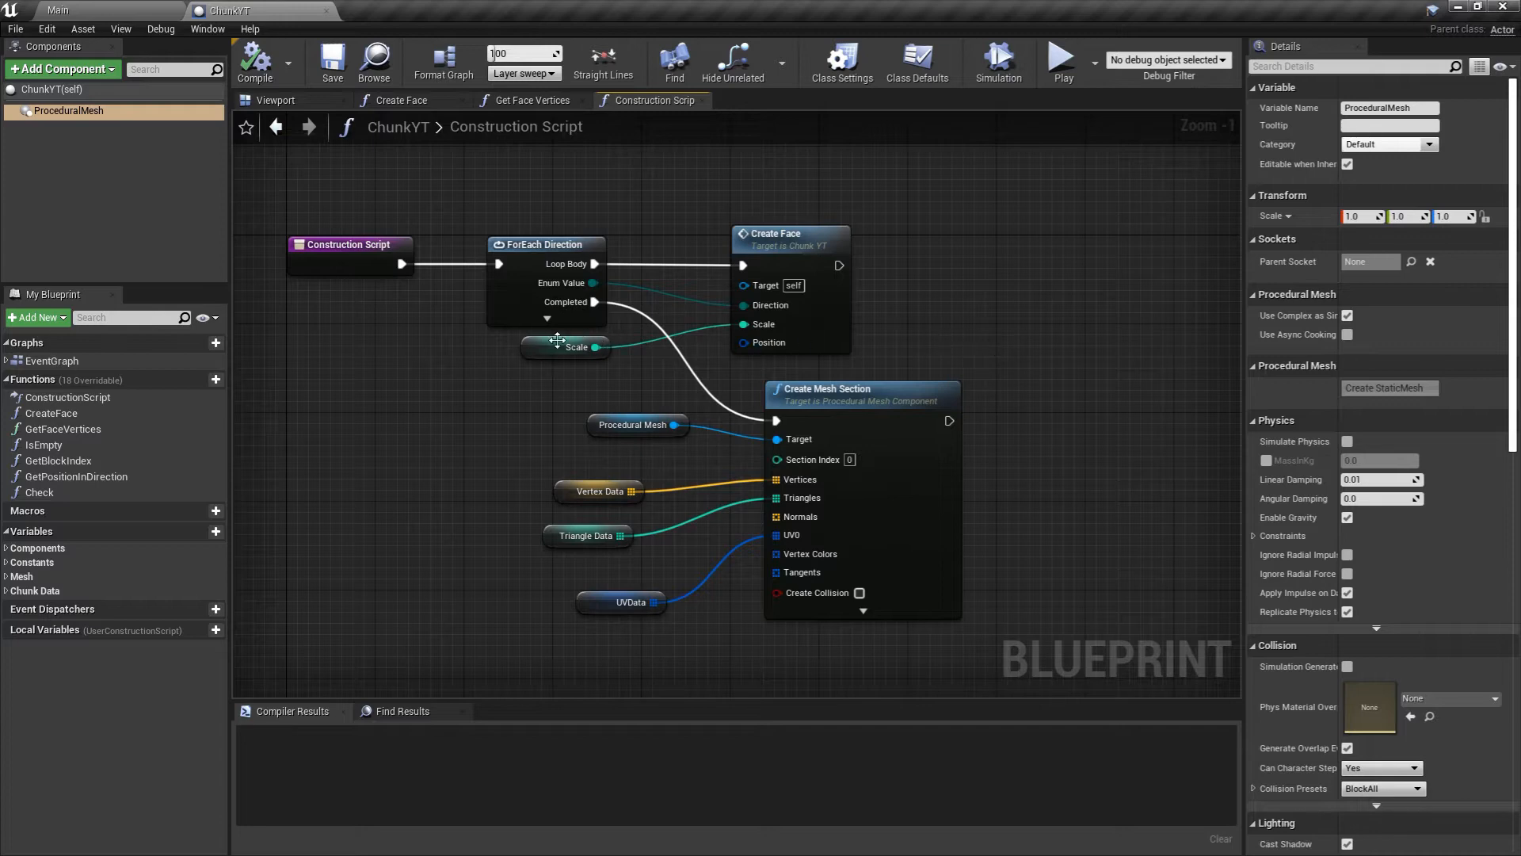
pyautogui.scroll(-3)
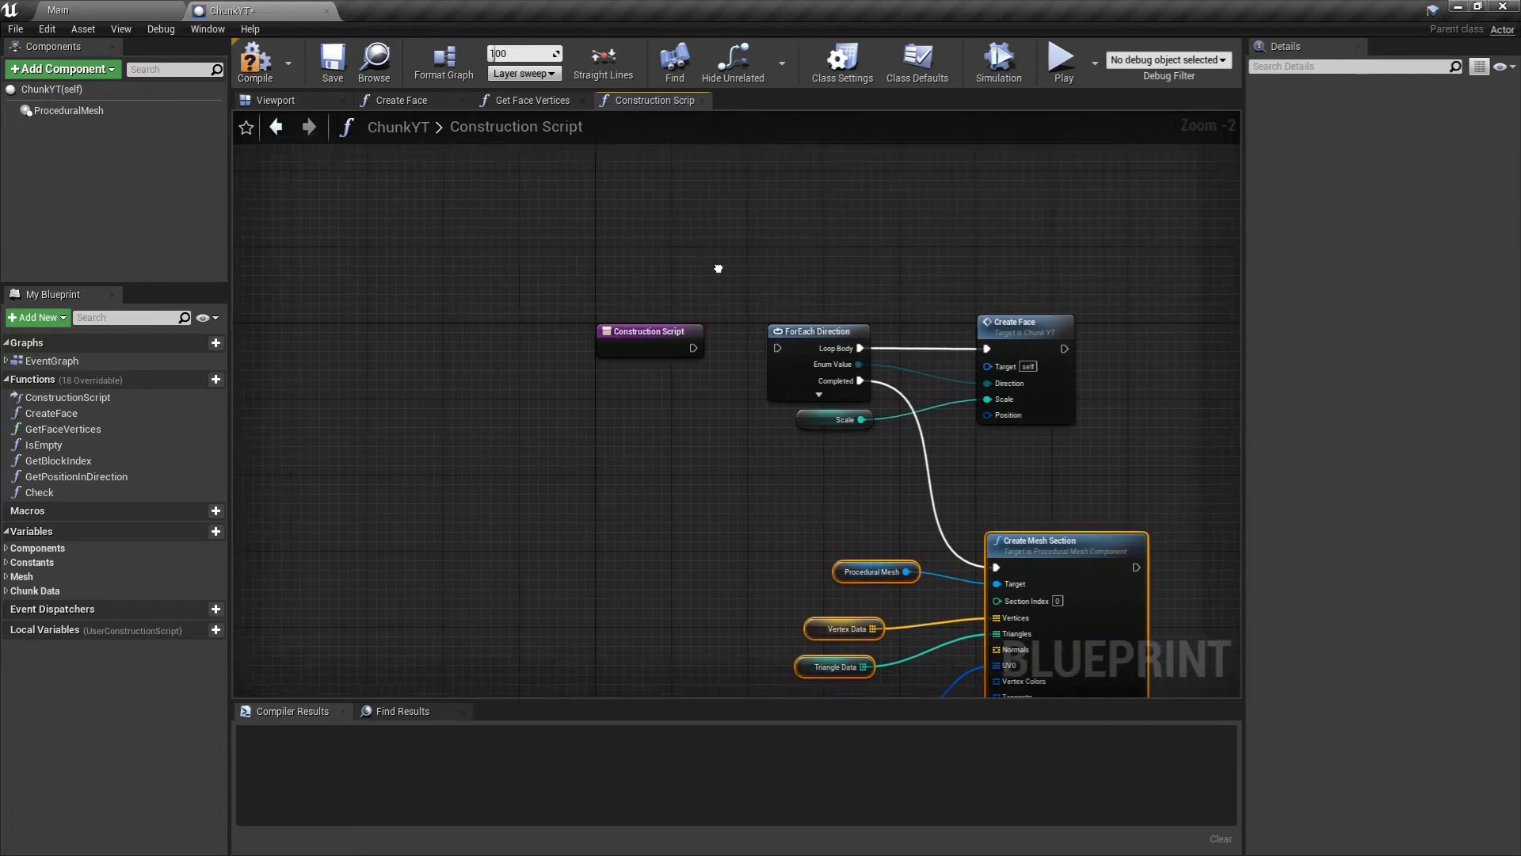
# Insert a Sequence node: Then 1 to ForEach Direction, Then 2 to Create Mesh Section.
pyautogui.moveTo(645, 332); pyautogui.dragTo(480, 285)
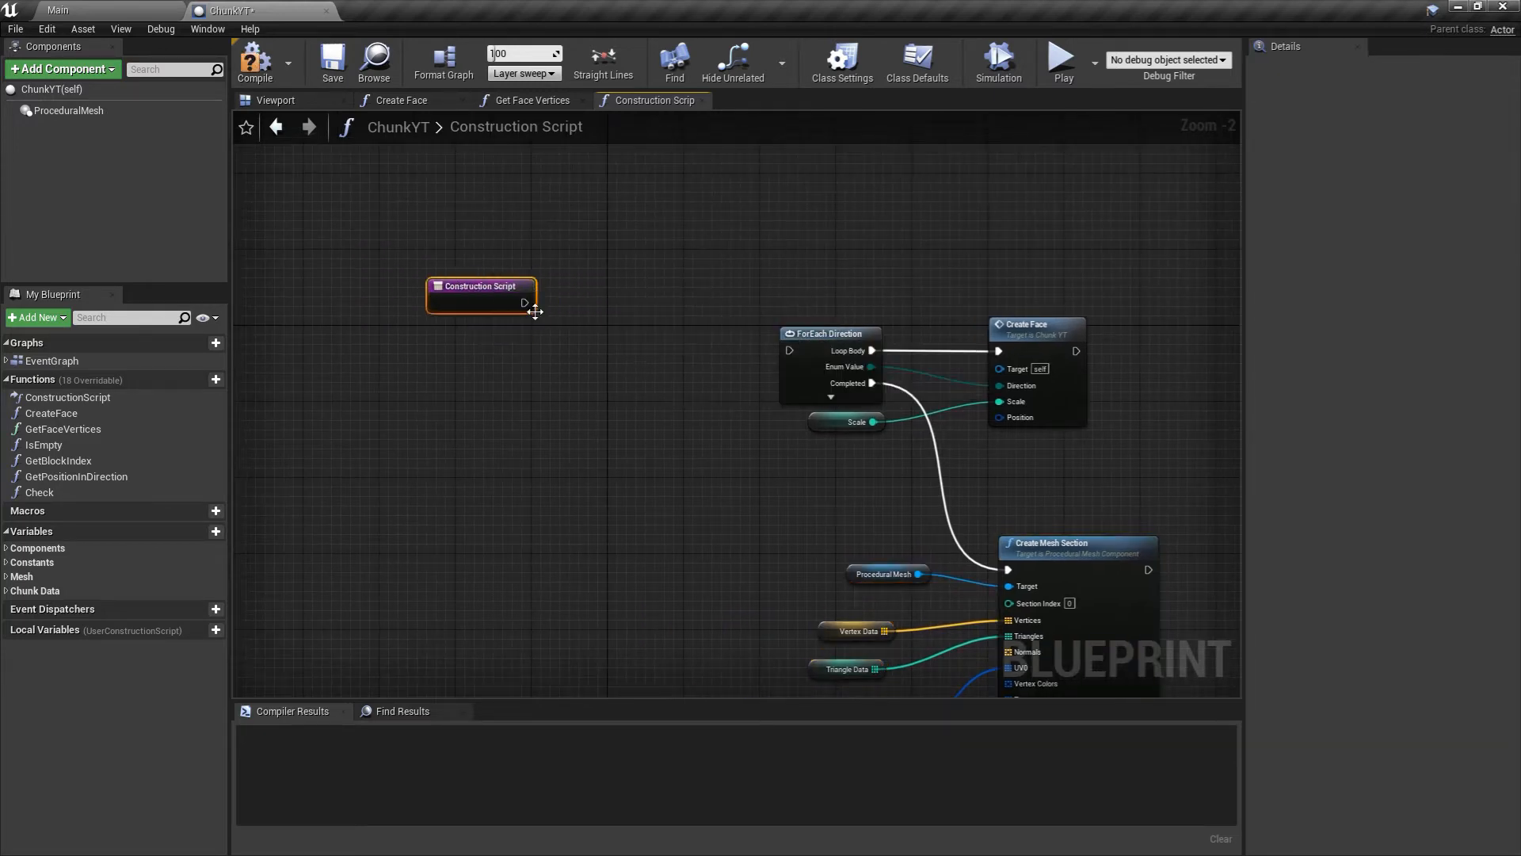
pyautogui.moveTo(526, 302); pyautogui.dragTo(614, 306)
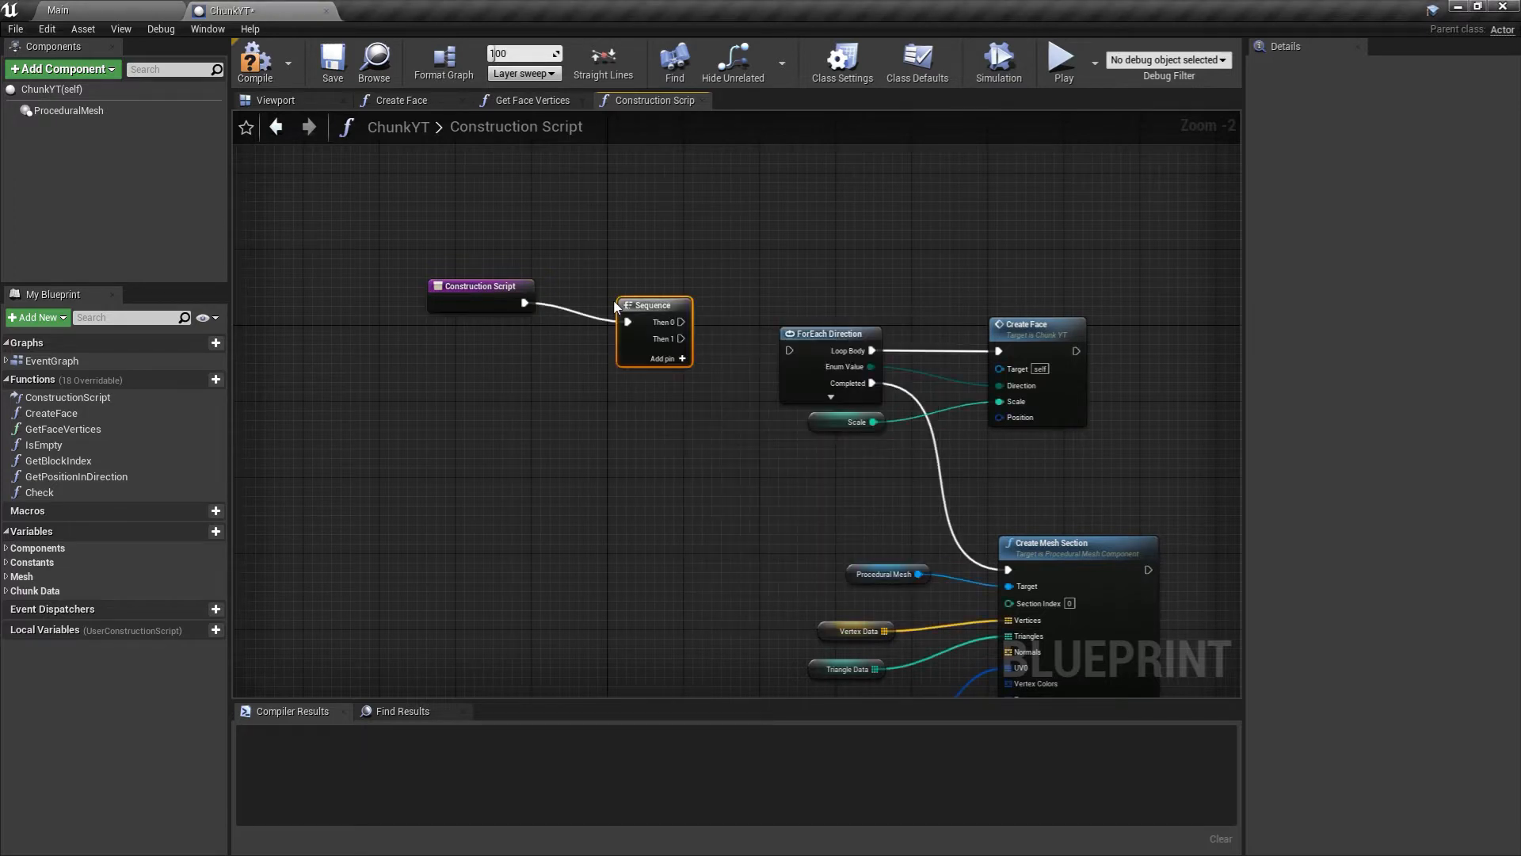
pyautogui.click(682, 359)
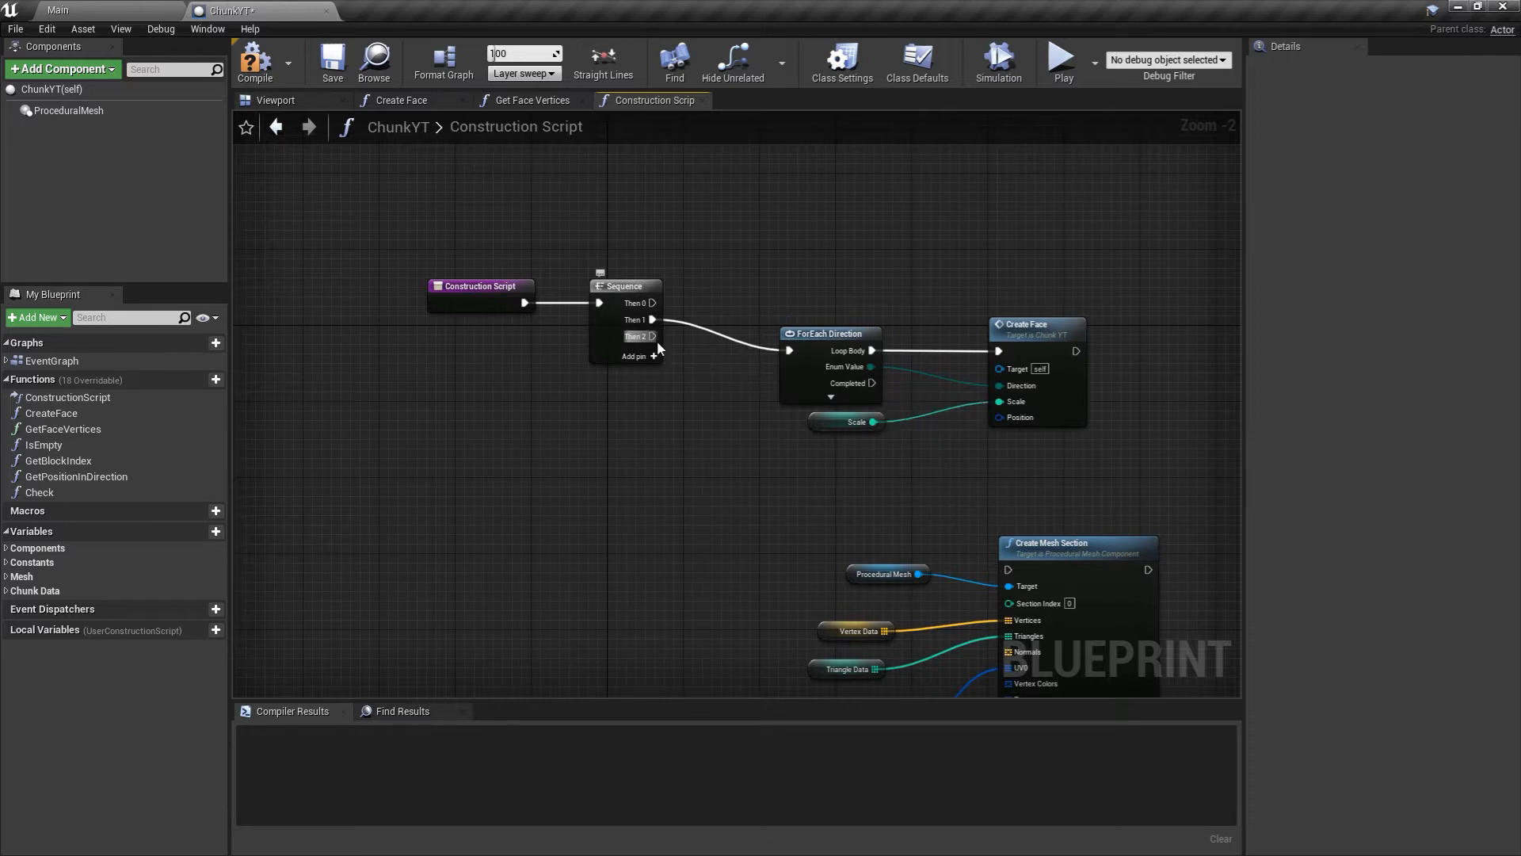
pyautogui.moveTo(652, 336); pyautogui.dragTo(1006, 571)
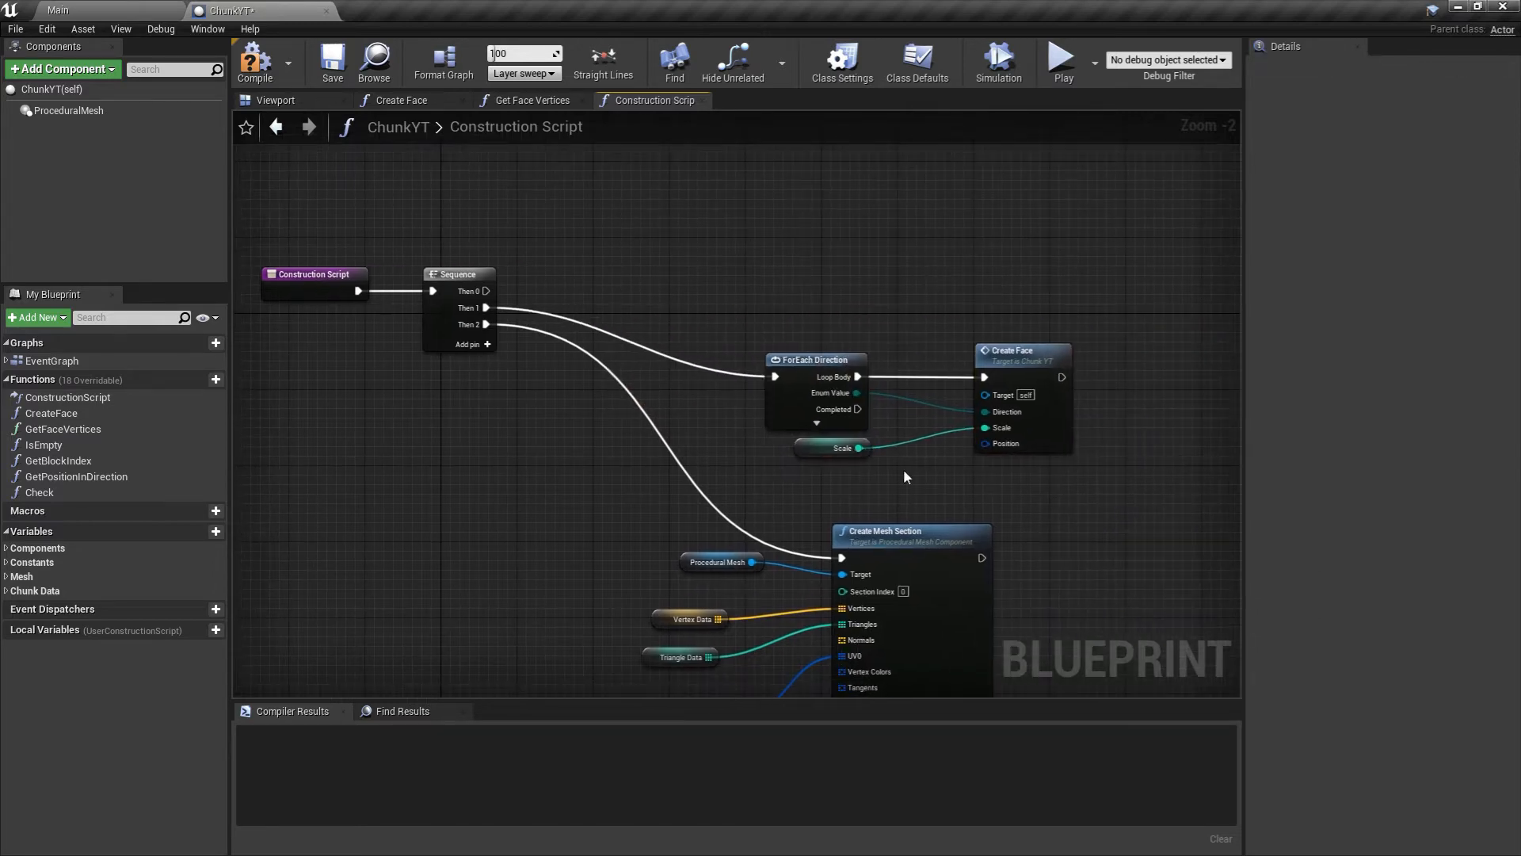
pyautogui.moveTo(929, 349)
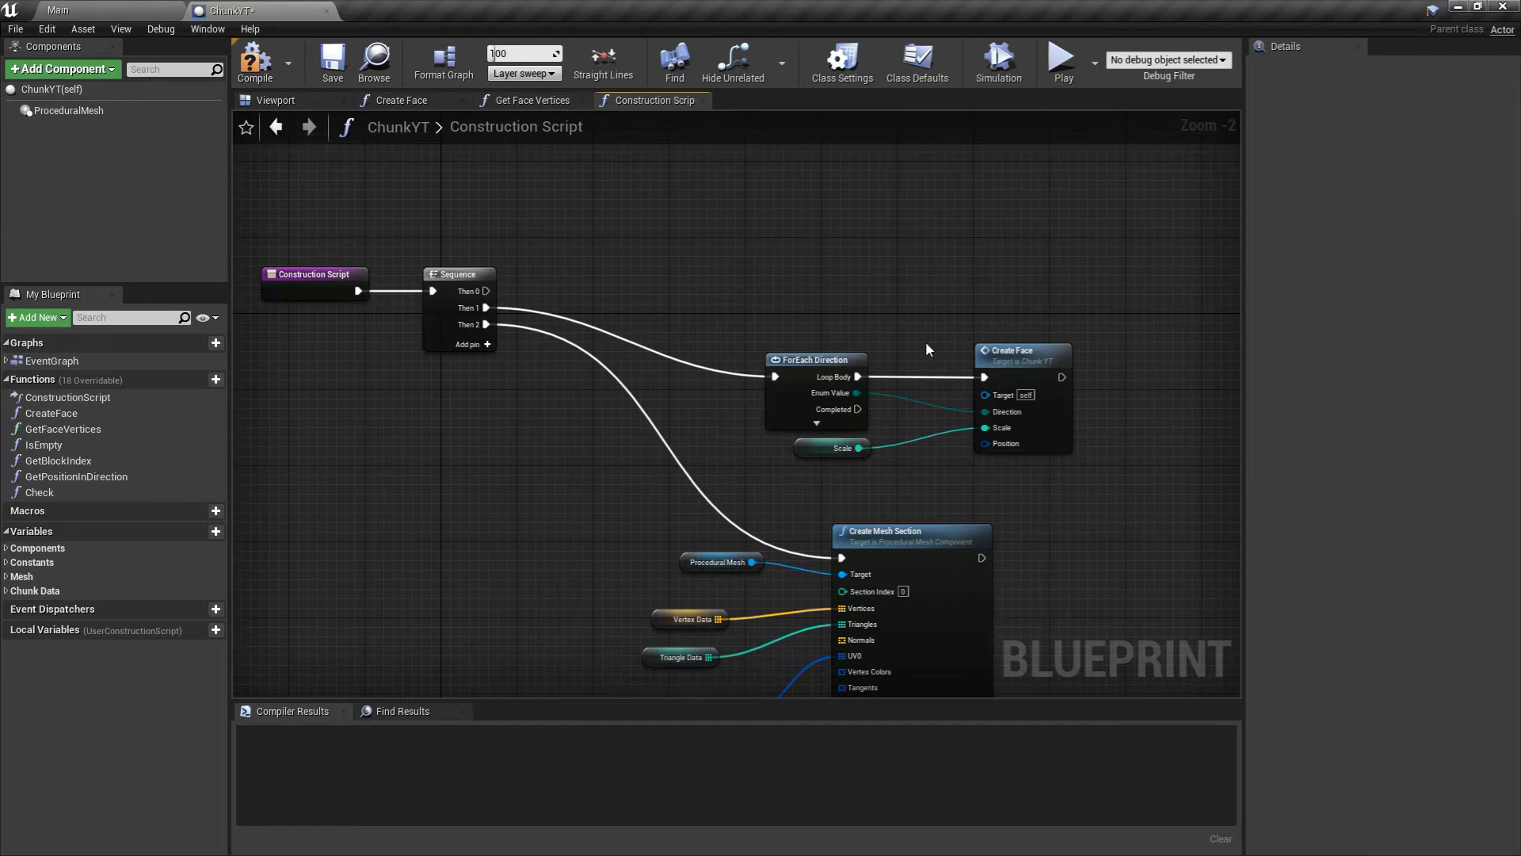
pyautogui.moveTo(865, 325)
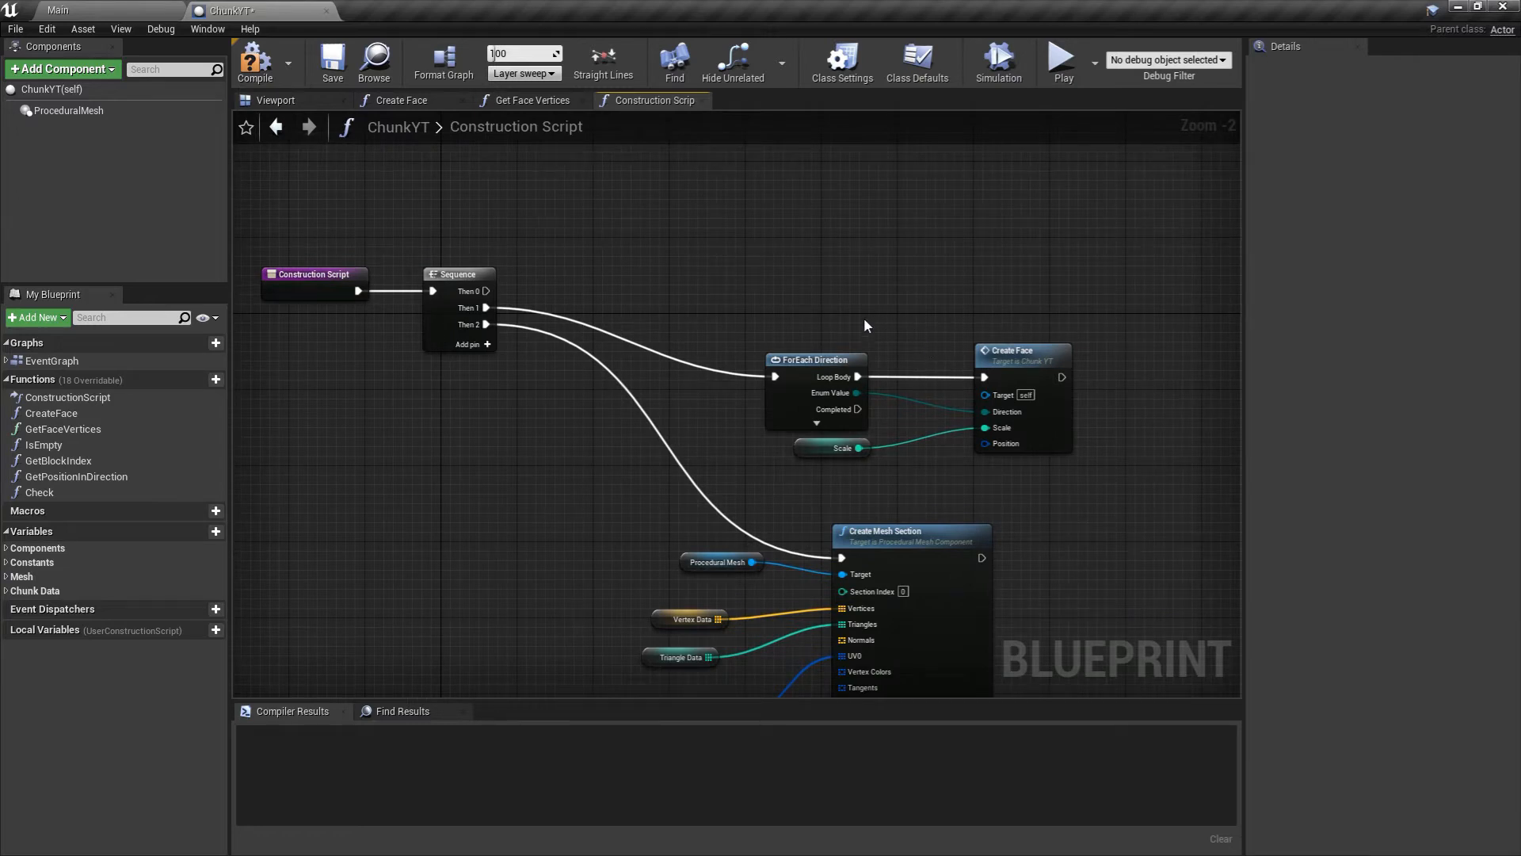
pyautogui.moveTo(723, 263)
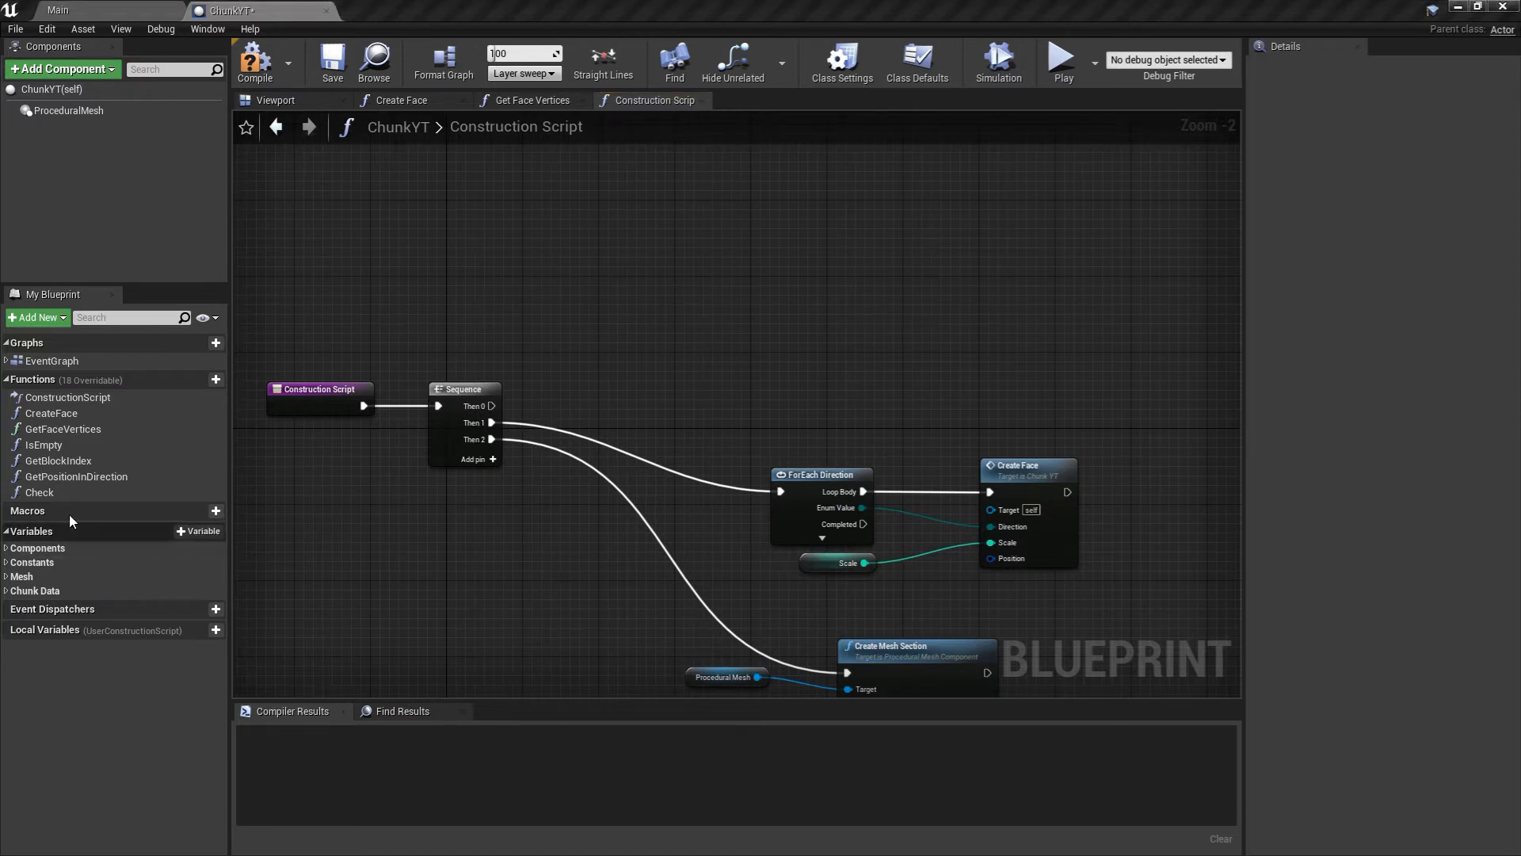
# Resize the Blocks array to Size×Size×Size from the Sequence's Then 0 output.
pyautogui.click(6, 589)
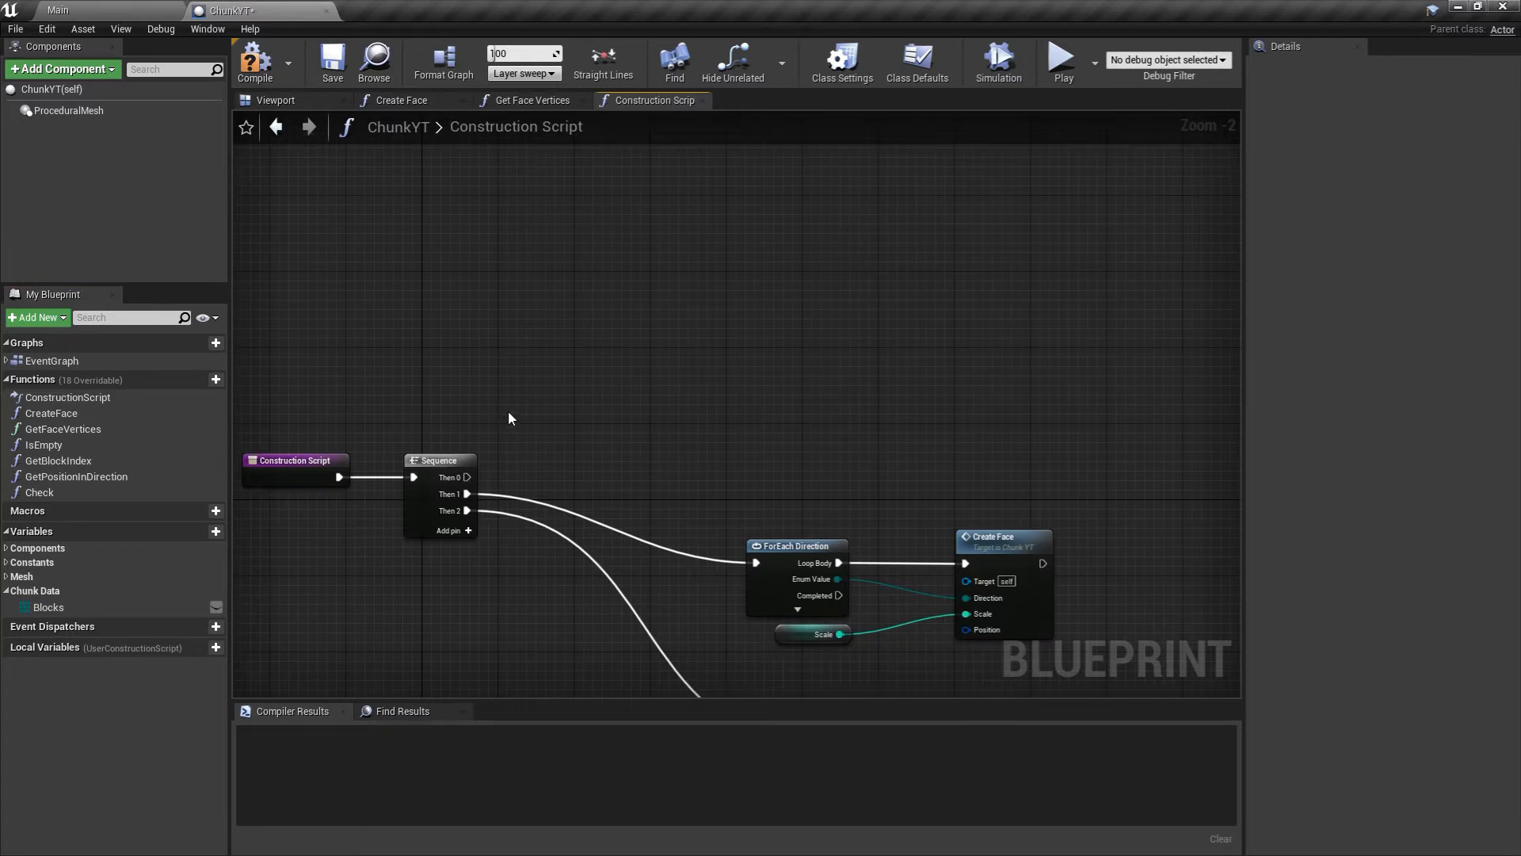
pyautogui.moveTo(83, 608)
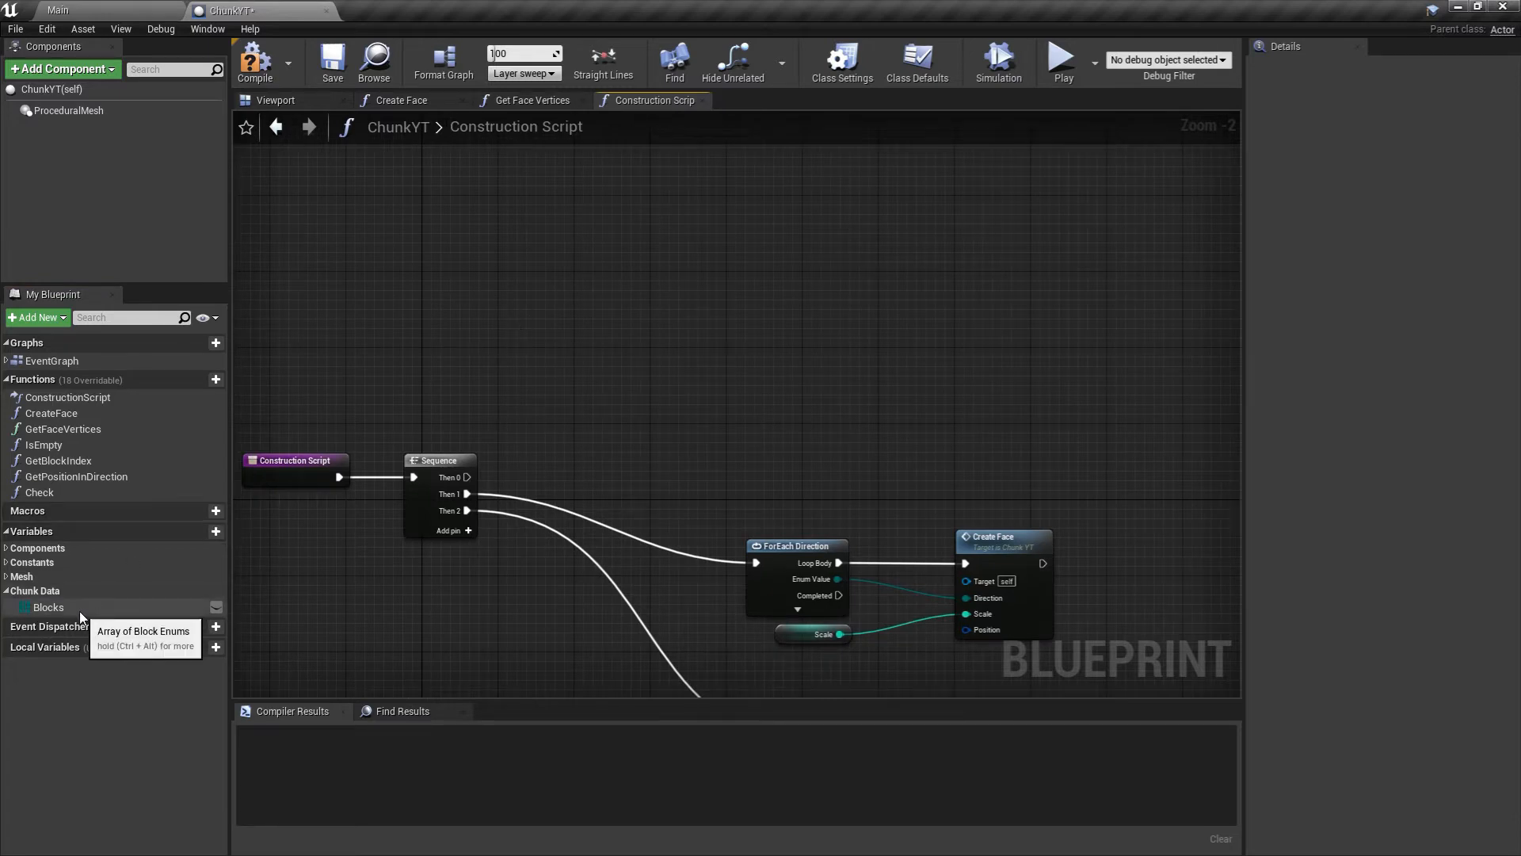
pyautogui.moveTo(47, 607); pyautogui.dragTo(520, 367)
pyautogui.write('res')
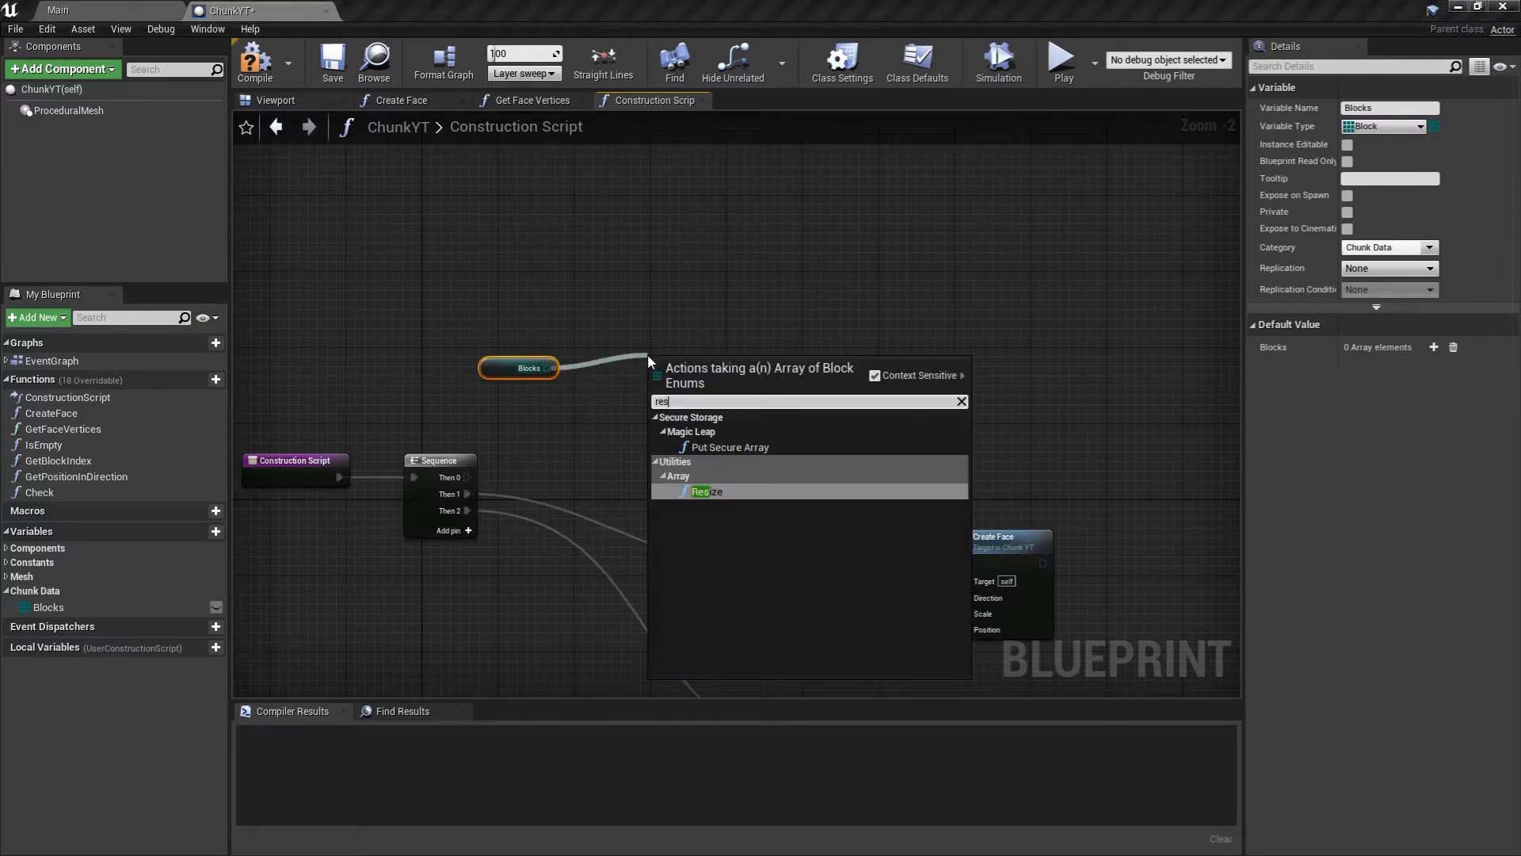
pyautogui.click(705, 492)
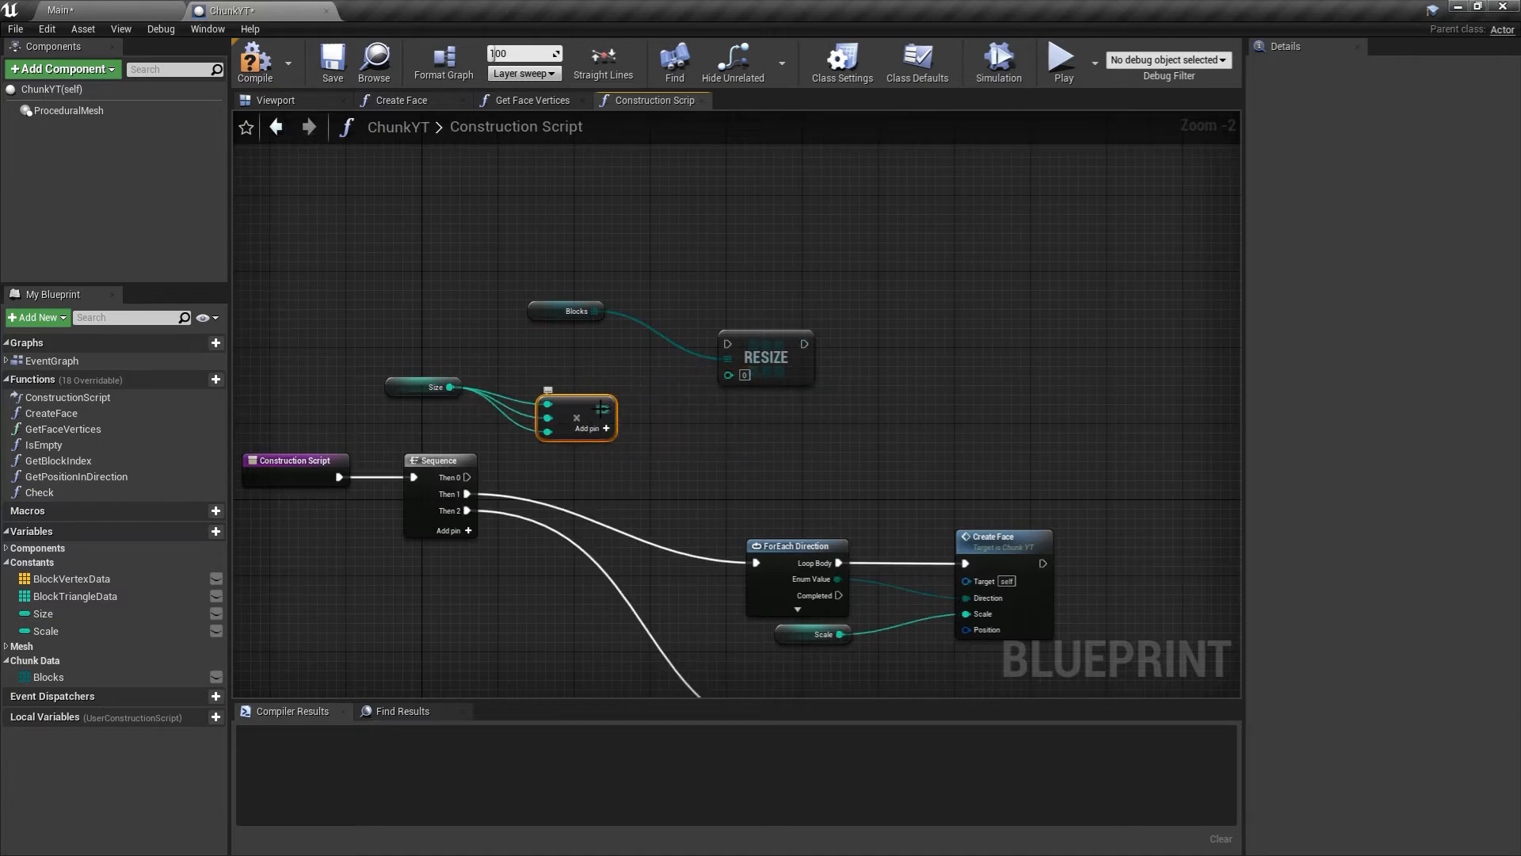
pyautogui.moveTo(420, 382)
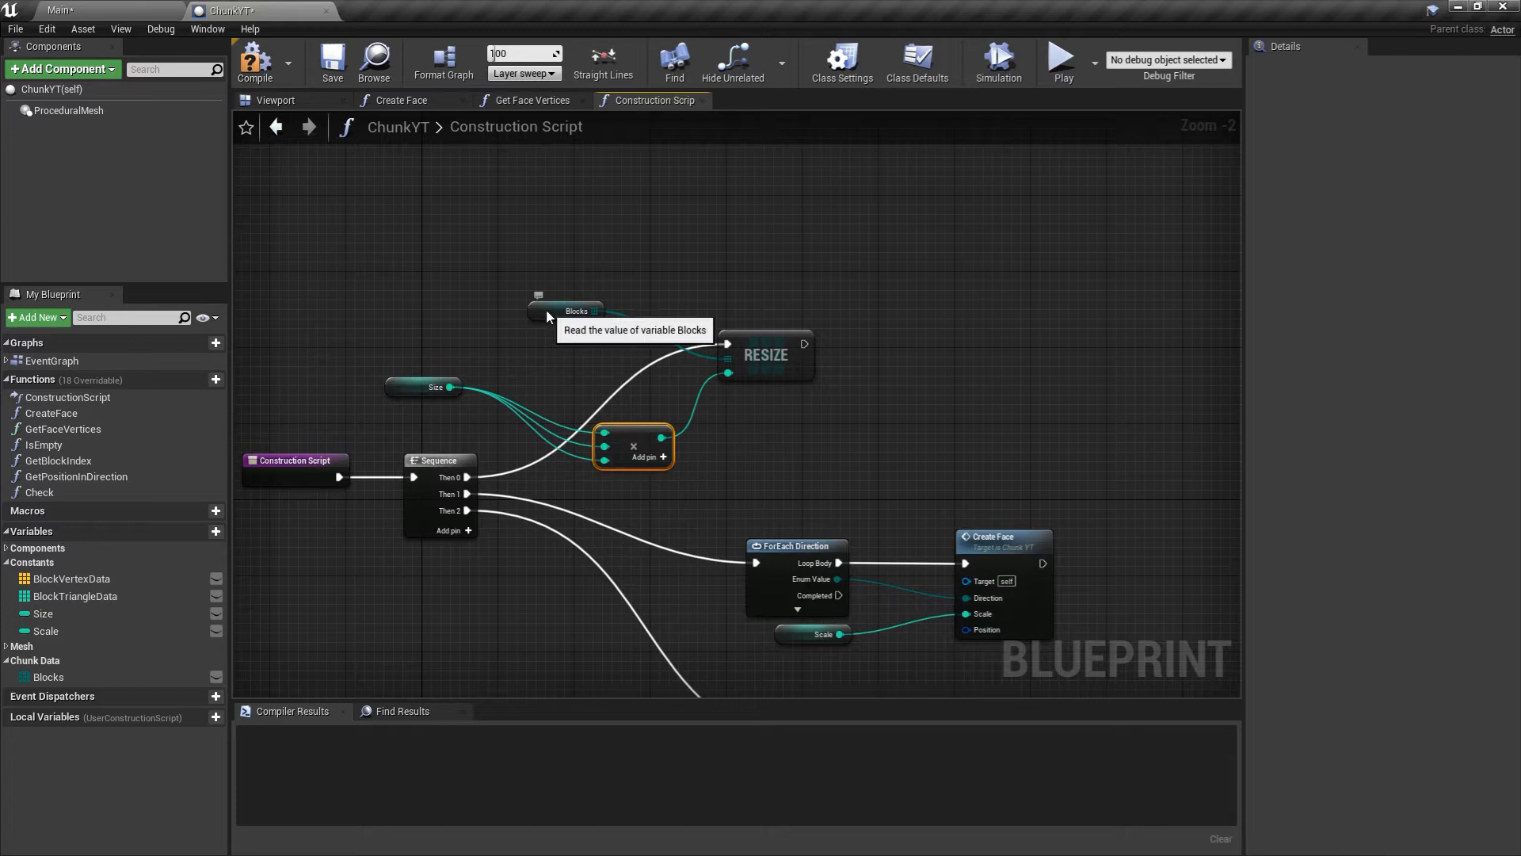
pyautogui.click(575, 311)
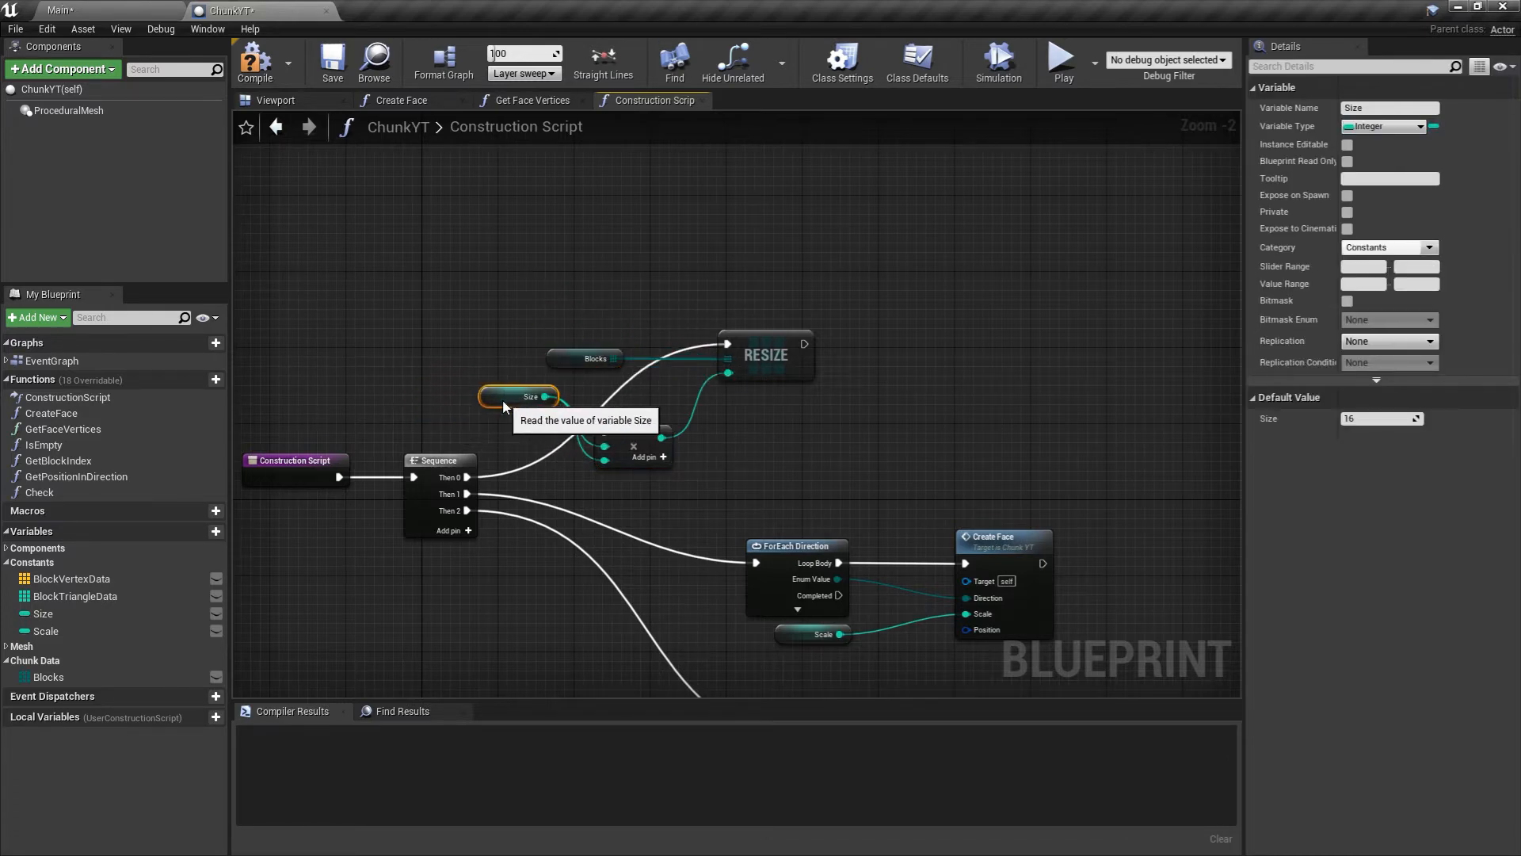
pyautogui.click(507, 358)
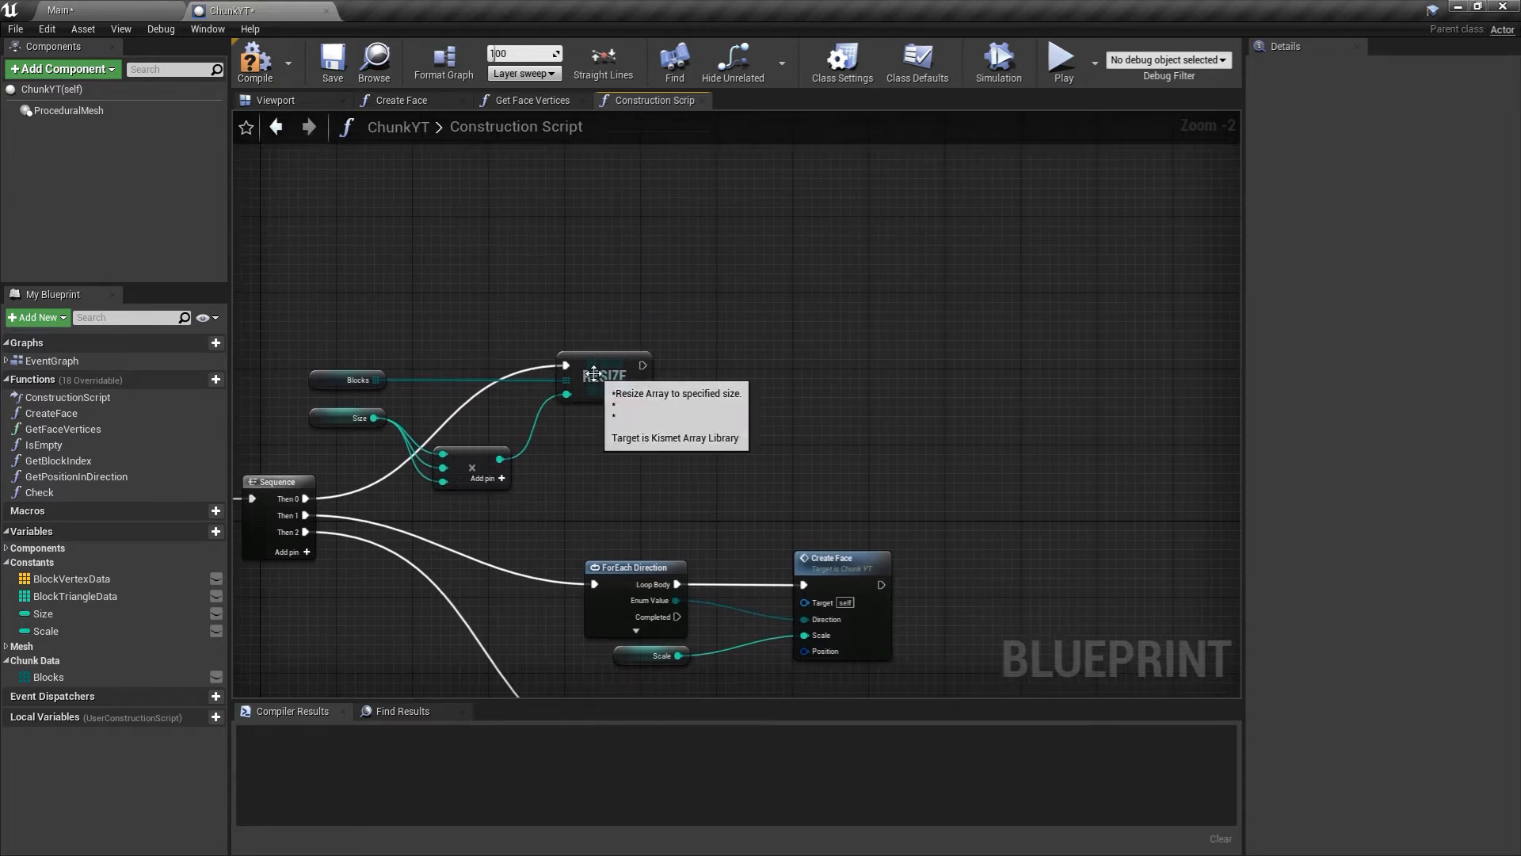
# Add a Construct Object node after the resize and search the class list for the noise wrapper.
pyautogui.rightClick(736, 368)
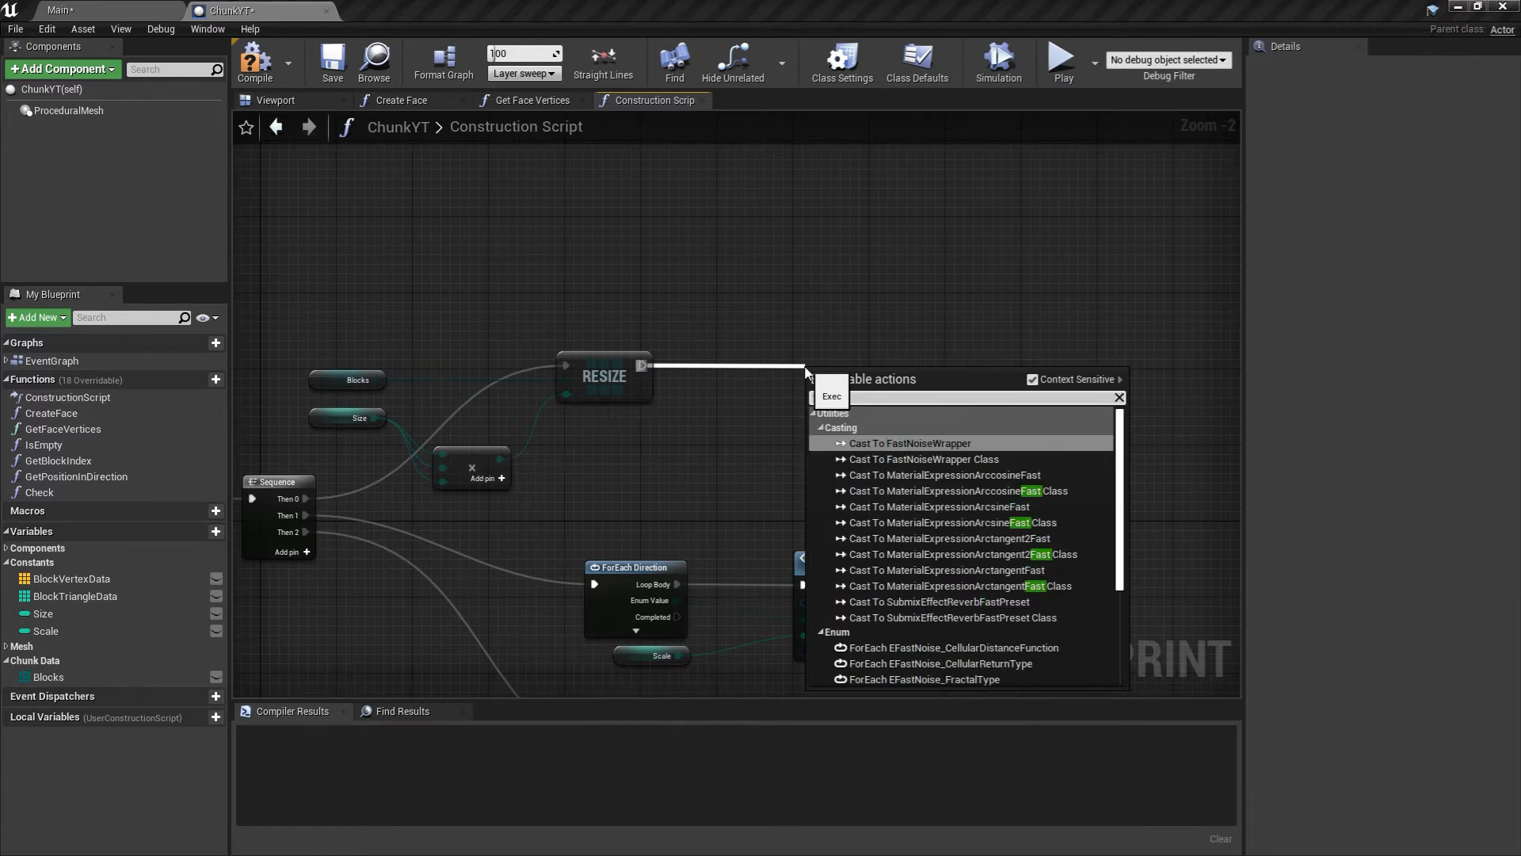
pyautogui.write('e')
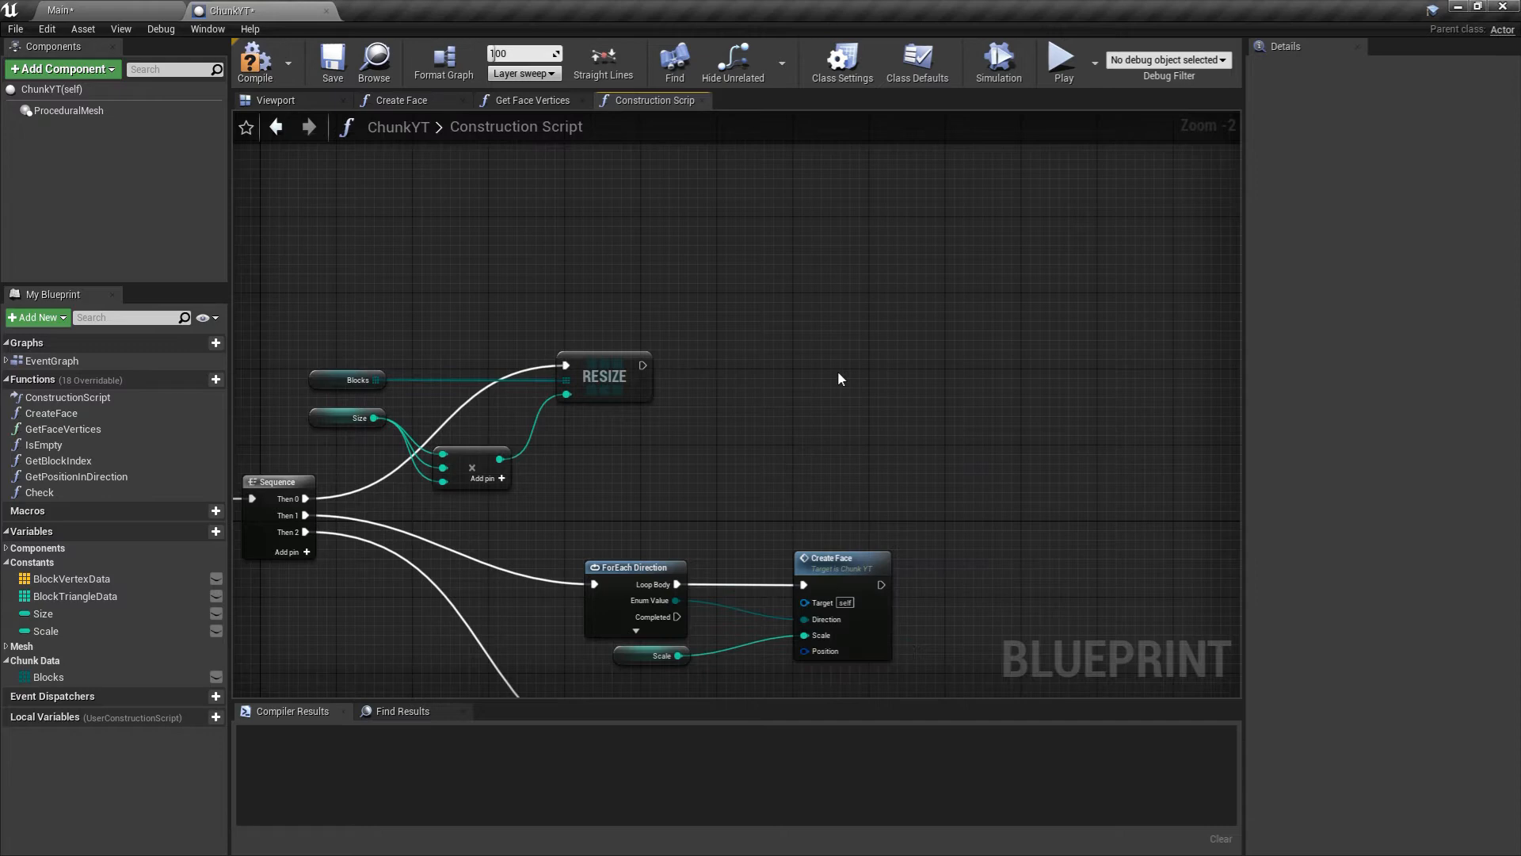
pyautogui.rightClick(840, 377)
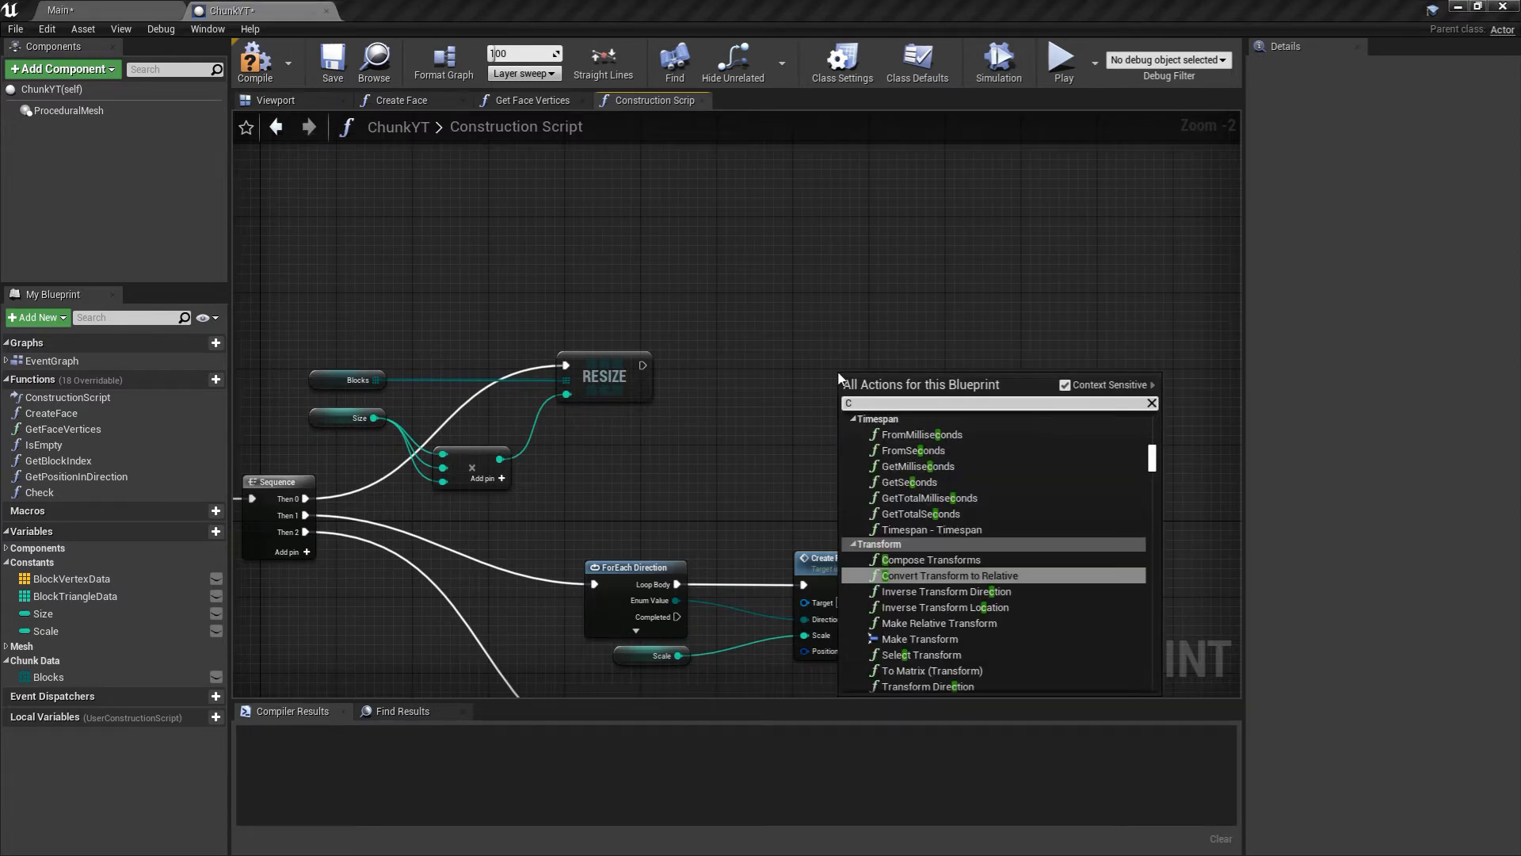
pyautogui.write('Construct')
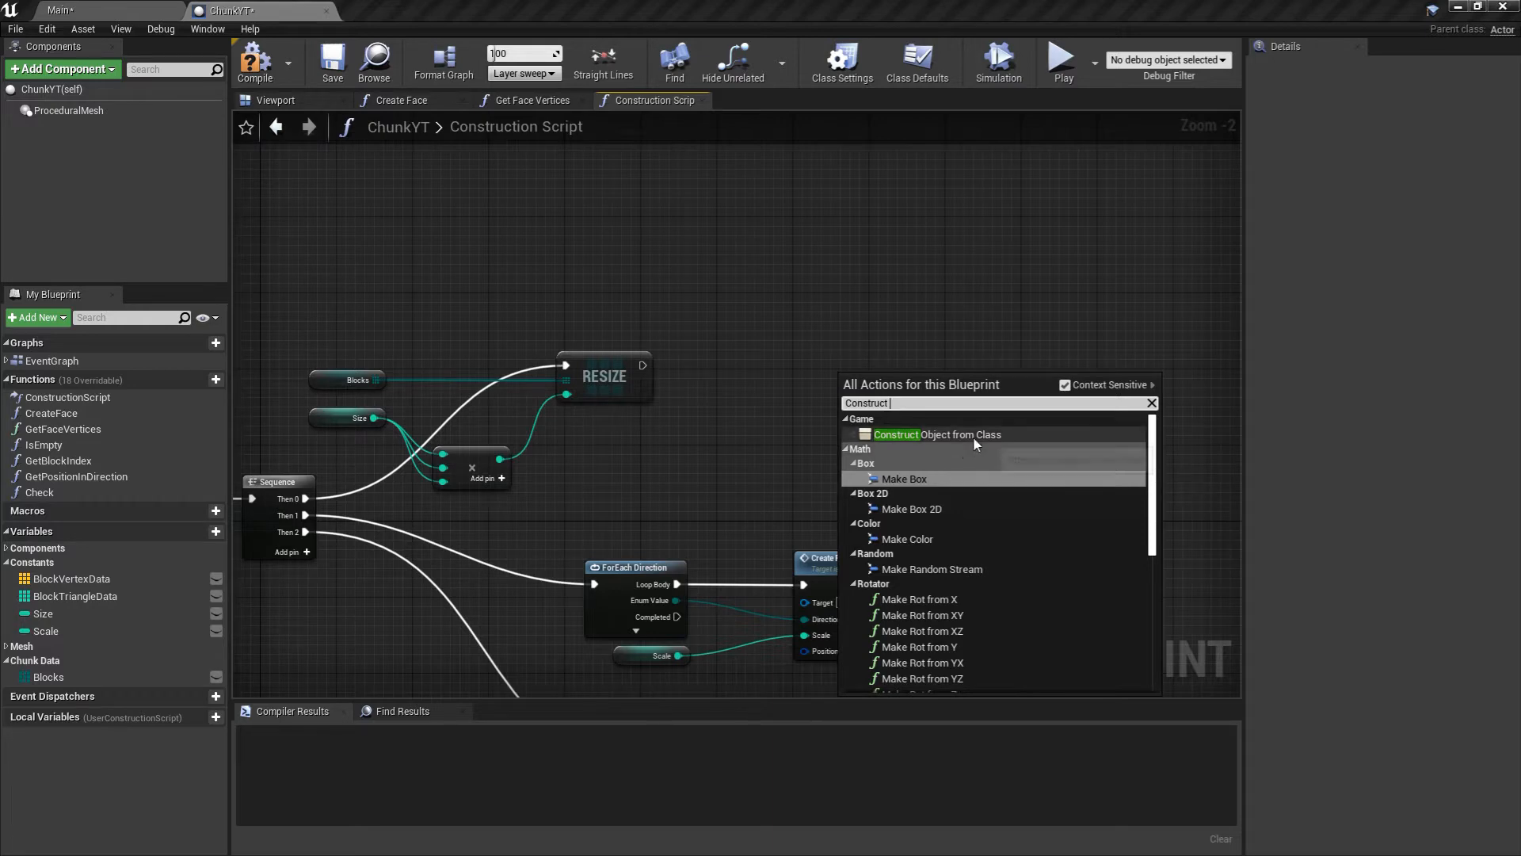
pyautogui.click(935, 434)
pyautogui.write('fast')
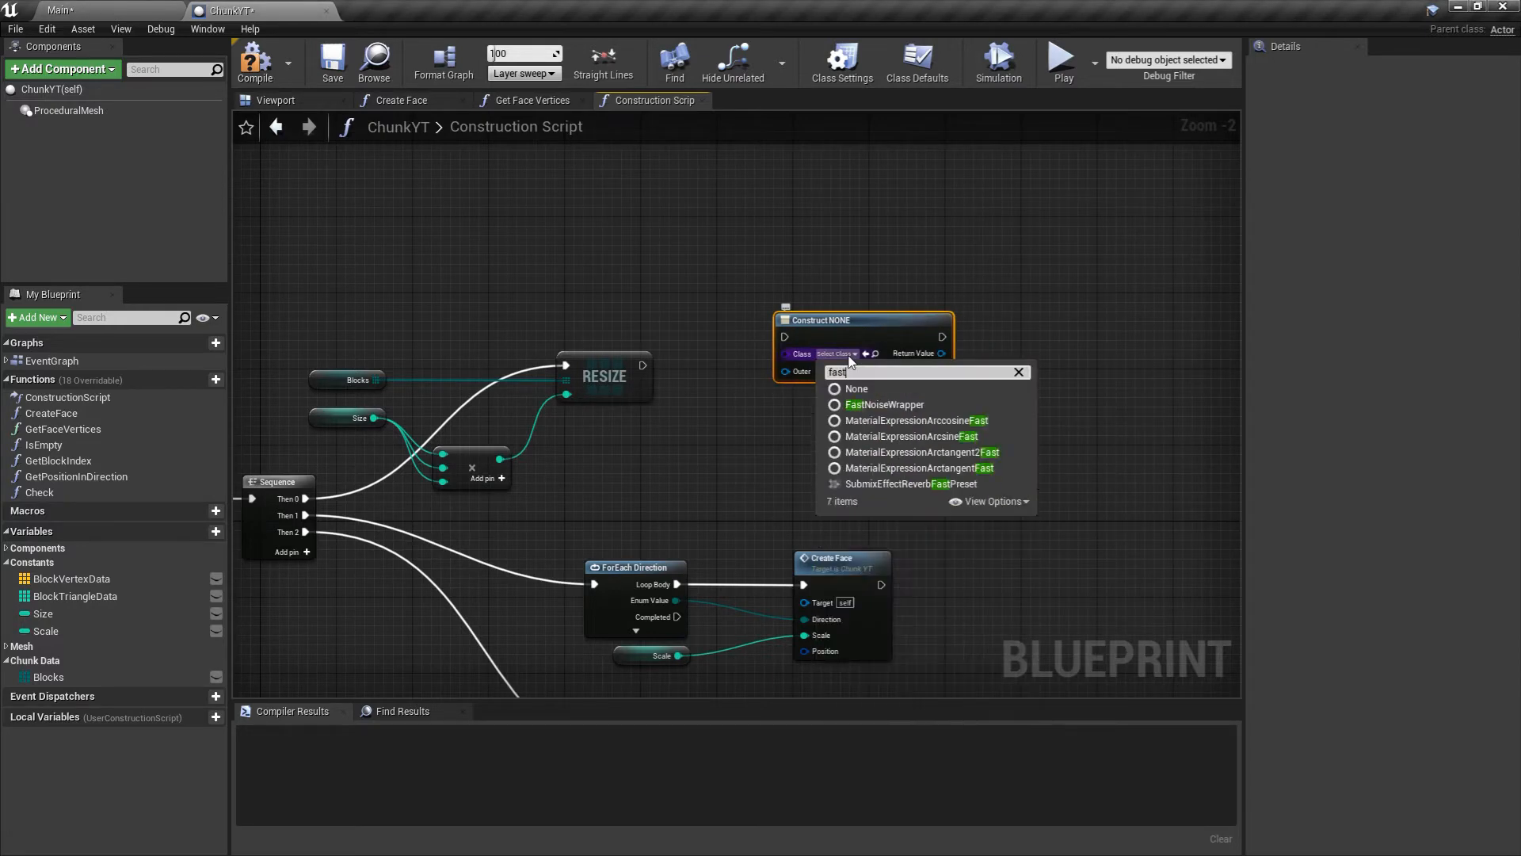
pyautogui.write('no')
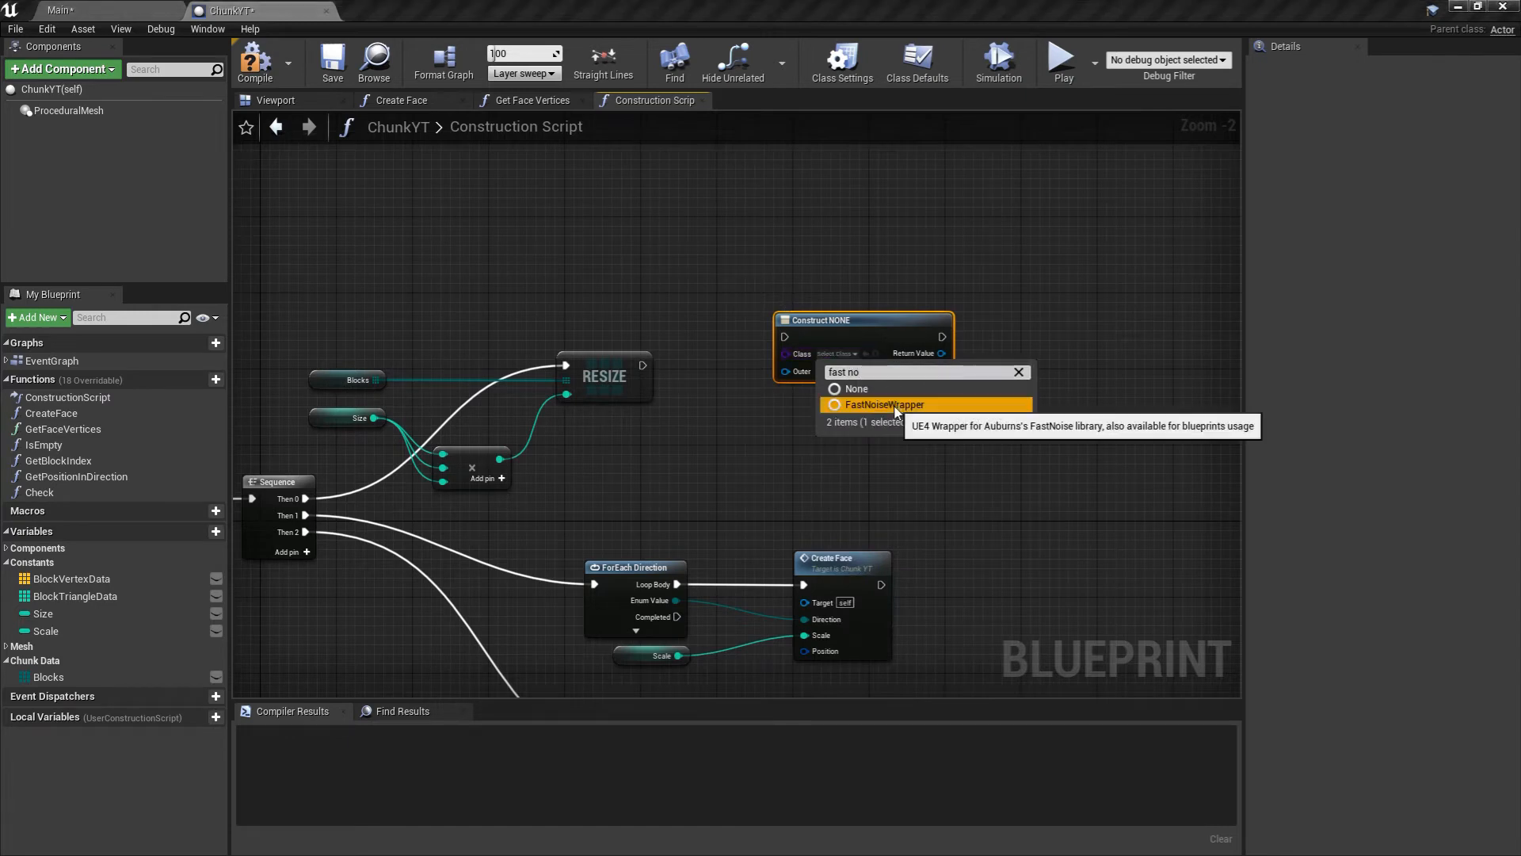
# Construct a FastNoiseWrapper with a reference to self as its Outer.
pyautogui.click(884, 404)
pyautogui.write('se')
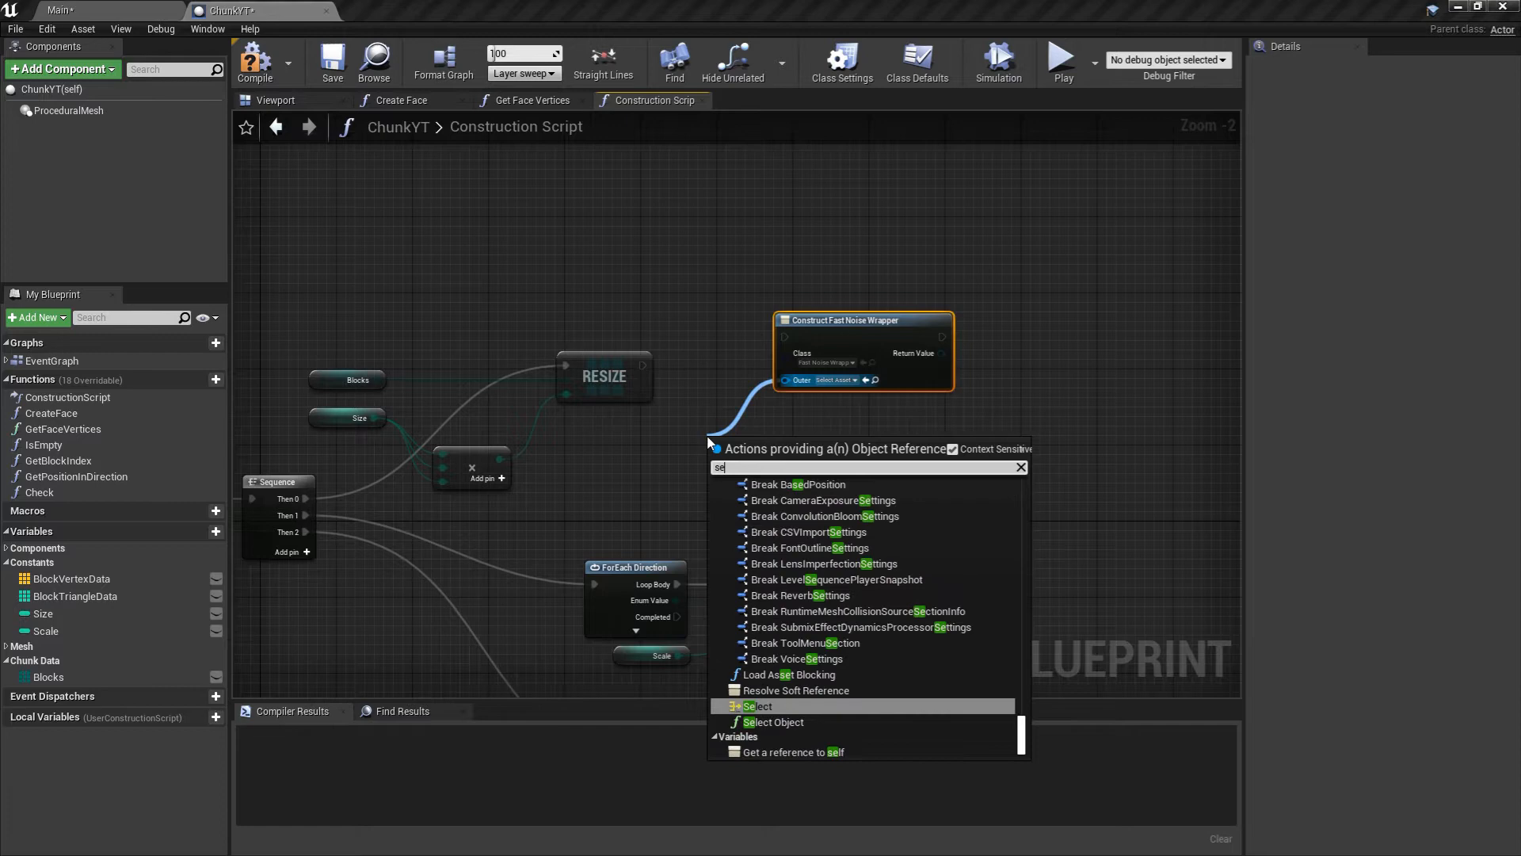
pyautogui.click(792, 751)
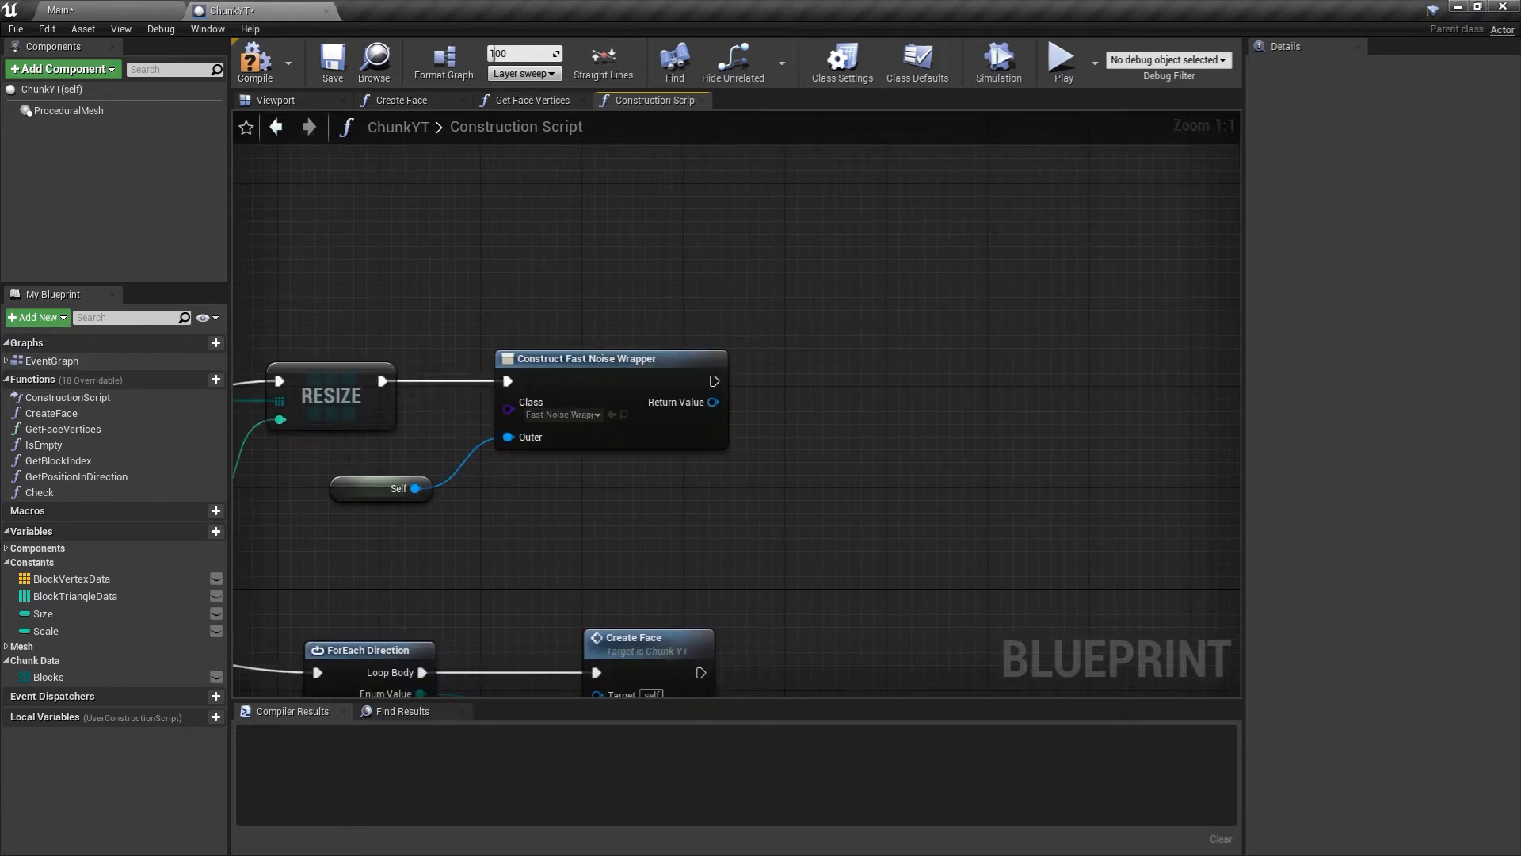
# Feed the wrapper's return value into Setup Fast Noise with Noise Type Perlin.
pyautogui.moveTo(713, 401); pyautogui.dragTo(744, 419)
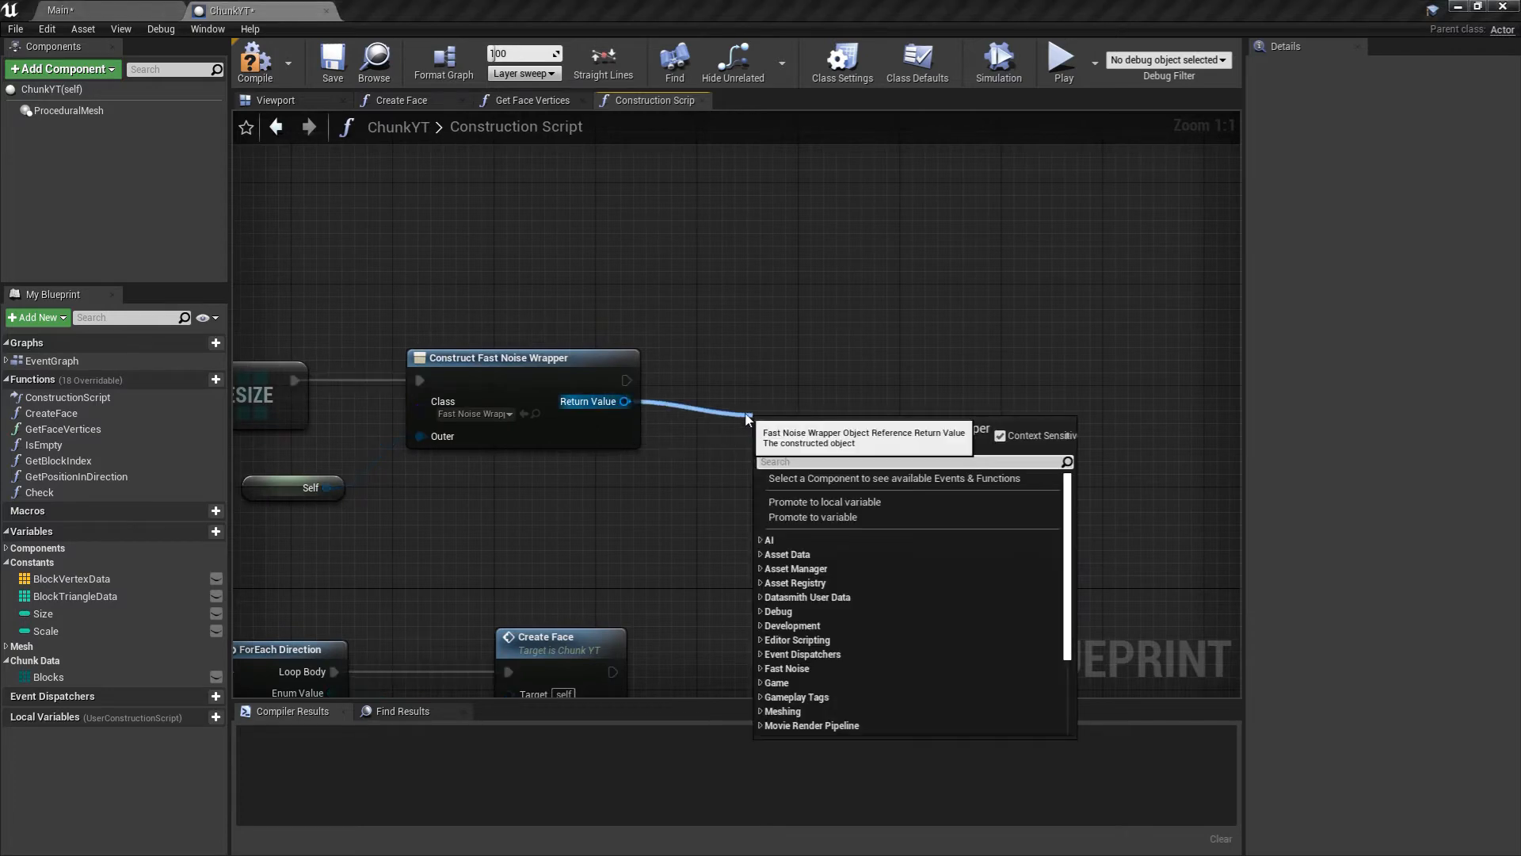
pyautogui.write('set')
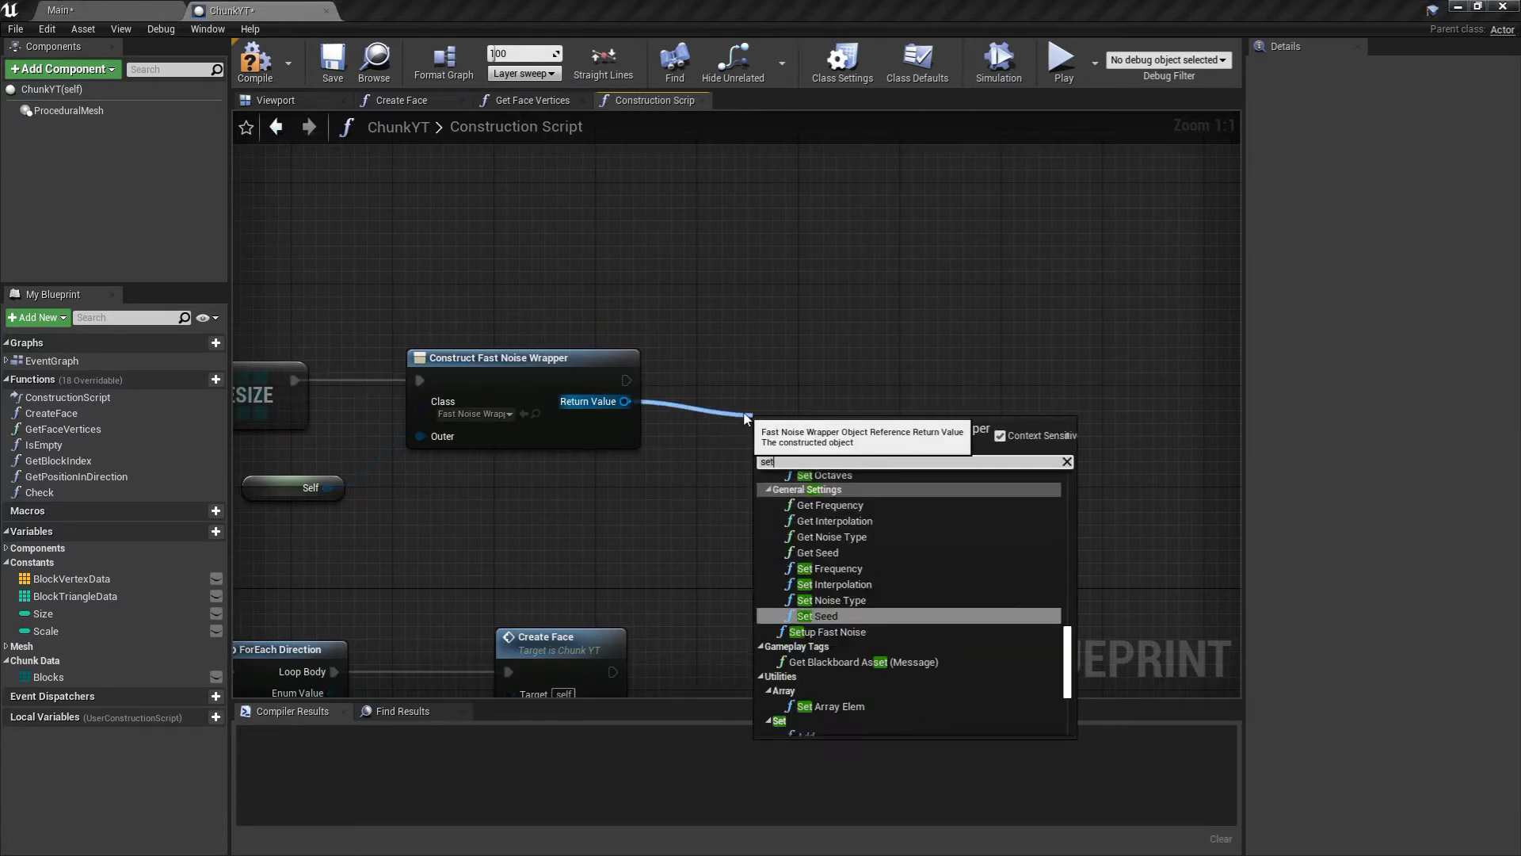
pyautogui.click(830, 631)
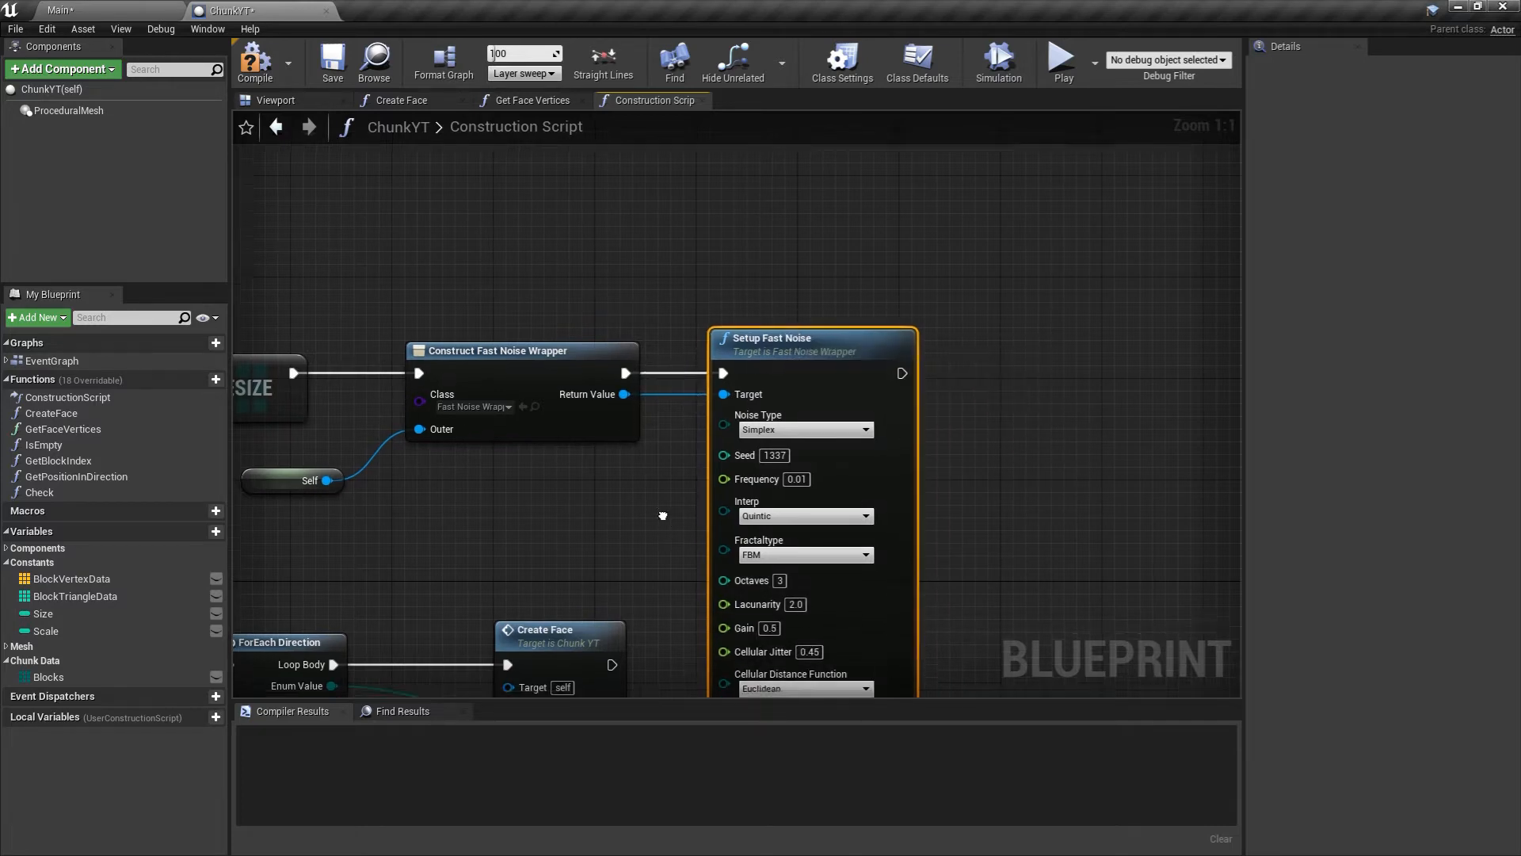
pyautogui.scroll(-3)
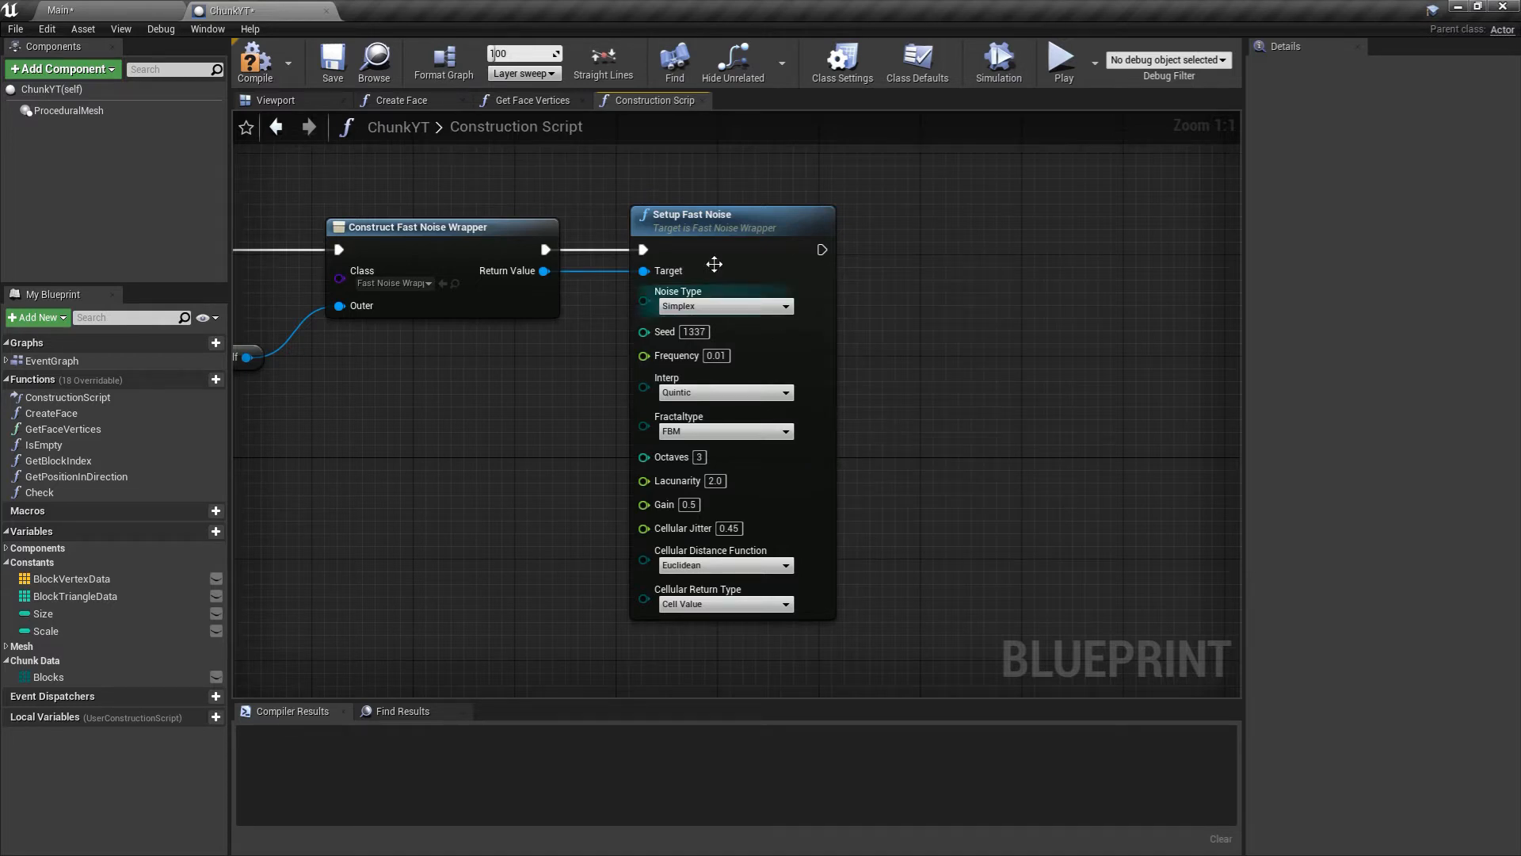
pyautogui.moveTo(888, 453)
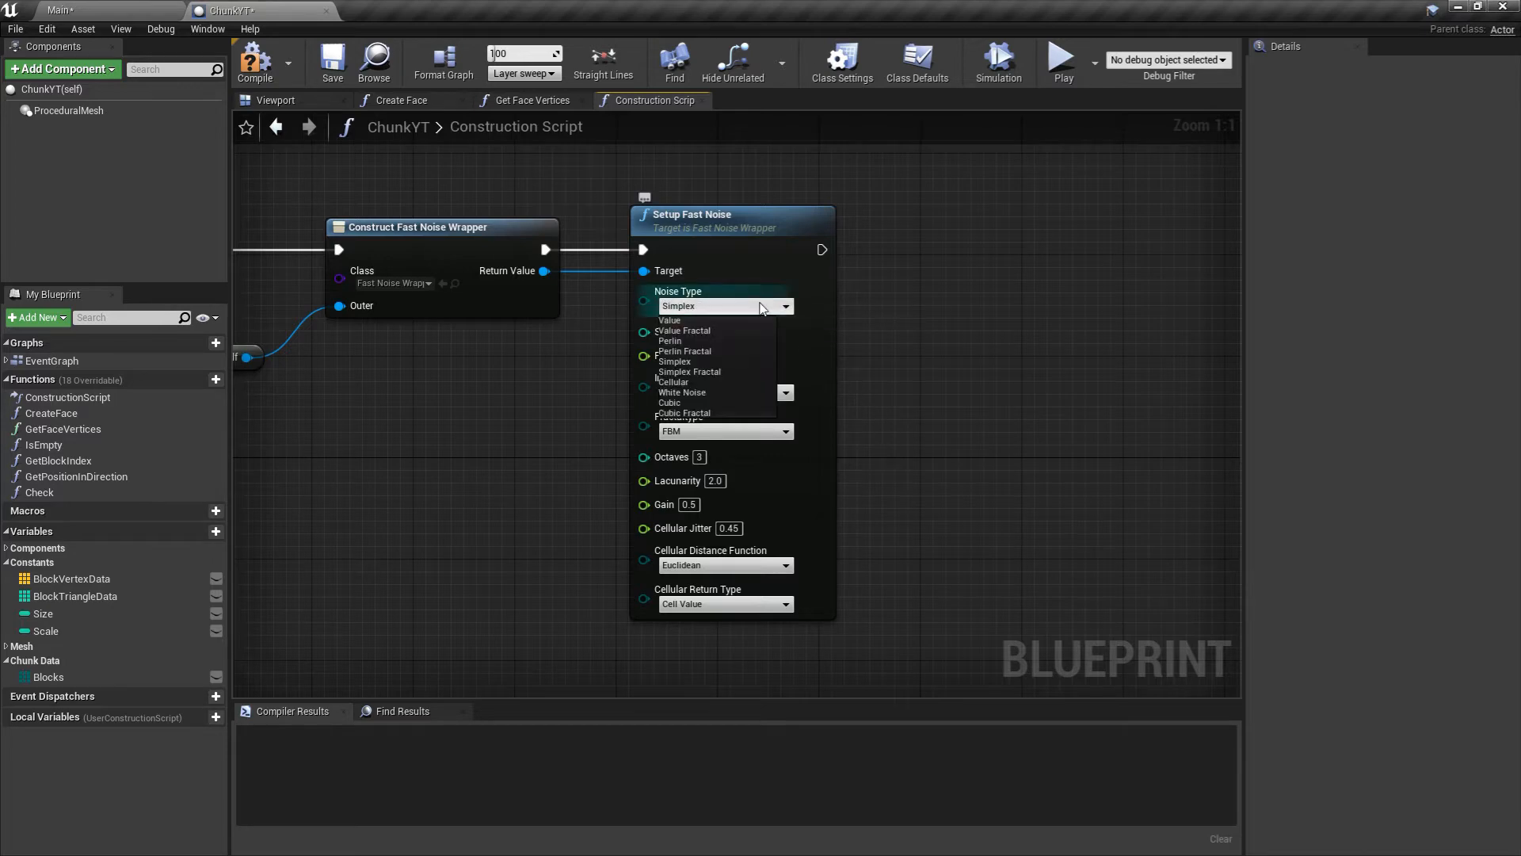
pyautogui.click(671, 361)
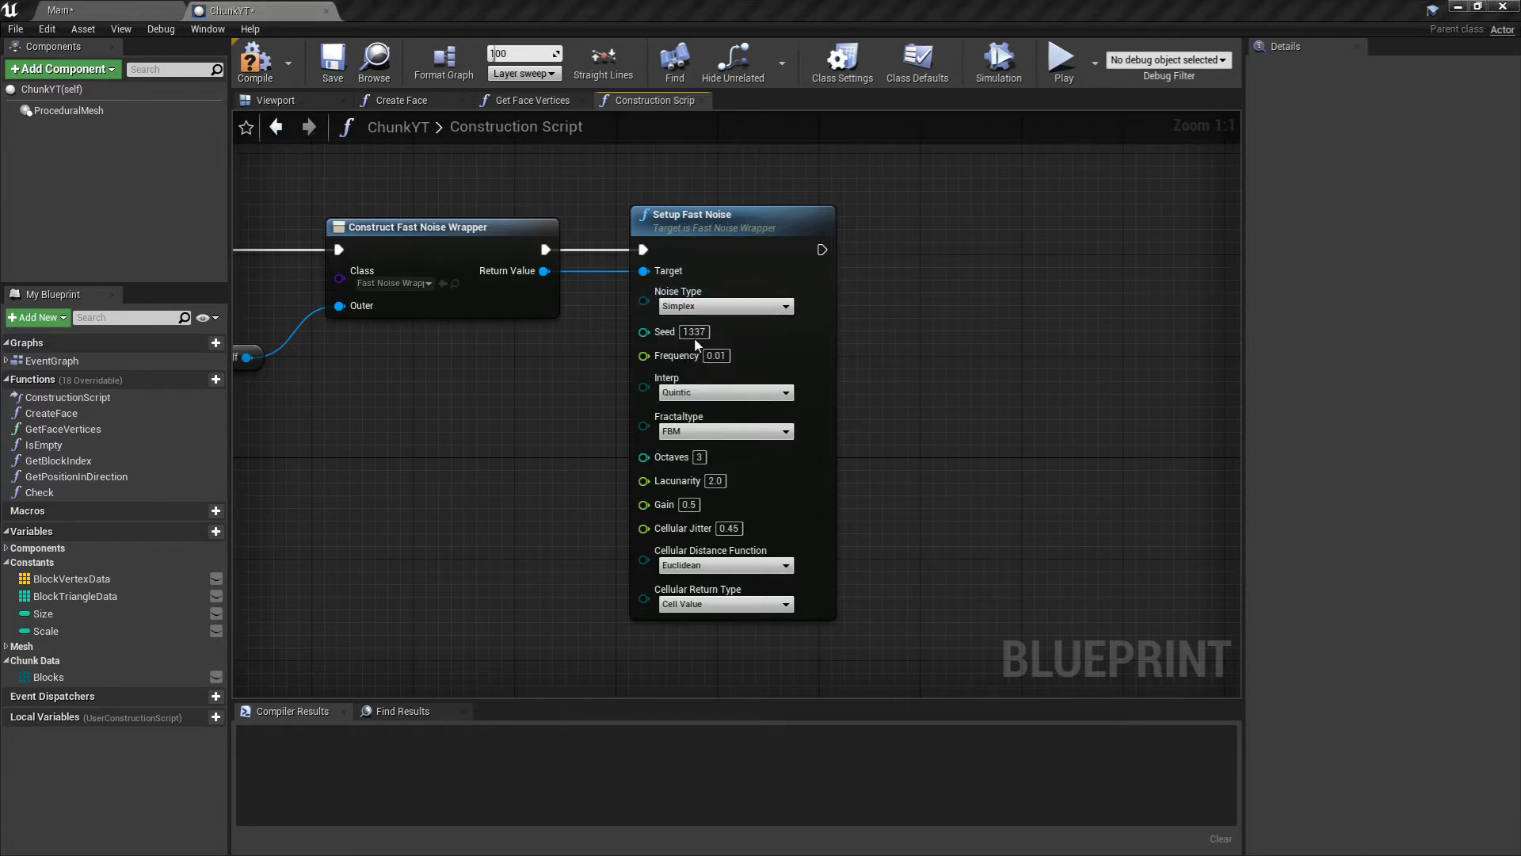
pyautogui.click(726, 306)
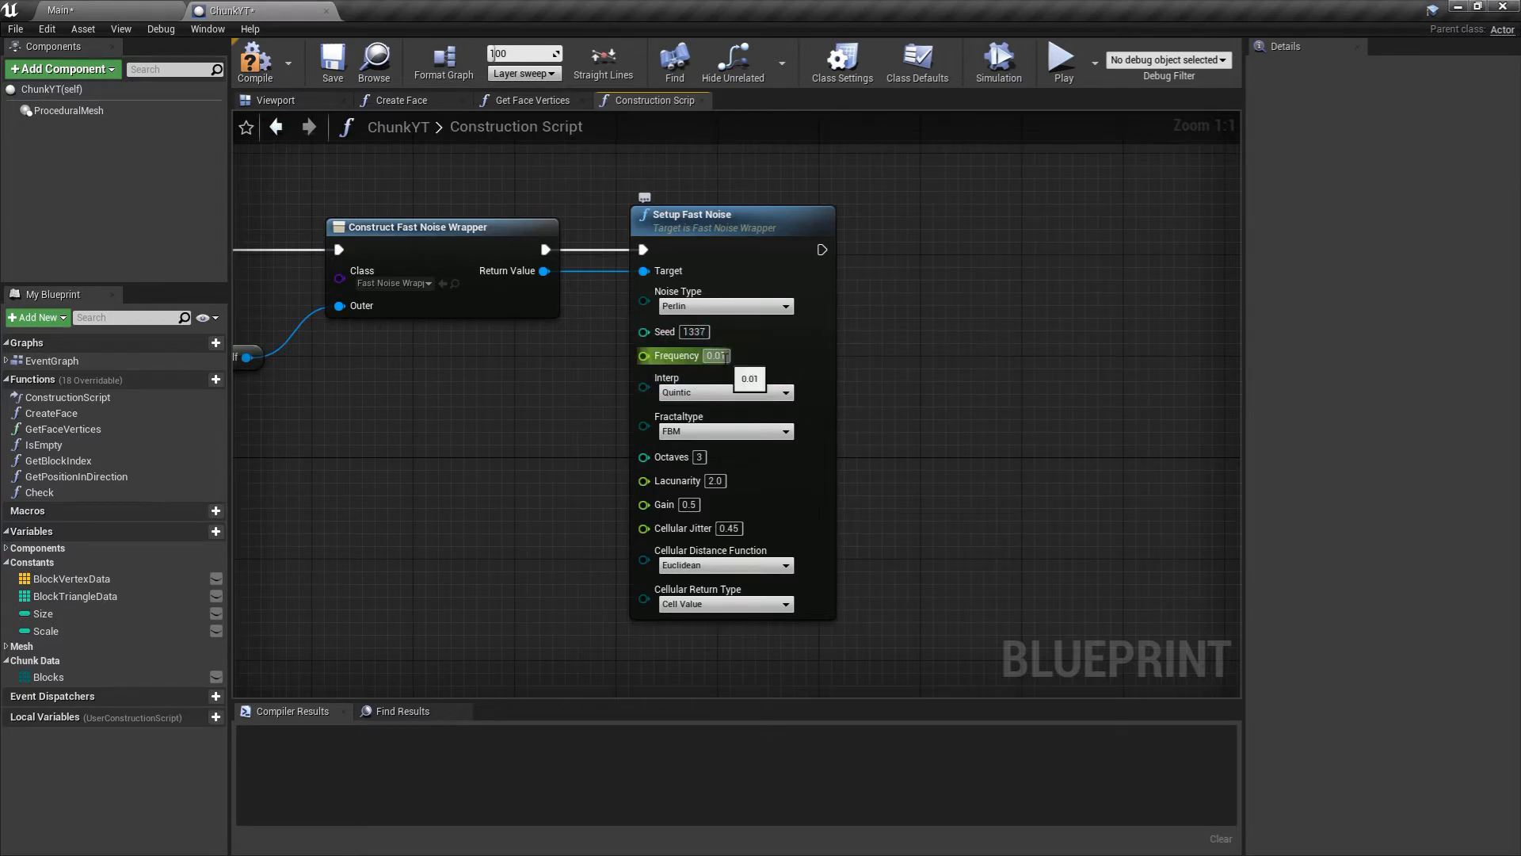
pyautogui.moveTo(720, 393)
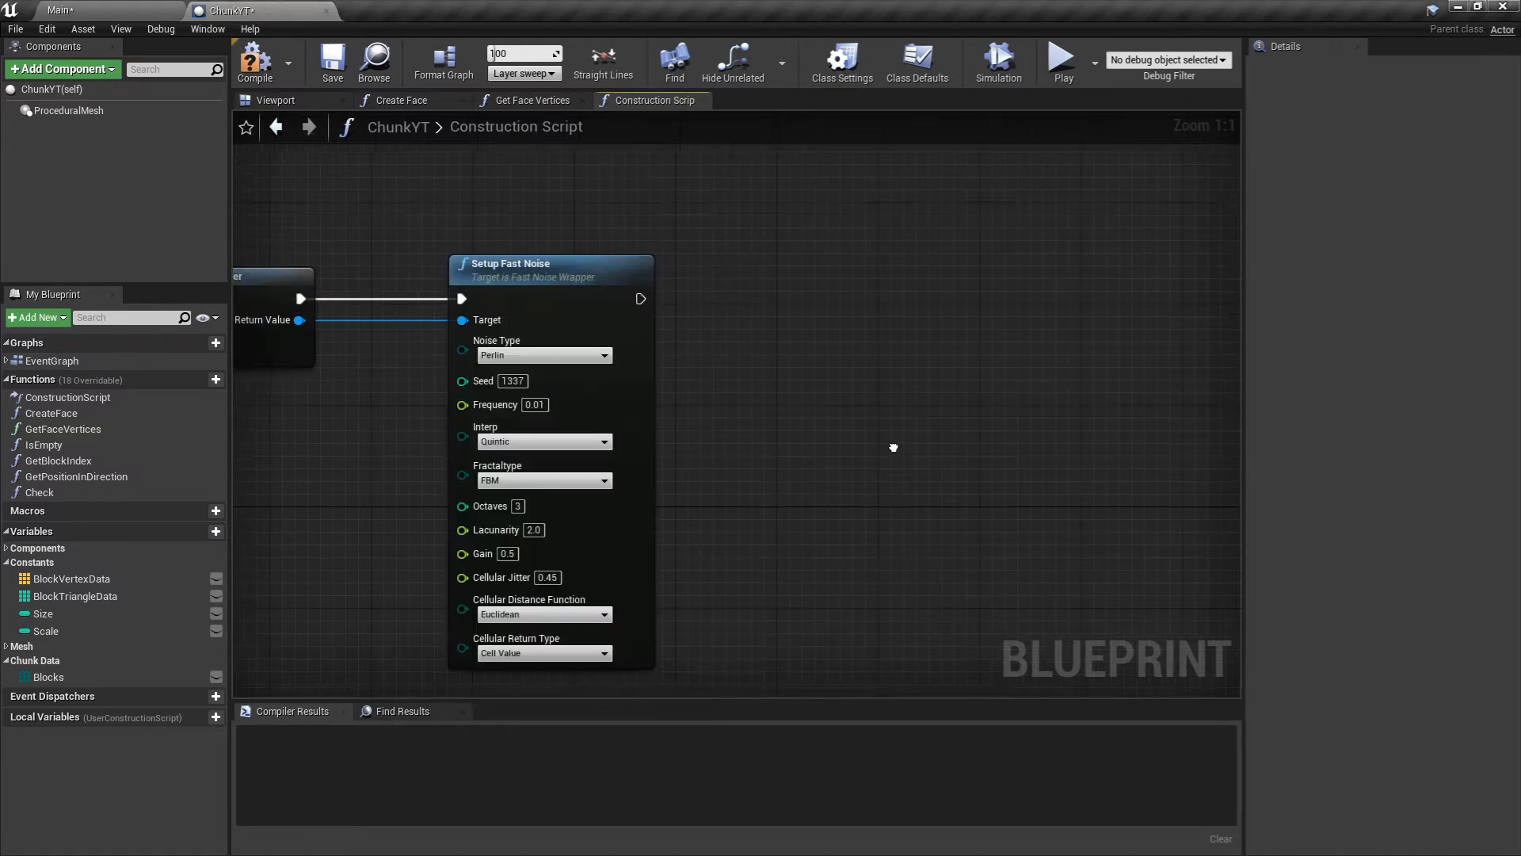
# Add two chained For Loop nodes with Size minus one wired to their Last Index pins.
pyautogui.write('for')
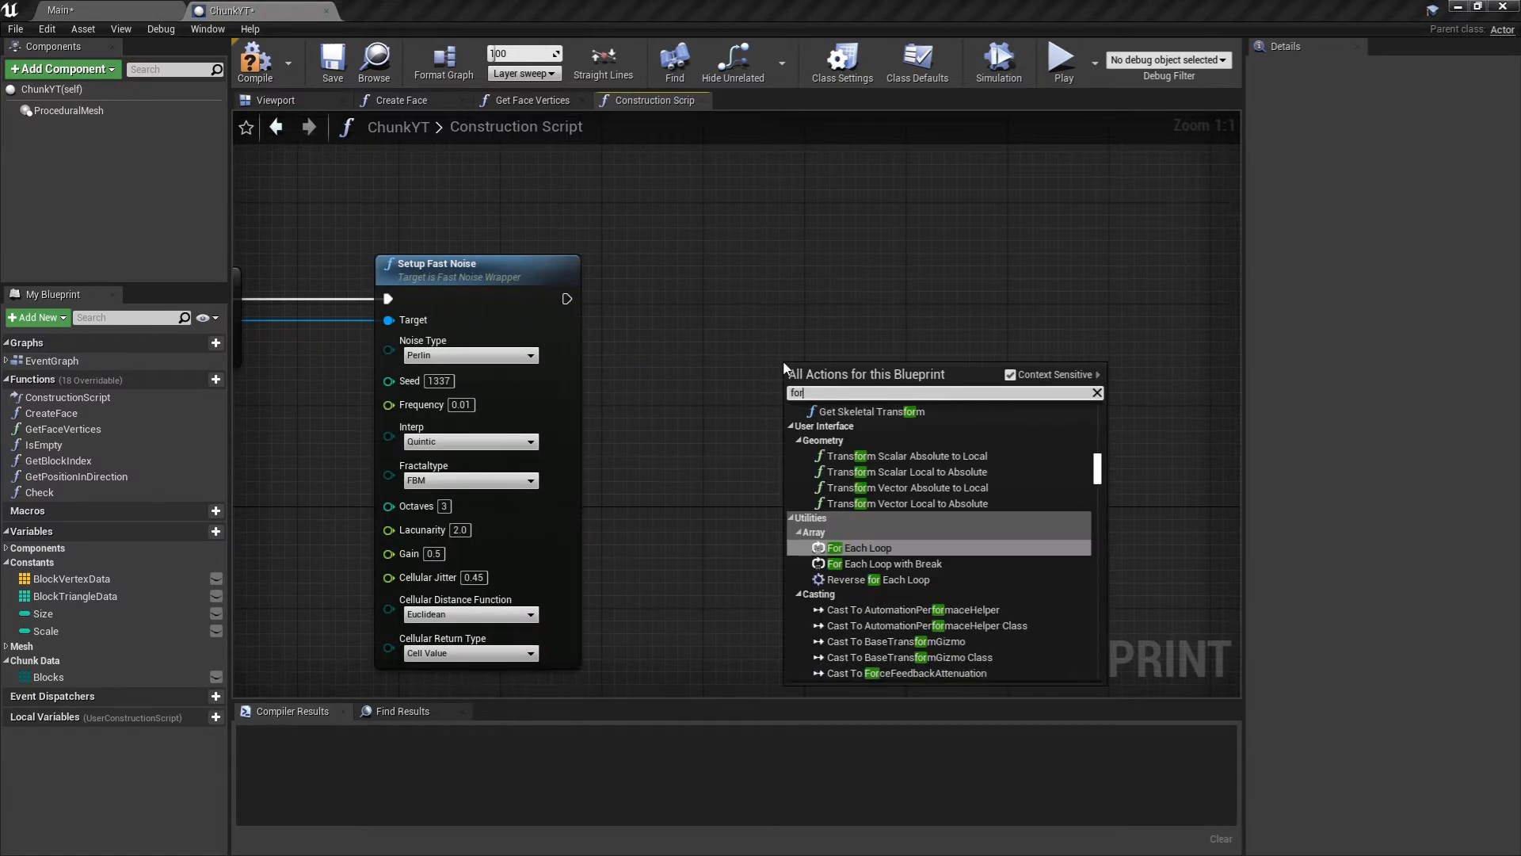
pyautogui.click(843, 546)
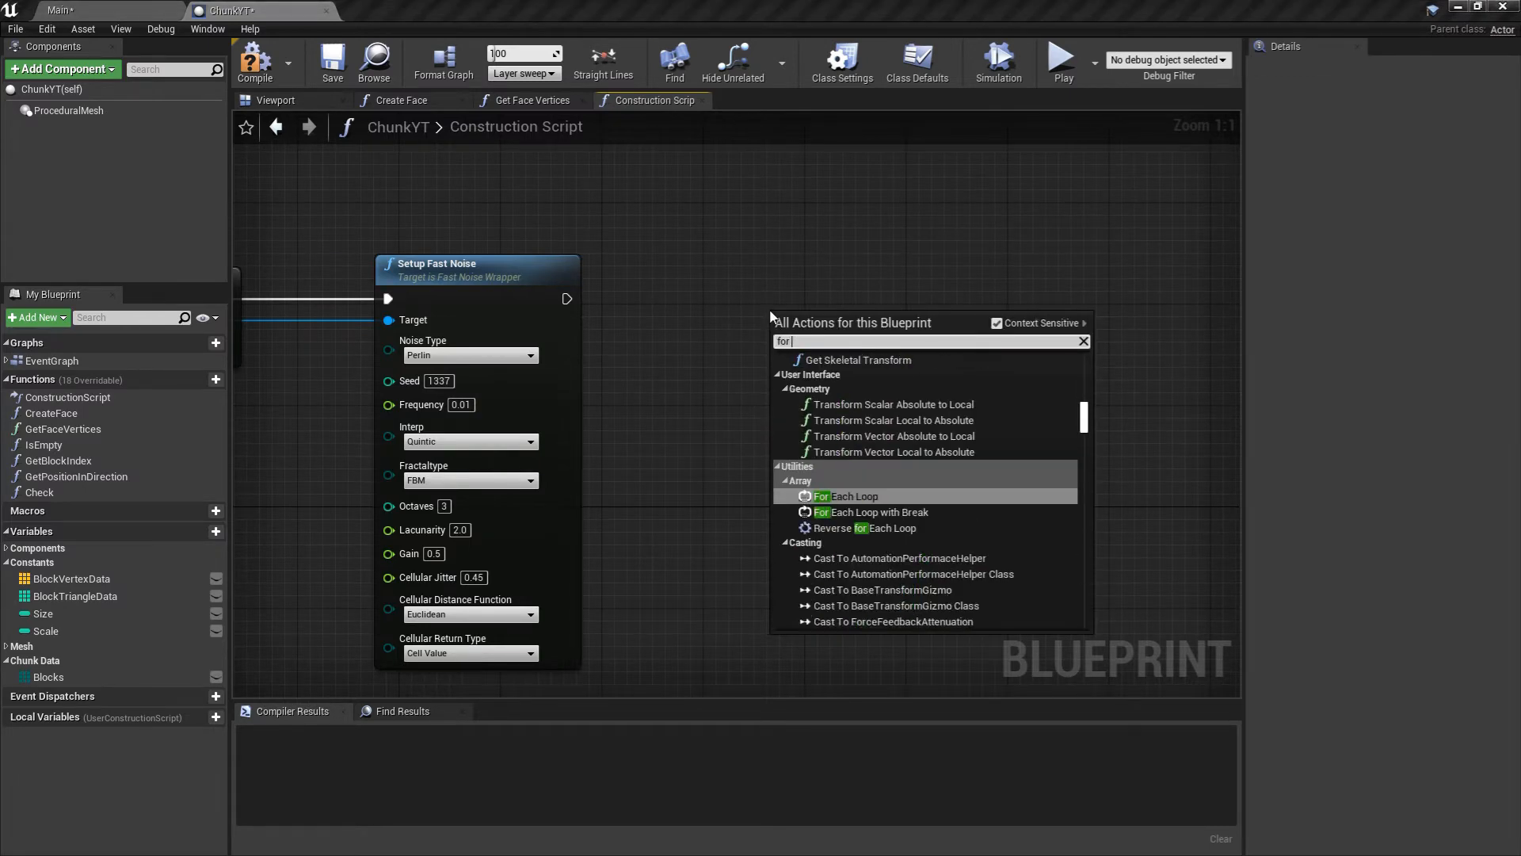
pyautogui.write('loo')
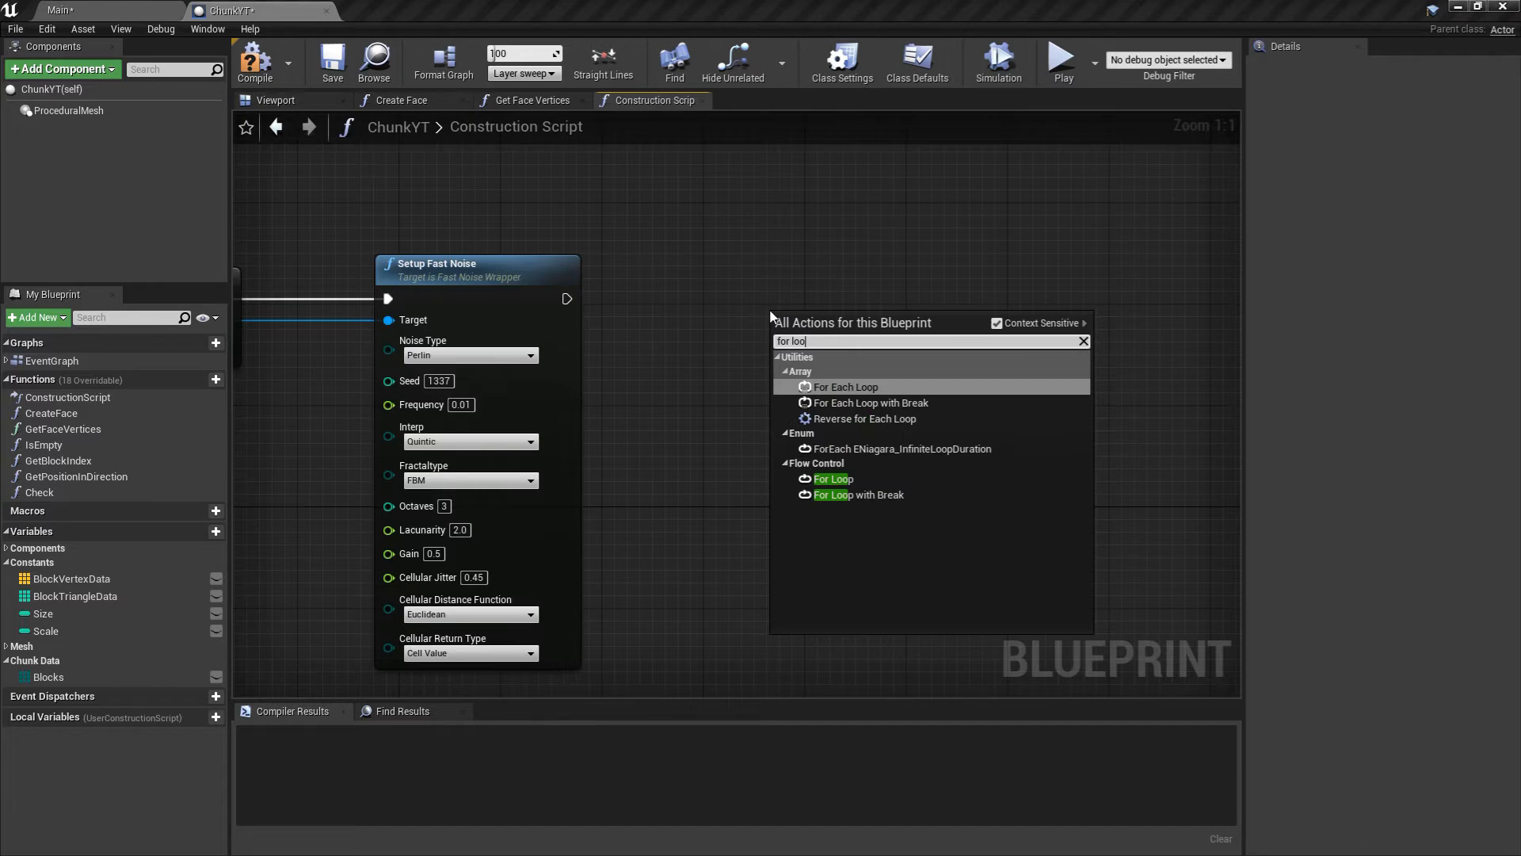
pyautogui.click(834, 479)
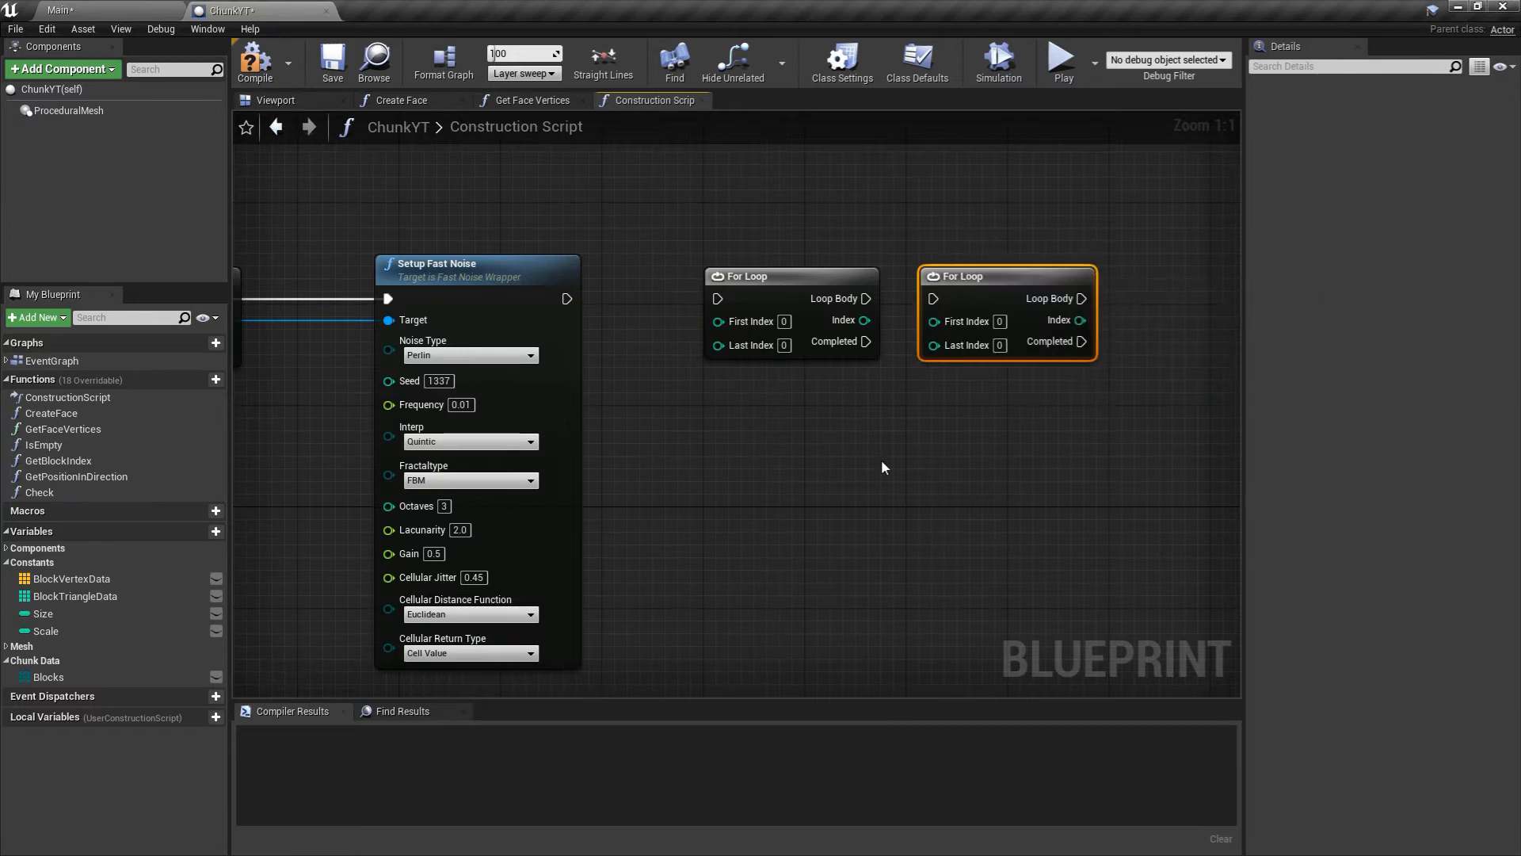
pyautogui.scroll(-3)
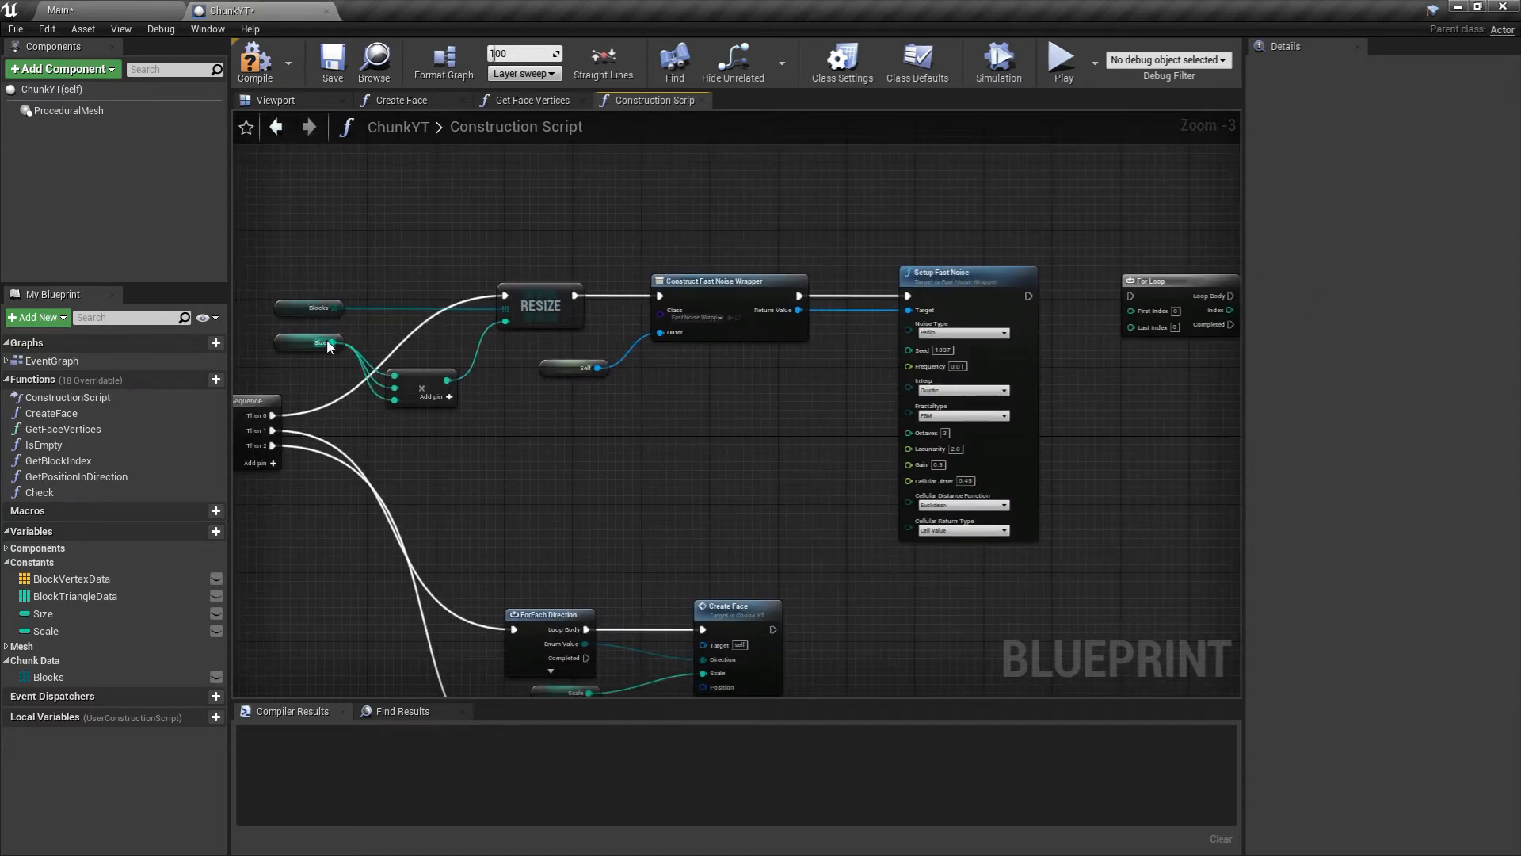
pyautogui.moveTo(339, 342); pyautogui.dragTo(553, 499)
pyautogui.write('-')
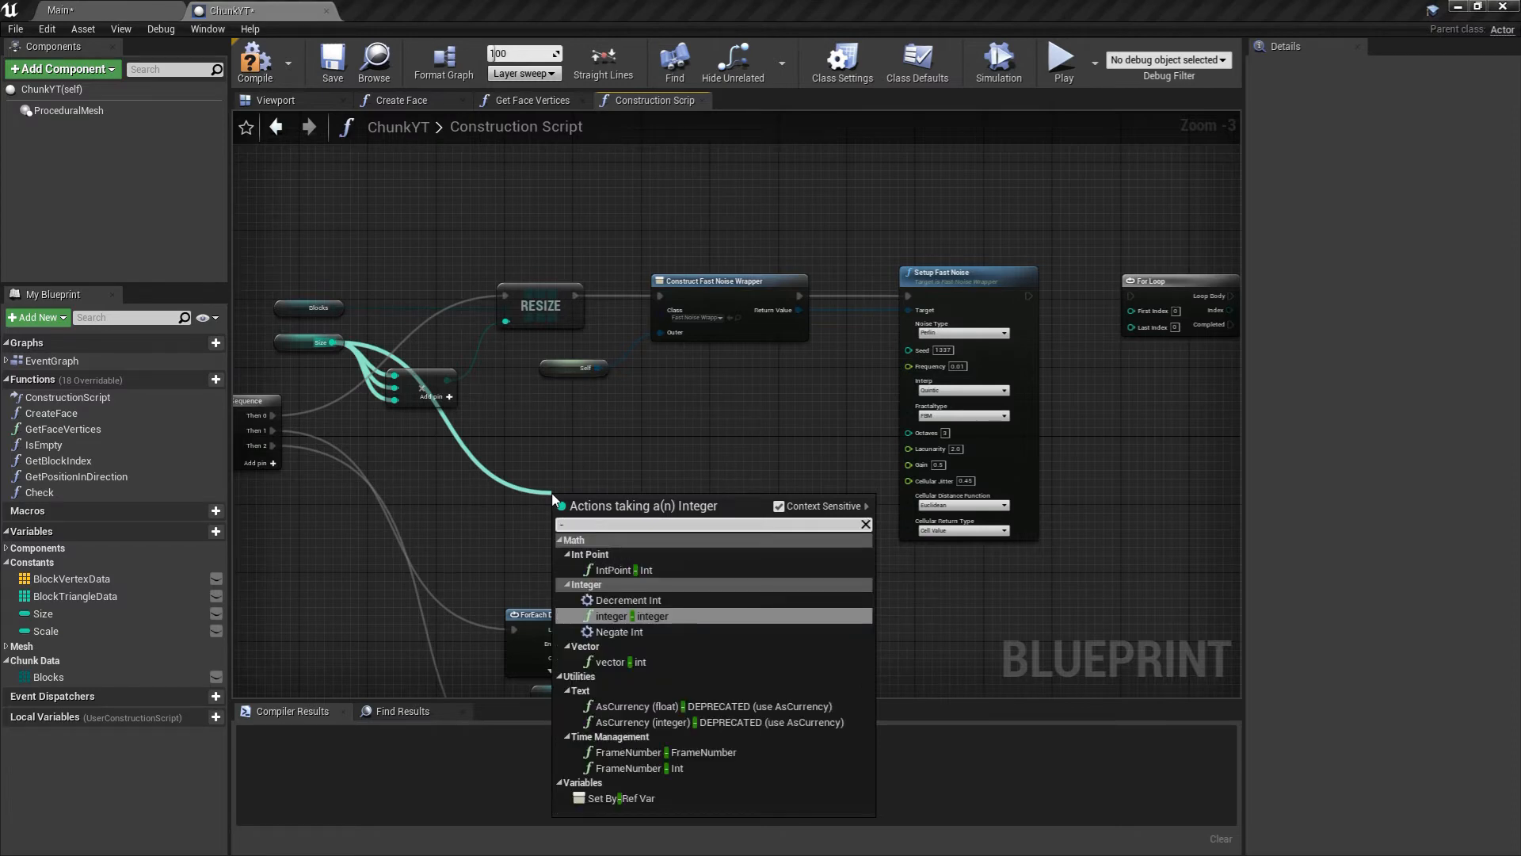
pyautogui.click(609, 615)
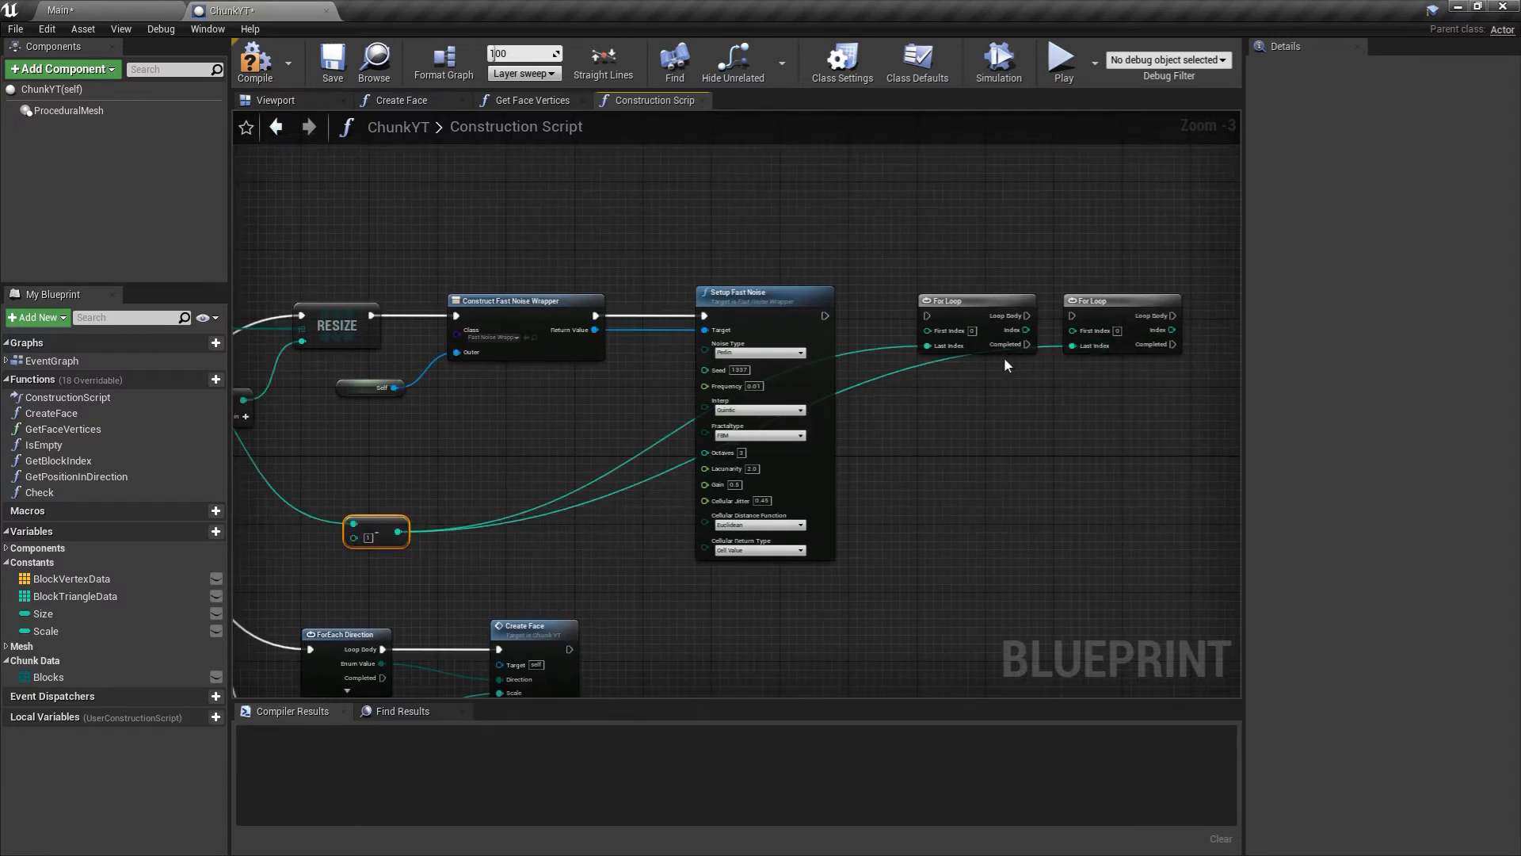
pyautogui.moveTo(955, 420)
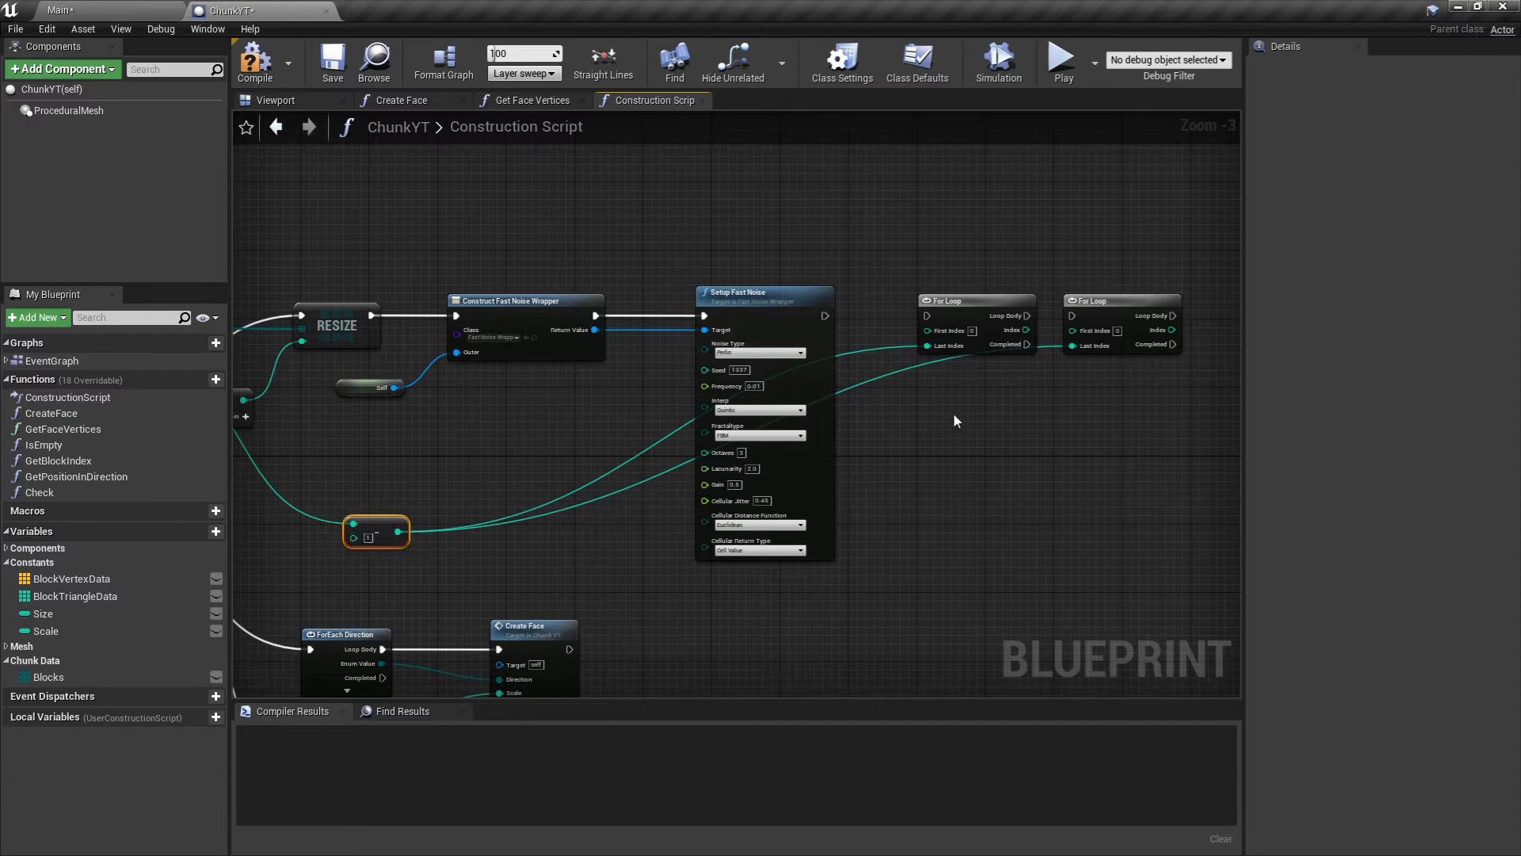
pyautogui.moveTo(1087, 348)
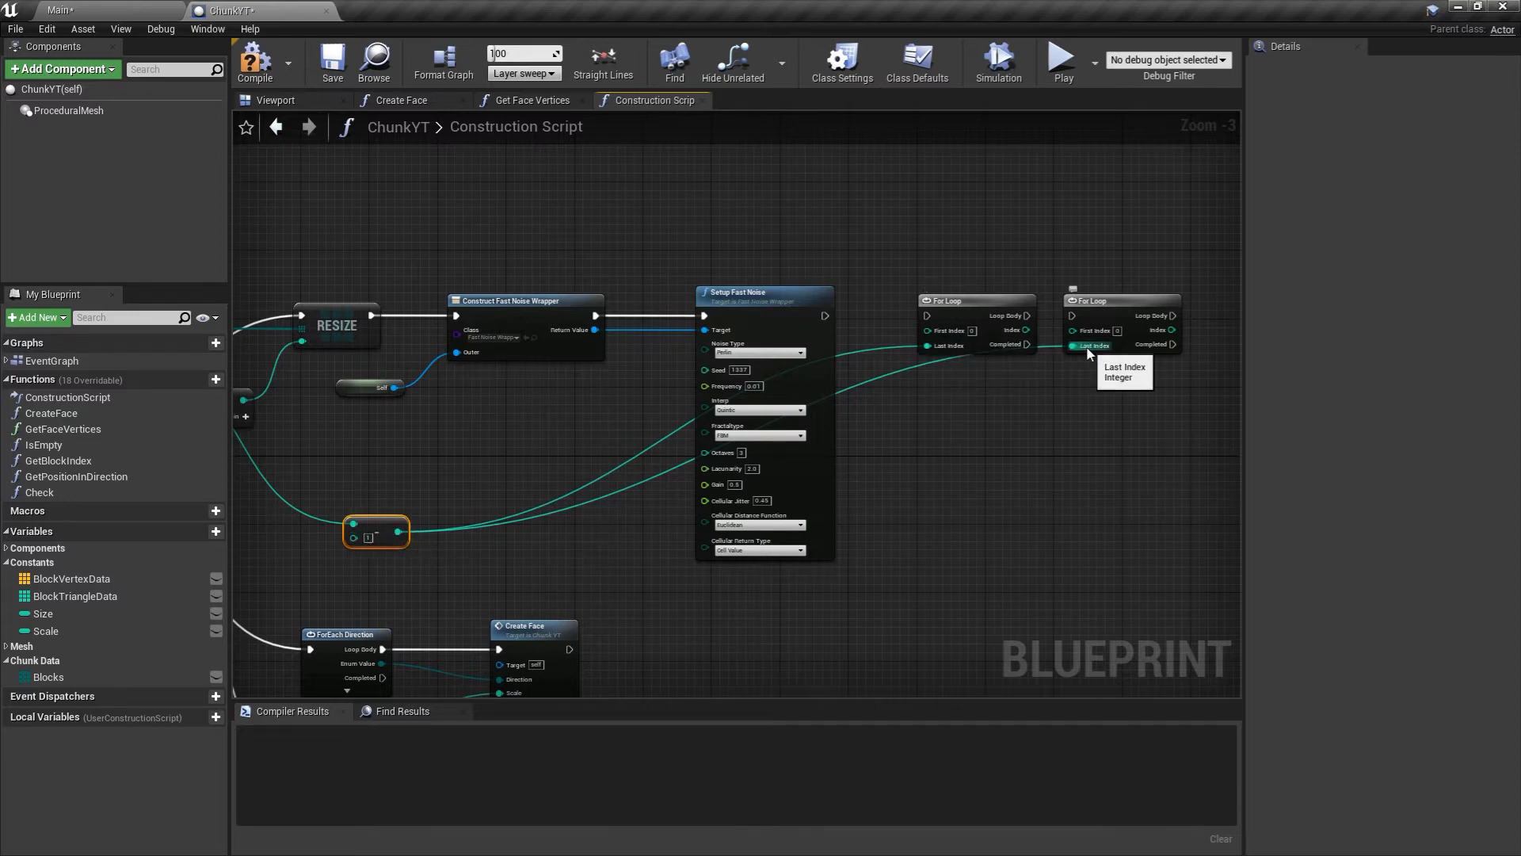
pyautogui.moveTo(966, 350)
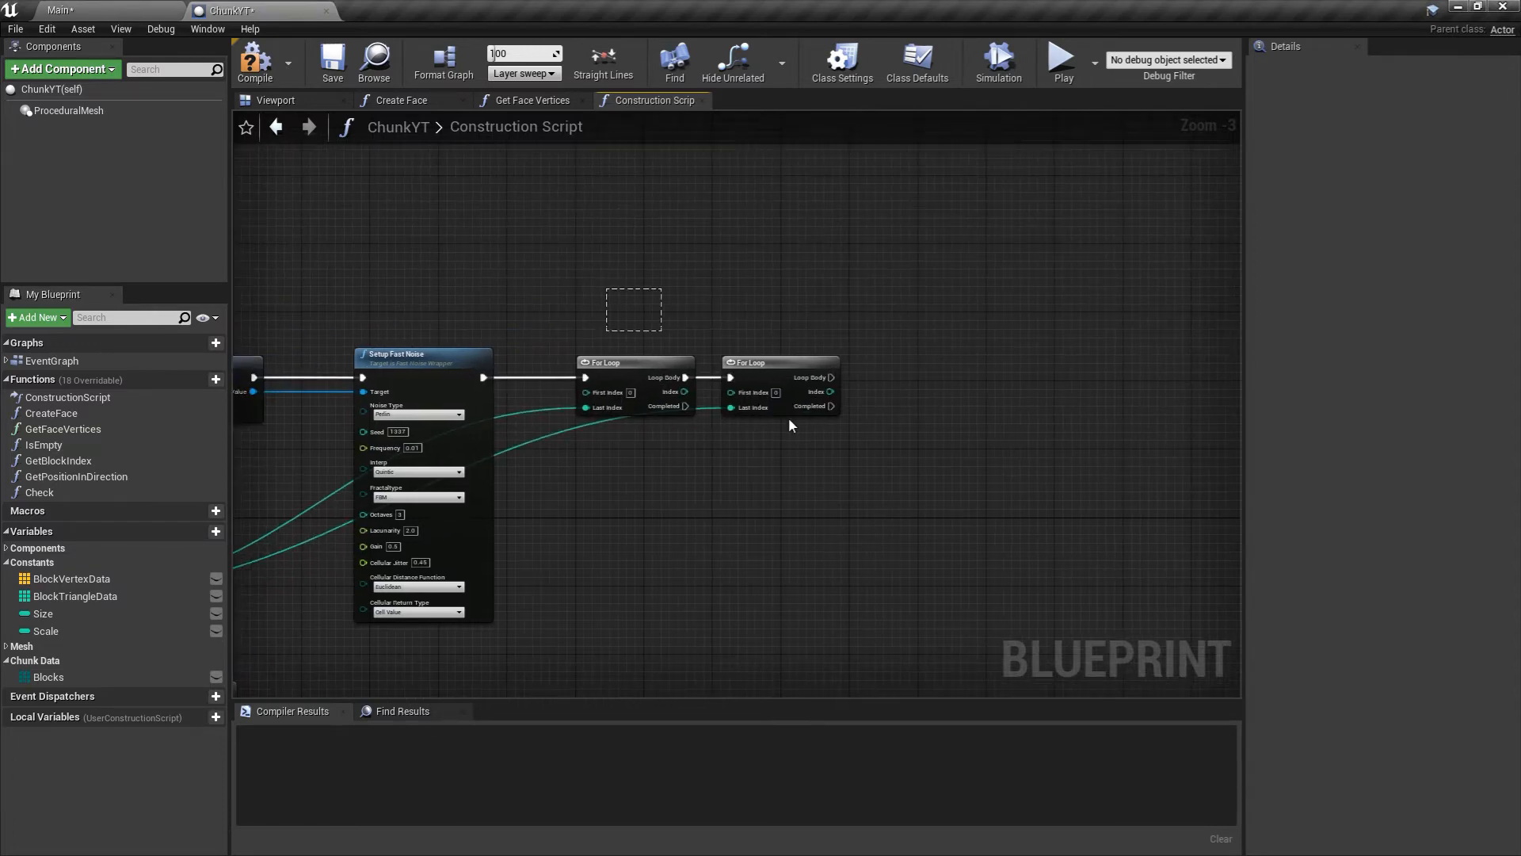
# Multiply each For Loop's Index by 100 and place a Get Actor Location node.
pyautogui.moveTo(791, 425); pyautogui.dragTo(831, 501)
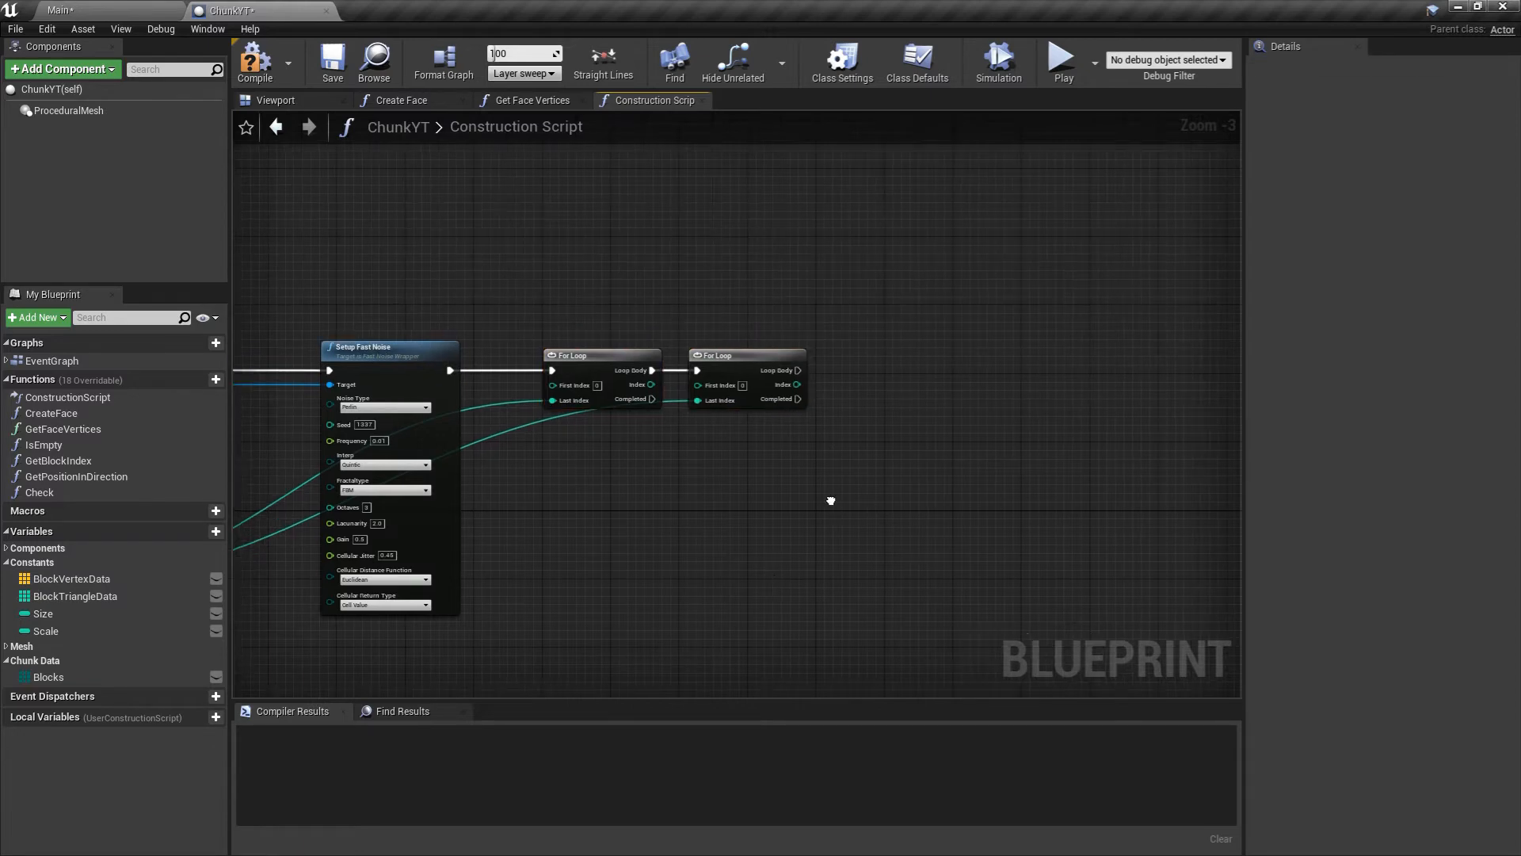
pyautogui.moveTo(653, 383)
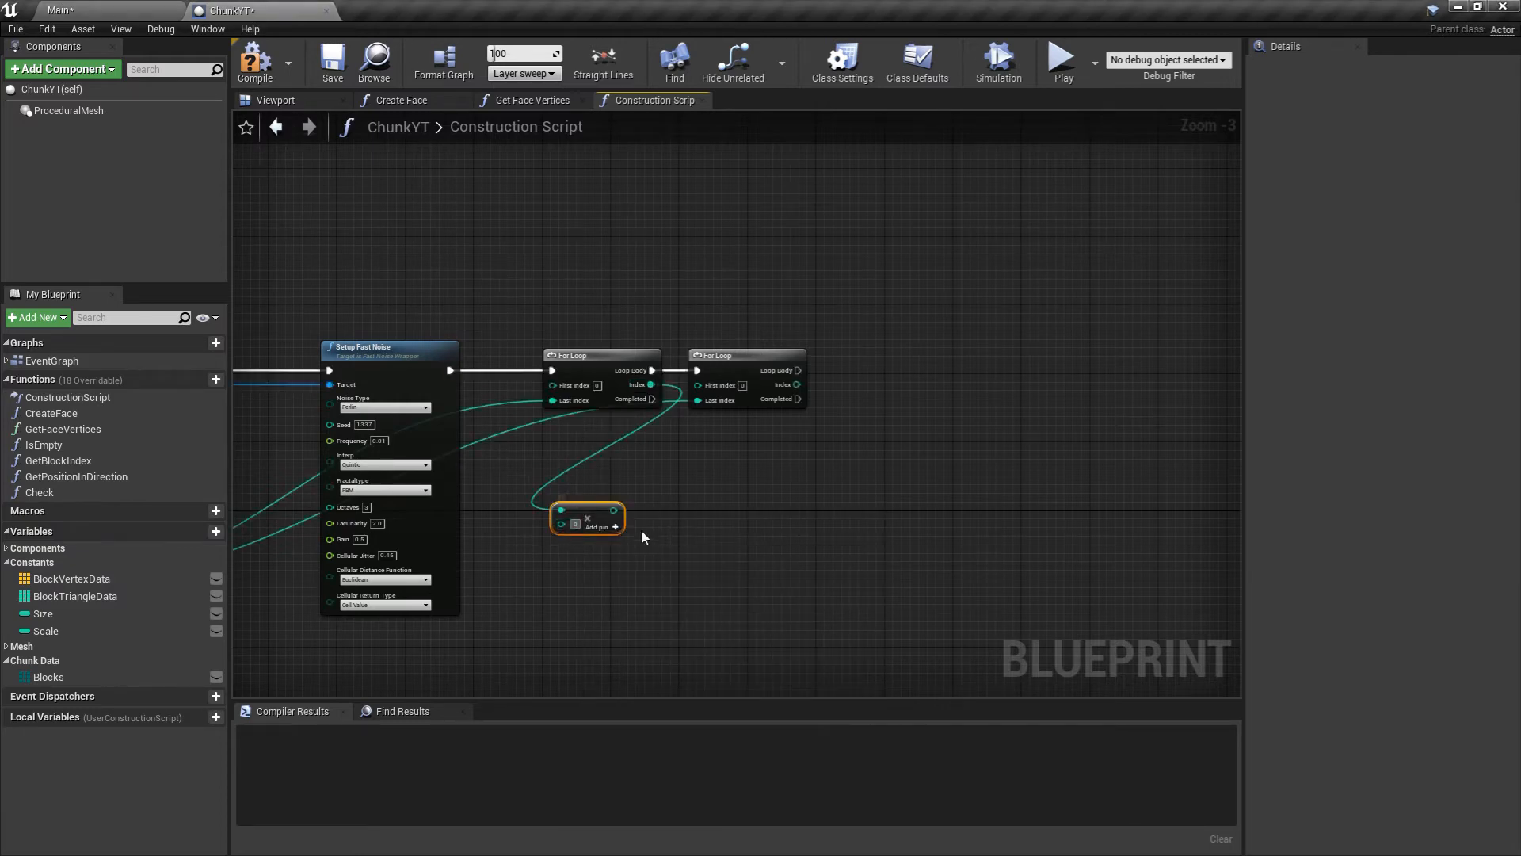
pyautogui.moveTo(734, 599)
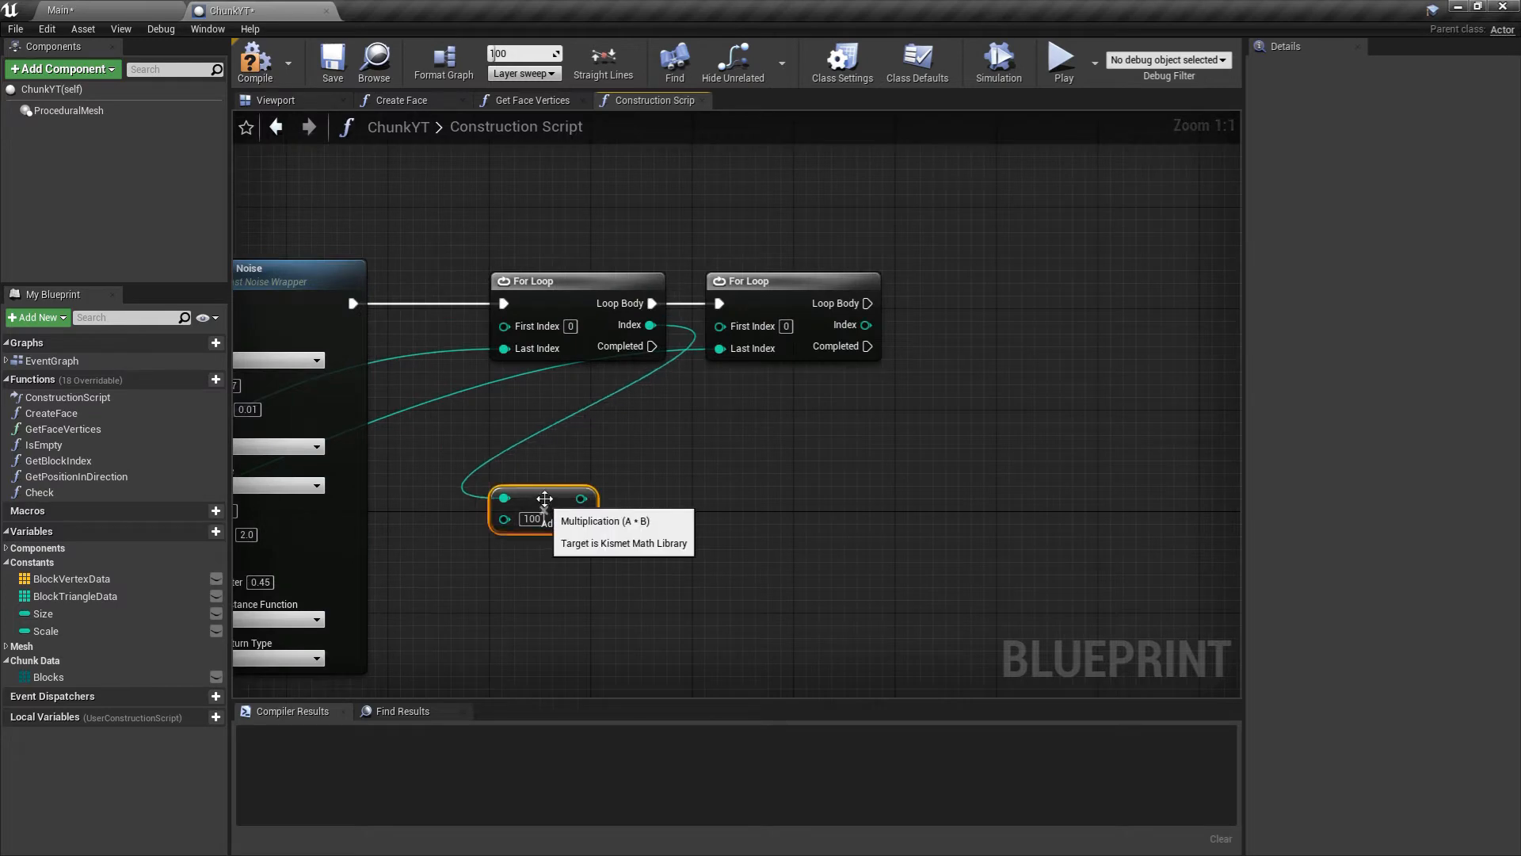
pyautogui.moveTo(634, 448)
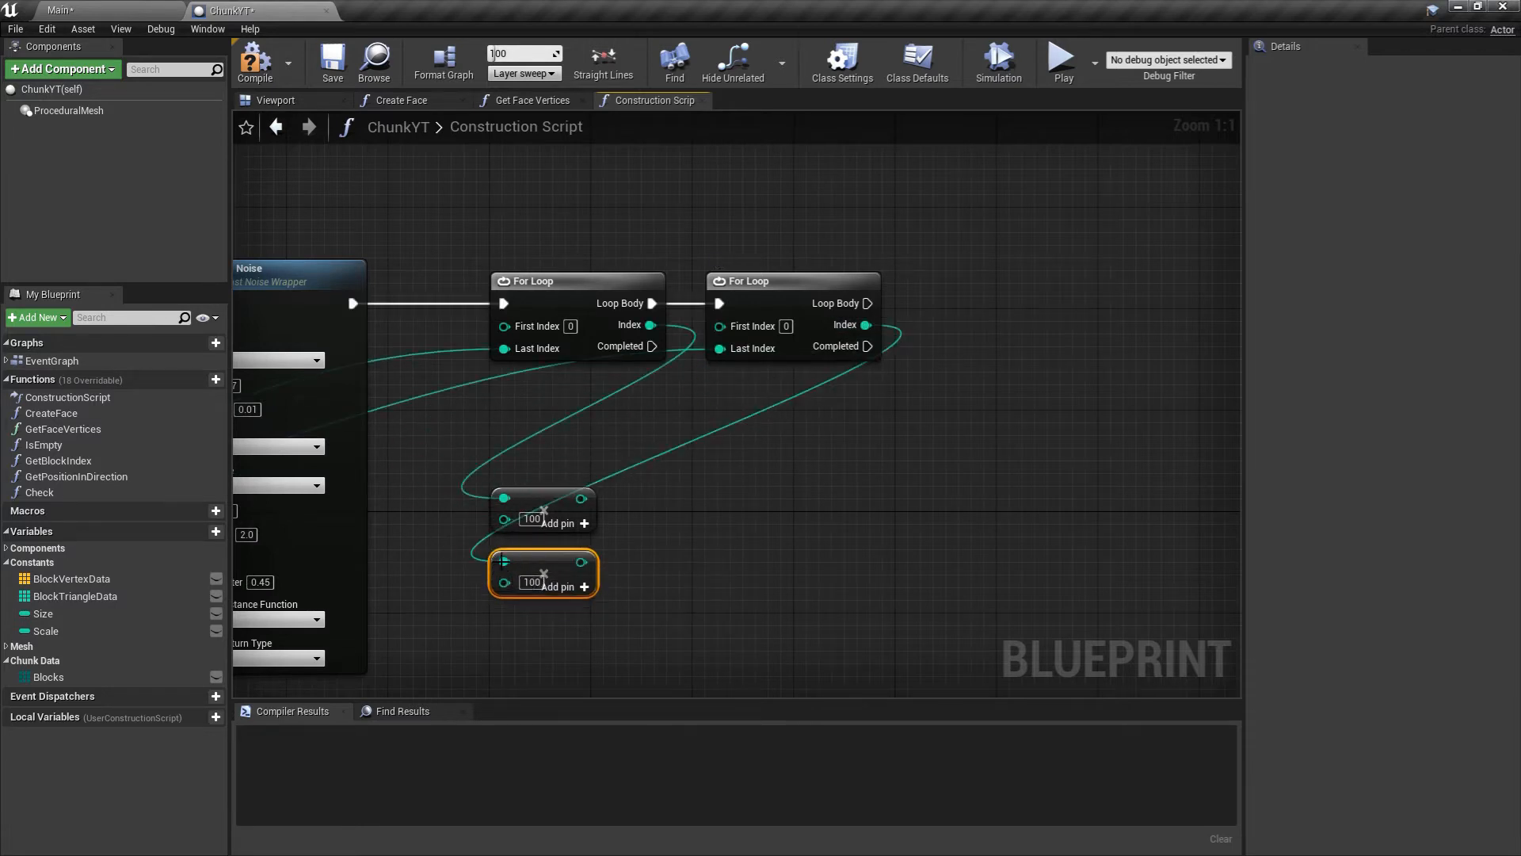
pyautogui.click(700, 637)
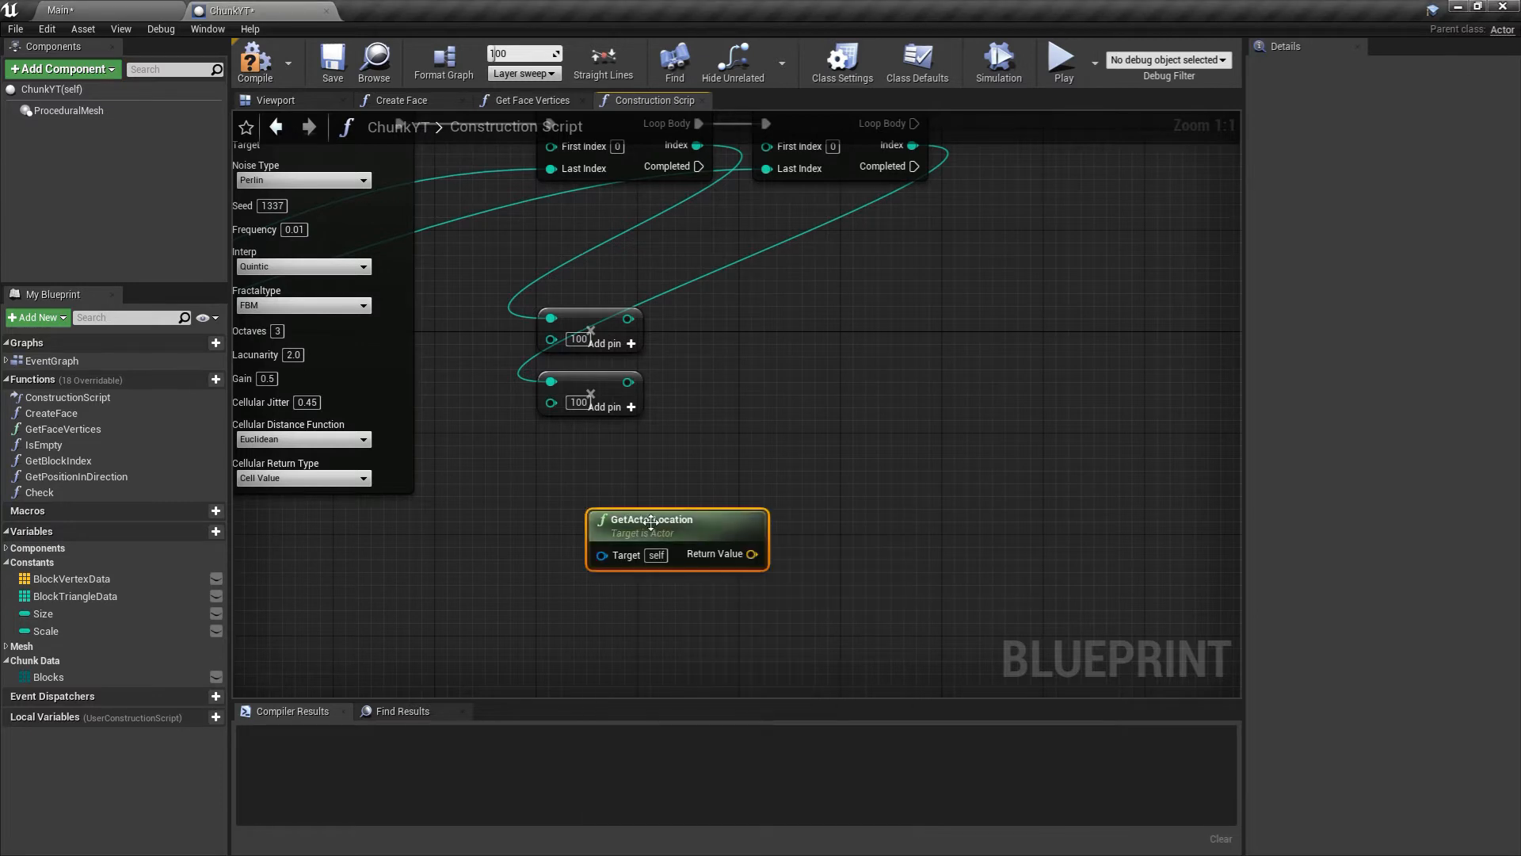
# Add index×100 to the truncated actor location X and Y through Integer + Integer nodes.
pyautogui.moveTo(677, 539); pyautogui.dragTo(562, 488)
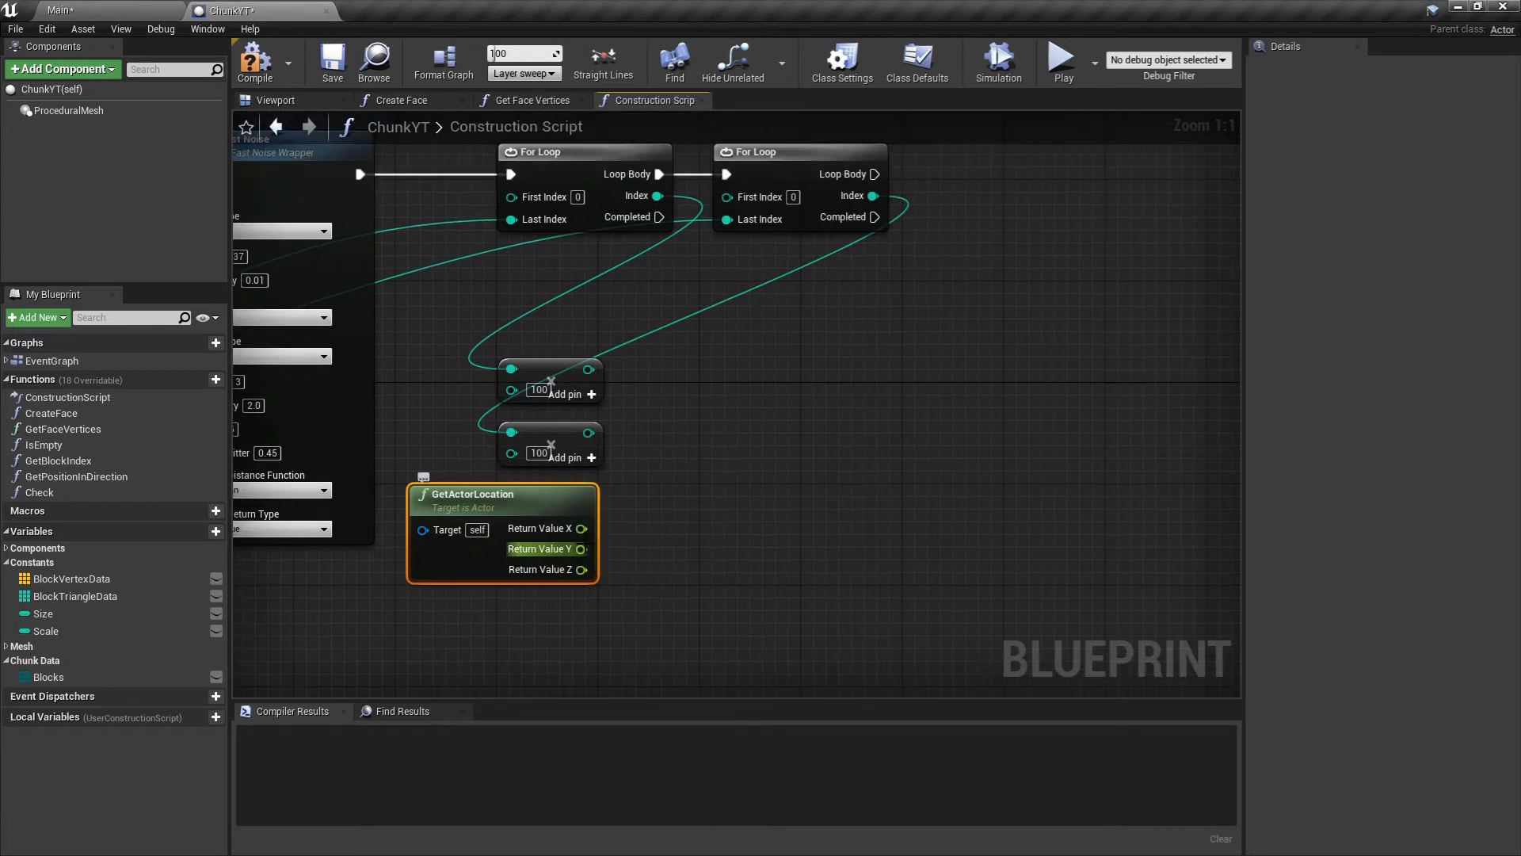
pyautogui.moveTo(584, 369); pyautogui.dragTo(702, 418)
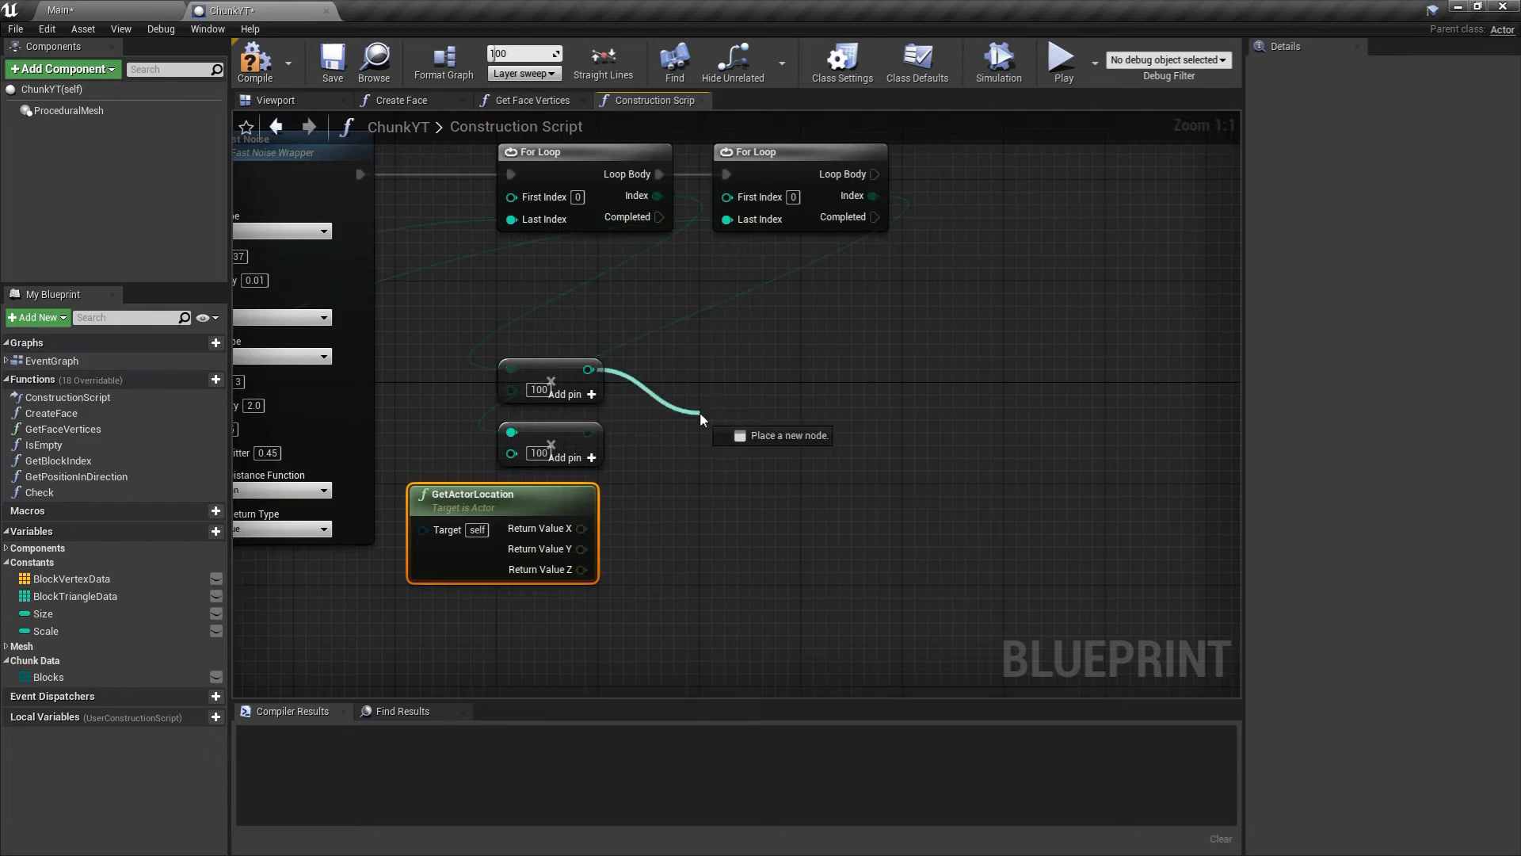
pyautogui.click(701, 418)
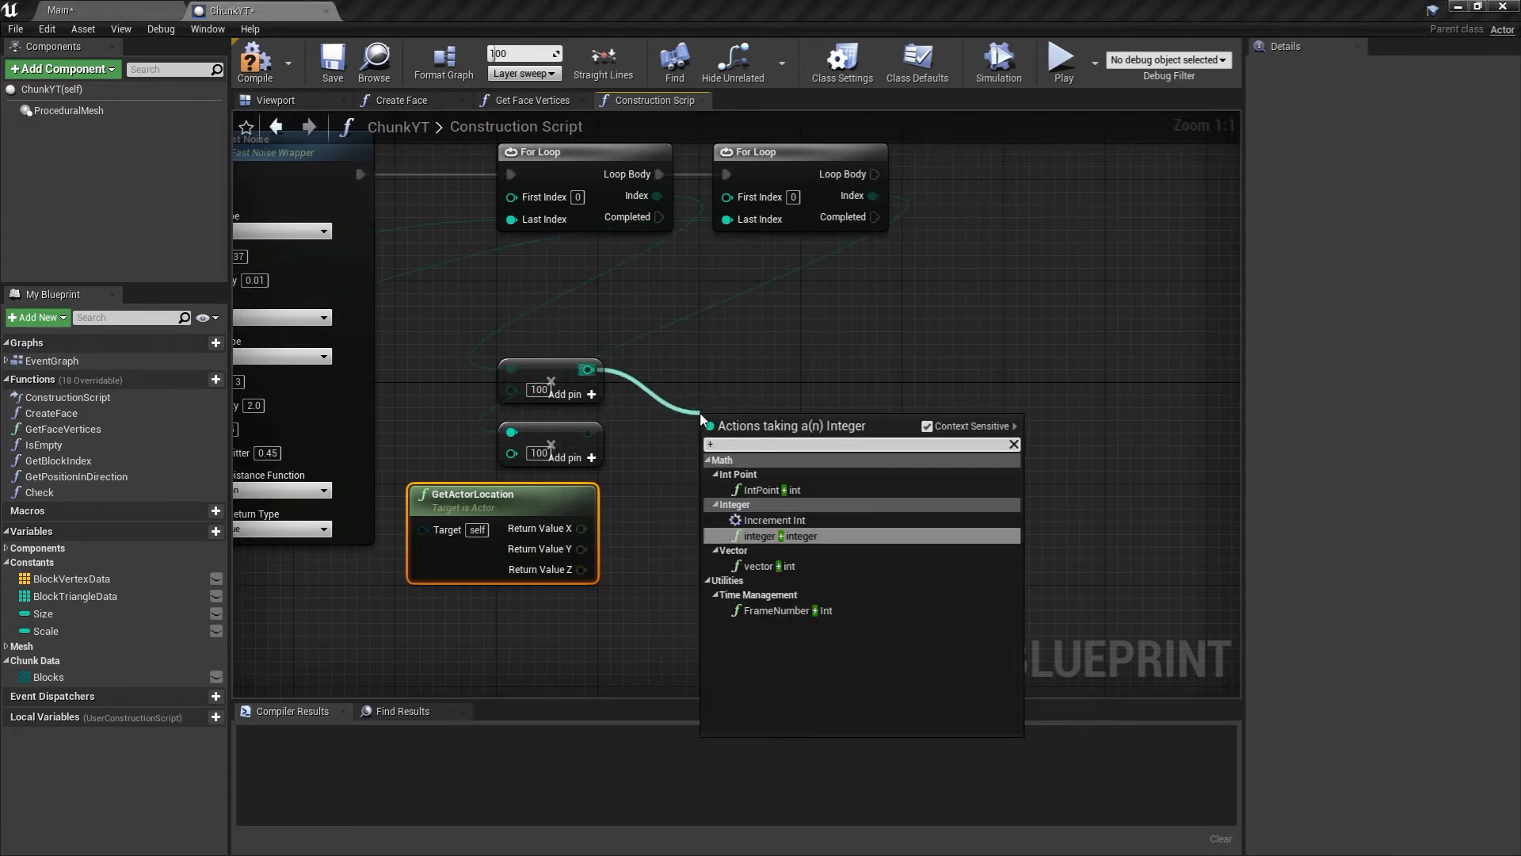
pyautogui.click(758, 536)
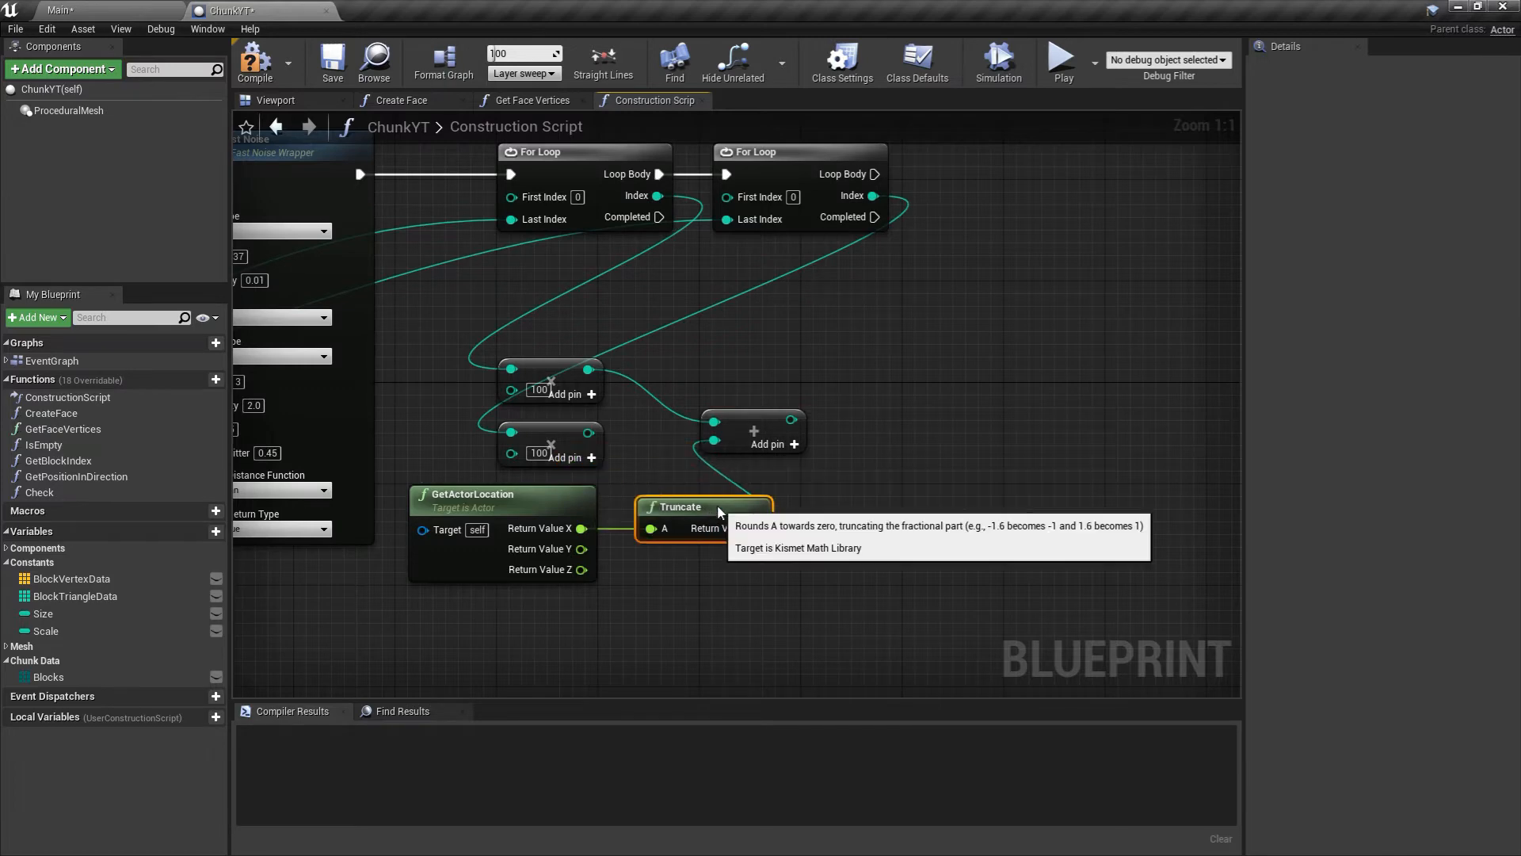
pyautogui.moveTo(754, 569)
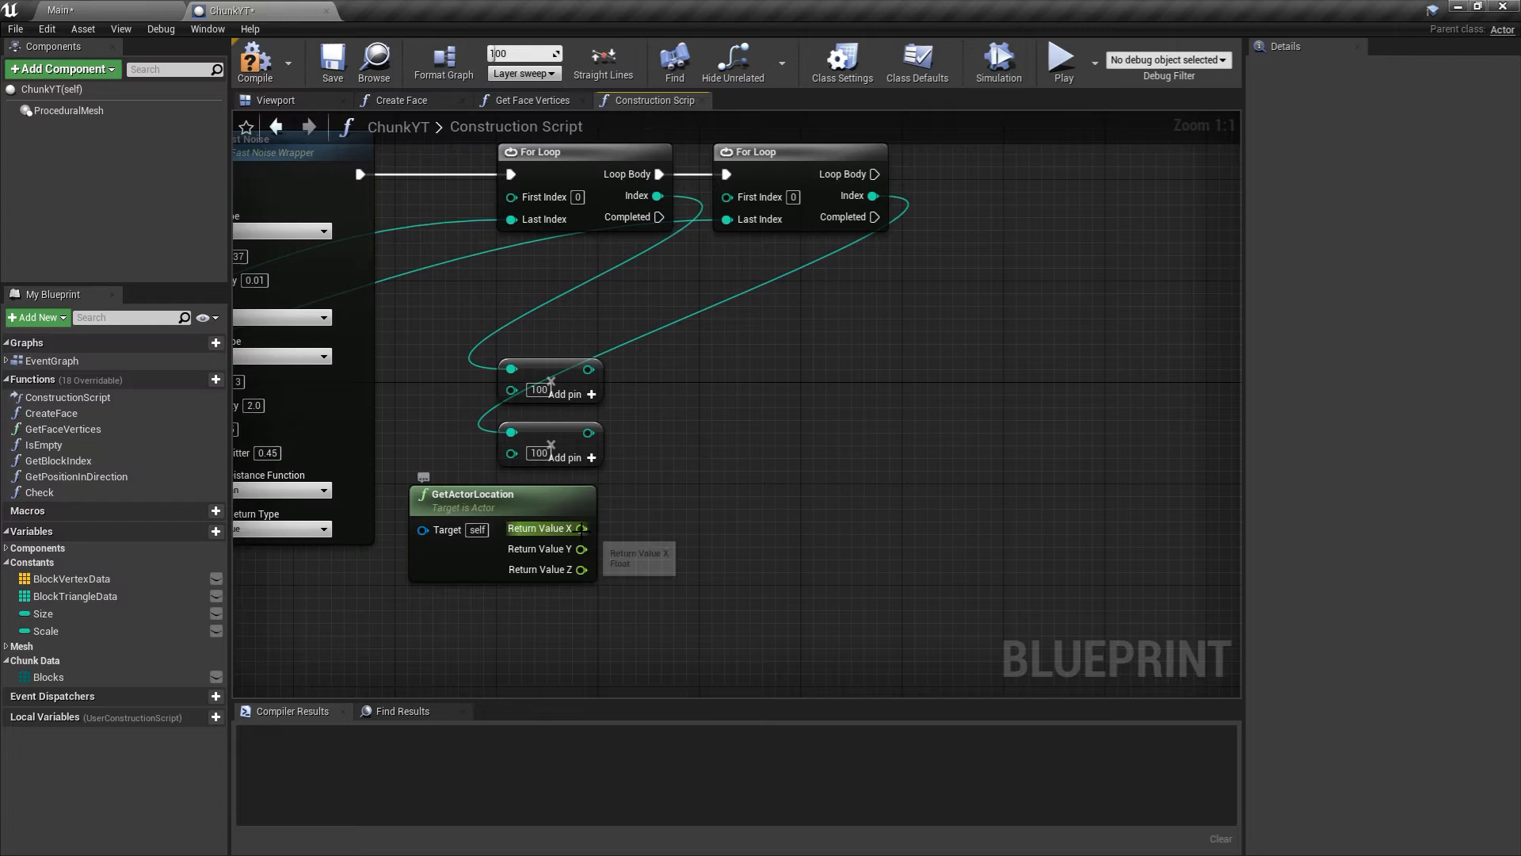
pyautogui.moveTo(583, 529); pyautogui.dragTo(747, 437)
pyautogui.write('+')
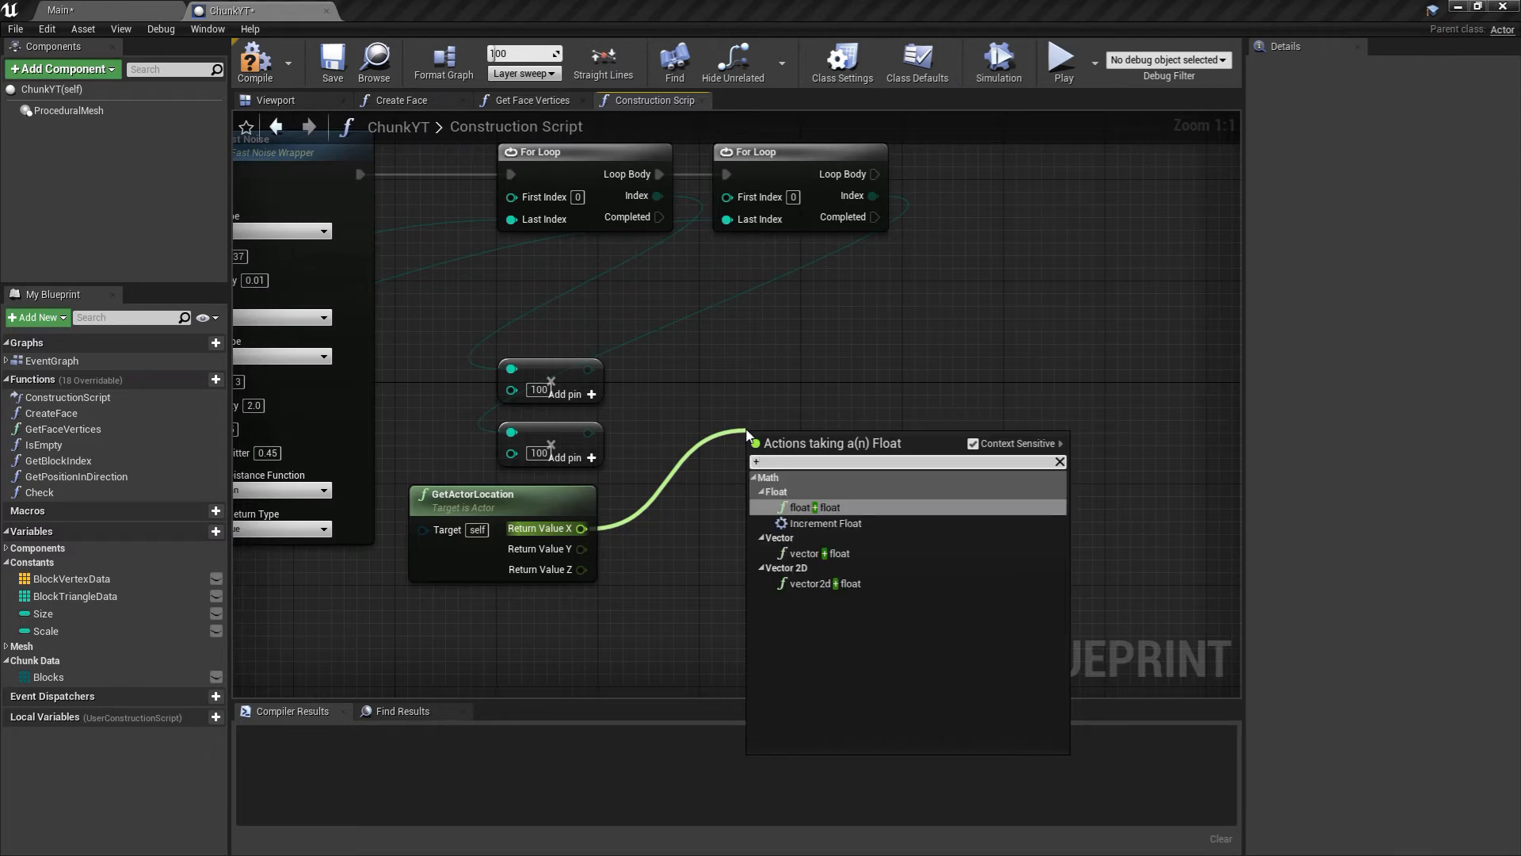
pyautogui.click(800, 507)
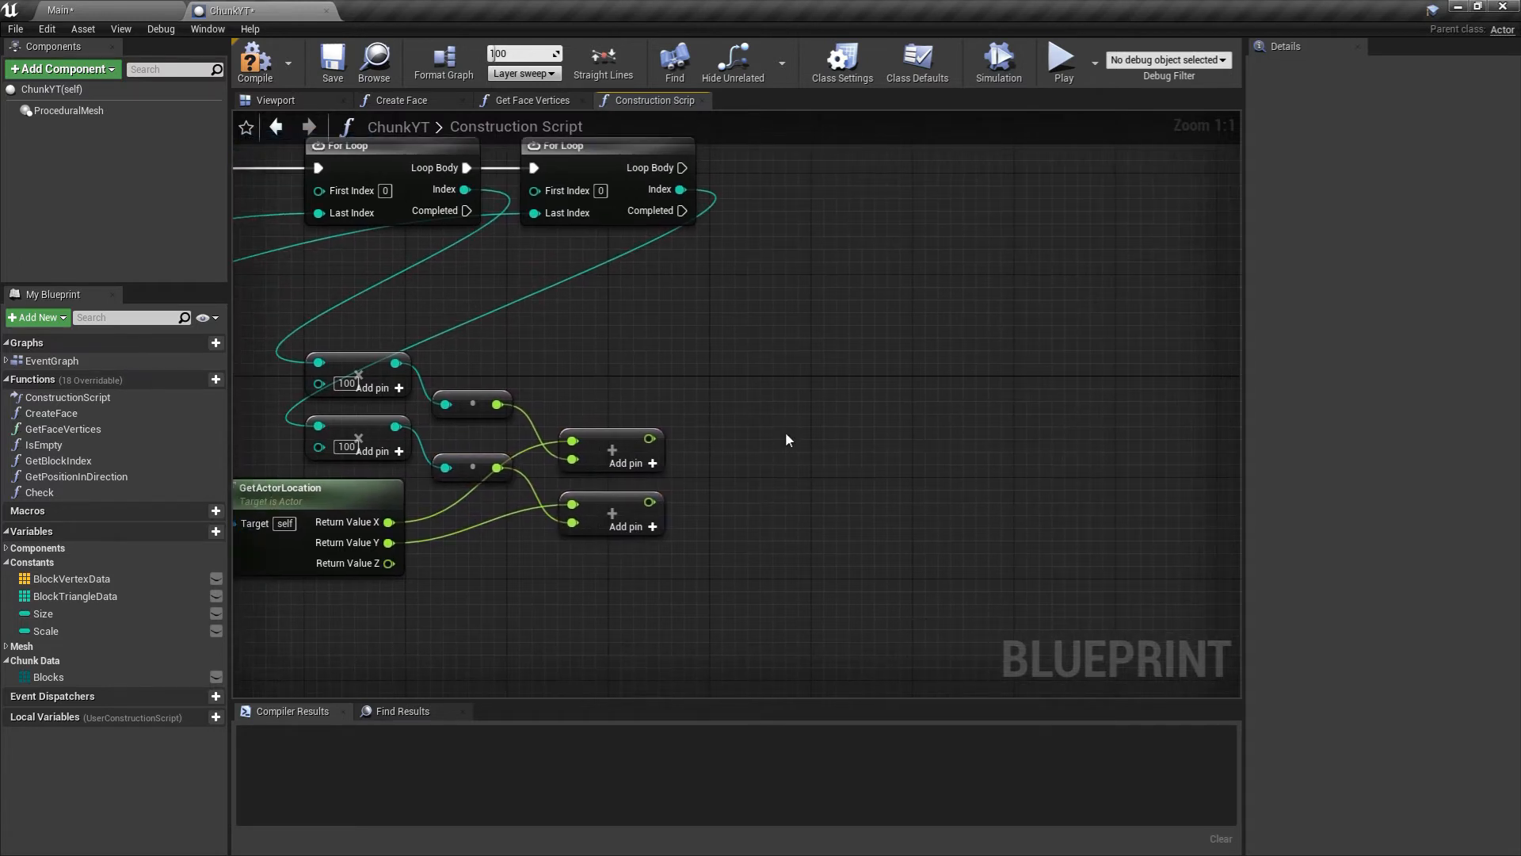
# Scale both coordinate sums with float multiply nodes by 0.15.
pyautogui.moveTo(657, 437); pyautogui.dragTo(729, 449)
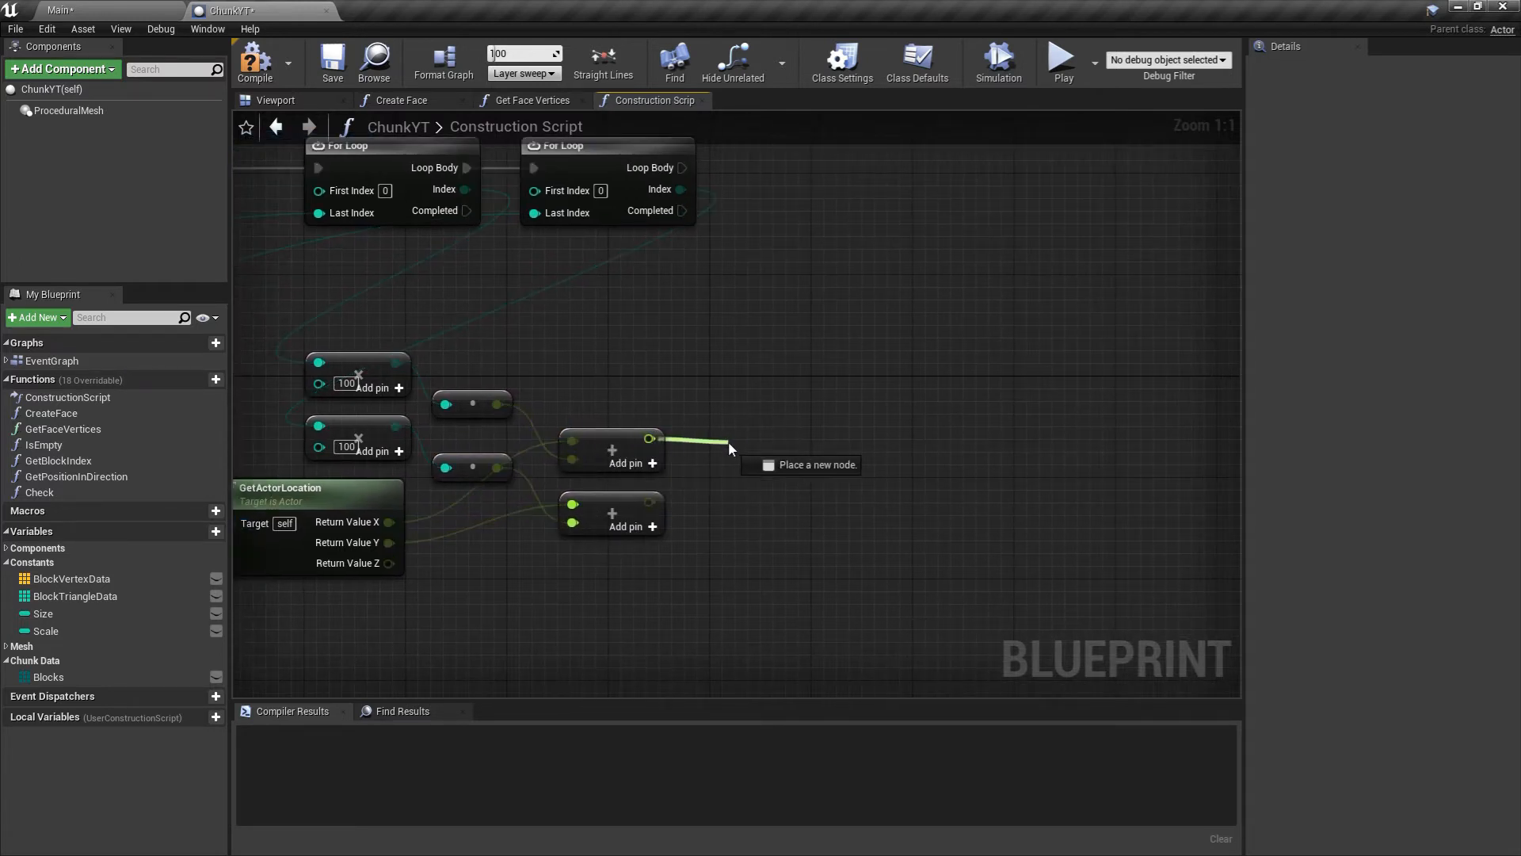
pyautogui.click(732, 449)
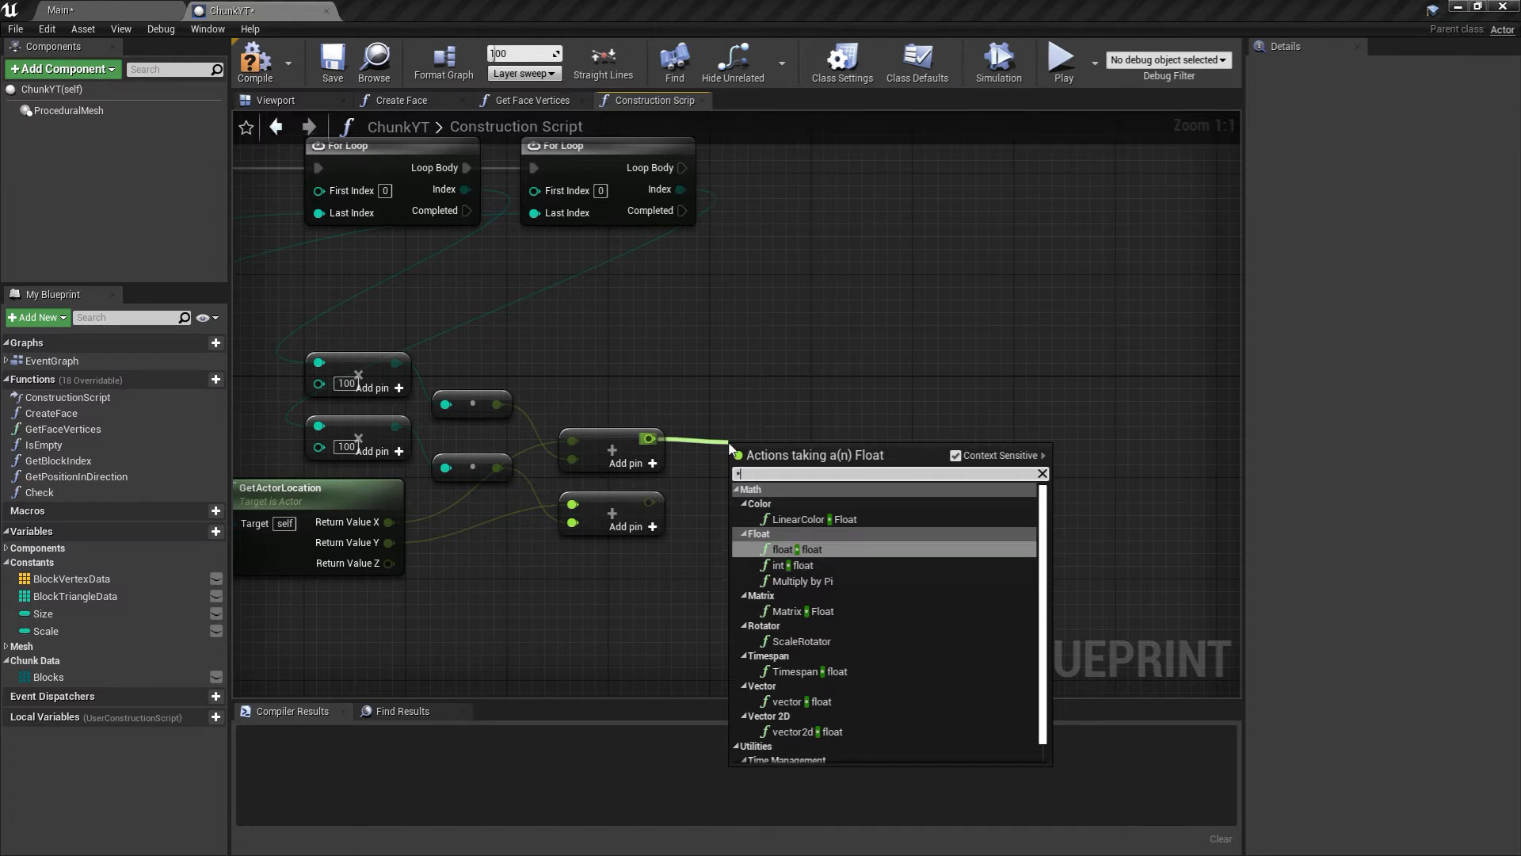
pyautogui.click(782, 549)
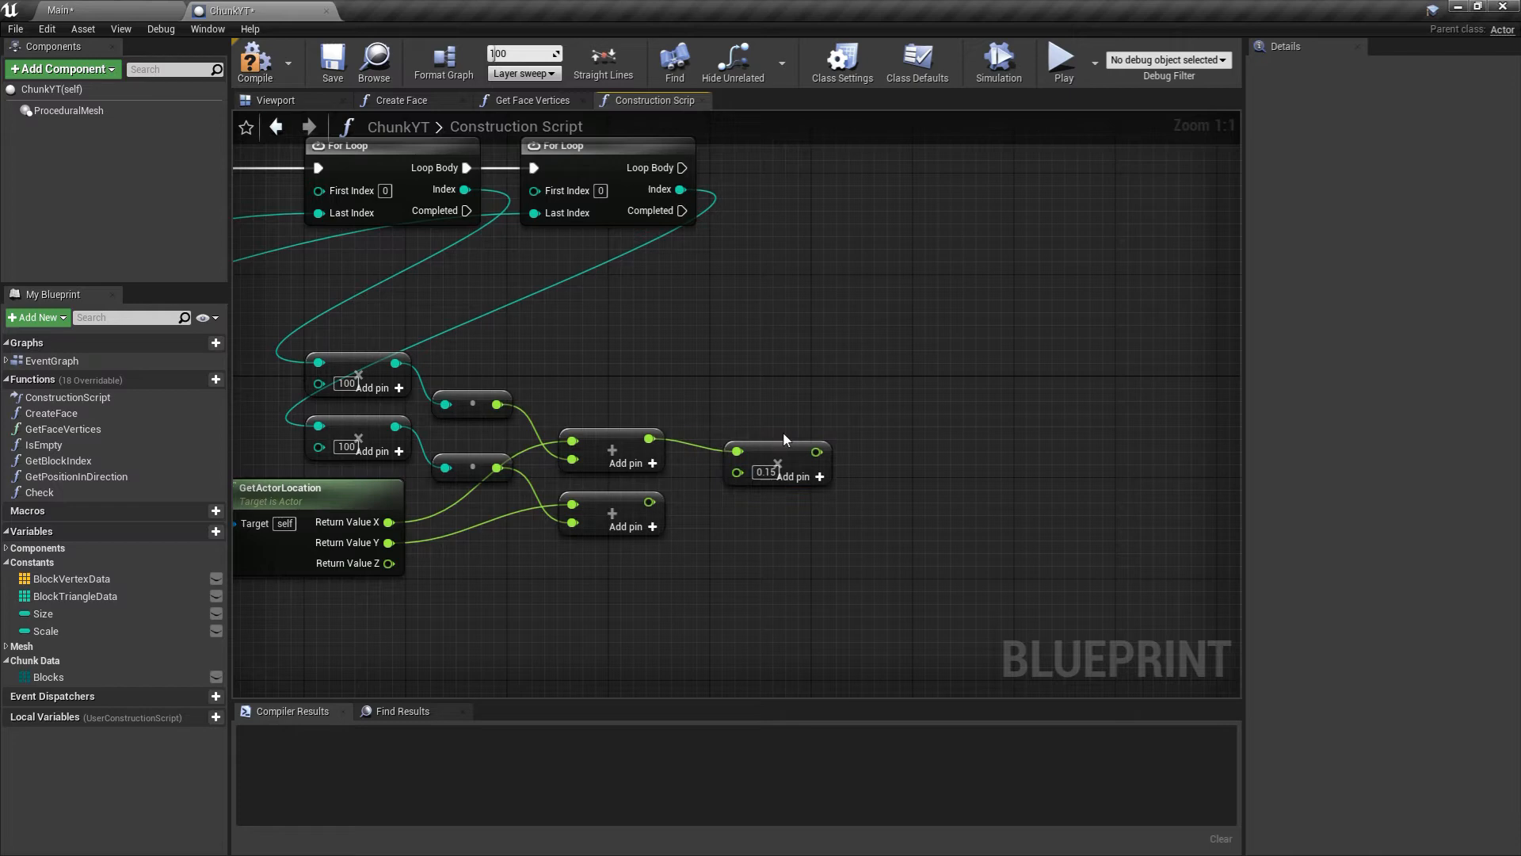
pyautogui.moveTo(786, 454)
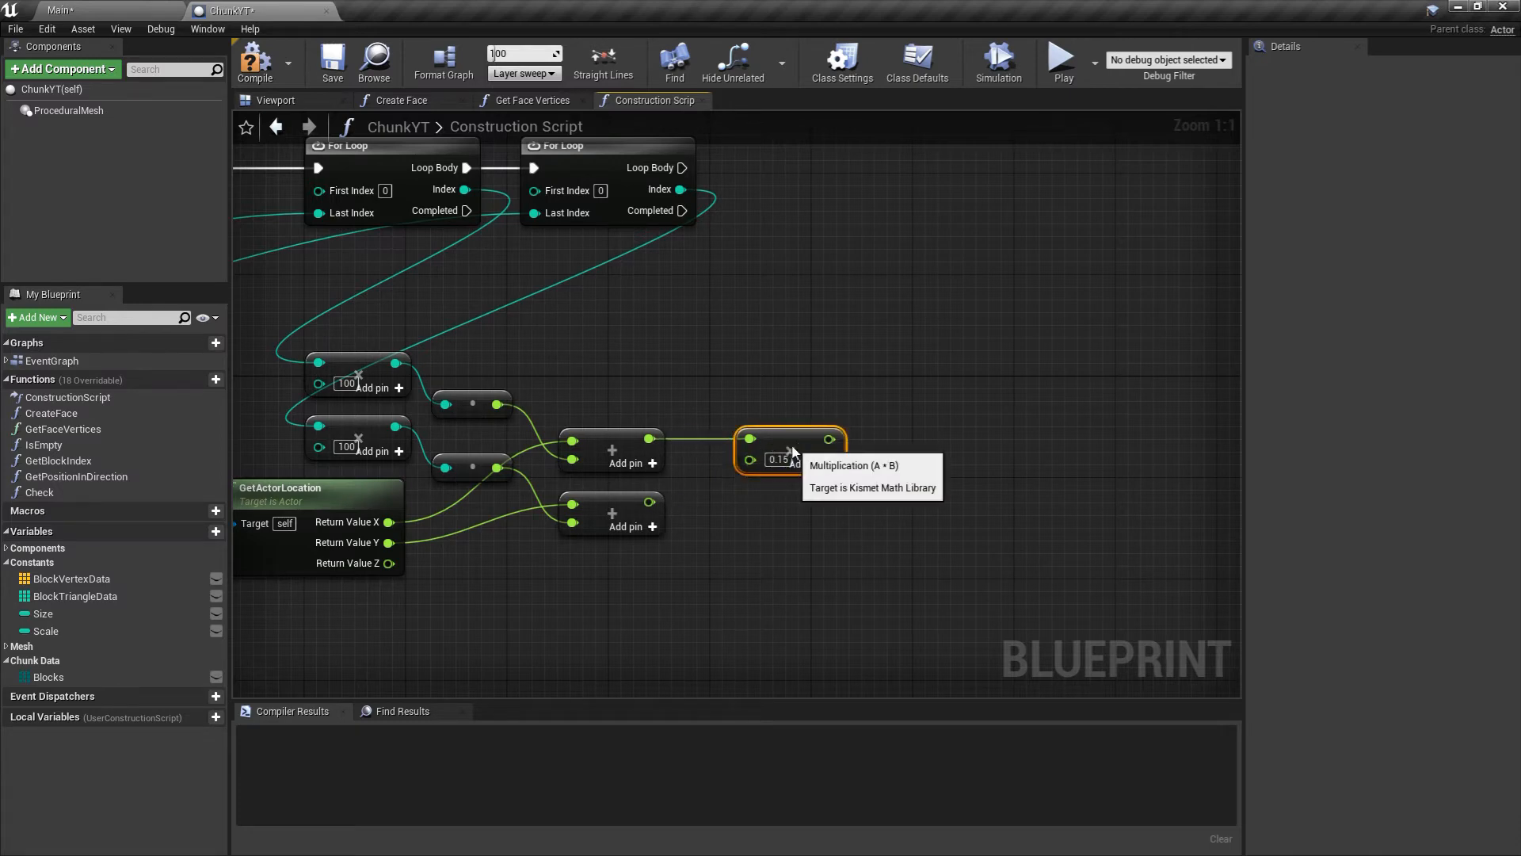
pyautogui.moveTo(793, 452); pyautogui.dragTo(852, 542)
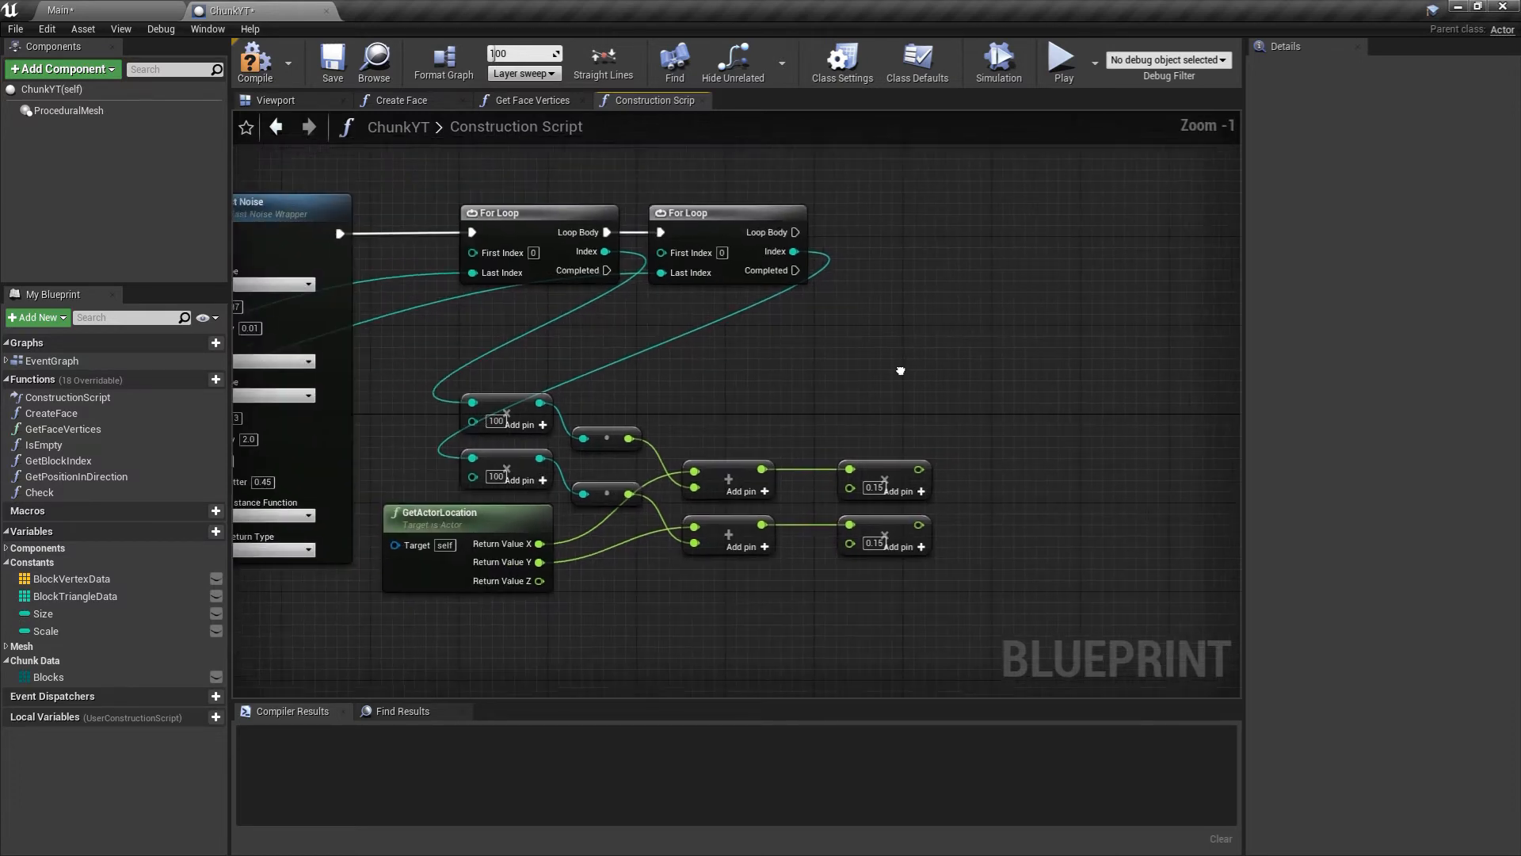
# Add a Get Noise 2D node fed by the Fast Noise Wrapper's return value.
pyautogui.scroll(-3)
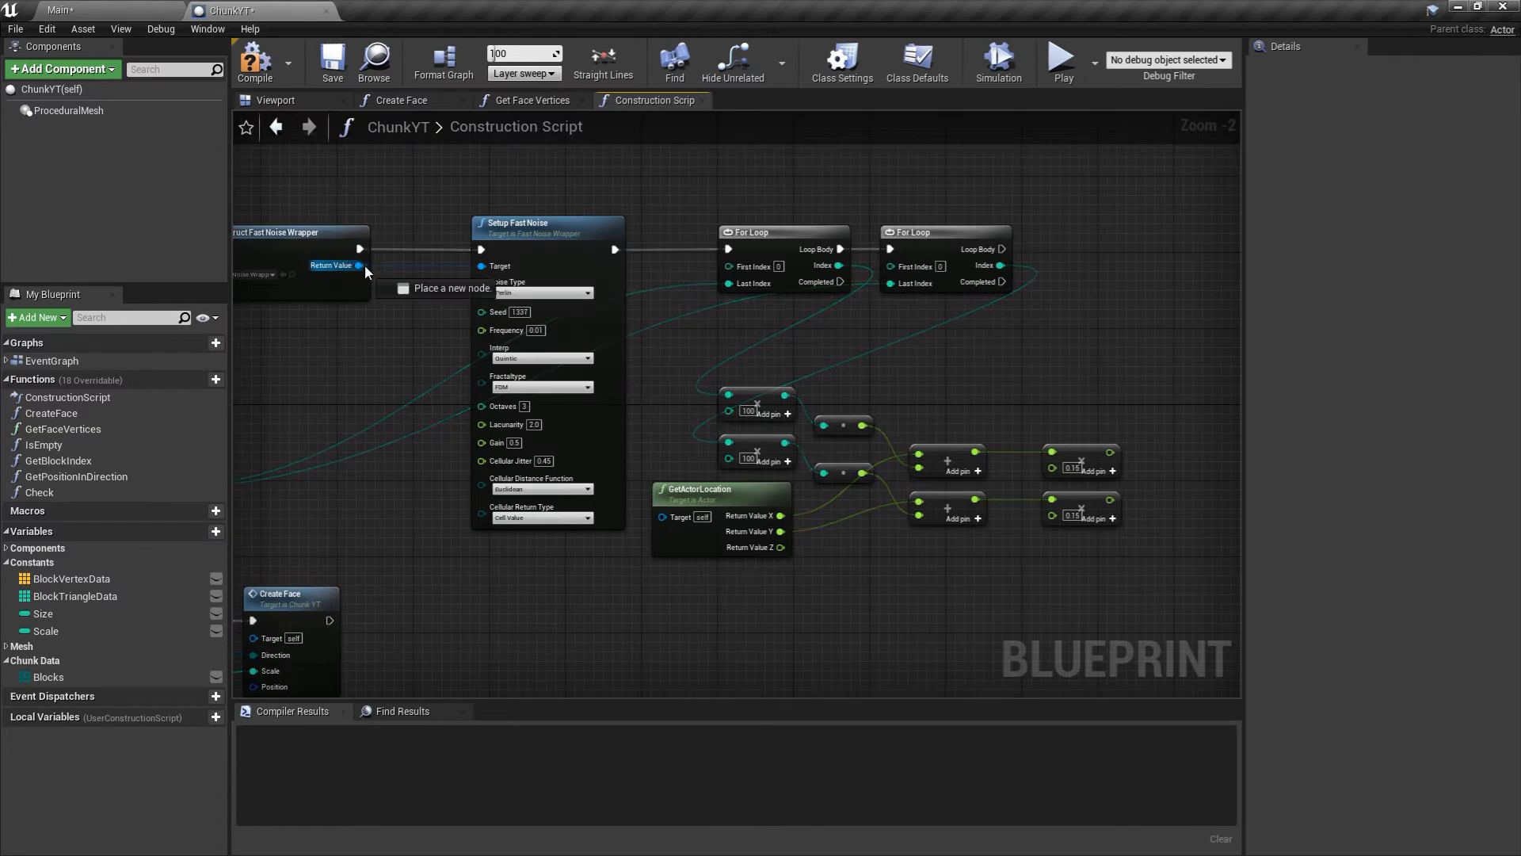
pyautogui.moveTo(357, 265); pyautogui.dragTo(1151, 271)
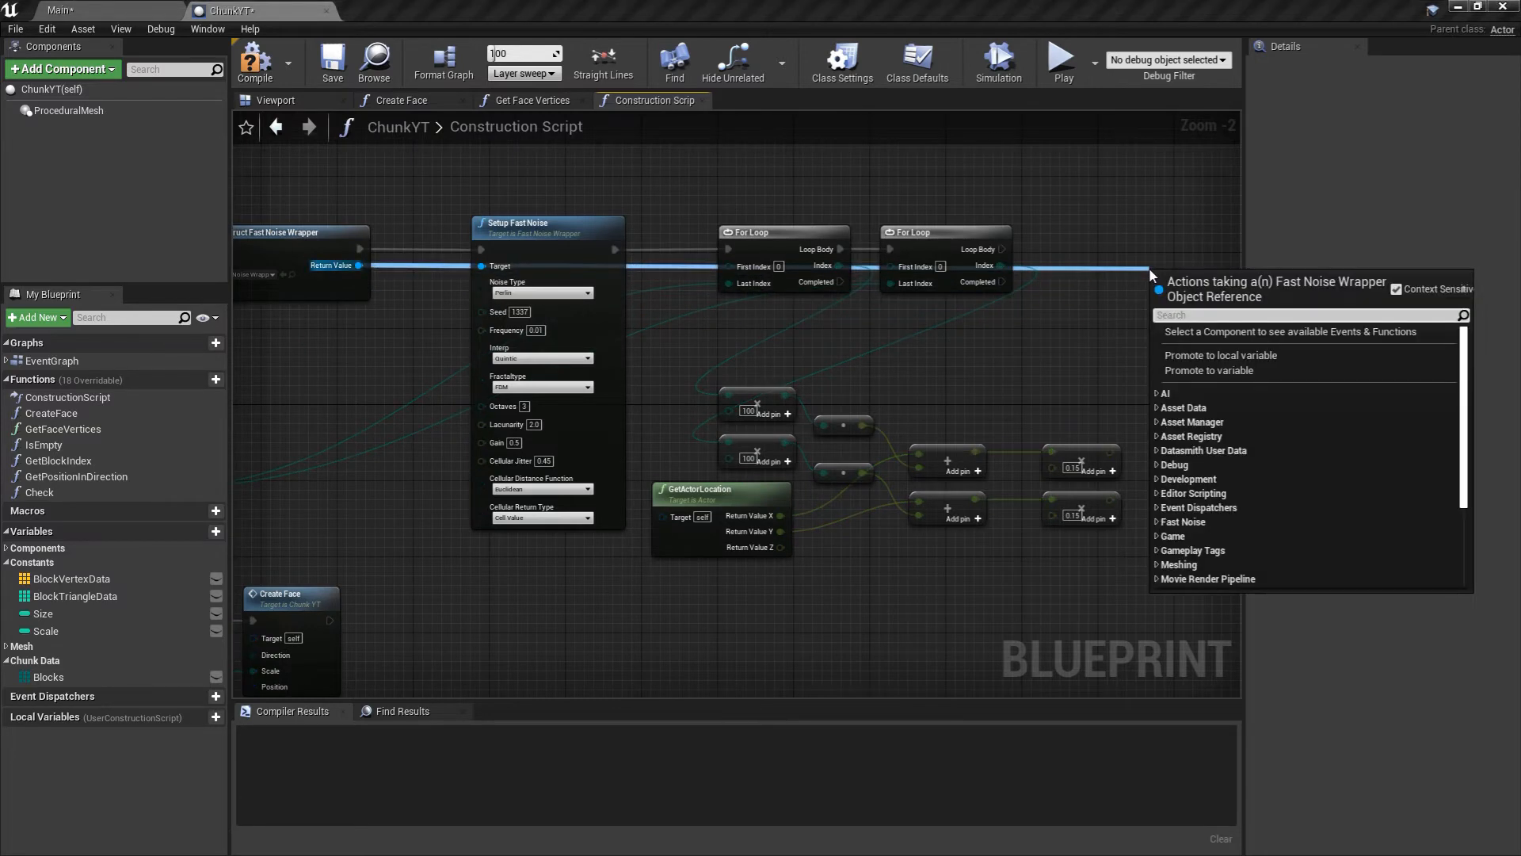
pyautogui.write('getn')
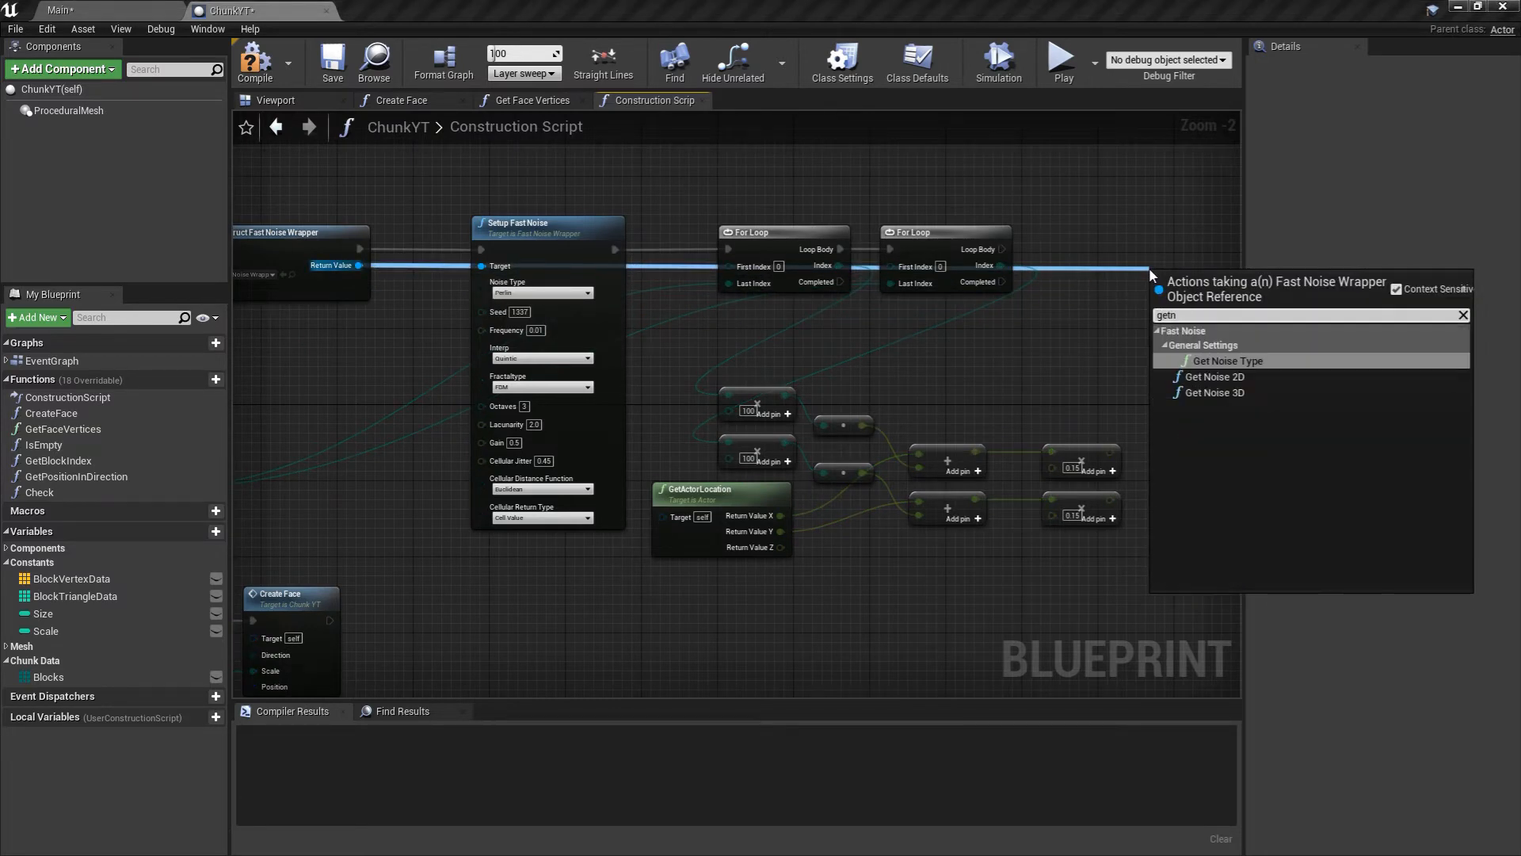
pyautogui.click(1214, 378)
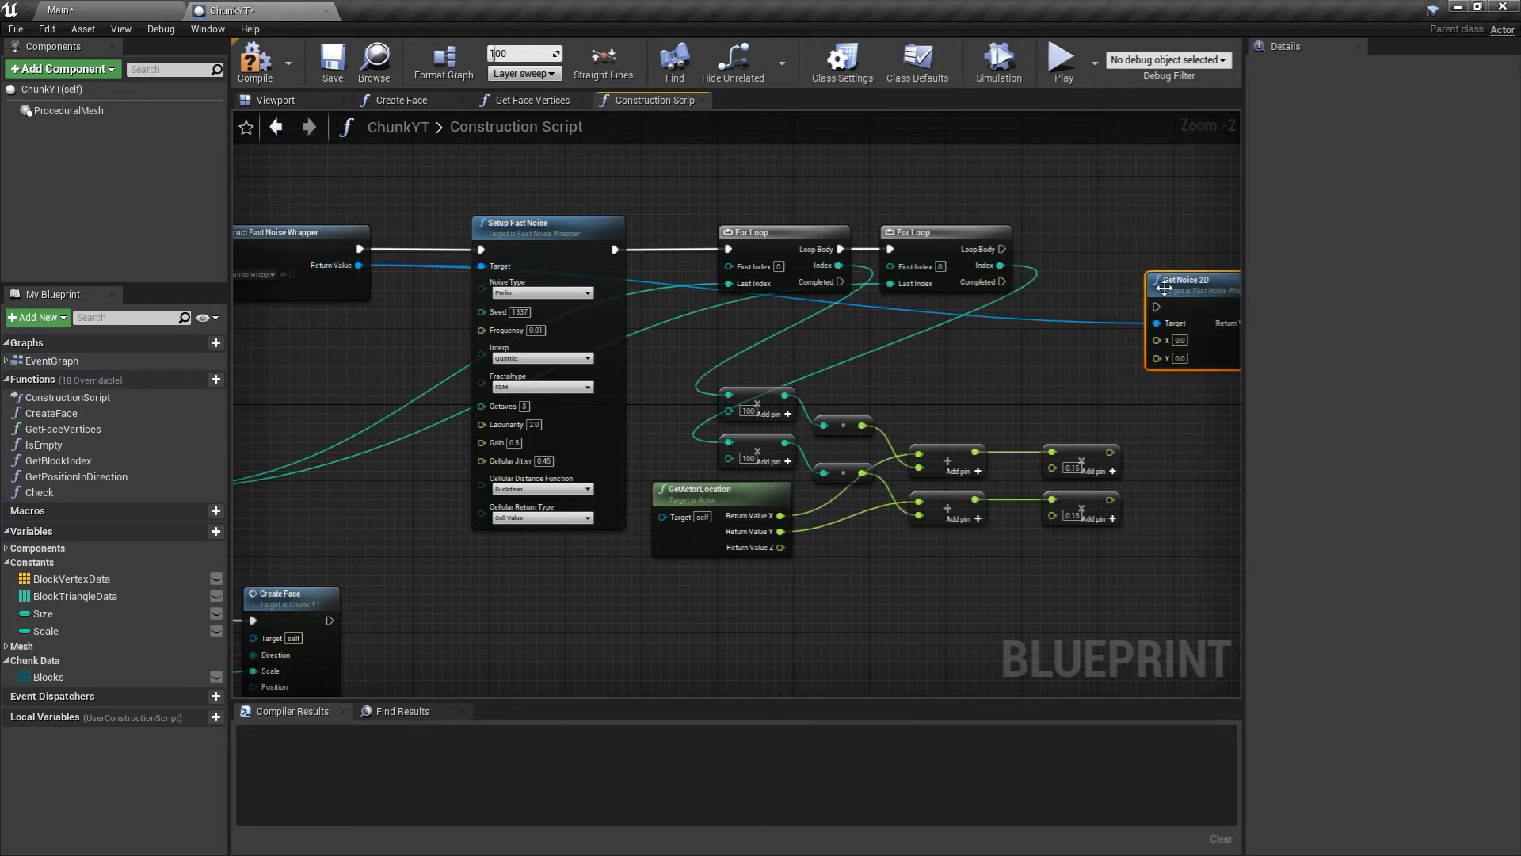
pyautogui.moveTo(1202, 234)
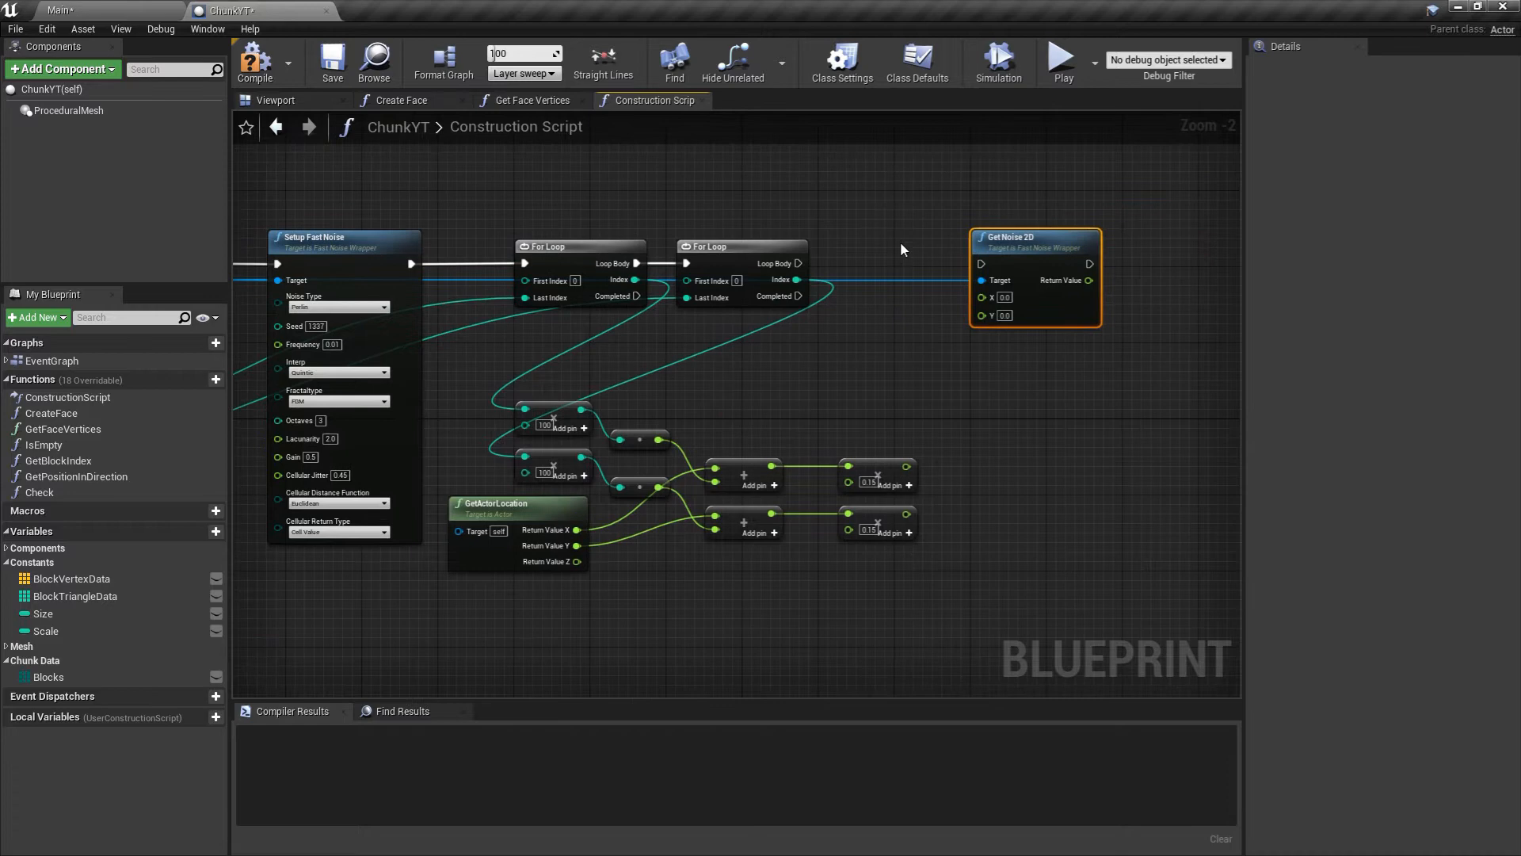
pyautogui.moveTo(802, 263)
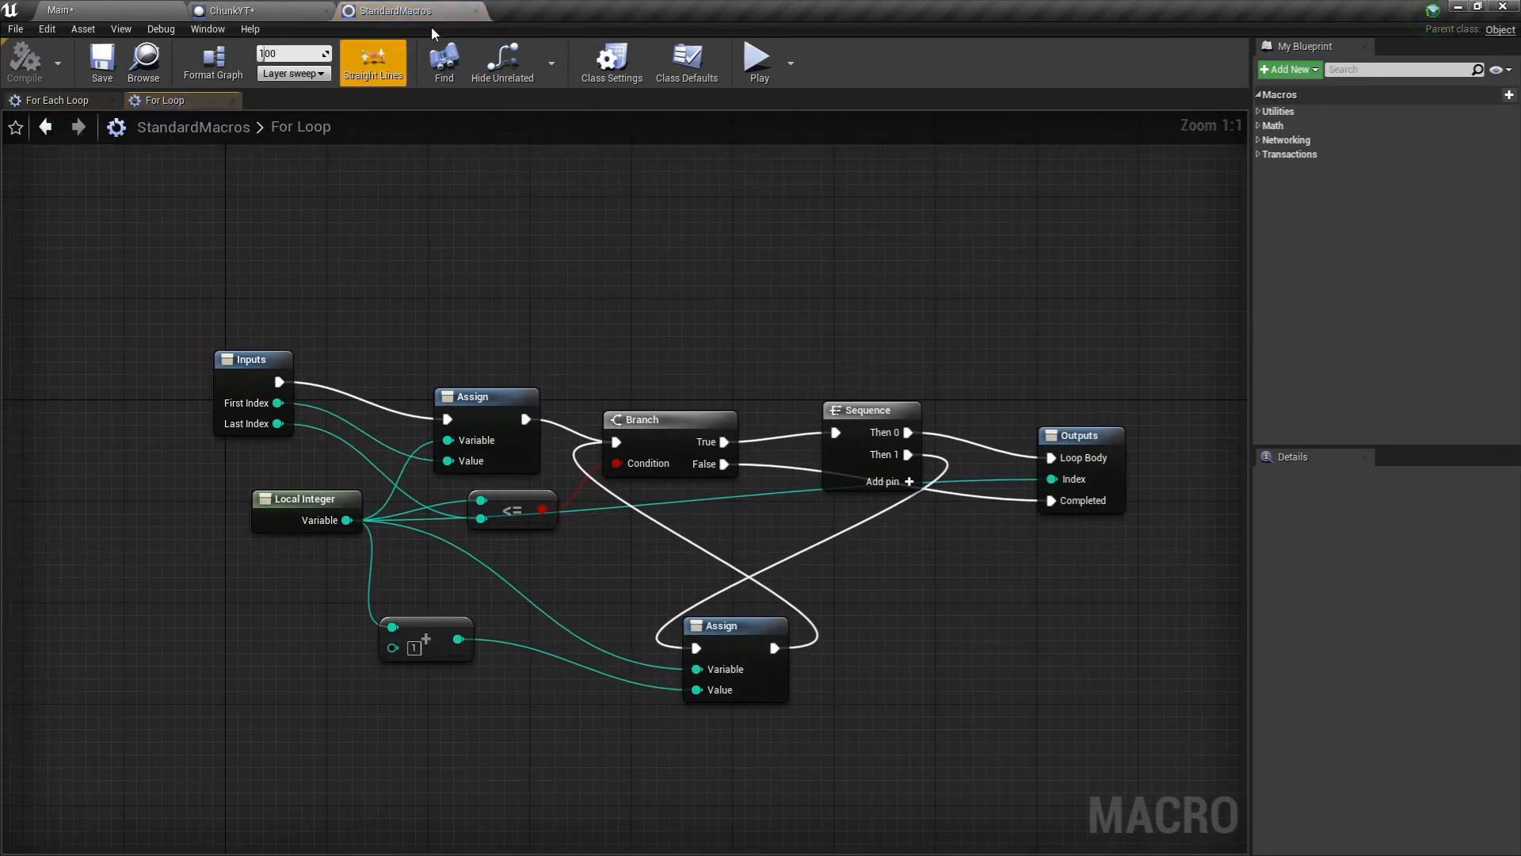
# Return to the ChunkYT construction script to wire the scaled X and Y into Get Noise 2D.
pyautogui.click(238, 8)
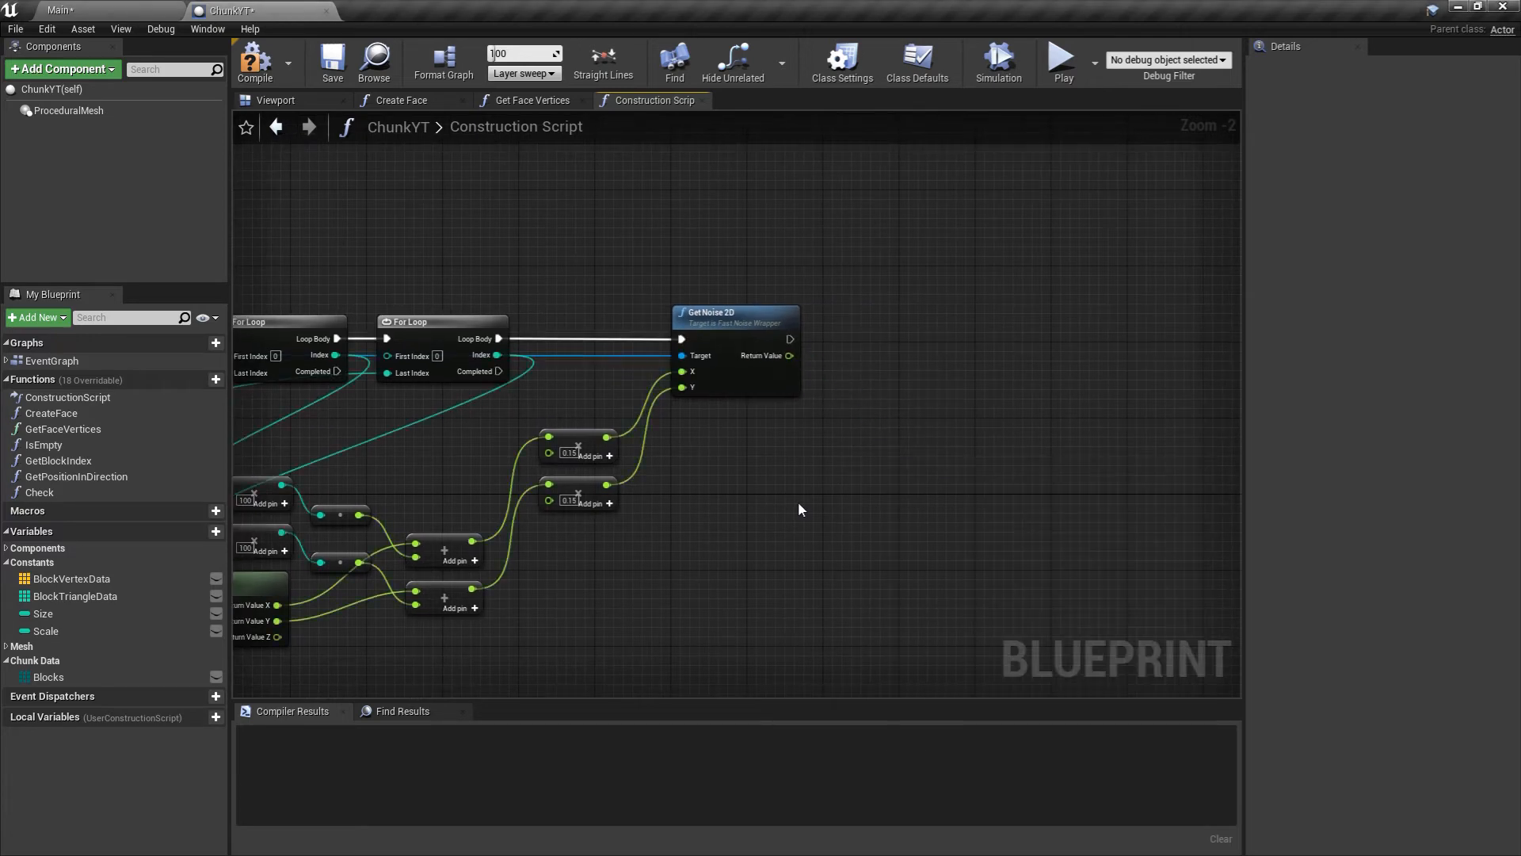
pyautogui.moveTo(786, 418)
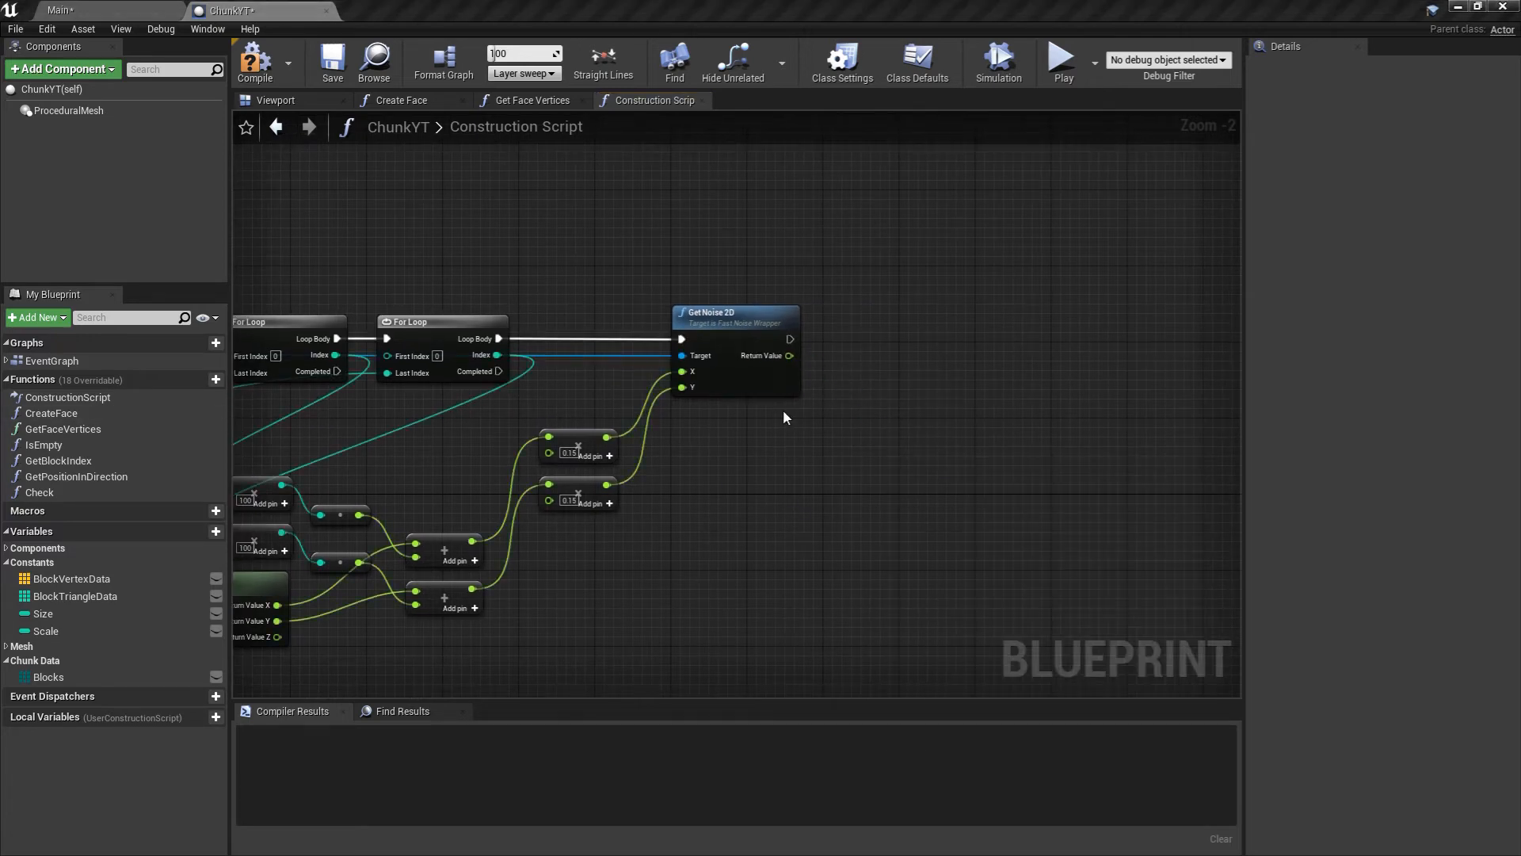
pyautogui.moveTo(789, 355)
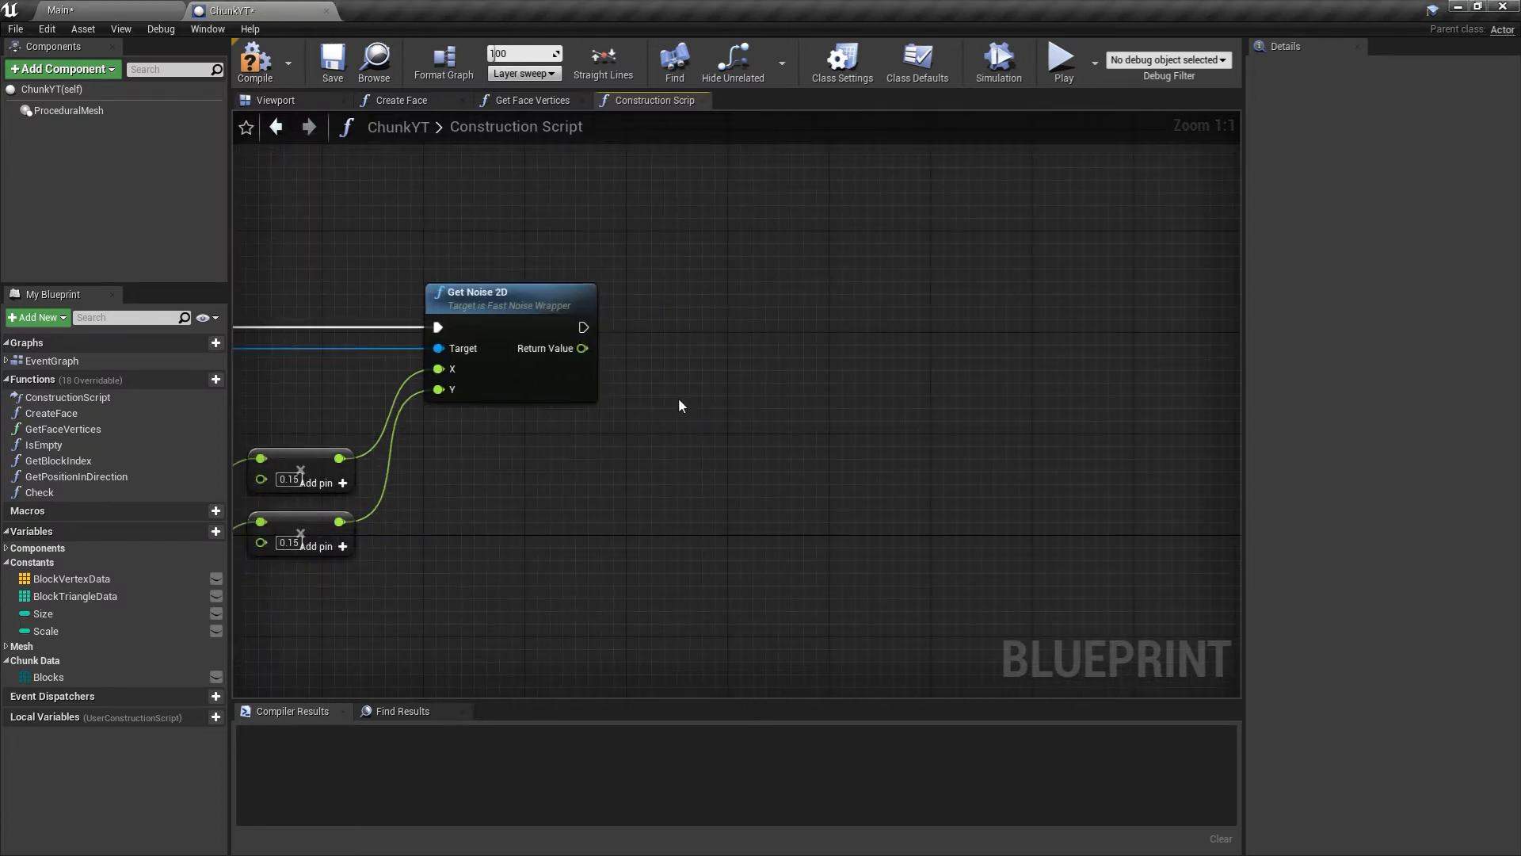
pyautogui.moveTo(679, 404)
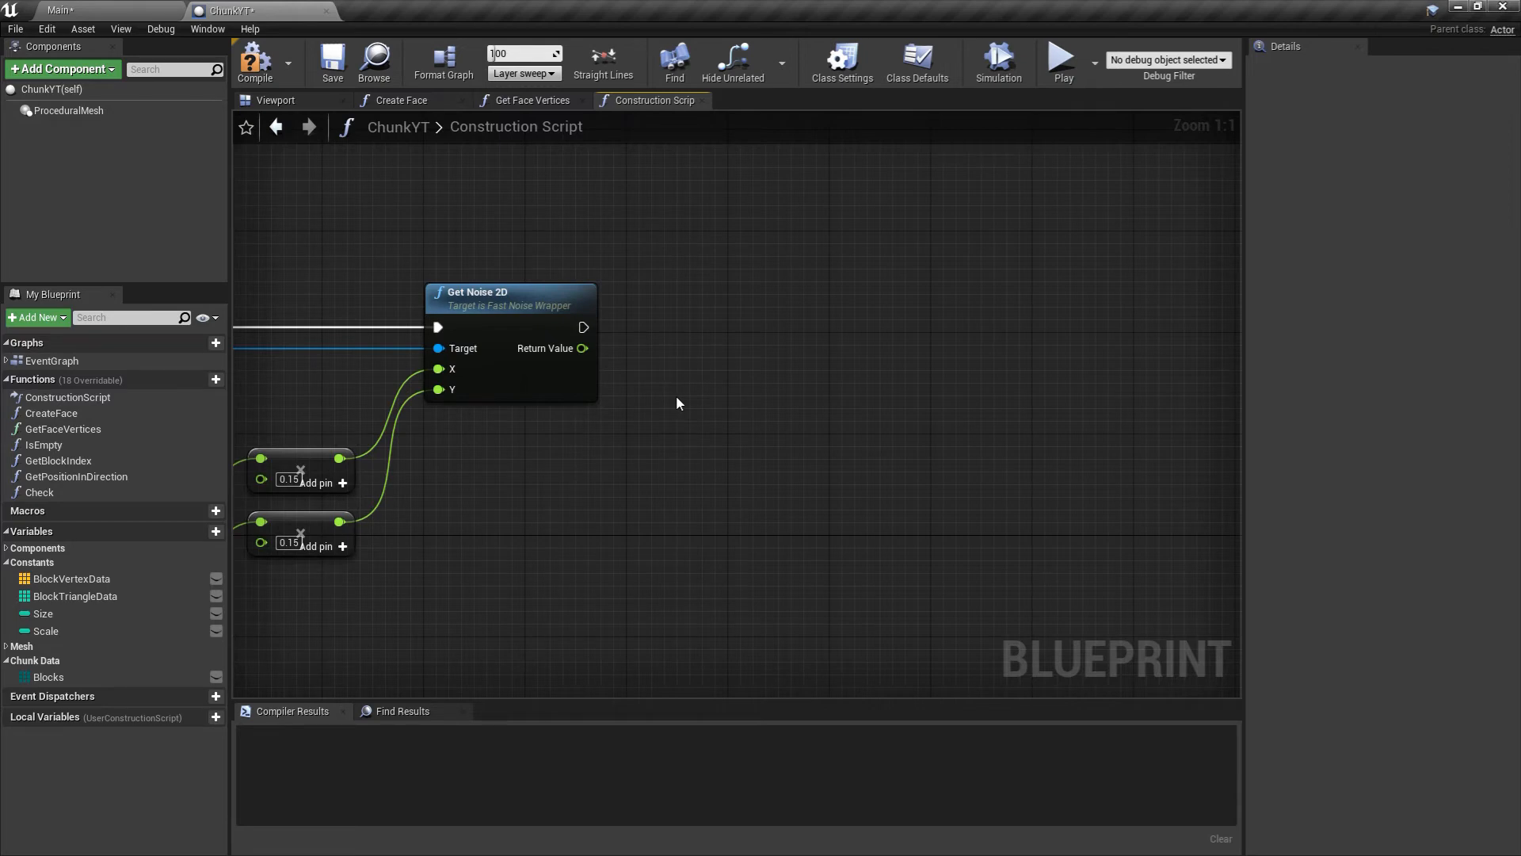
pyautogui.moveTo(592, 355)
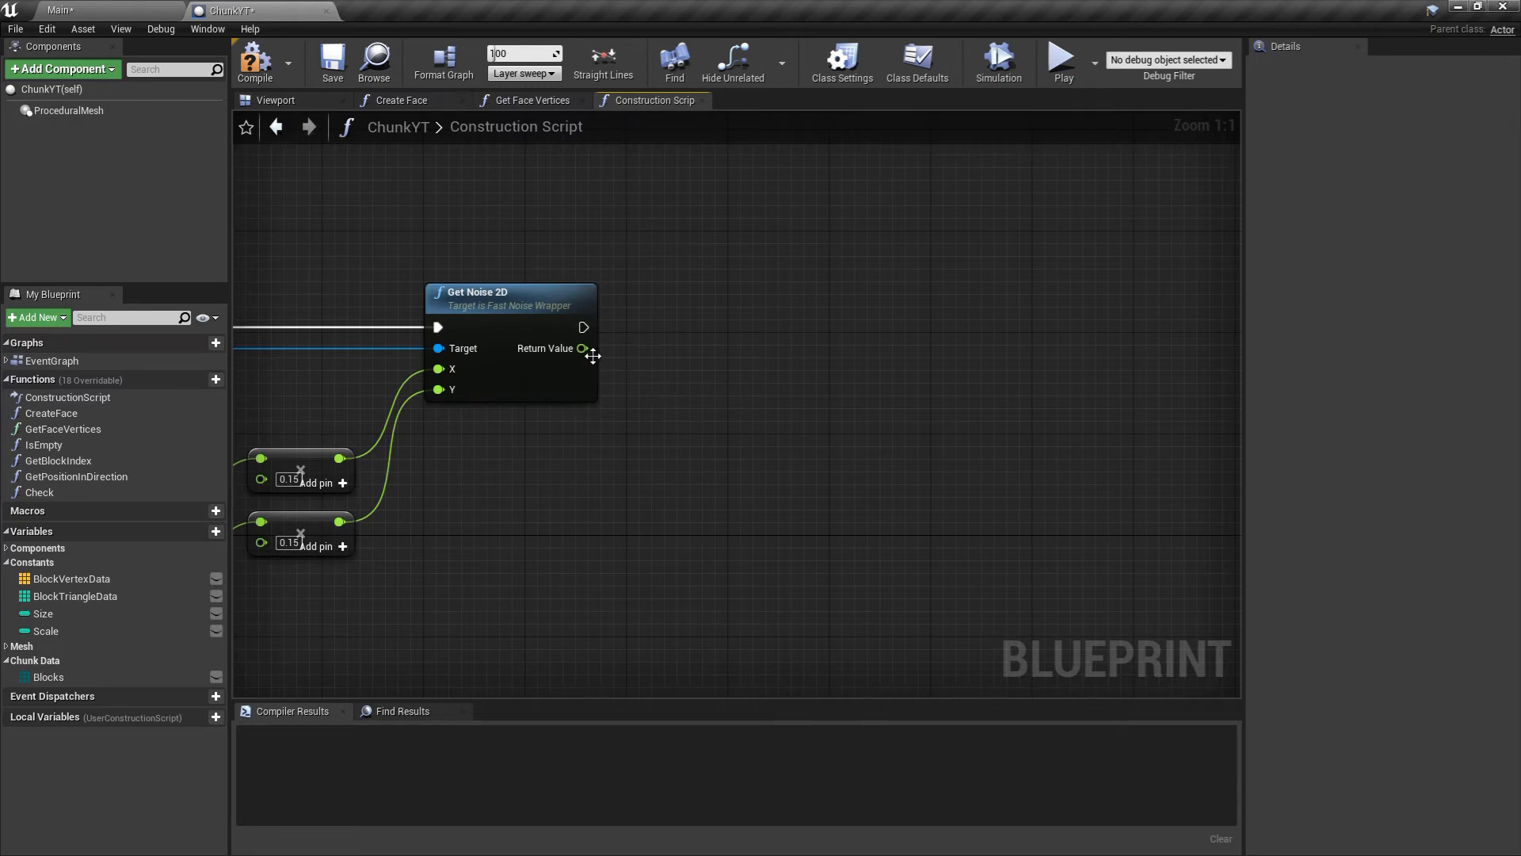
# Route the noise return value through add 1.0, divide by 2.0, then multiply by the Size constant.
pyautogui.moveTo(581, 349); pyautogui.dragTo(655, 371)
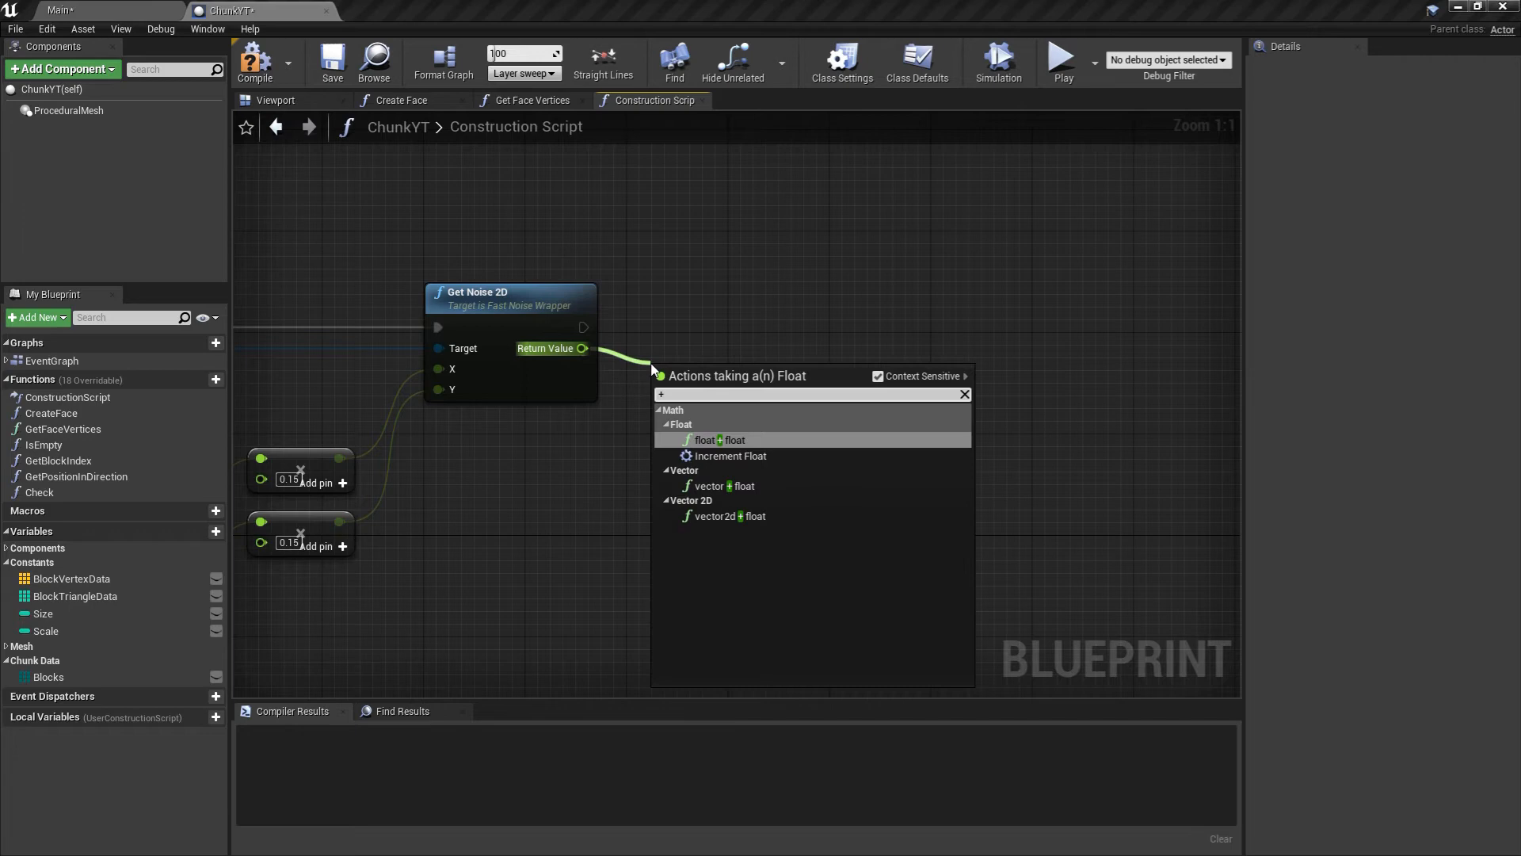
pyautogui.click(705, 440)
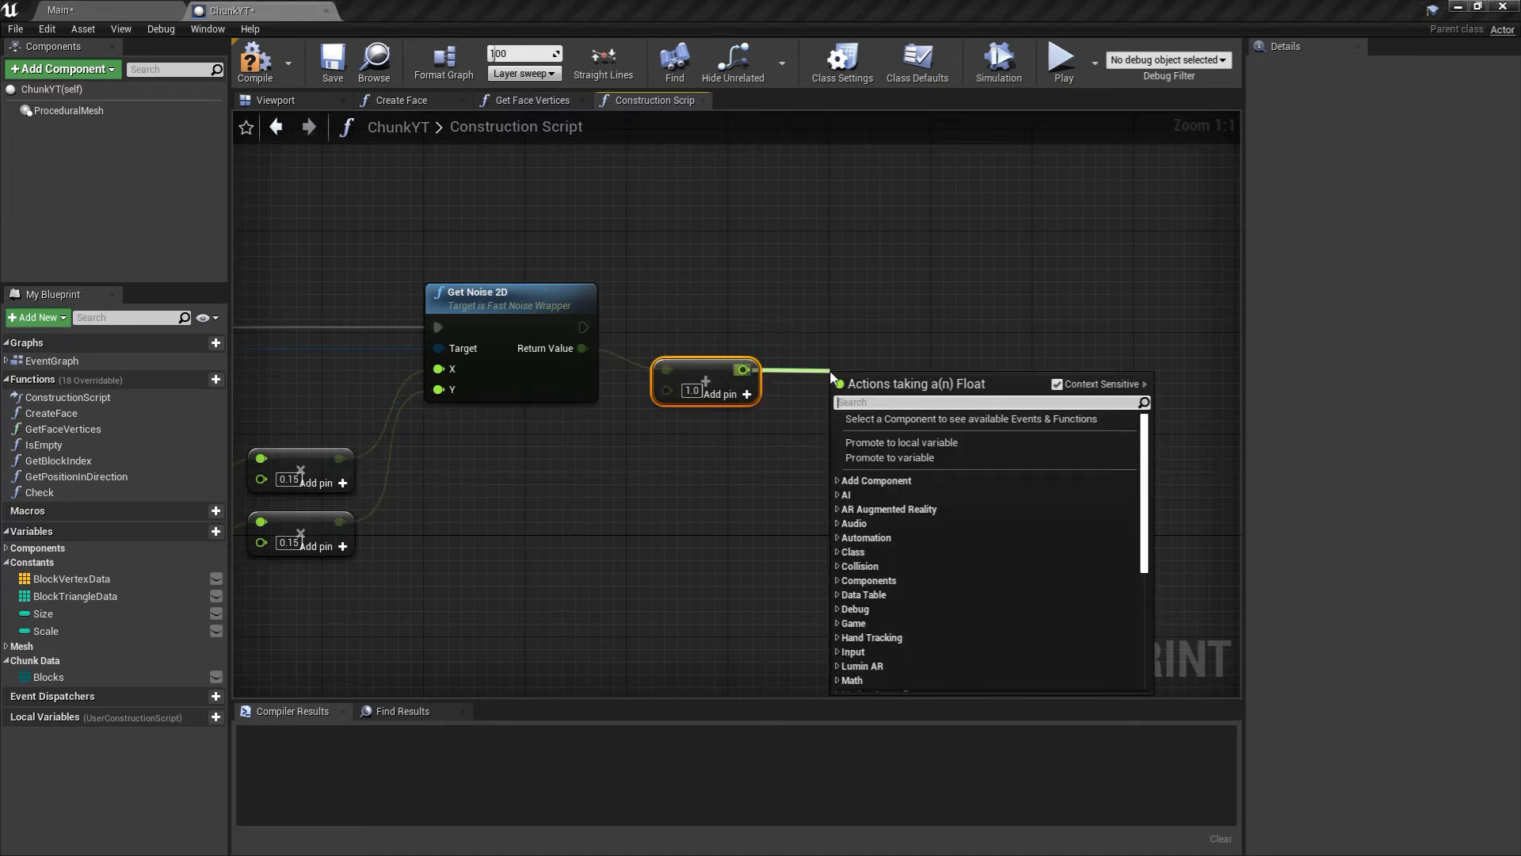
pyautogui.write('/')
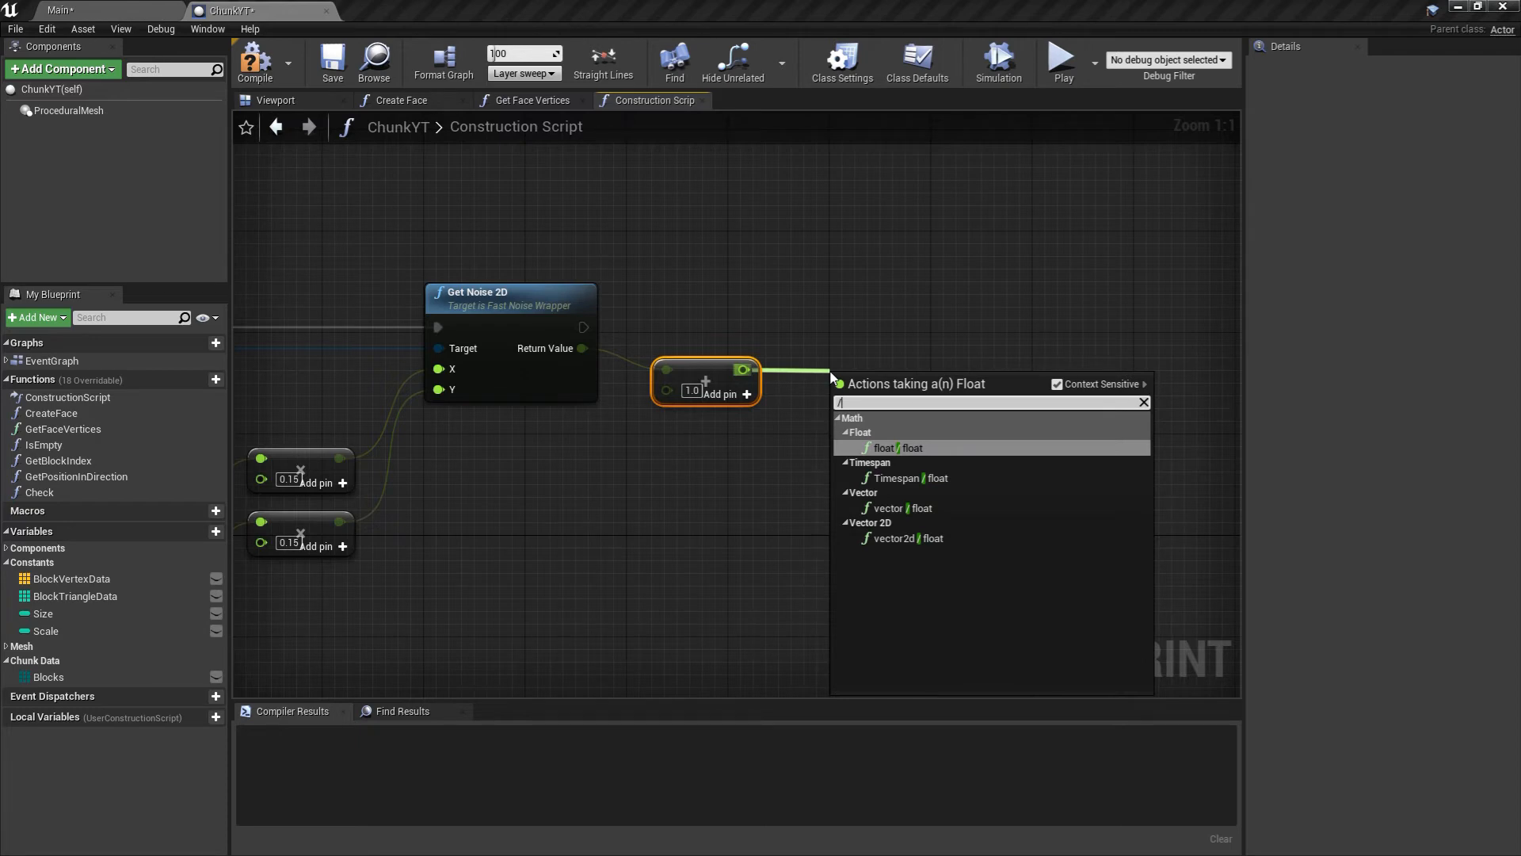
pyautogui.click(891, 447)
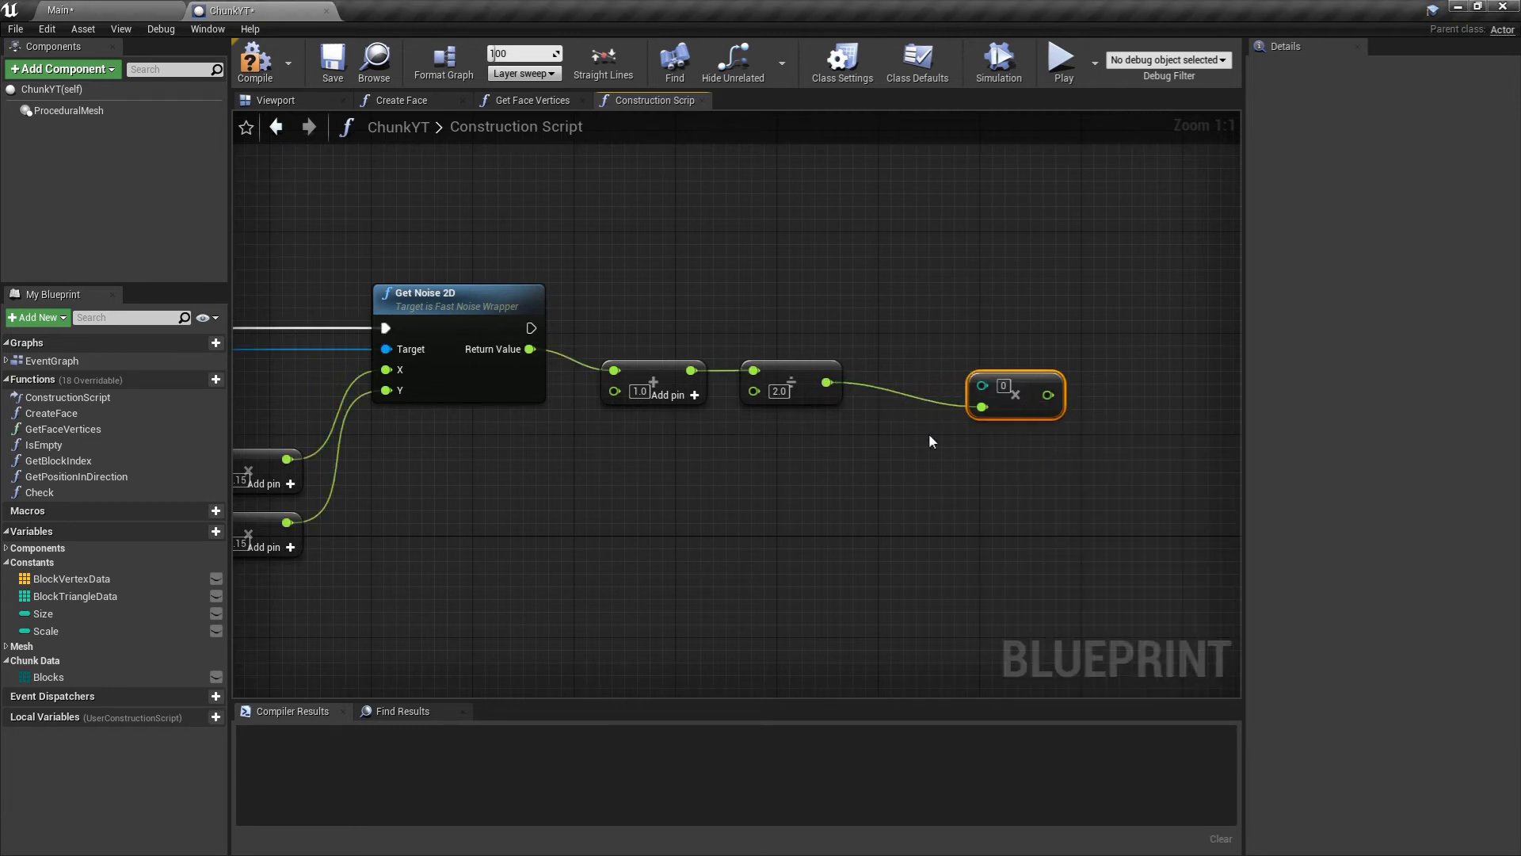
pyautogui.scroll(-3)
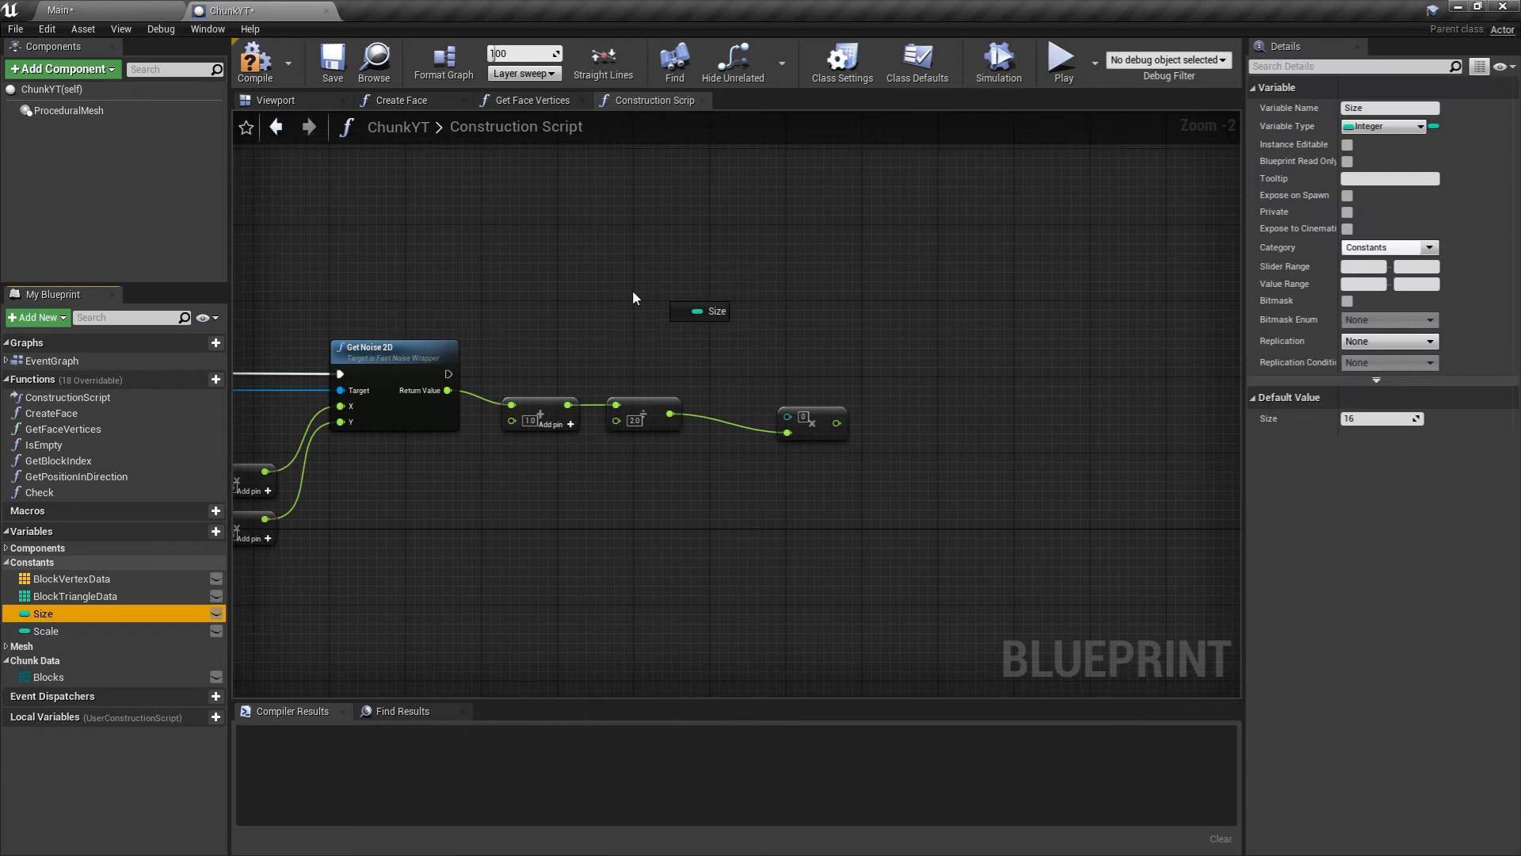
pyautogui.moveTo(708, 311); pyautogui.dragTo(789, 432)
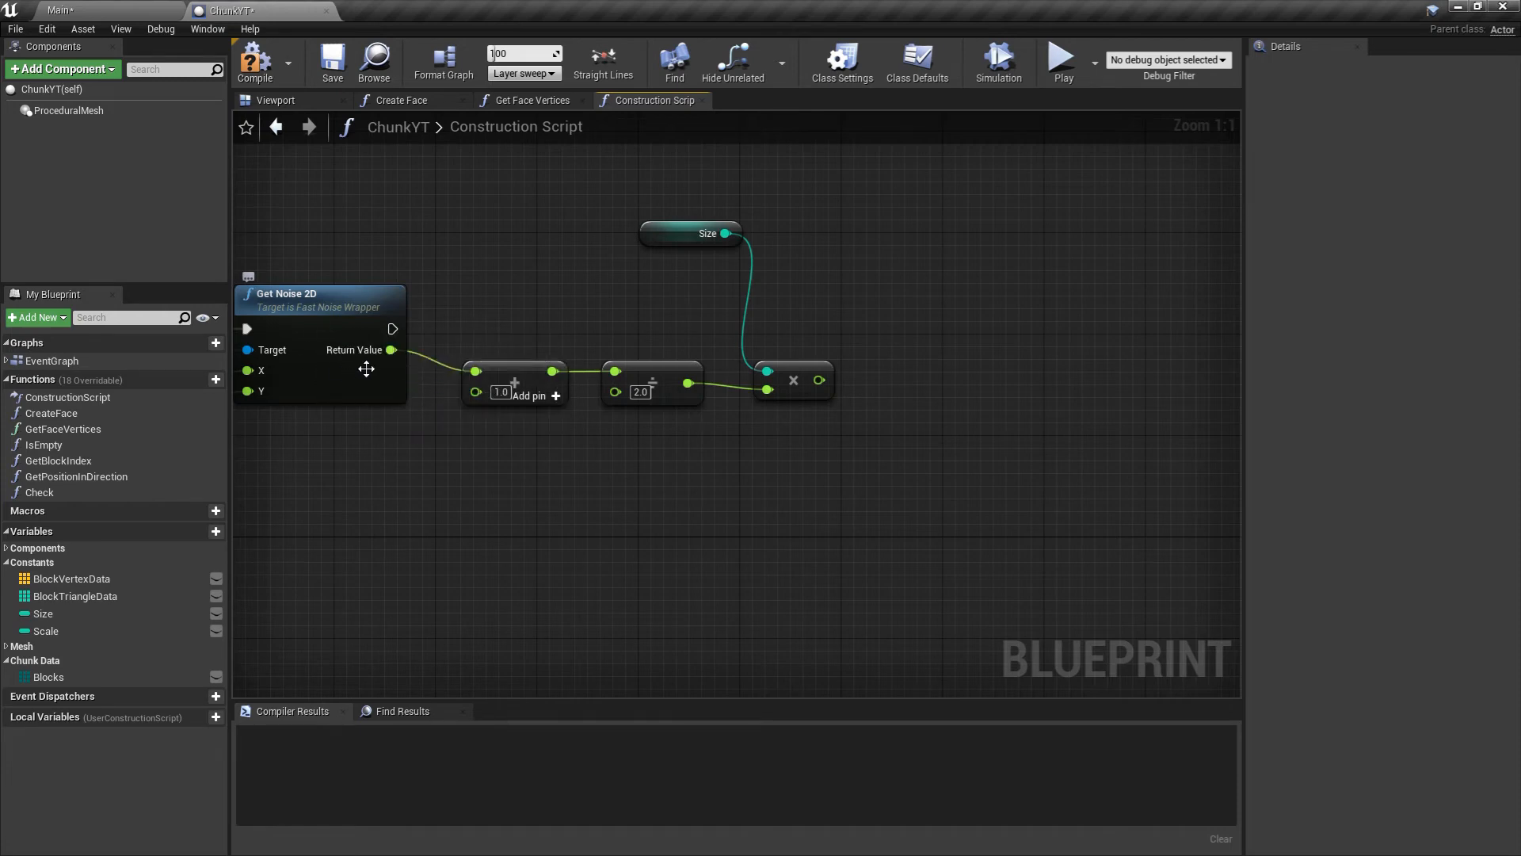
pyautogui.moveTo(523, 370)
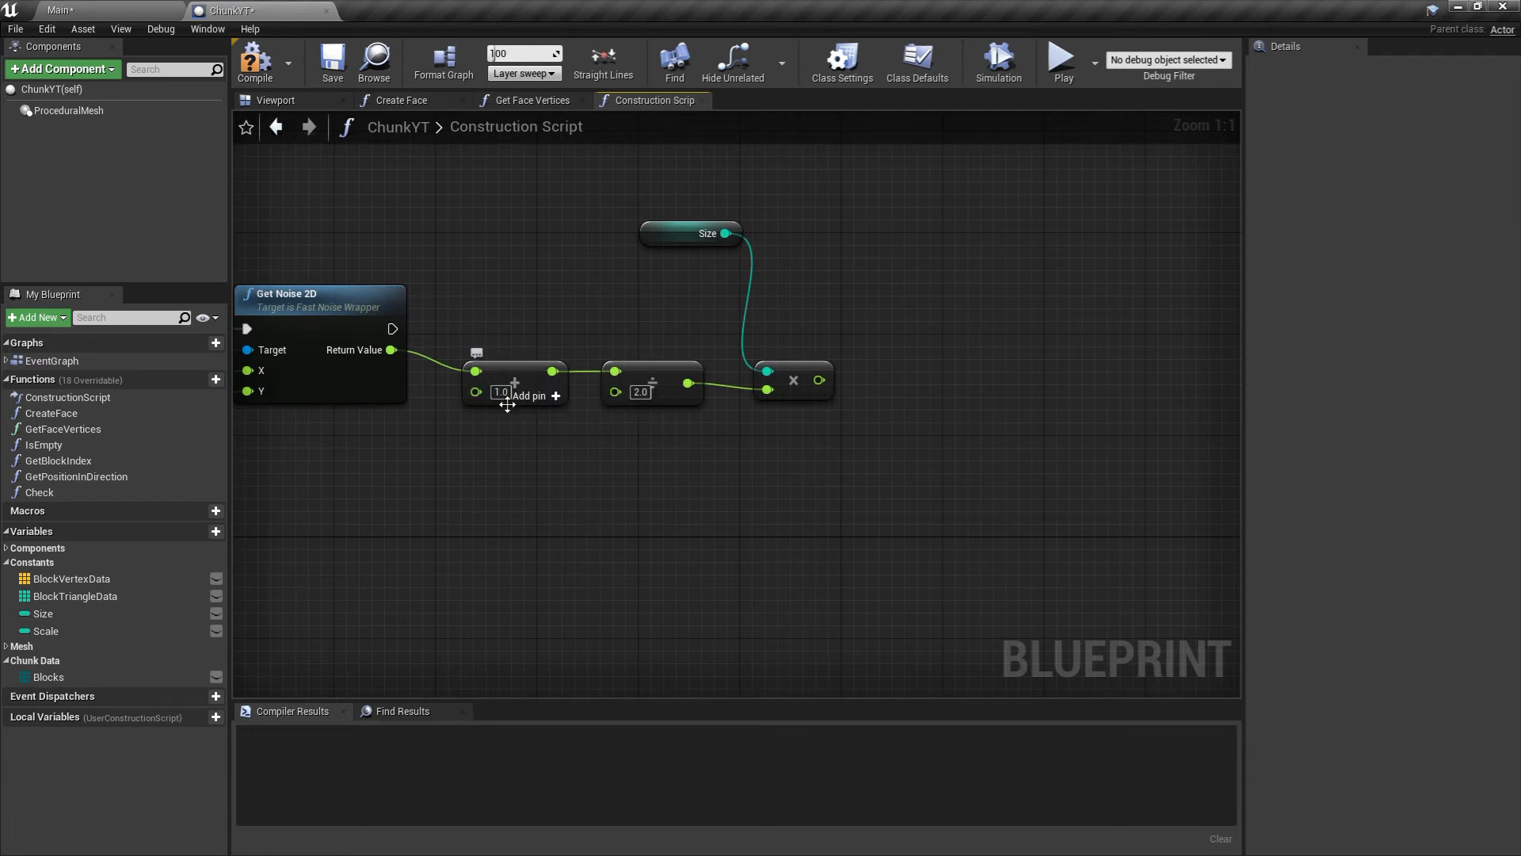
pyautogui.moveTo(646, 366)
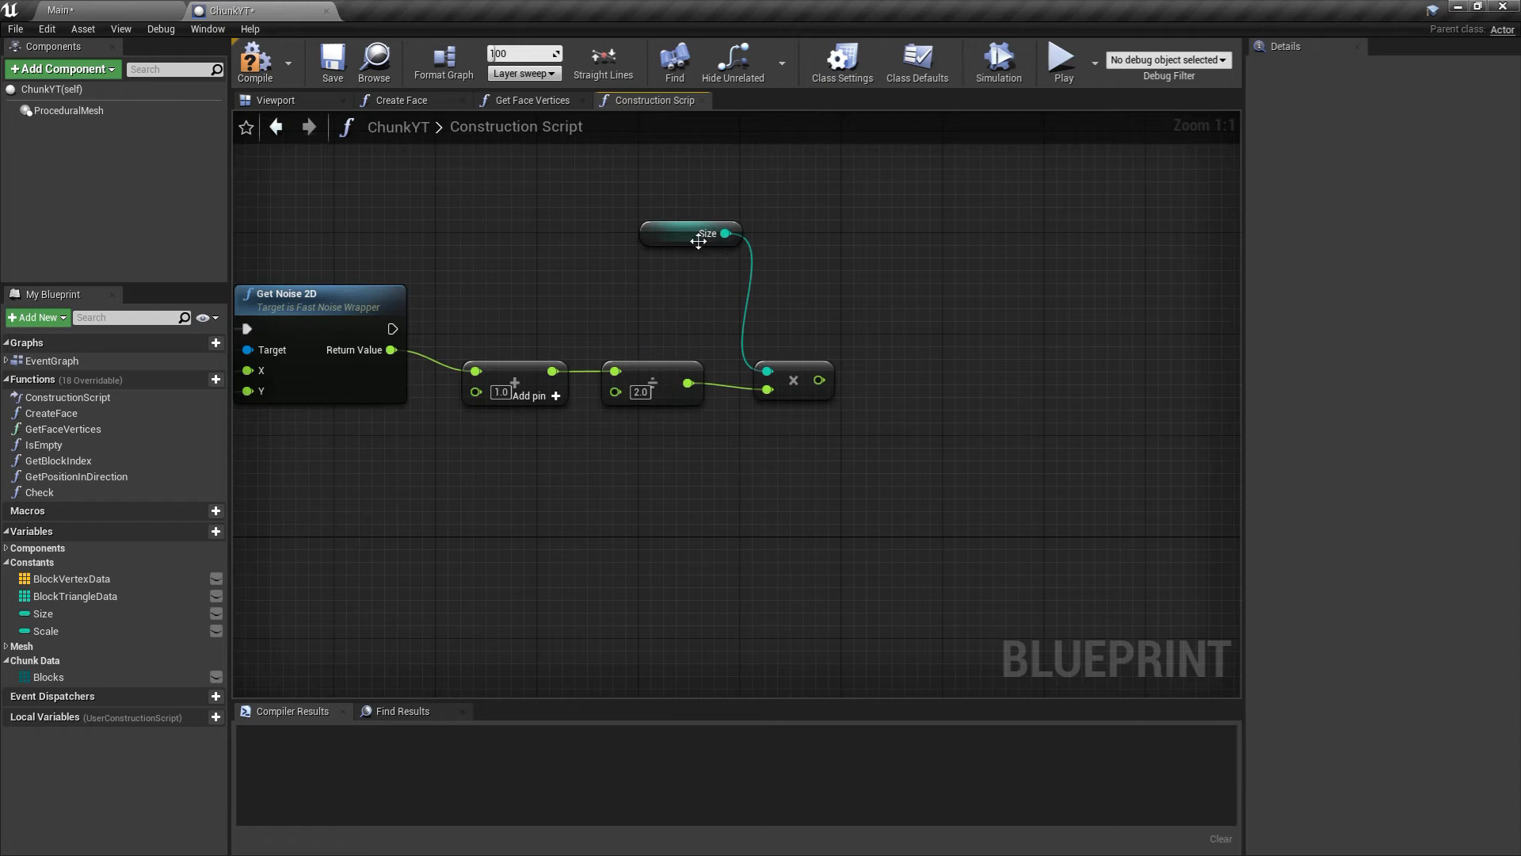
pyautogui.moveTo(769, 339)
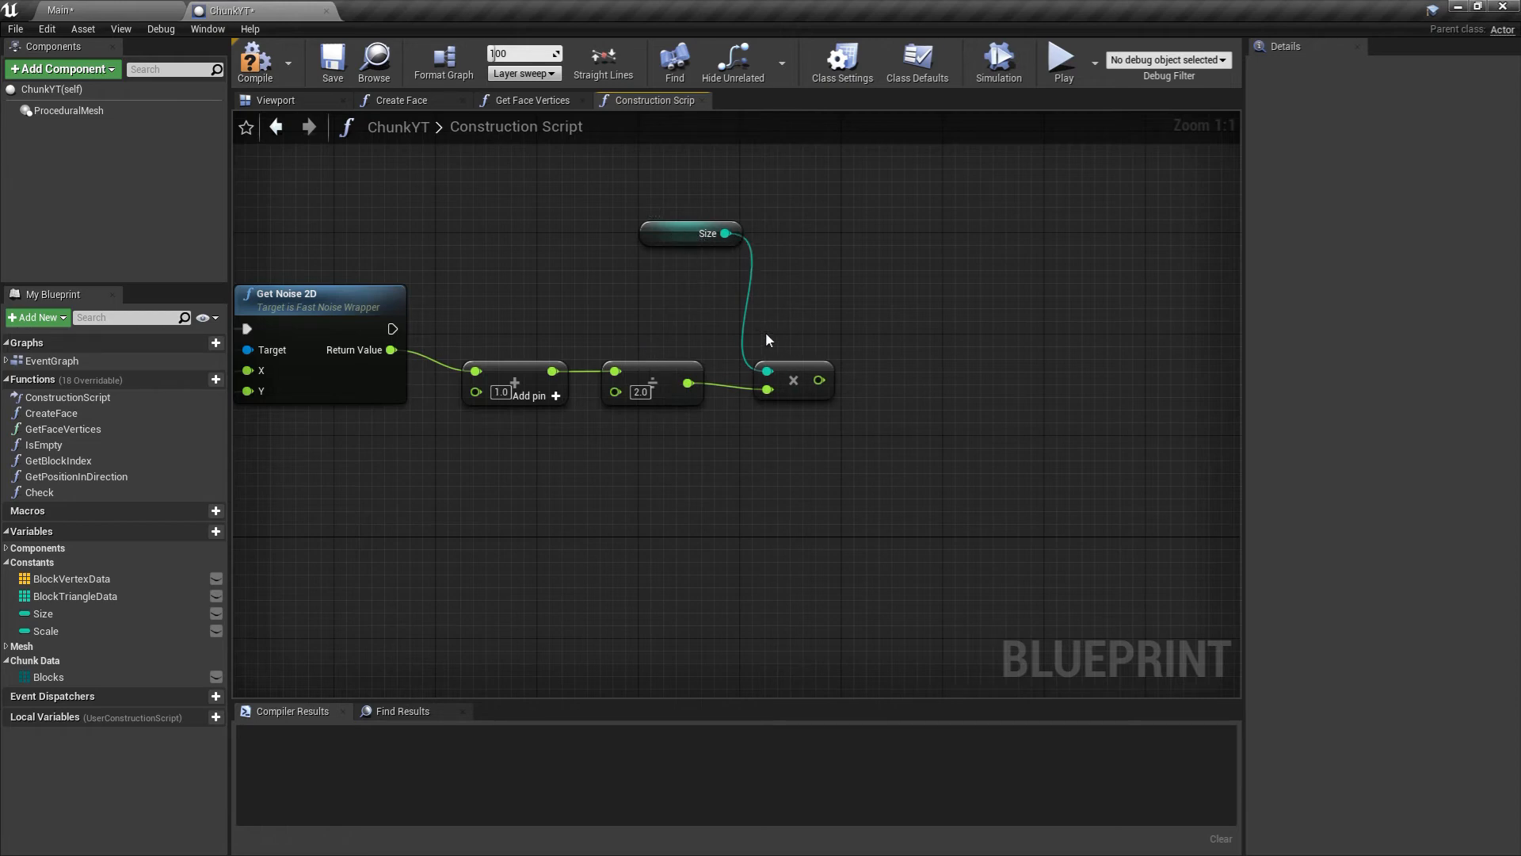
pyautogui.moveTo(653, 273)
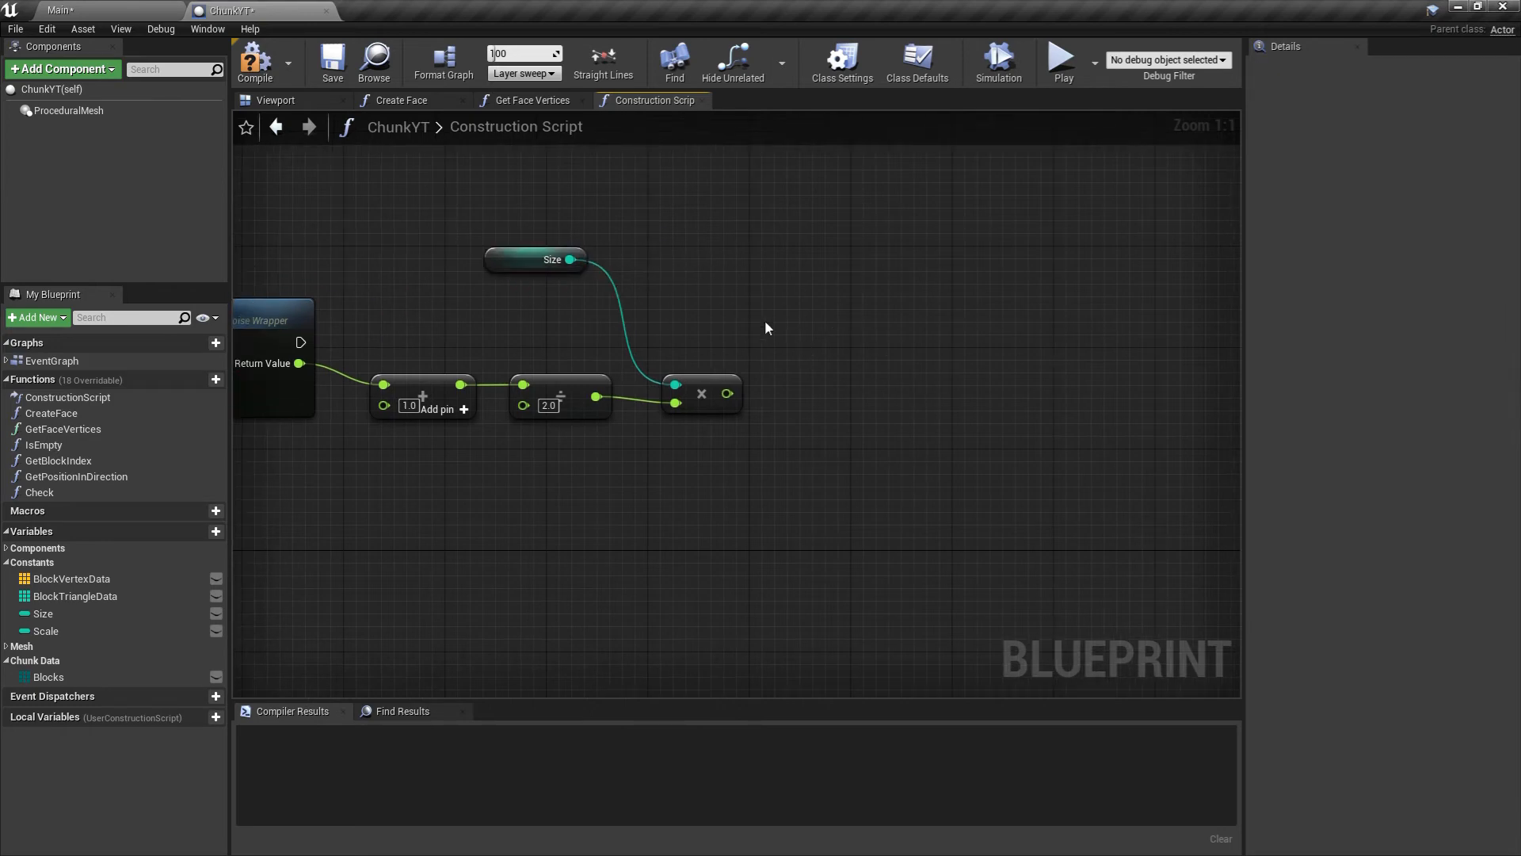
# Add a Truncate node on the Size-multiplied noise result.
pyautogui.moveTo(729, 393); pyautogui.dragTo(819, 399)
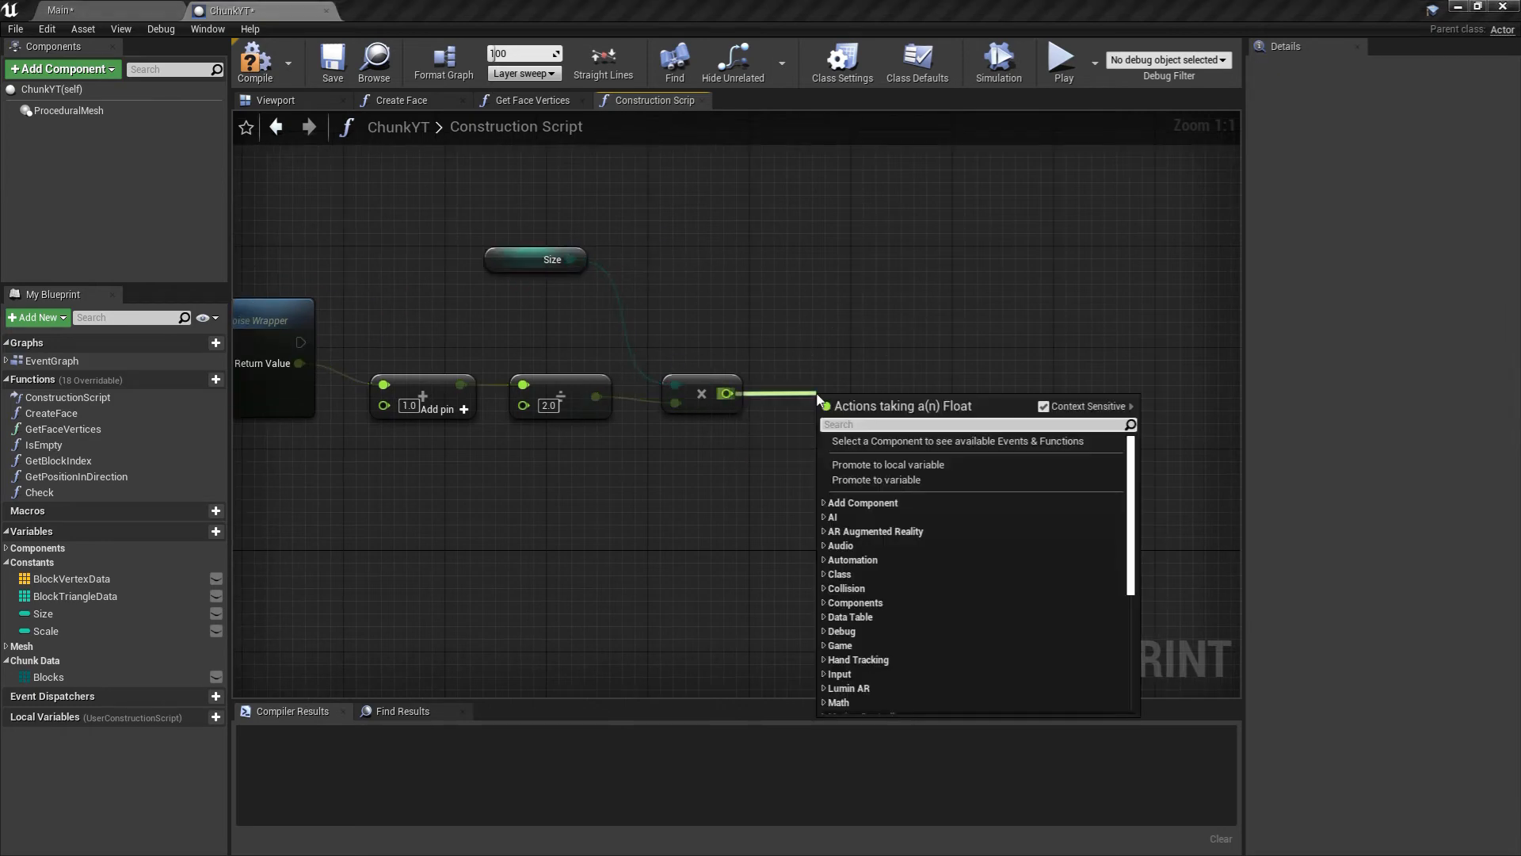
pyautogui.write('tru')
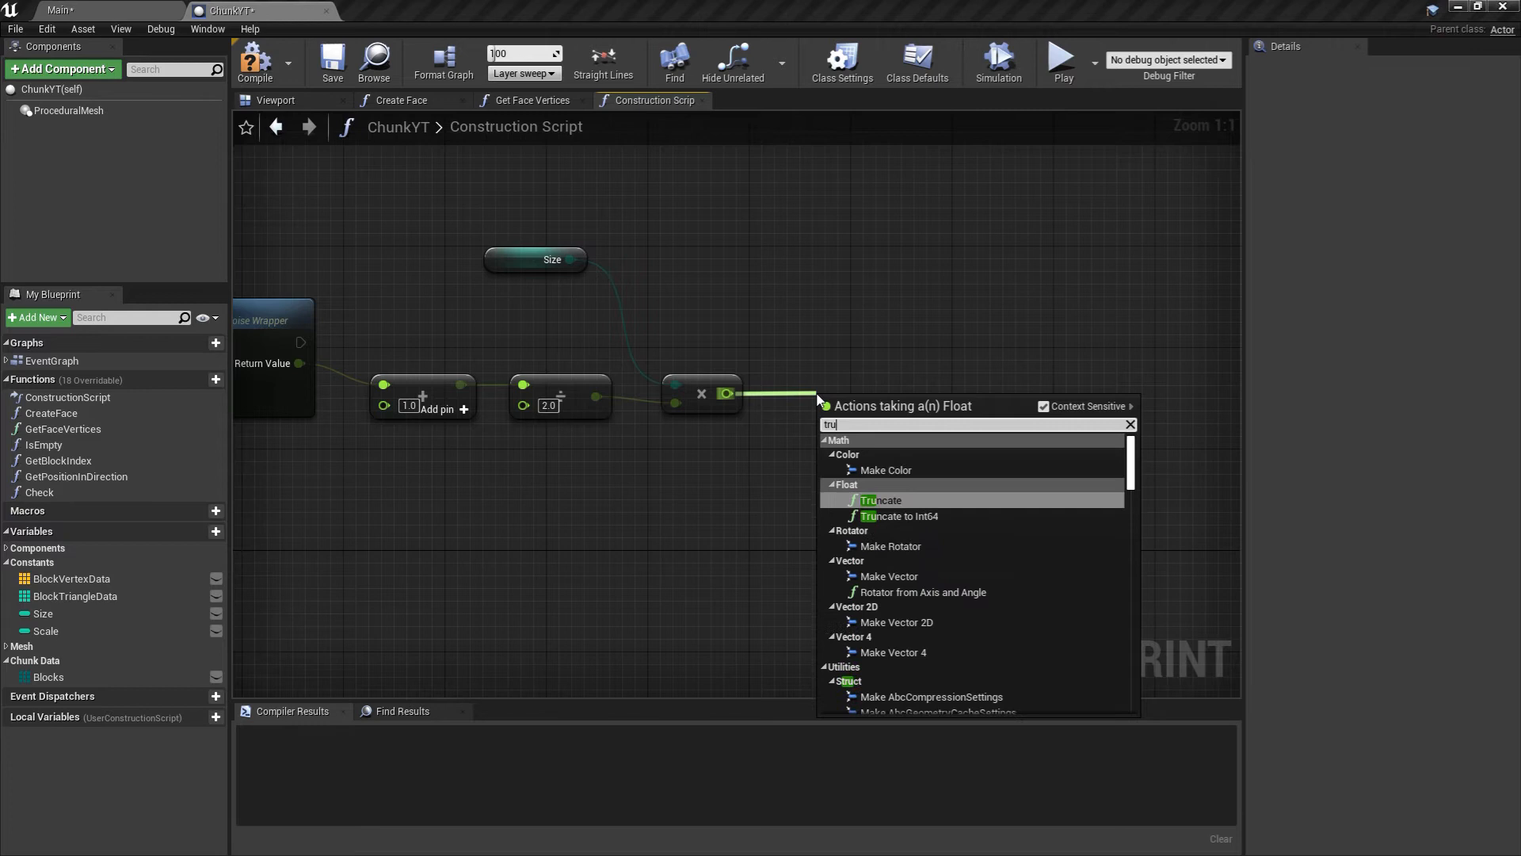
pyautogui.click(881, 499)
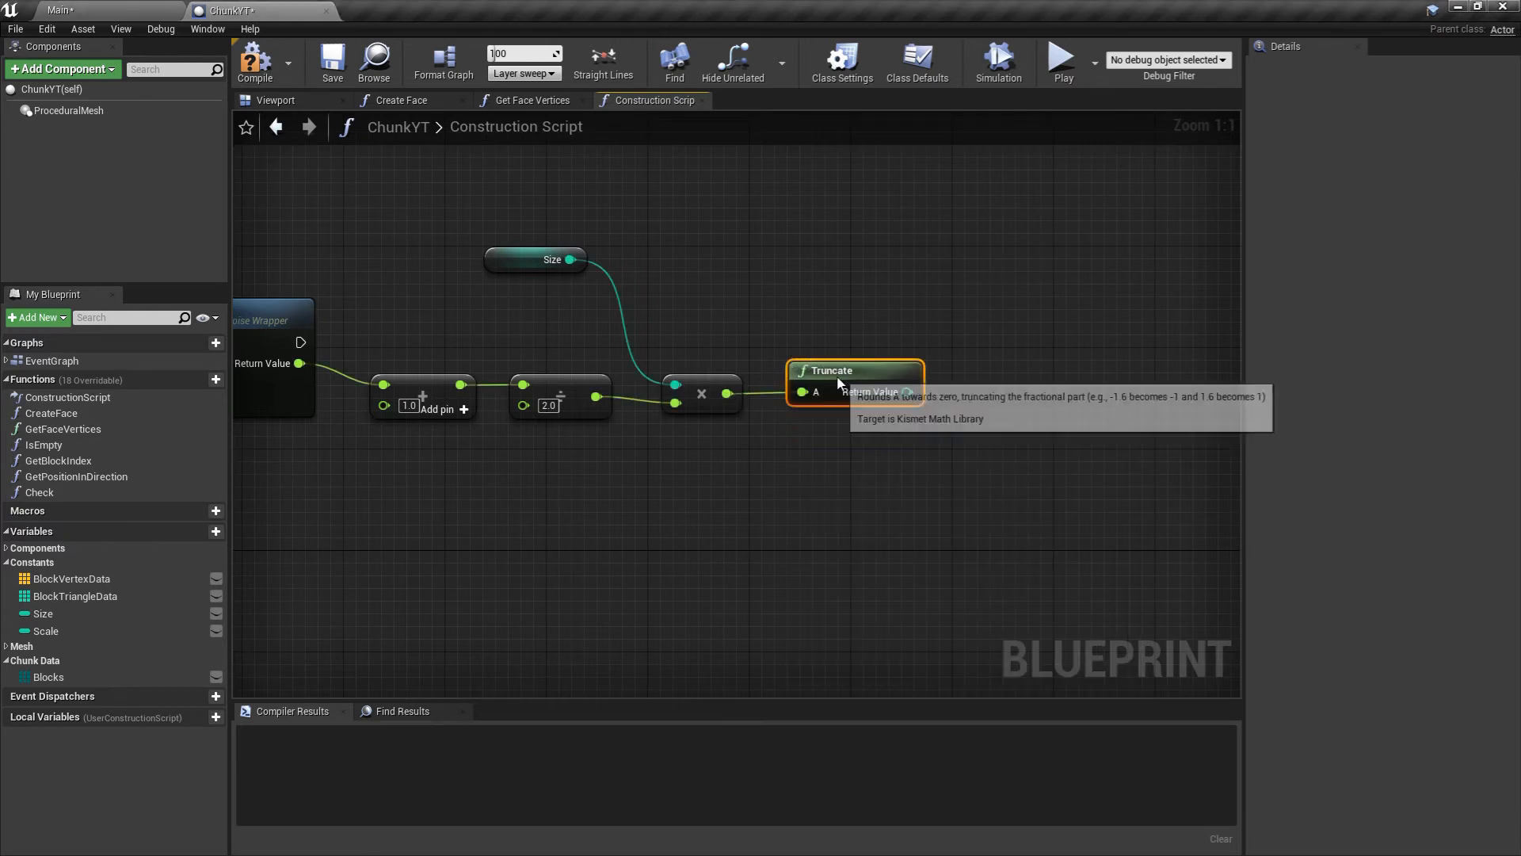
pyautogui.moveTo(859, 387)
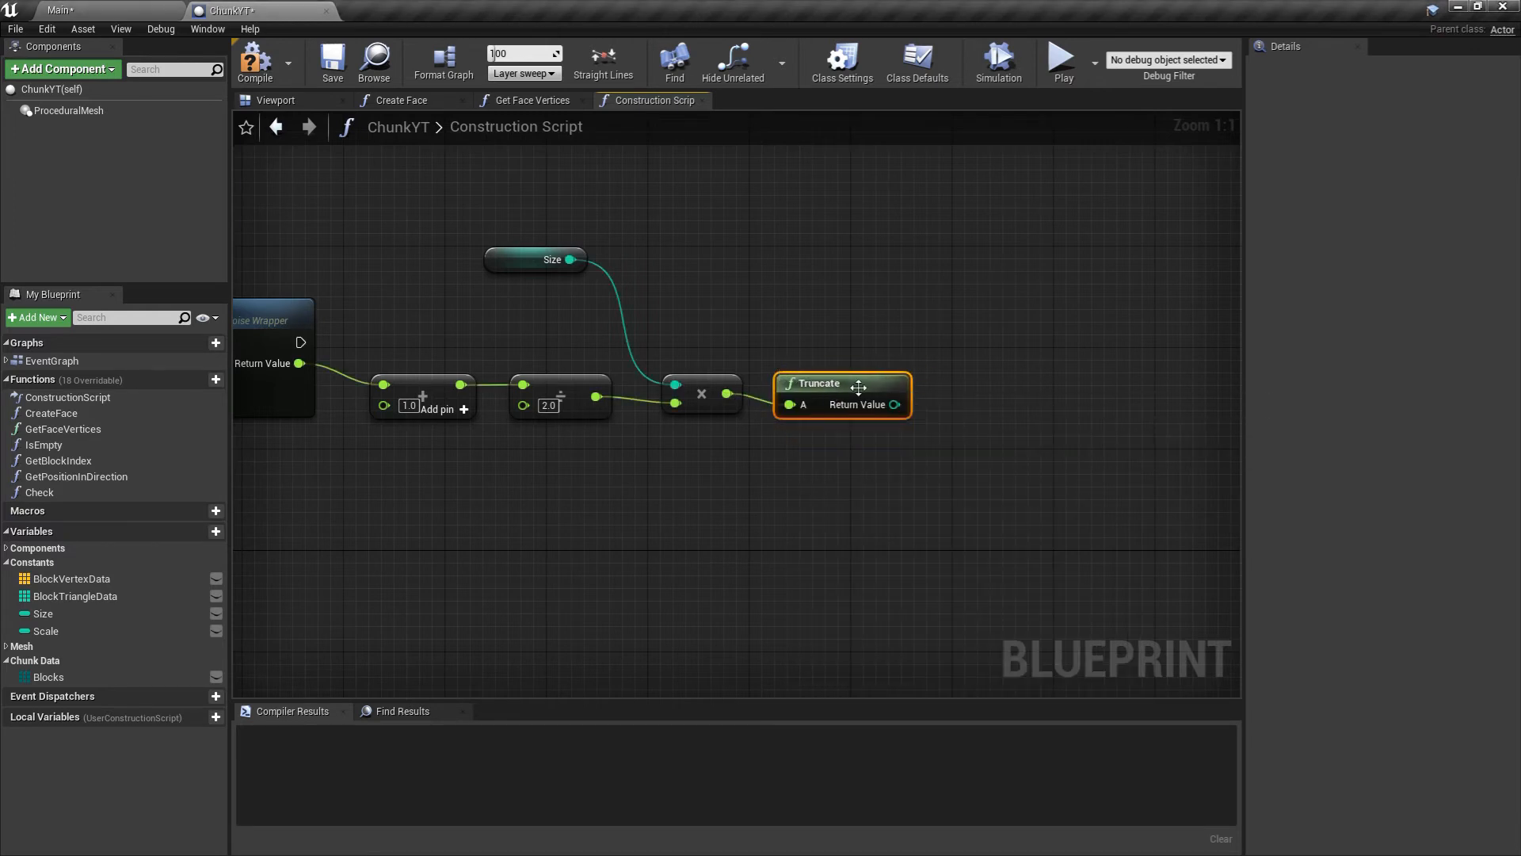
pyautogui.moveTo(846, 383)
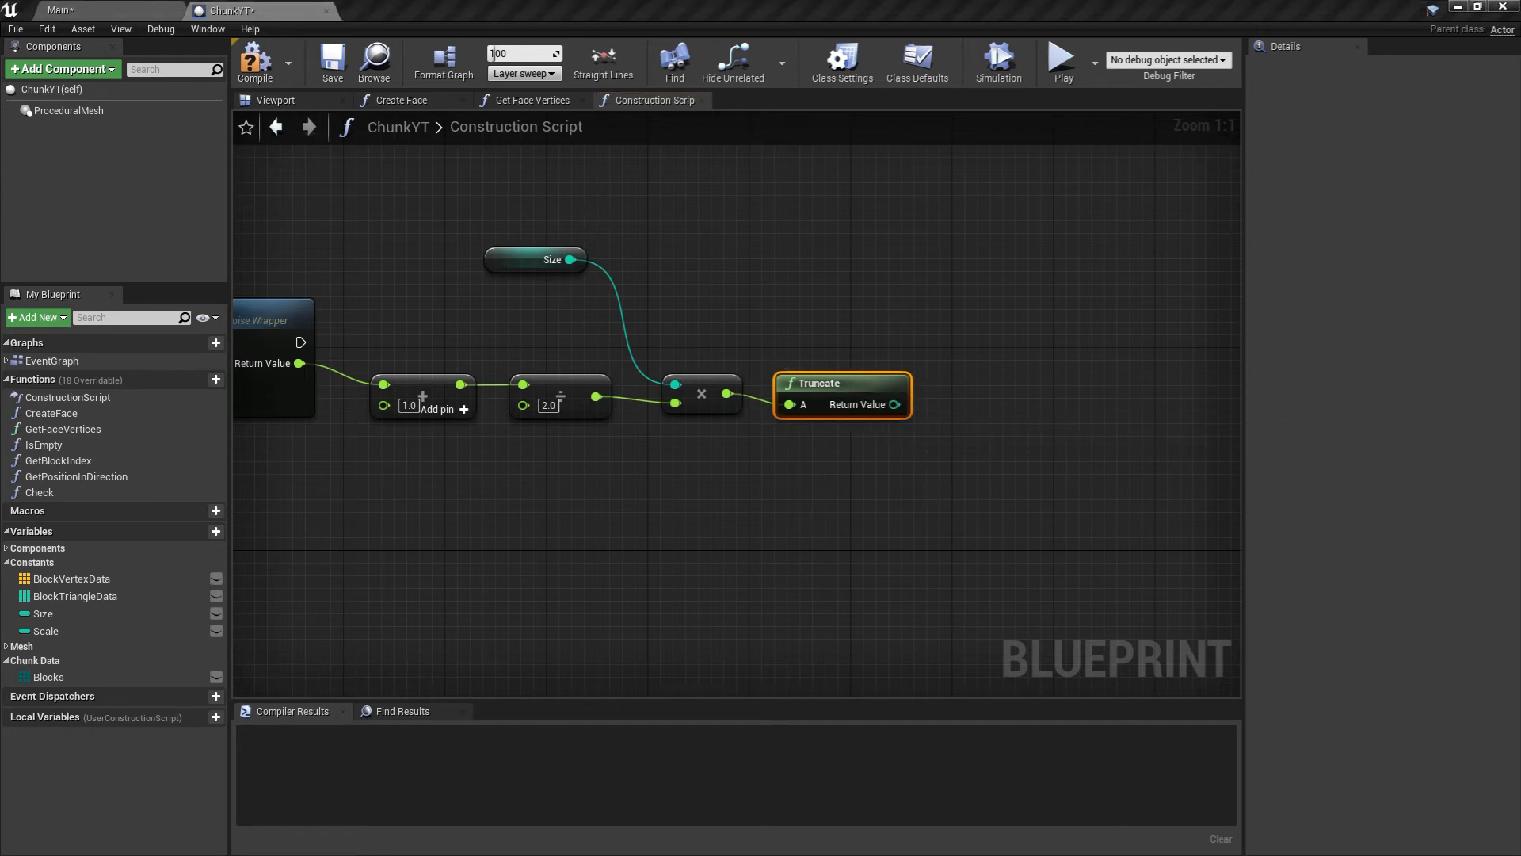
pyautogui.moveTo(902, 431)
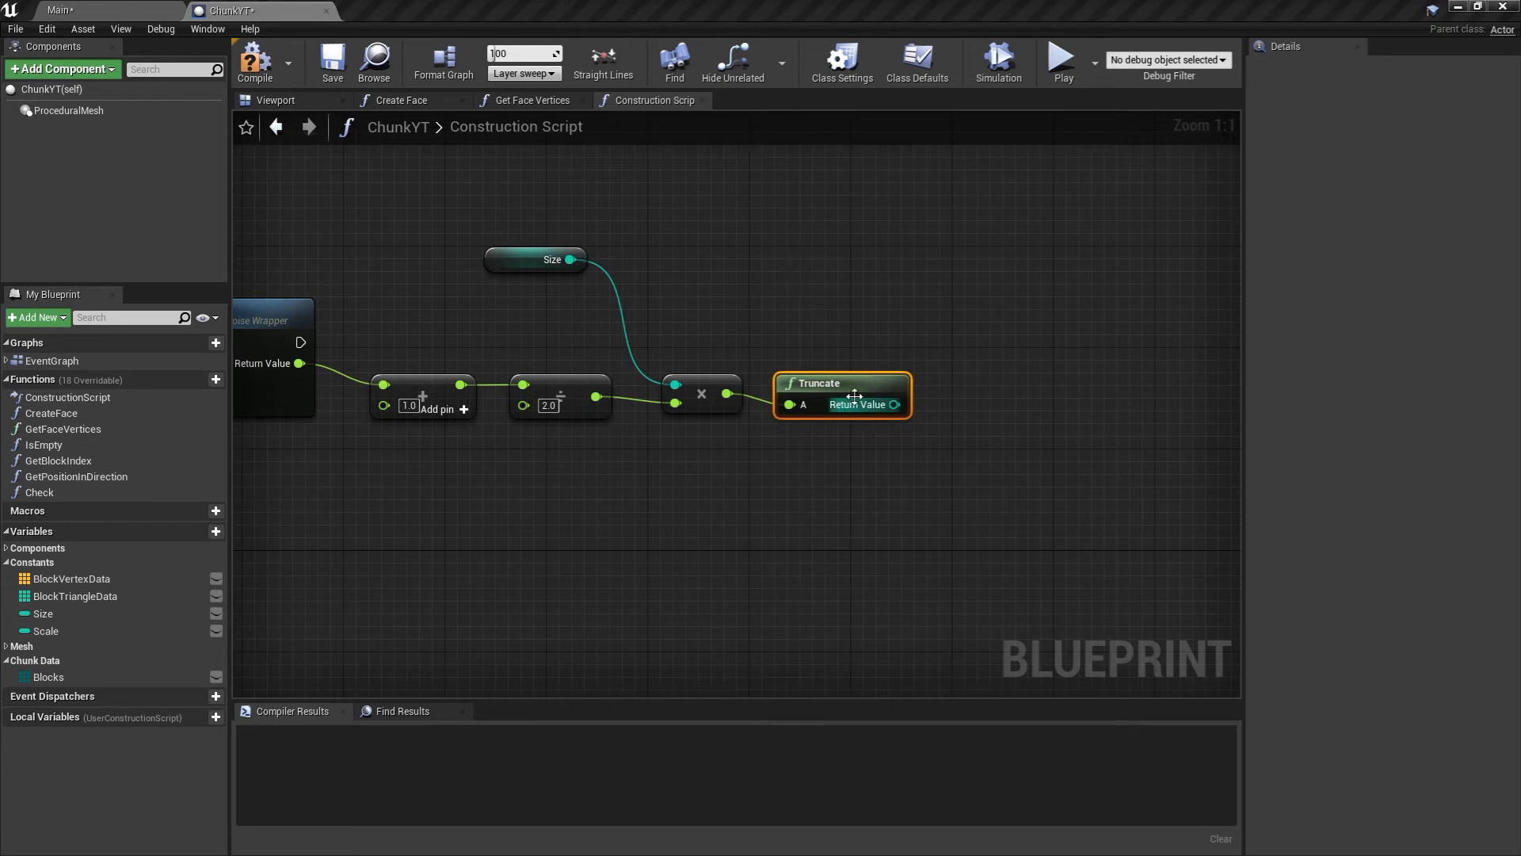
pyautogui.moveTo(848, 444)
pyautogui.write('forlo')
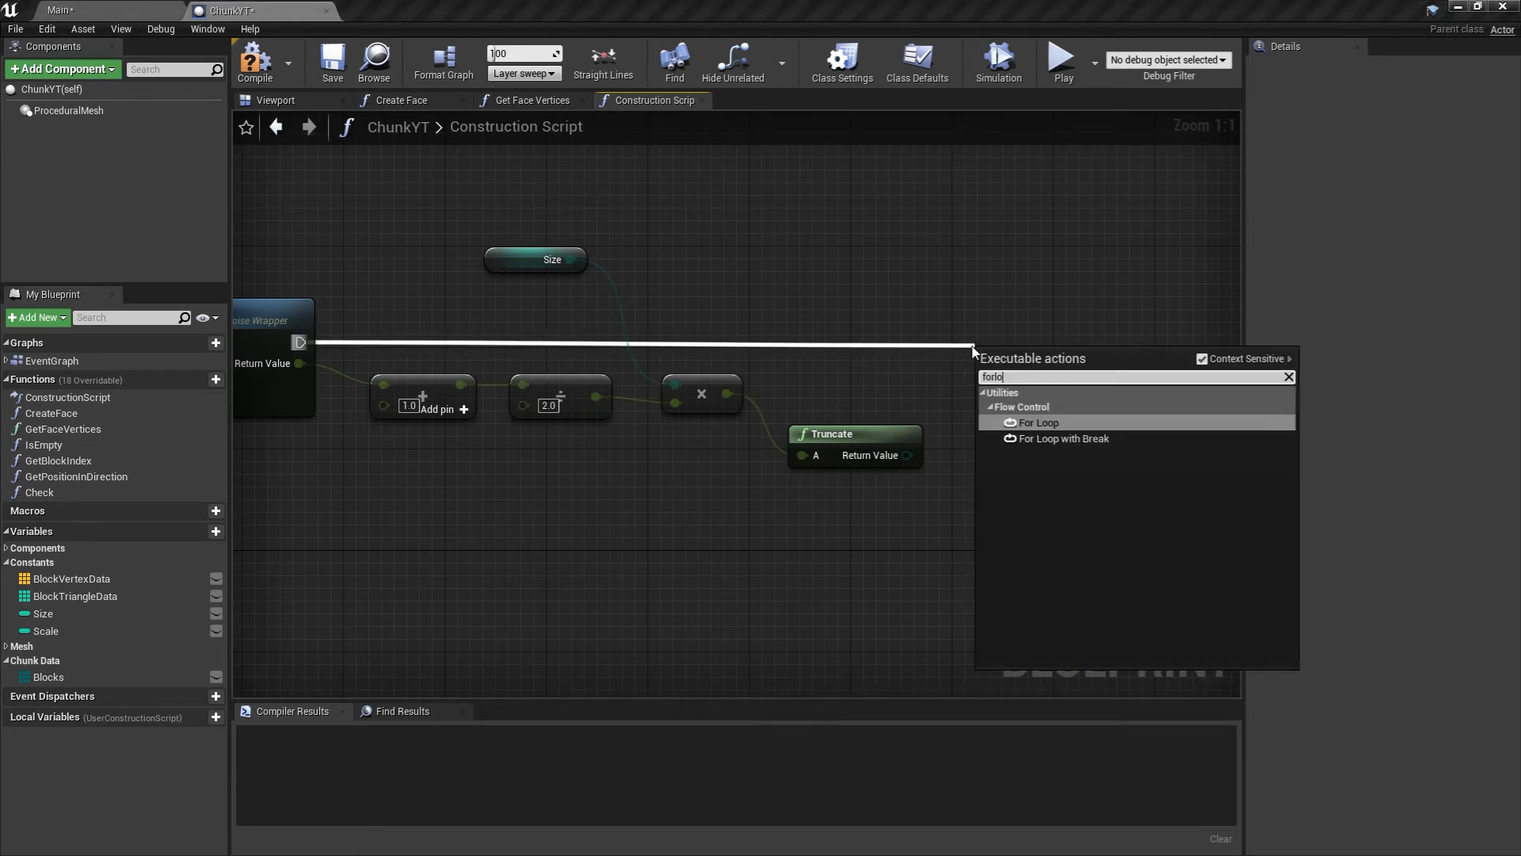
# Chain two For Loops with the truncated height as first loop's Last Index and second loop's First Index, Size minus 1 as limit.
pyautogui.click(1038, 422)
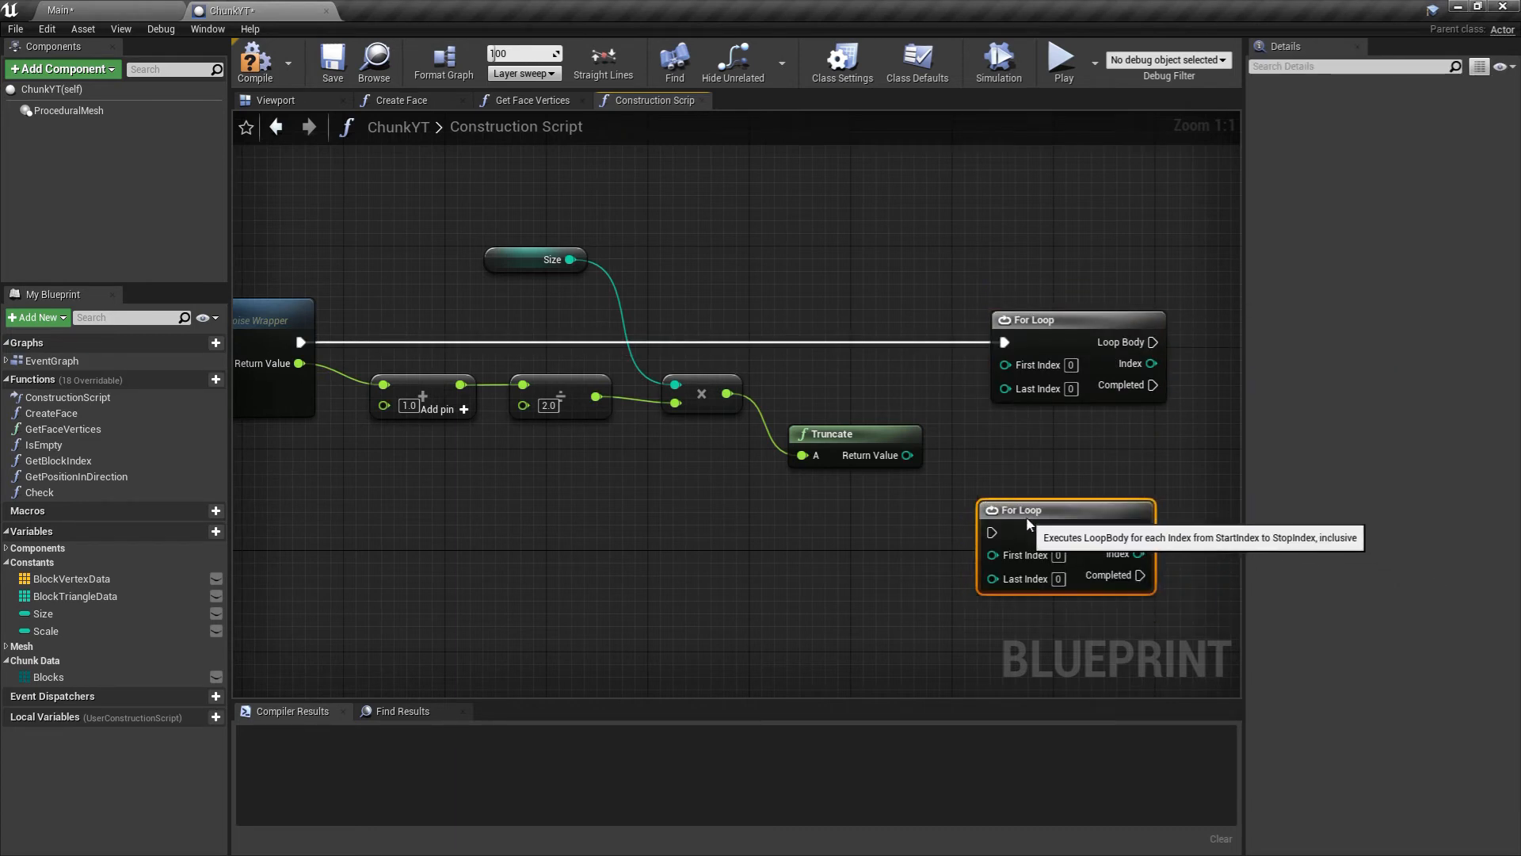
pyautogui.moveTo(1156, 384); pyautogui.dragTo(989, 544)
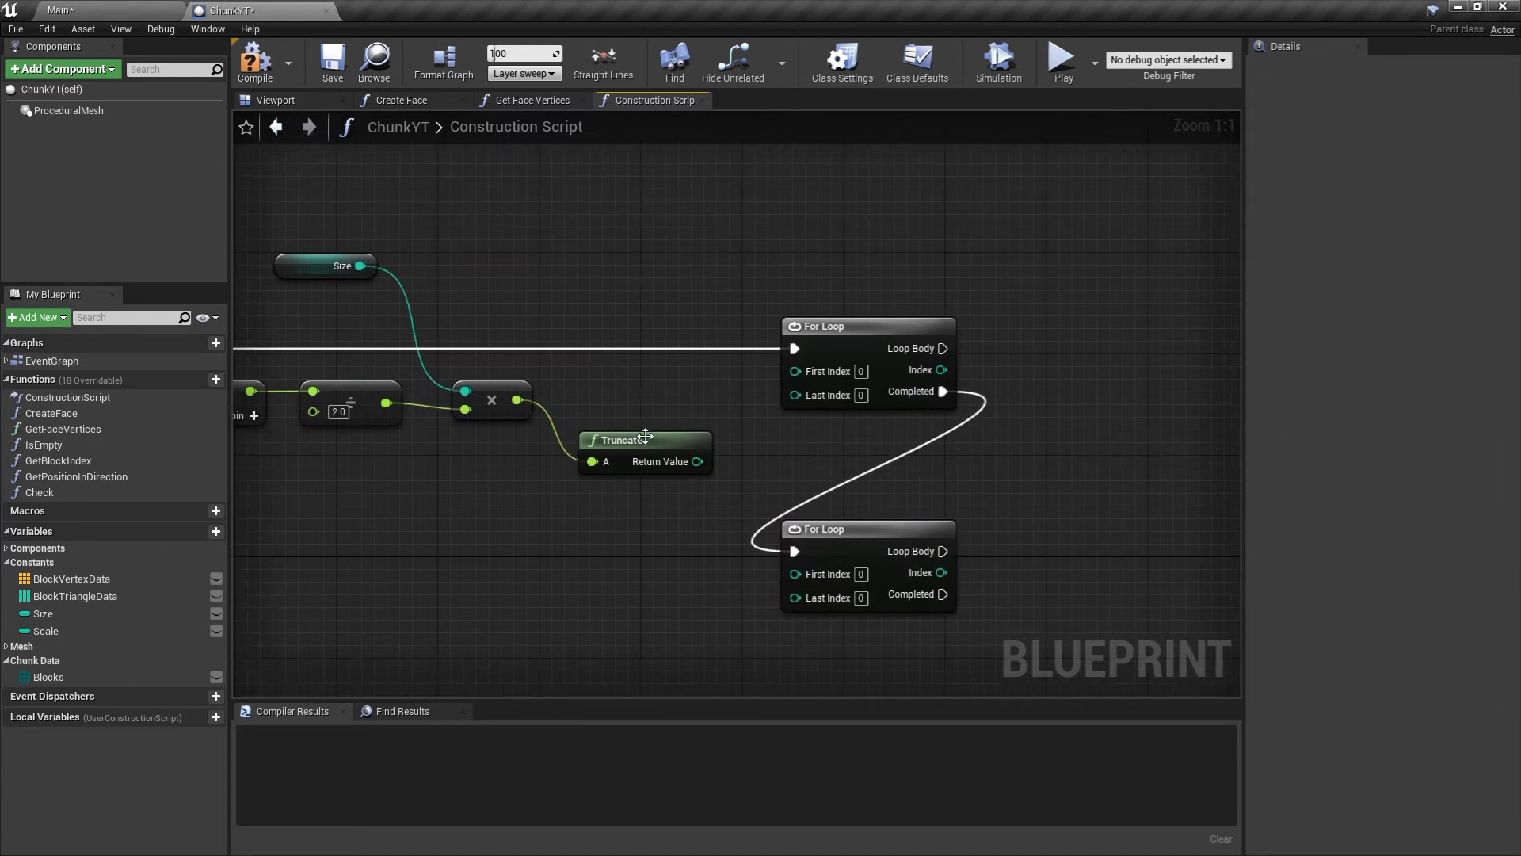
pyautogui.click(632, 441)
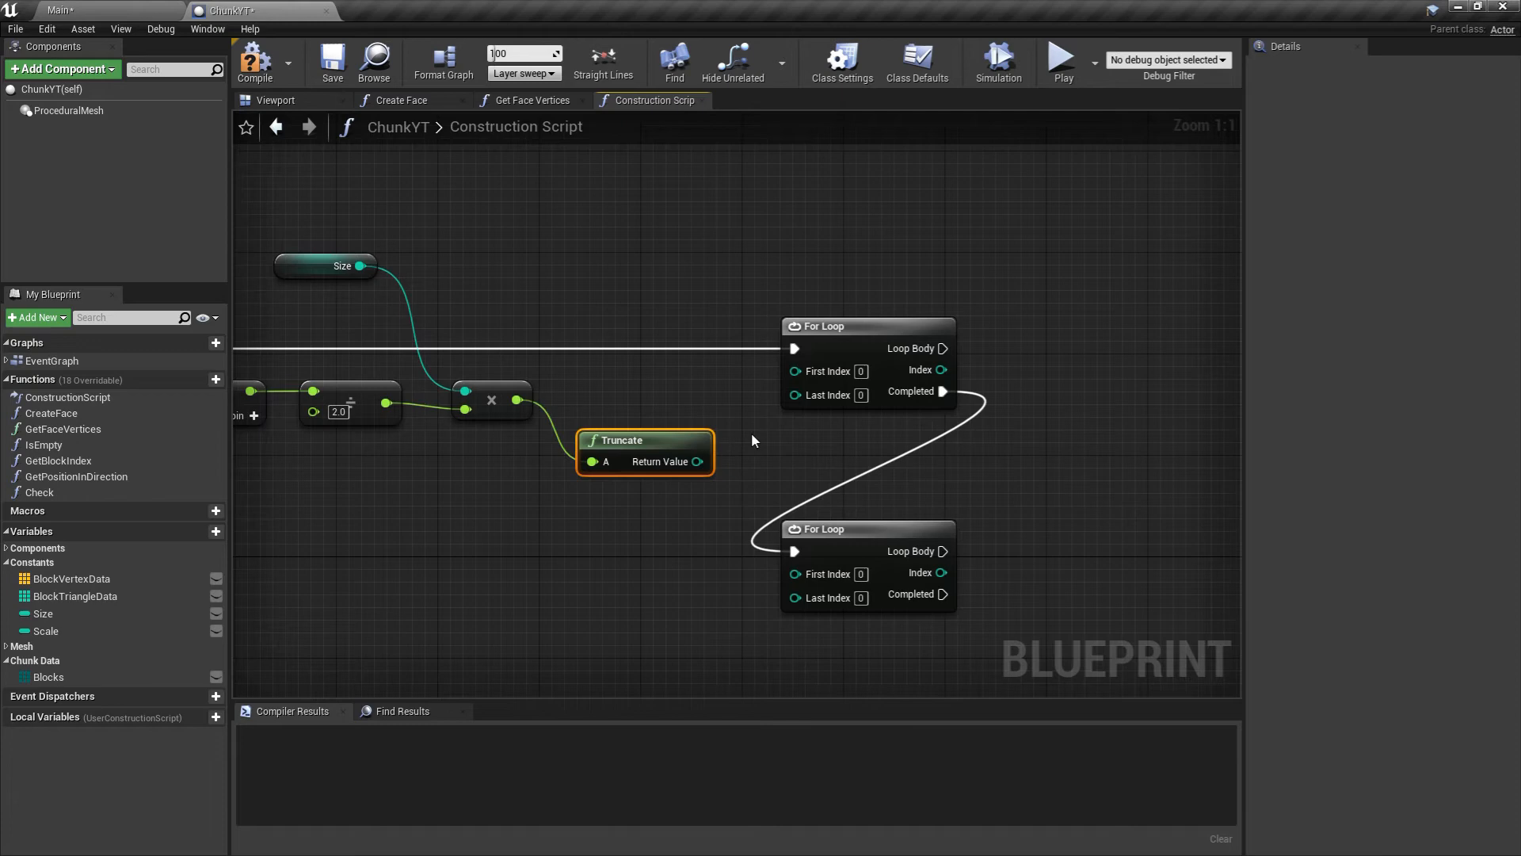
pyautogui.click(868, 327)
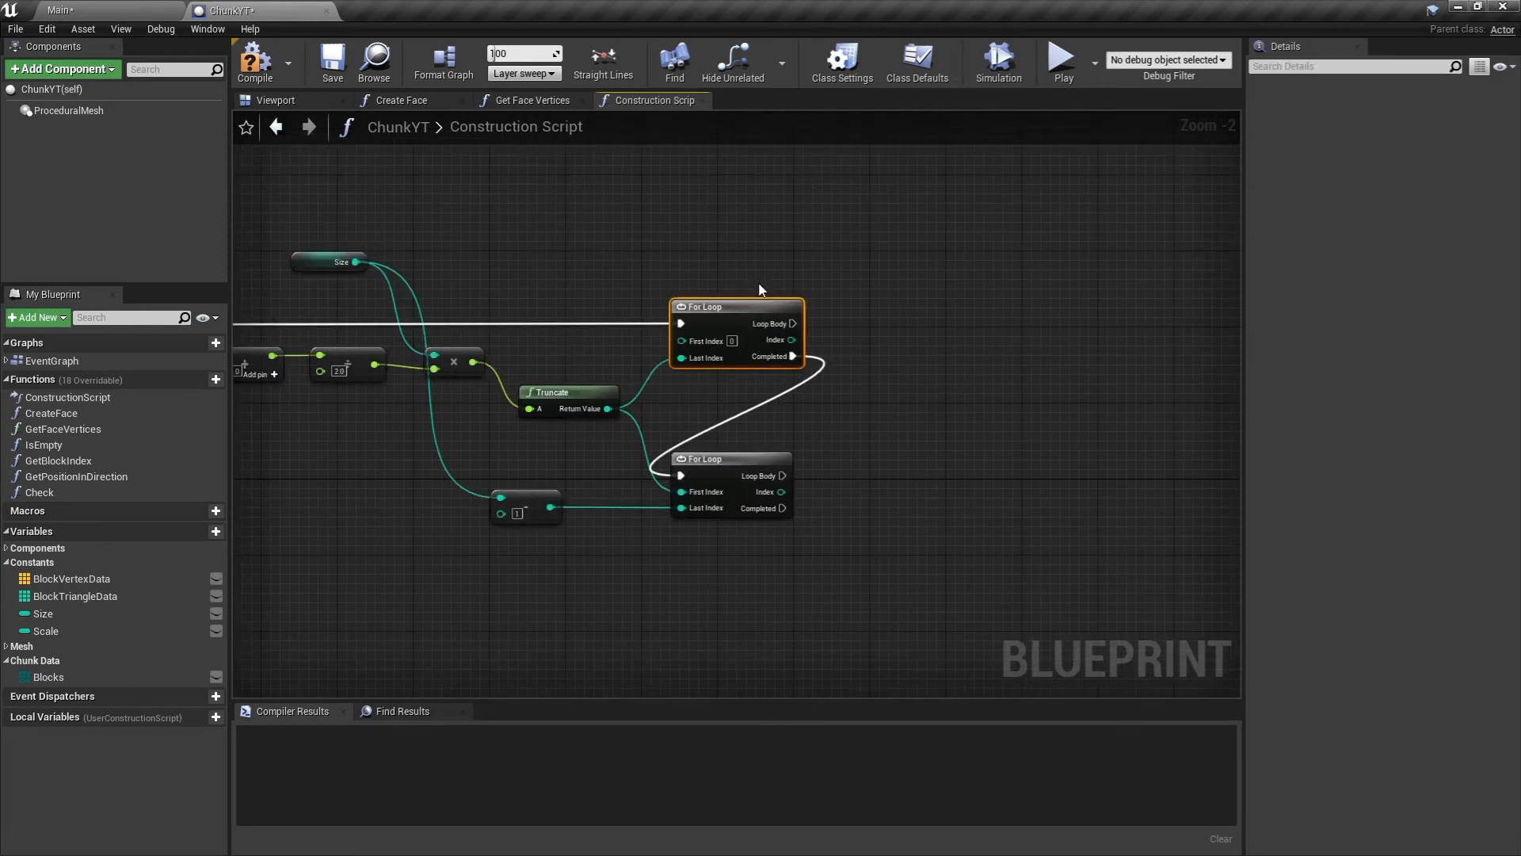
pyautogui.click(731, 460)
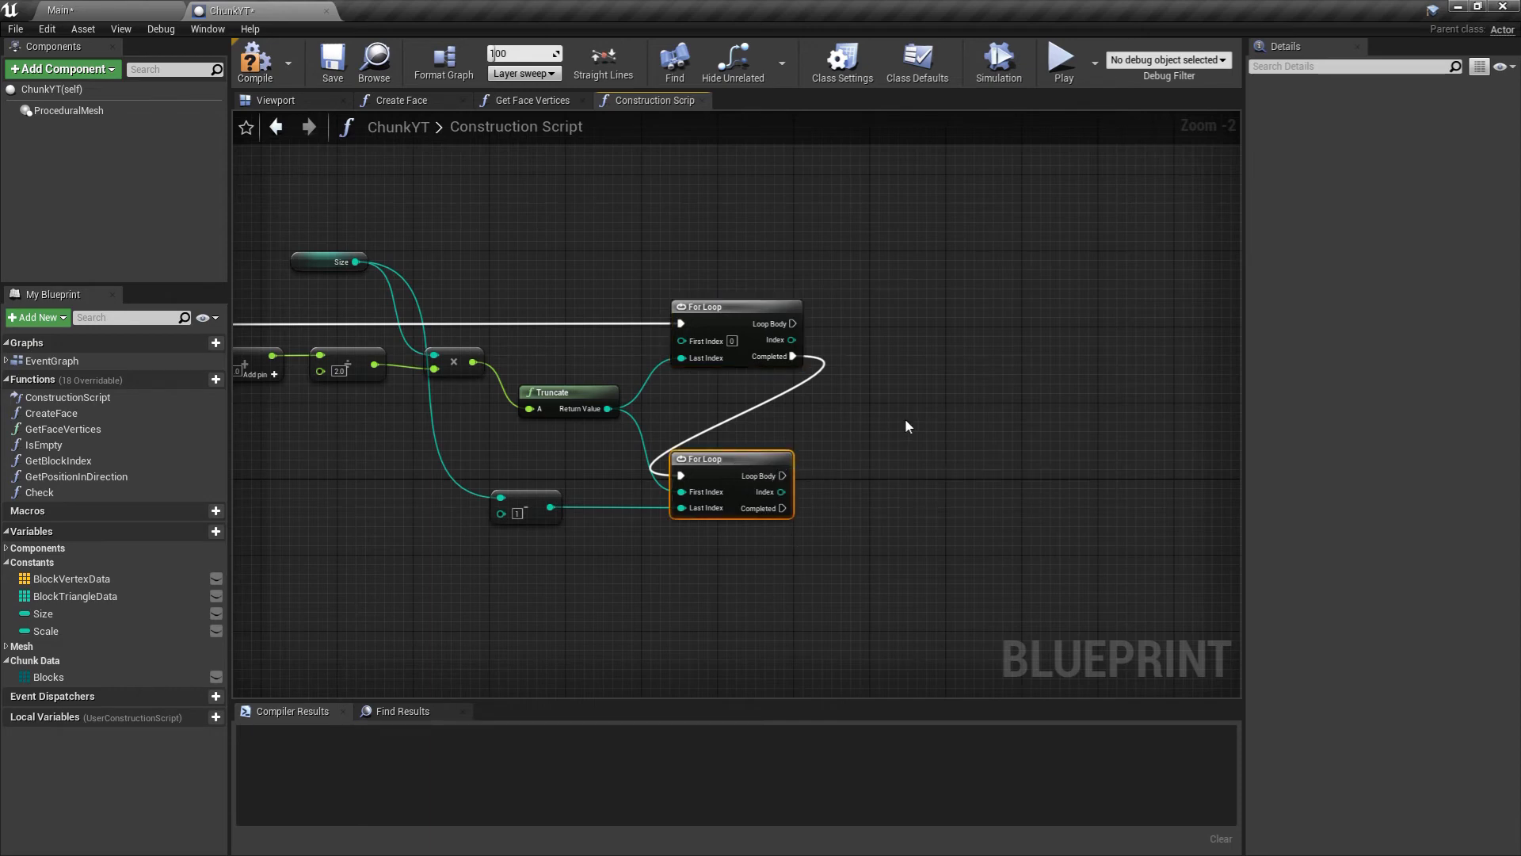
pyautogui.moveTo(843, 419)
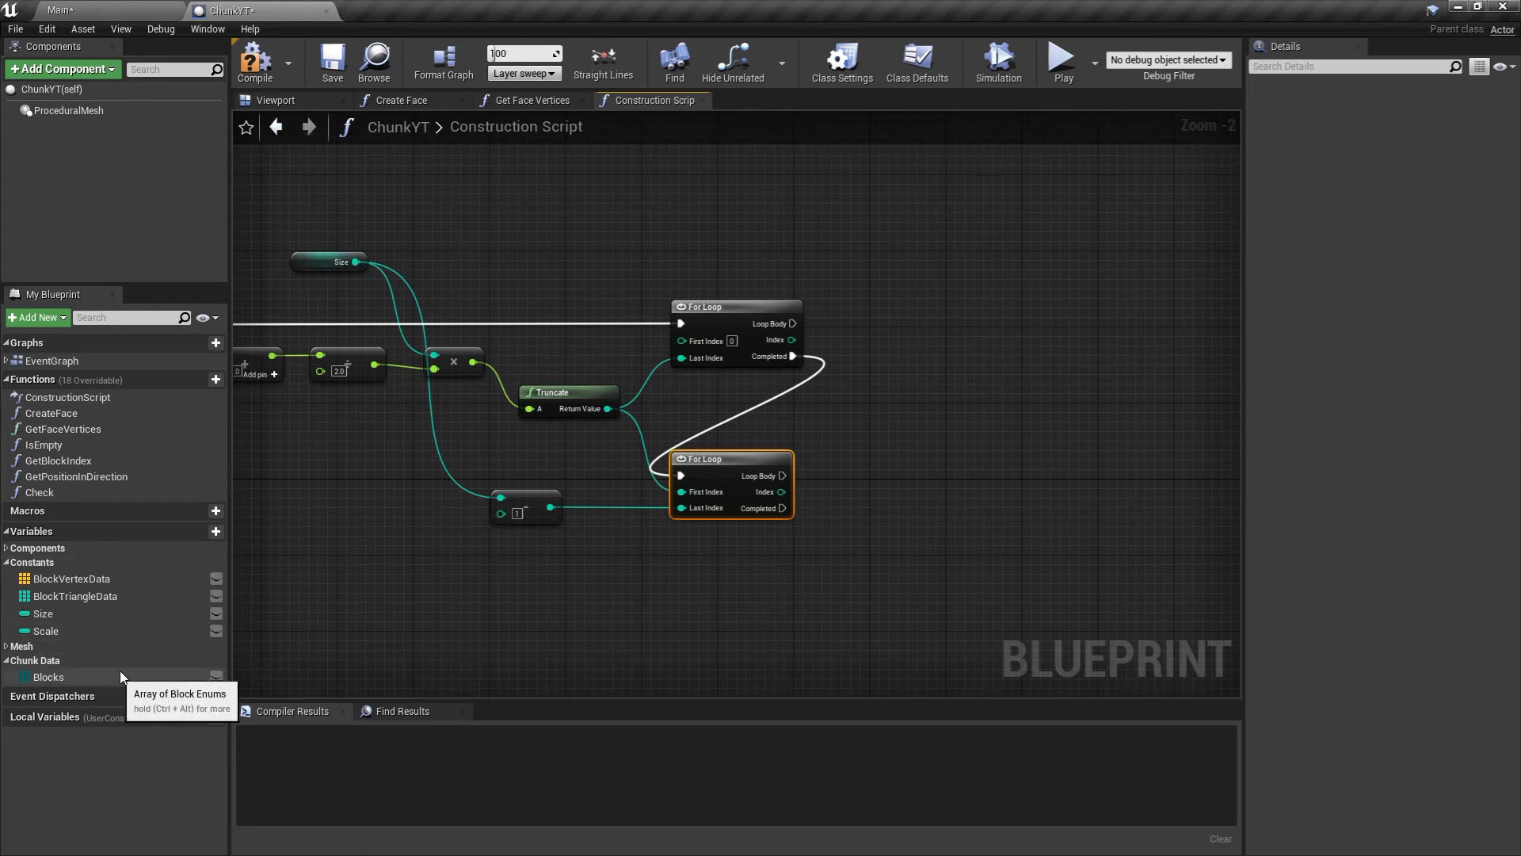
# Zoom out of the Construction Script graph to review the chained height loops.
pyautogui.scroll(-3)
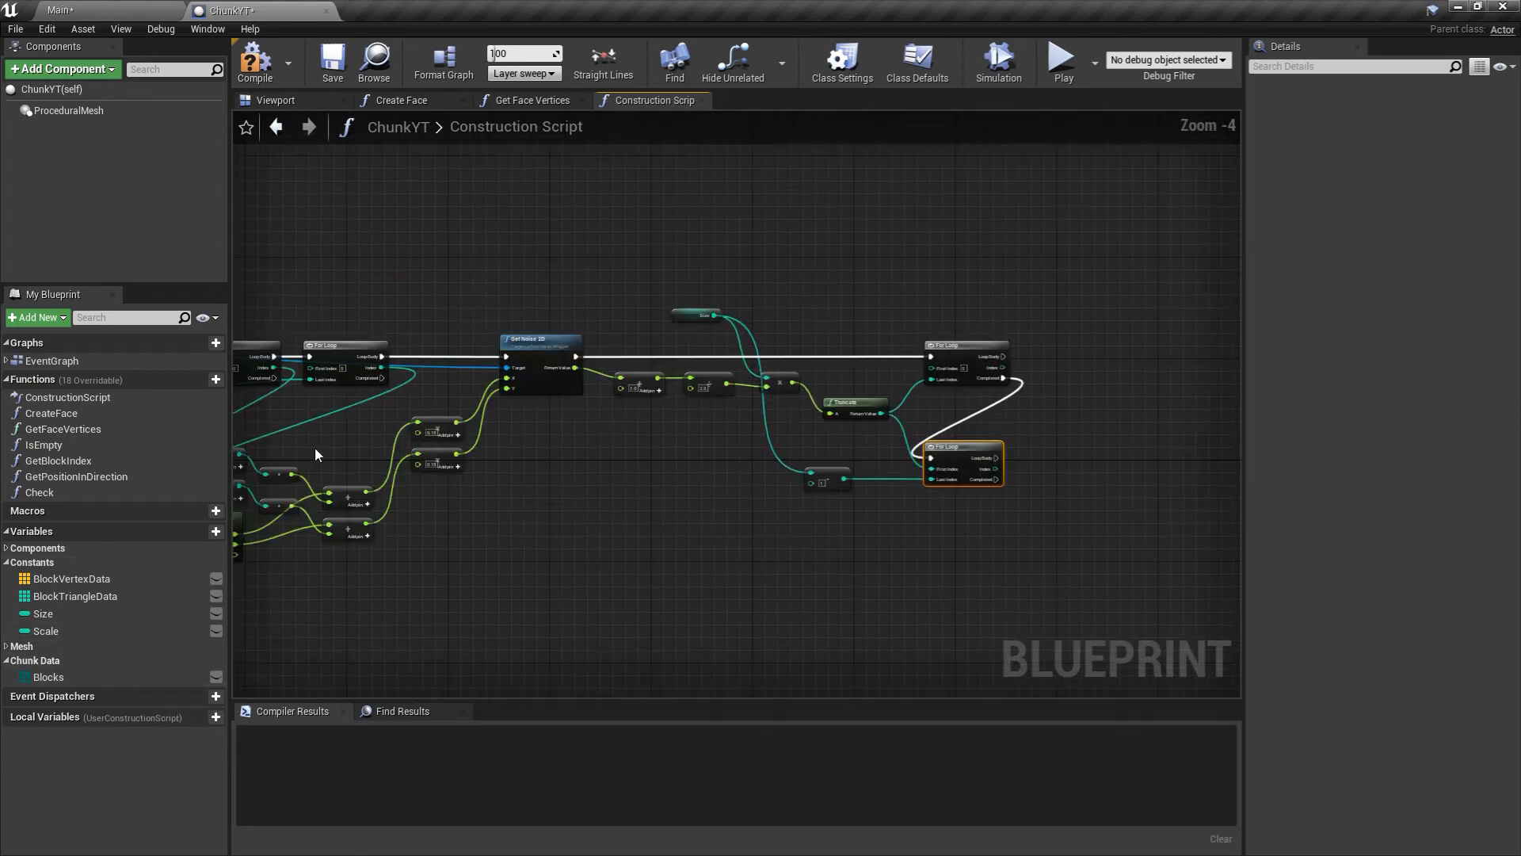
pyautogui.moveTo(672, 543)
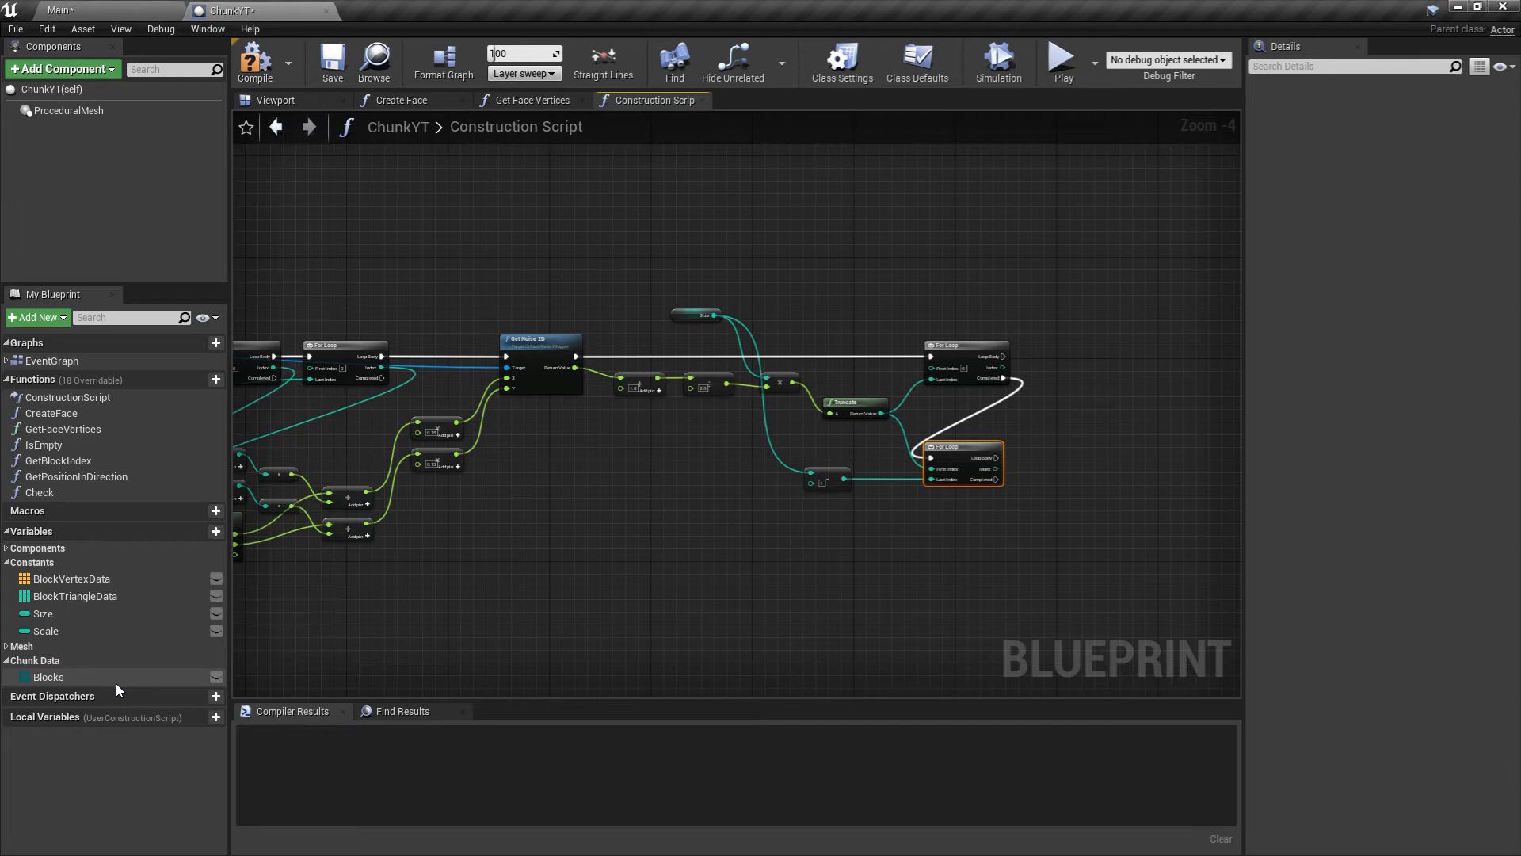
pyautogui.moveTo(57, 459)
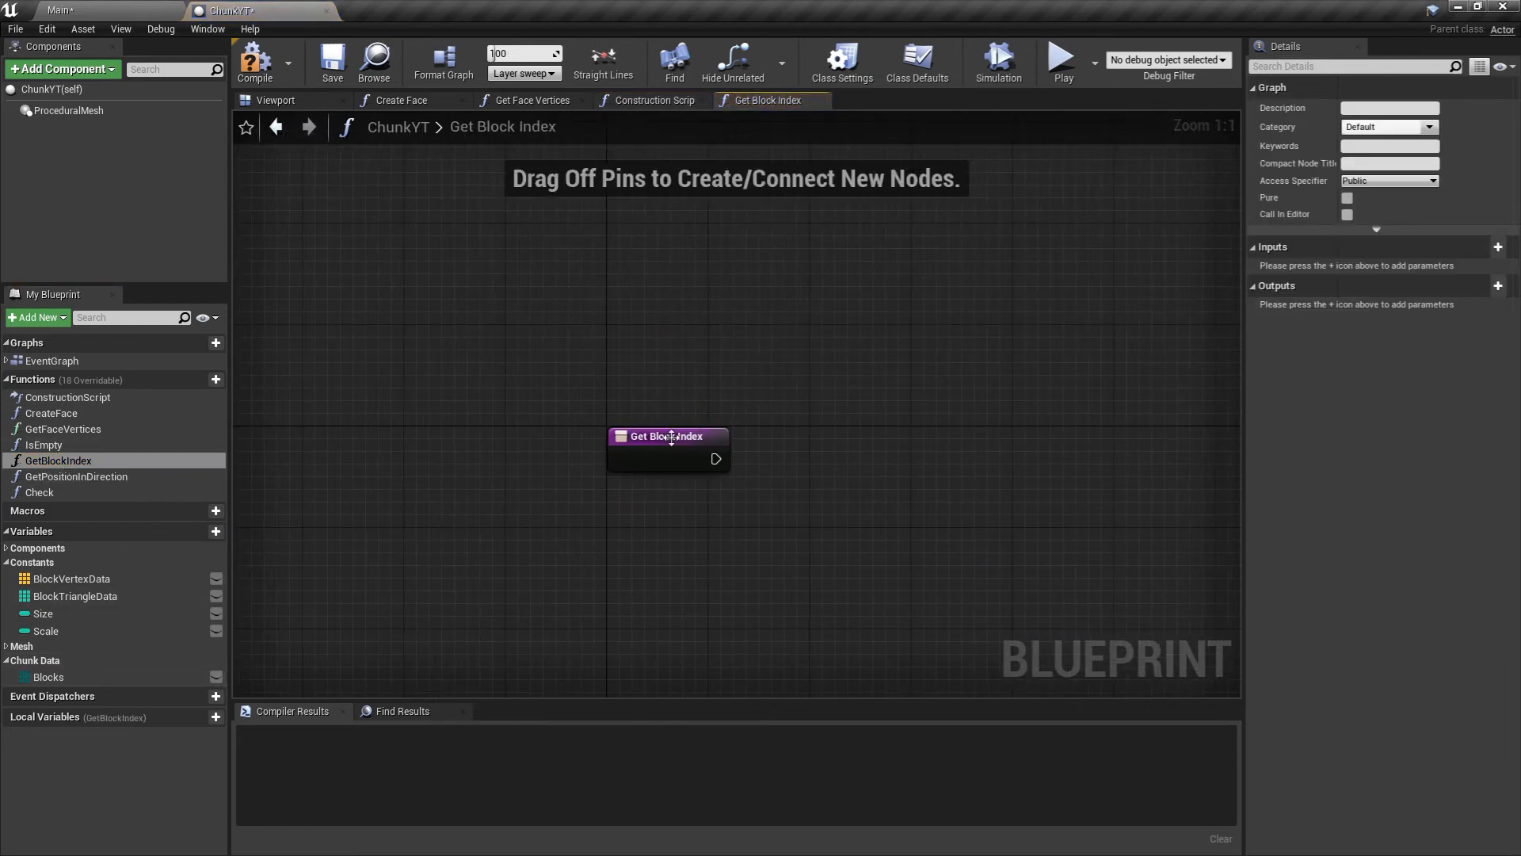
# Mark GetBlockIndex as Pure and add an Int Vector input named Position.
pyautogui.click(1347, 198)
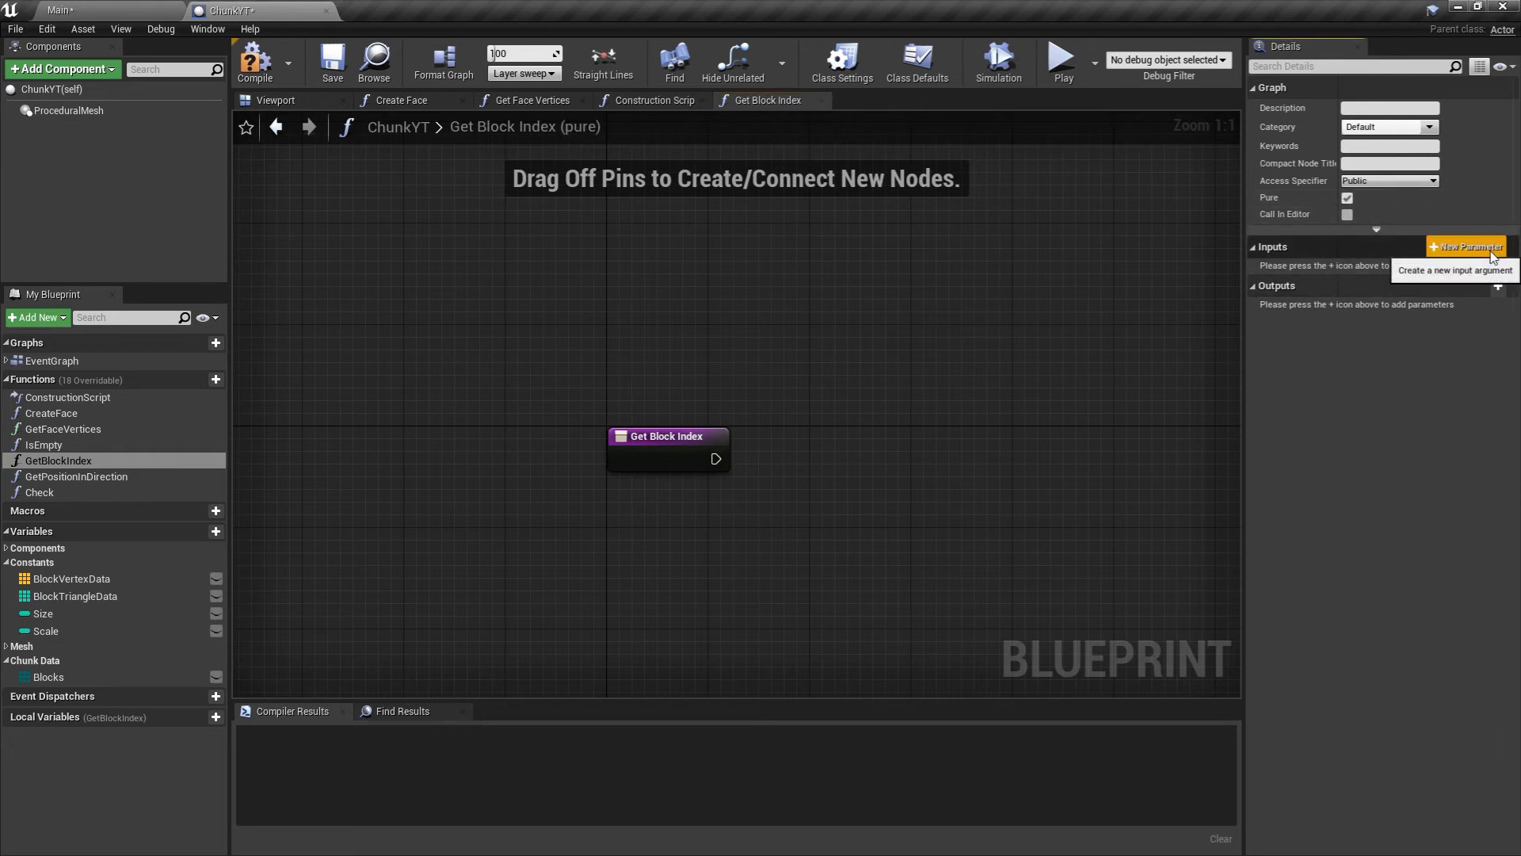
pyautogui.click(1457, 246)
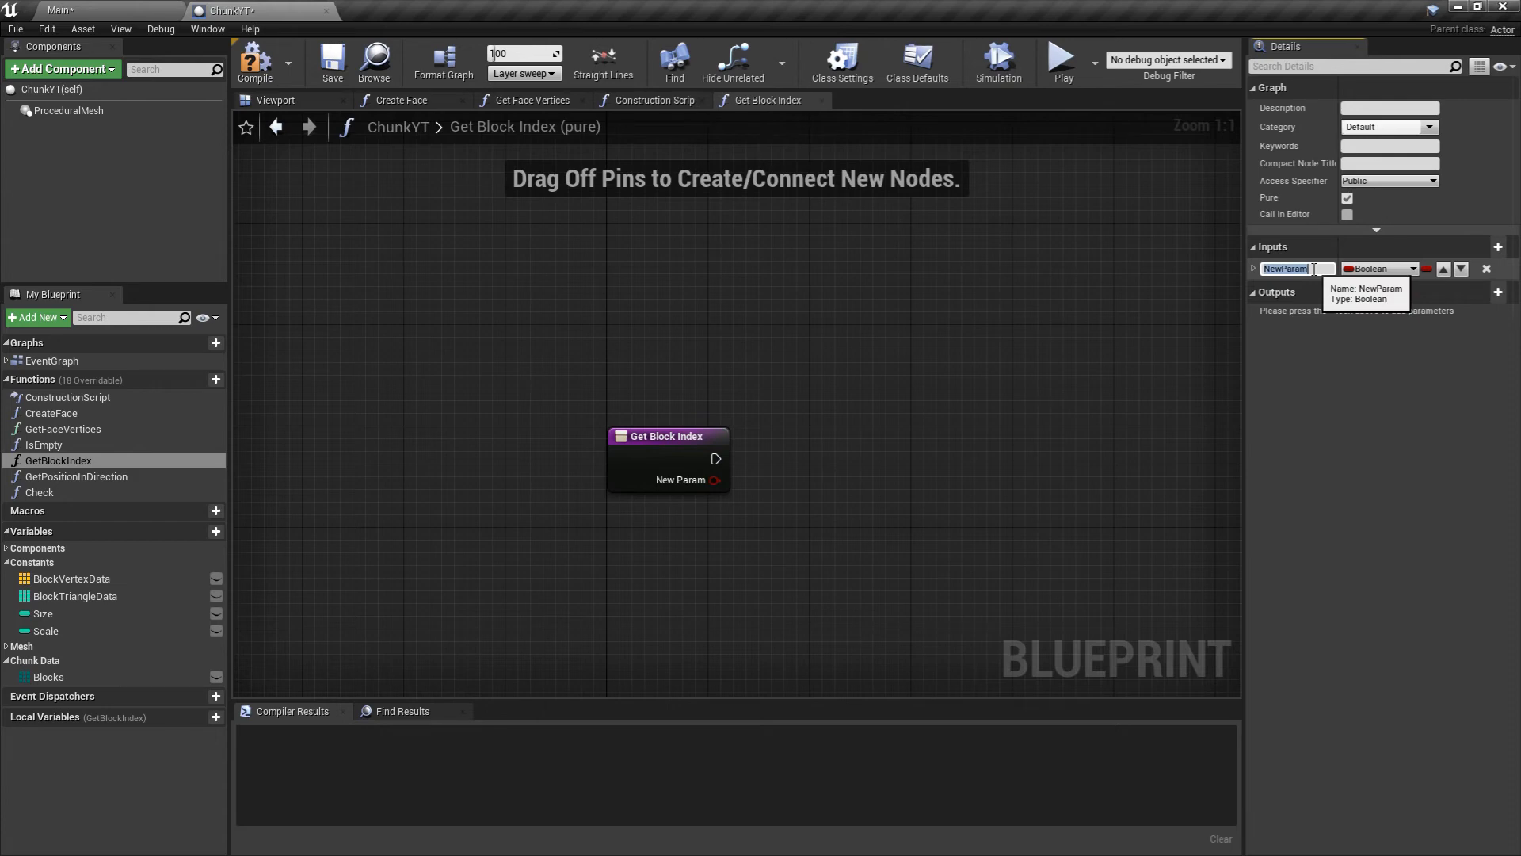
pyautogui.write('Positi')
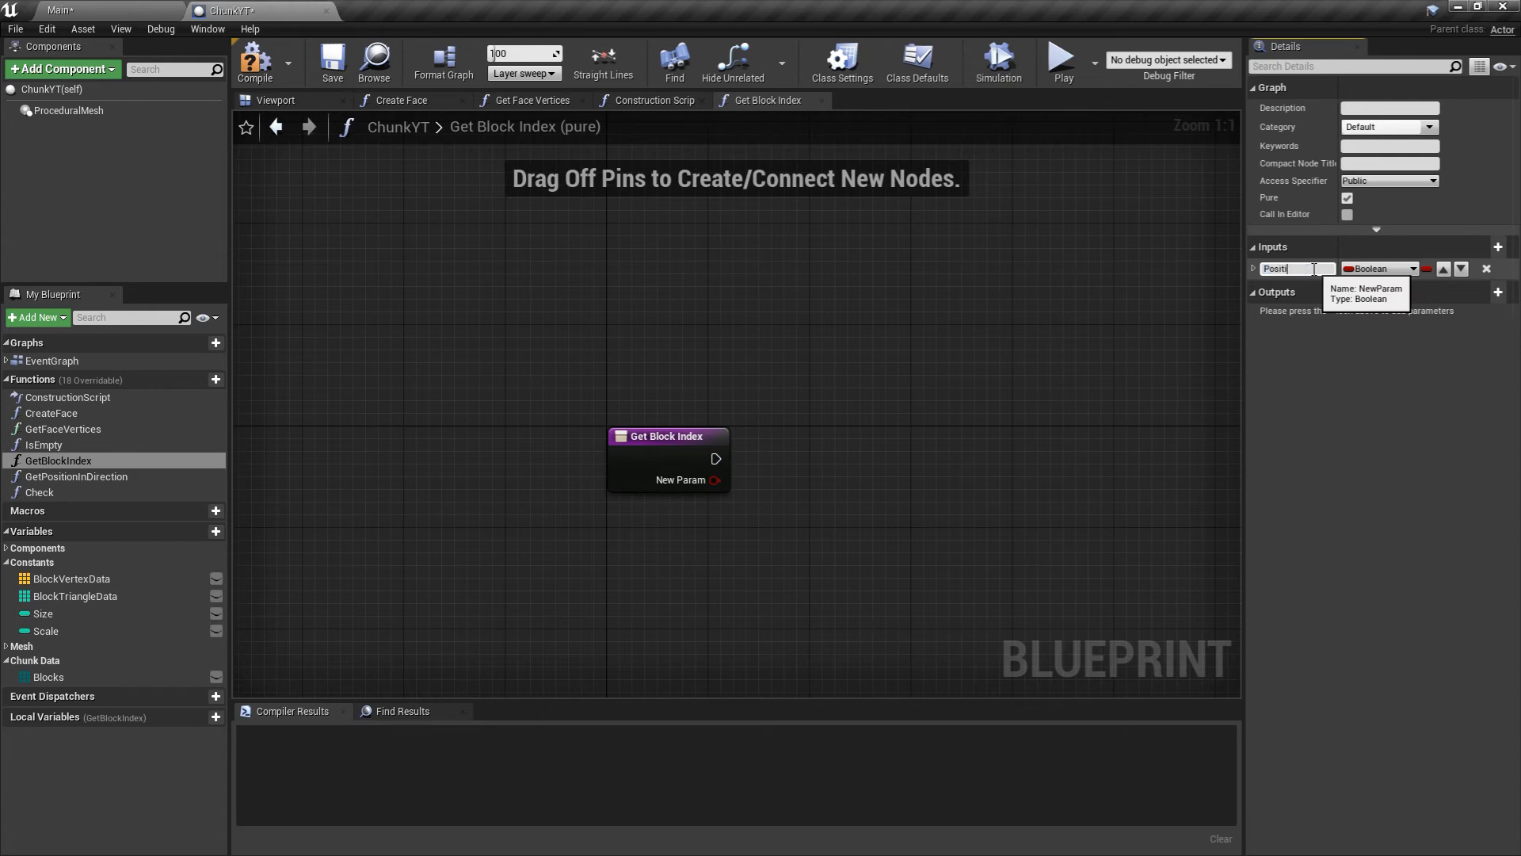
pyautogui.click(1380, 268)
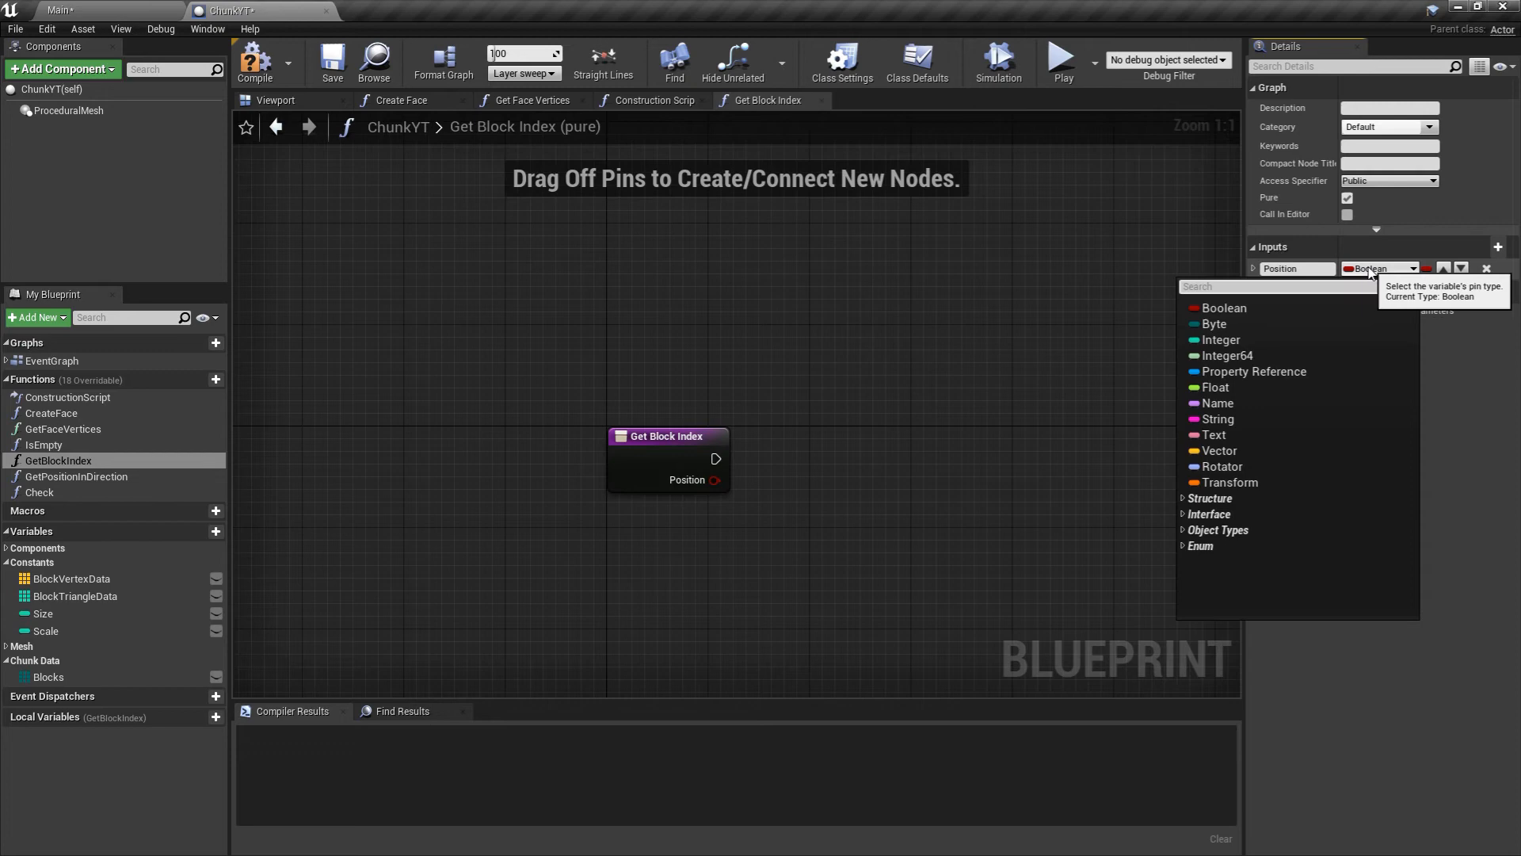
pyautogui.write('Inv')
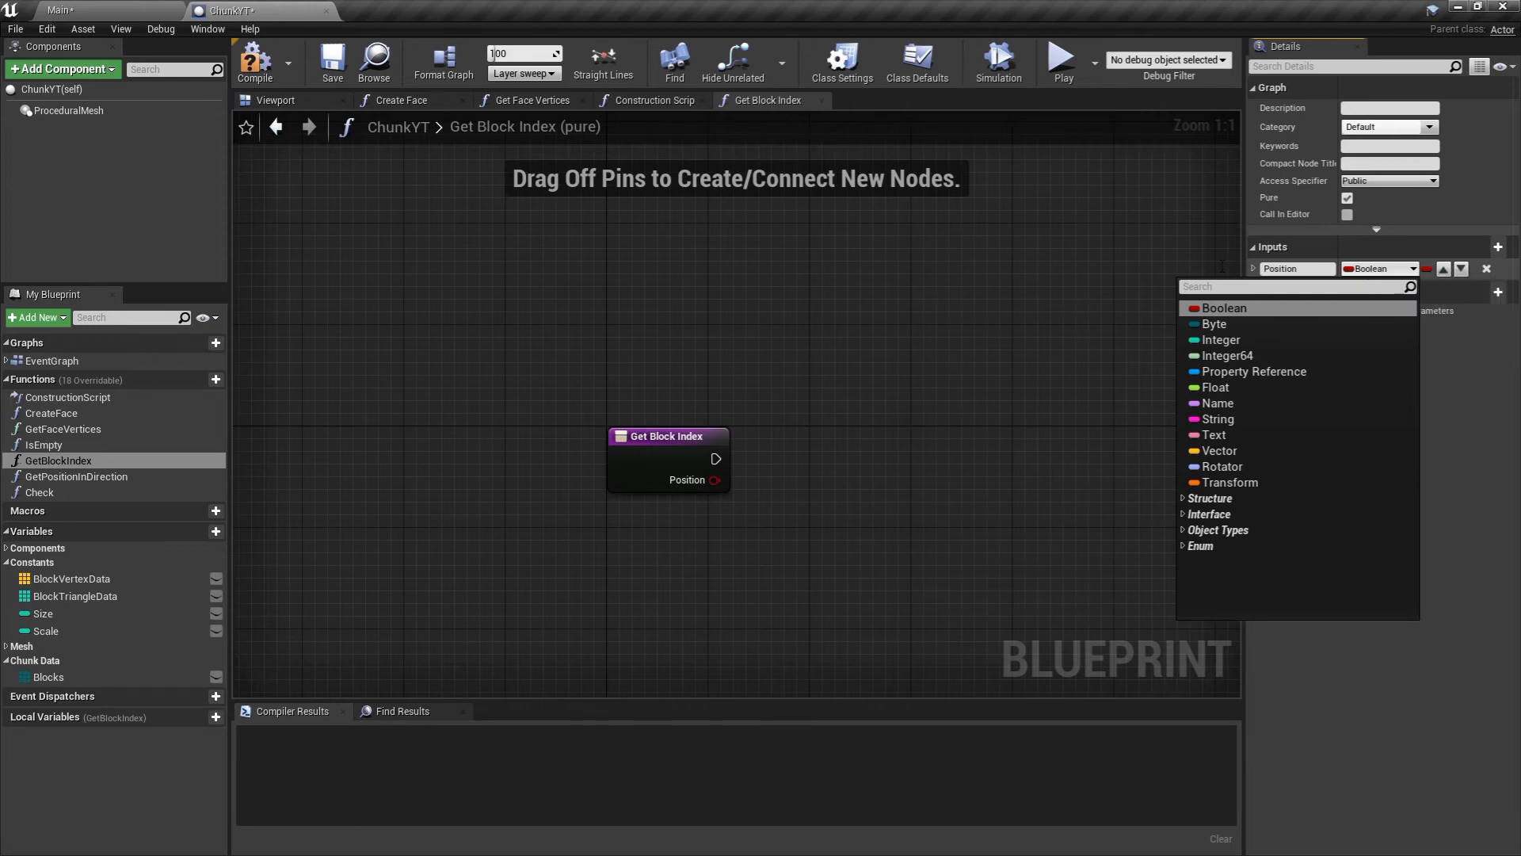
pyautogui.write('int v')
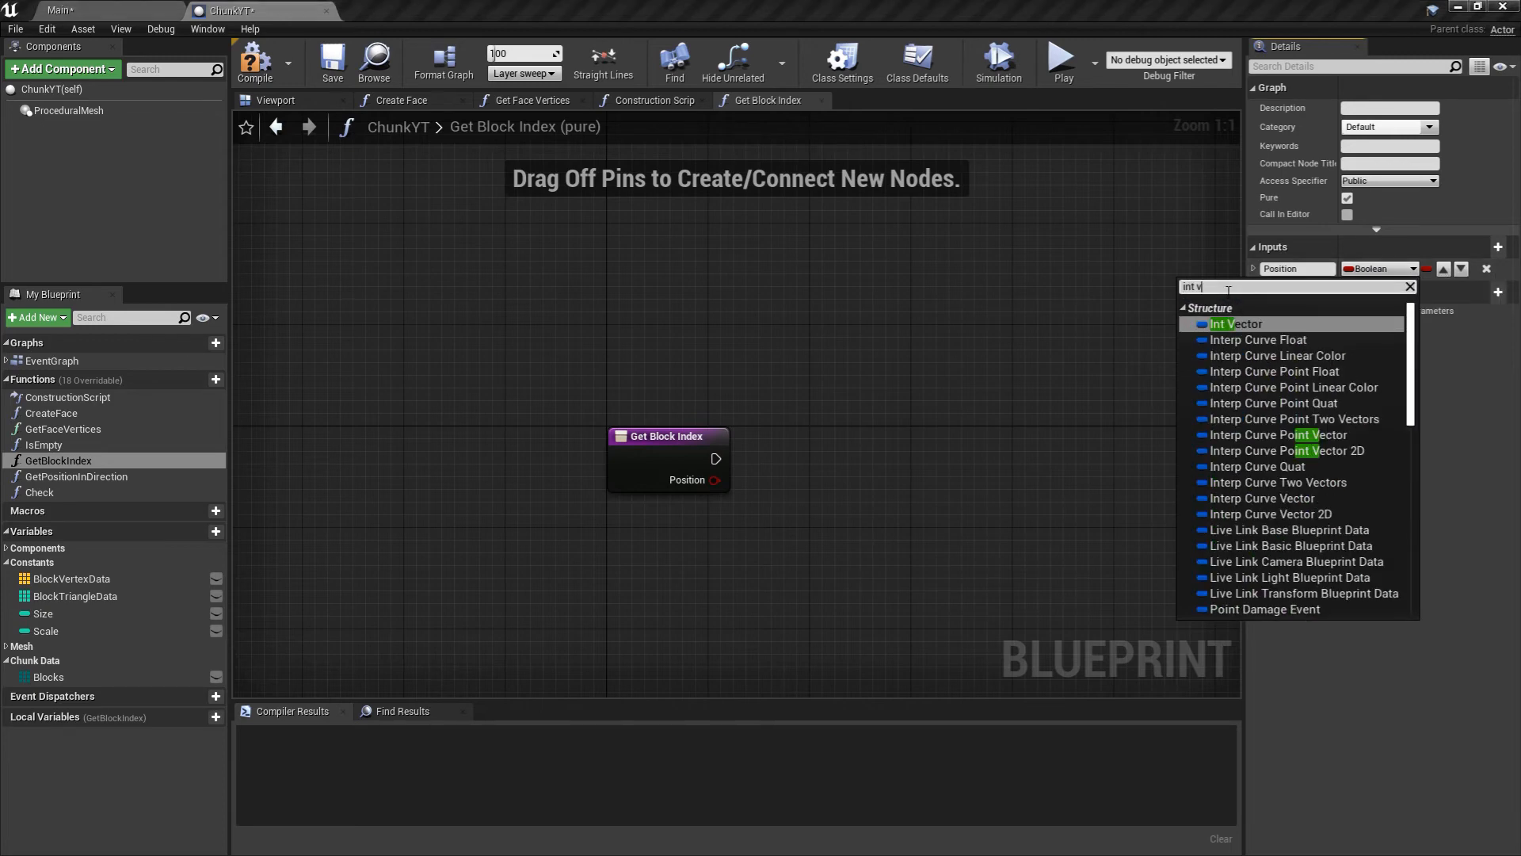
pyautogui.click(1236, 323)
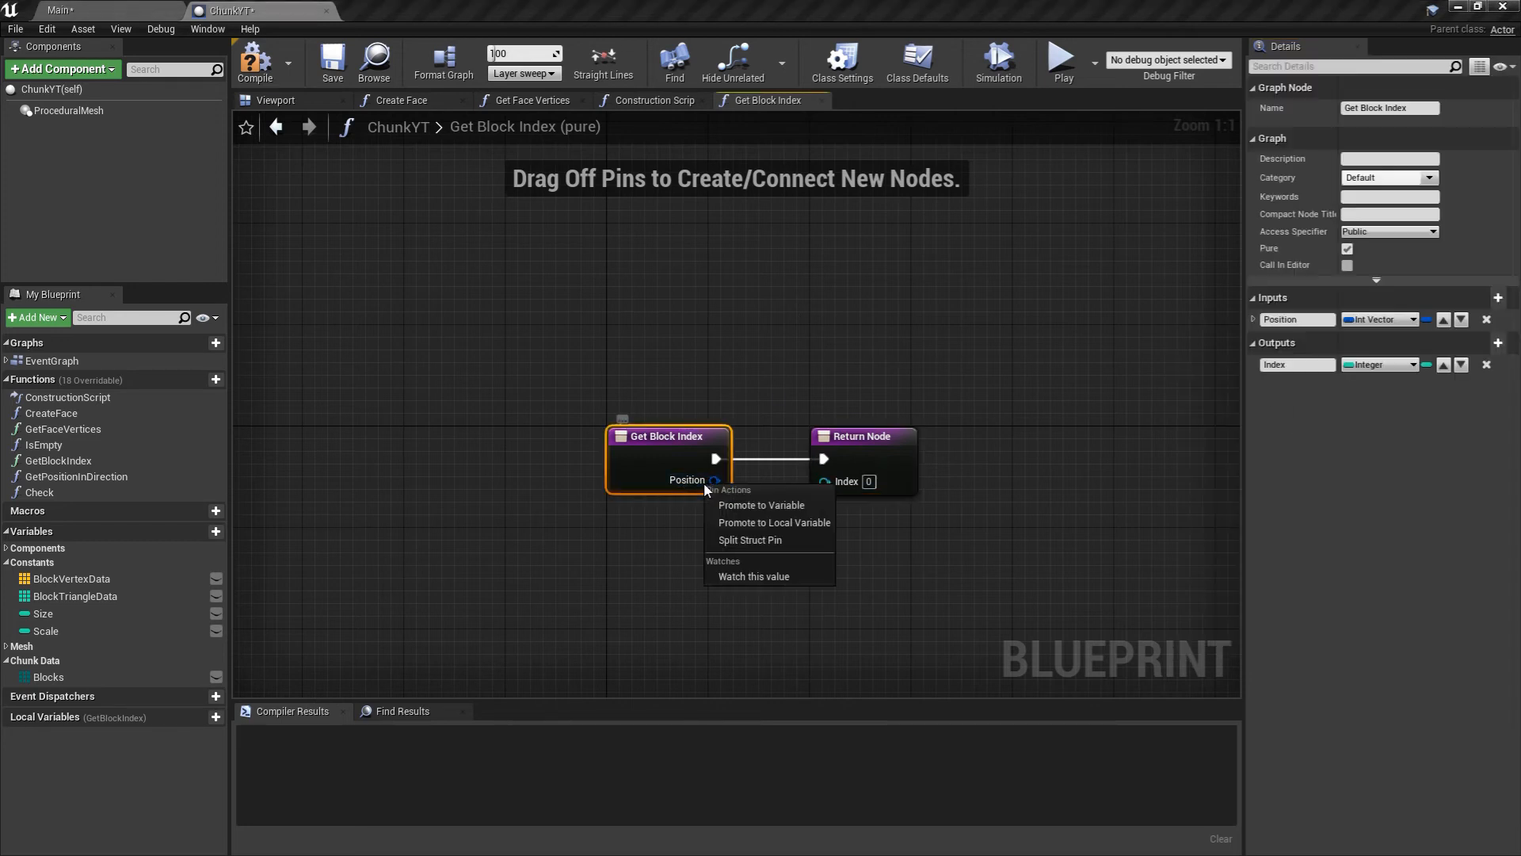
# Split Position and build X times Size plus Y plus Z times Size squared with integer multiply and add nodes.
pyautogui.click(750, 538)
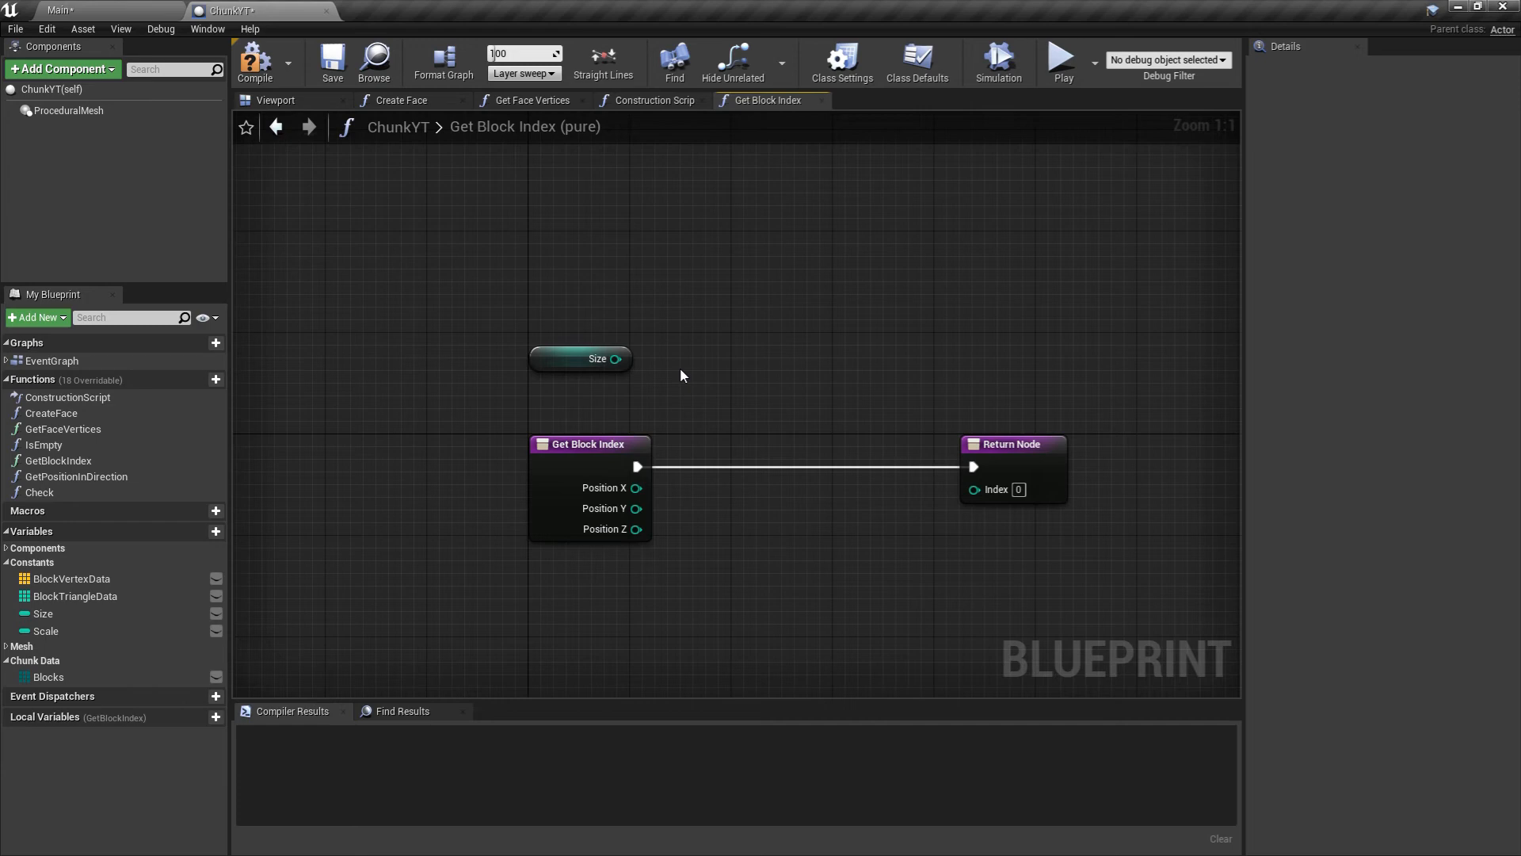
pyautogui.moveTo(698, 377)
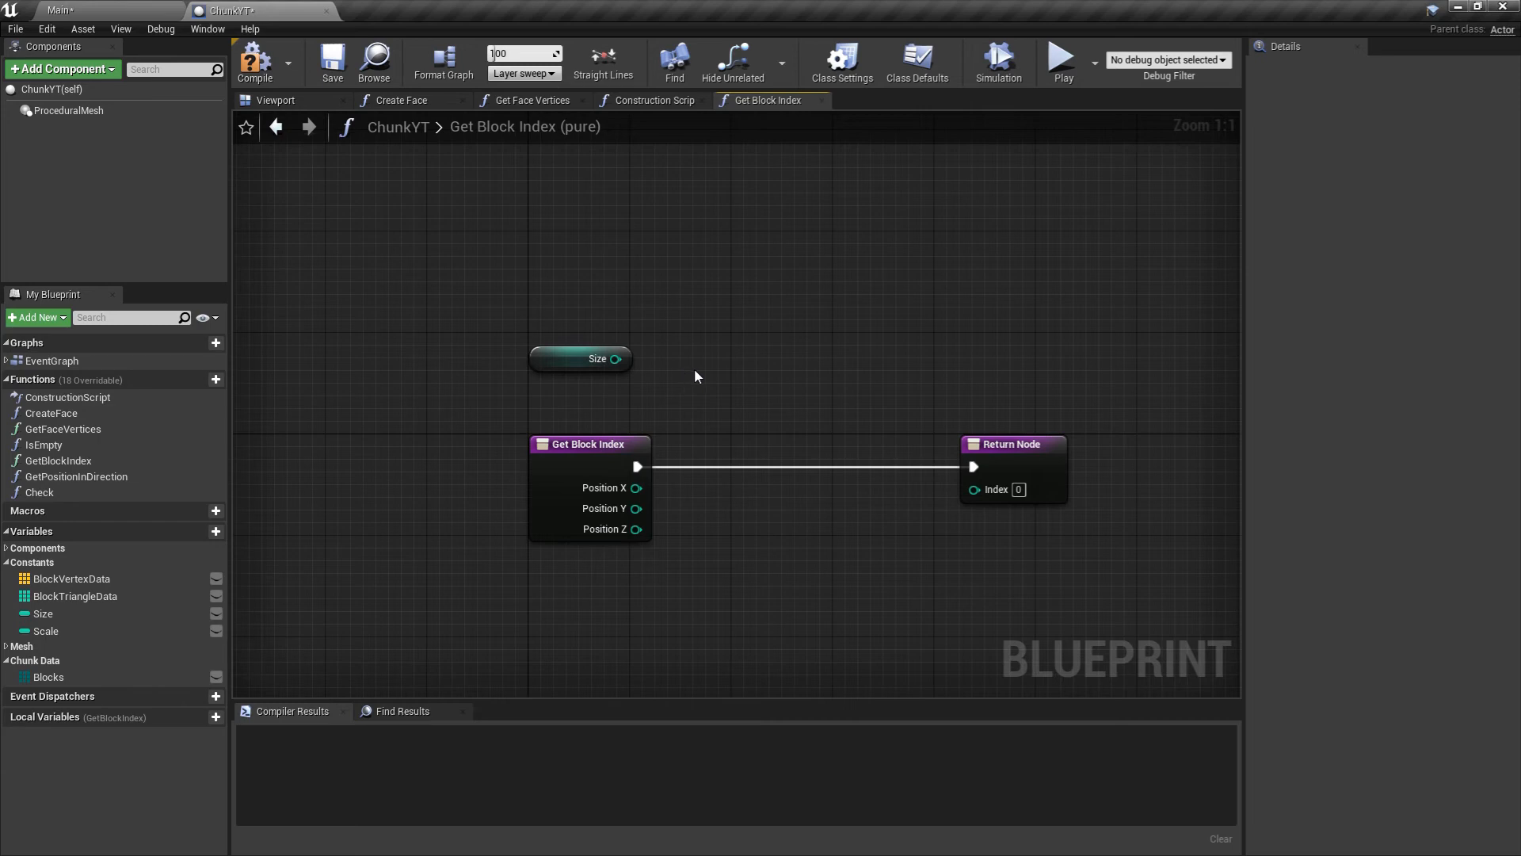
pyautogui.moveTo(682, 599)
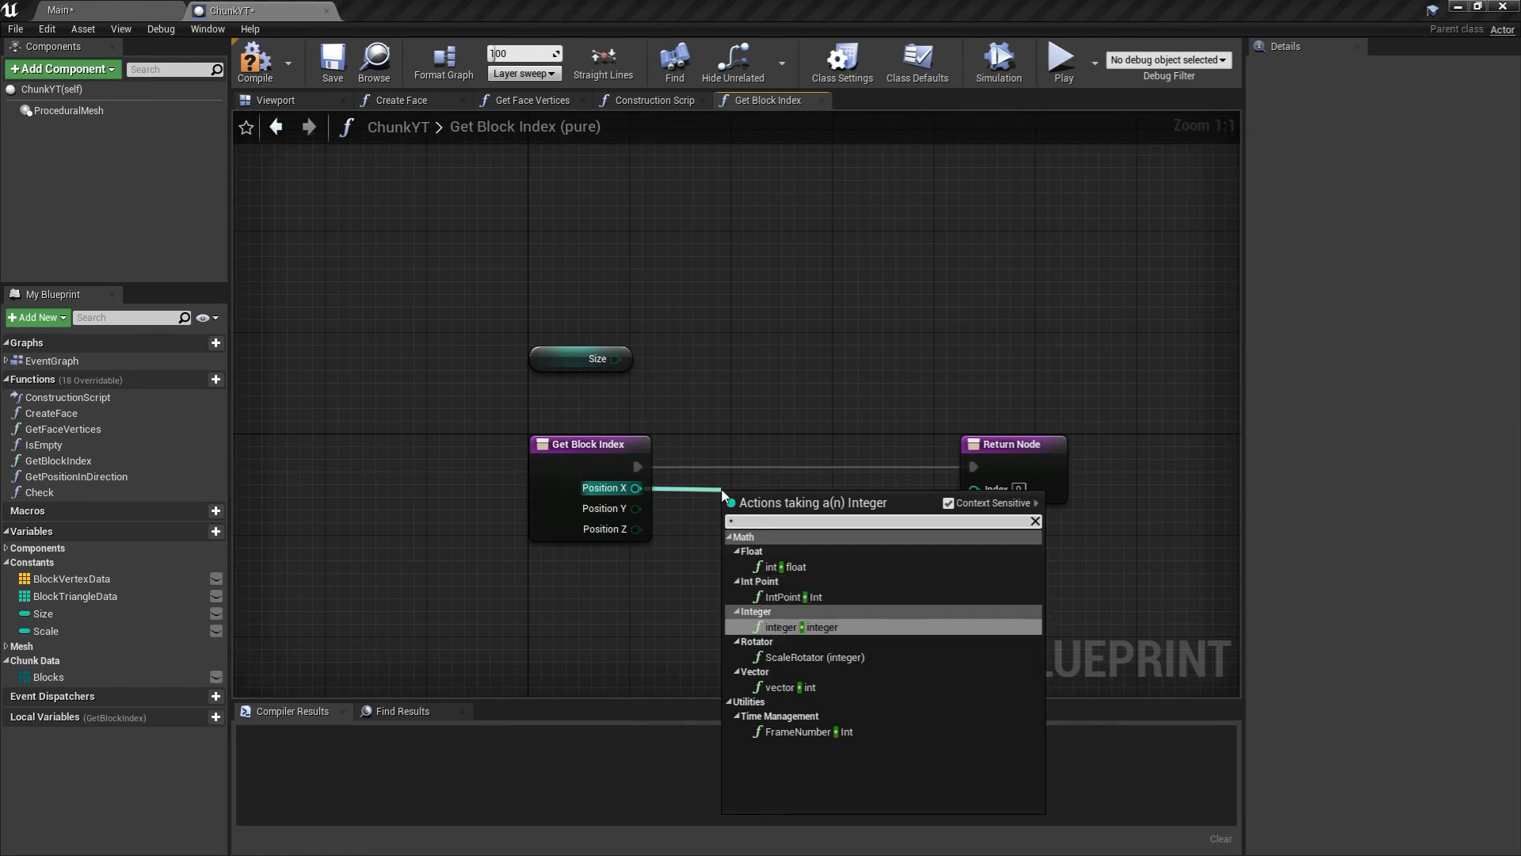
pyautogui.click(817, 627)
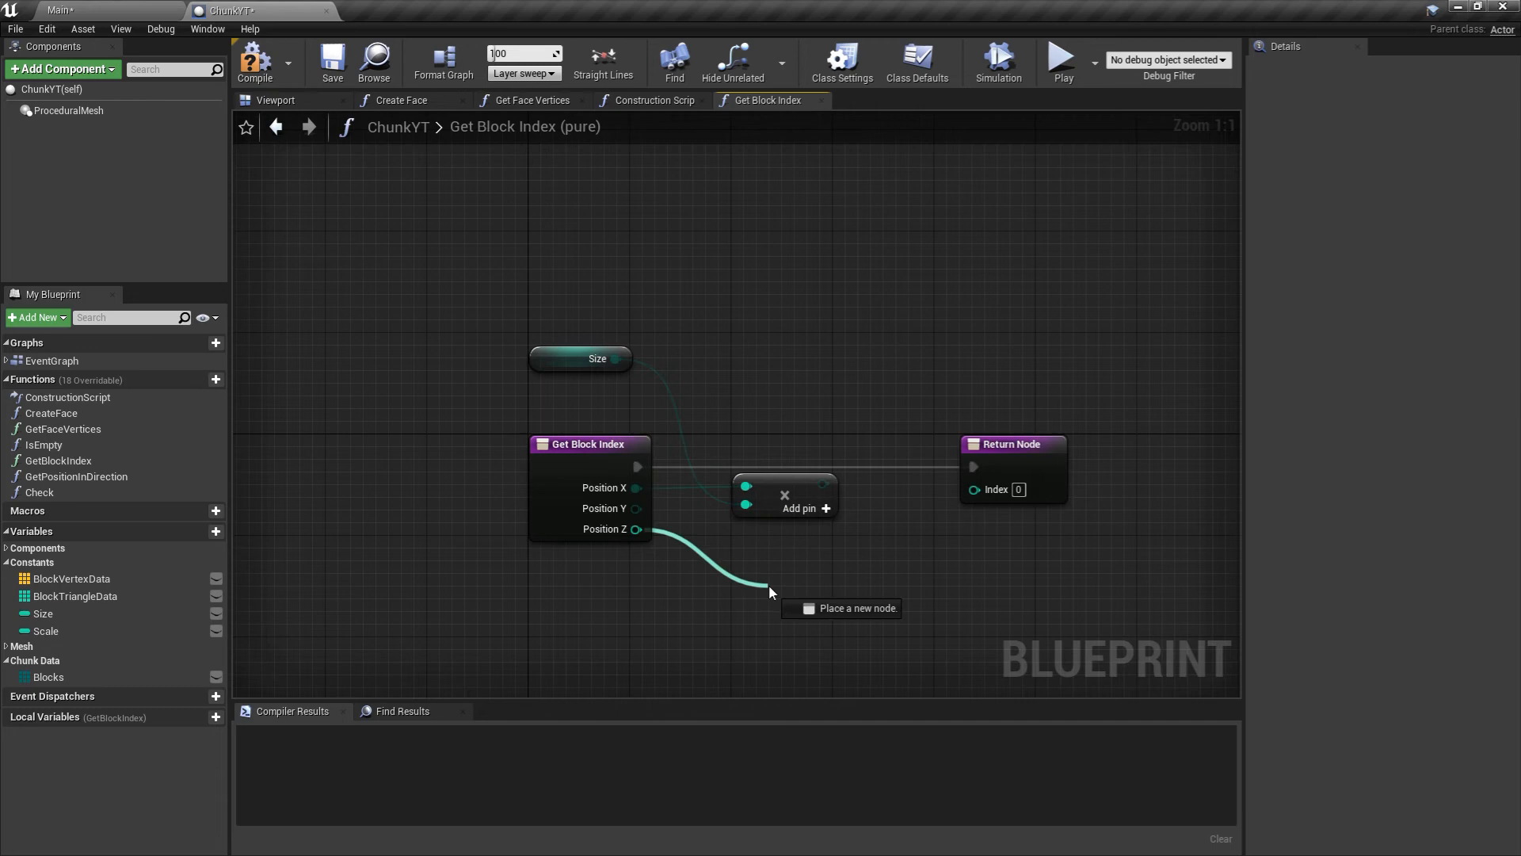
pyautogui.click(769, 591)
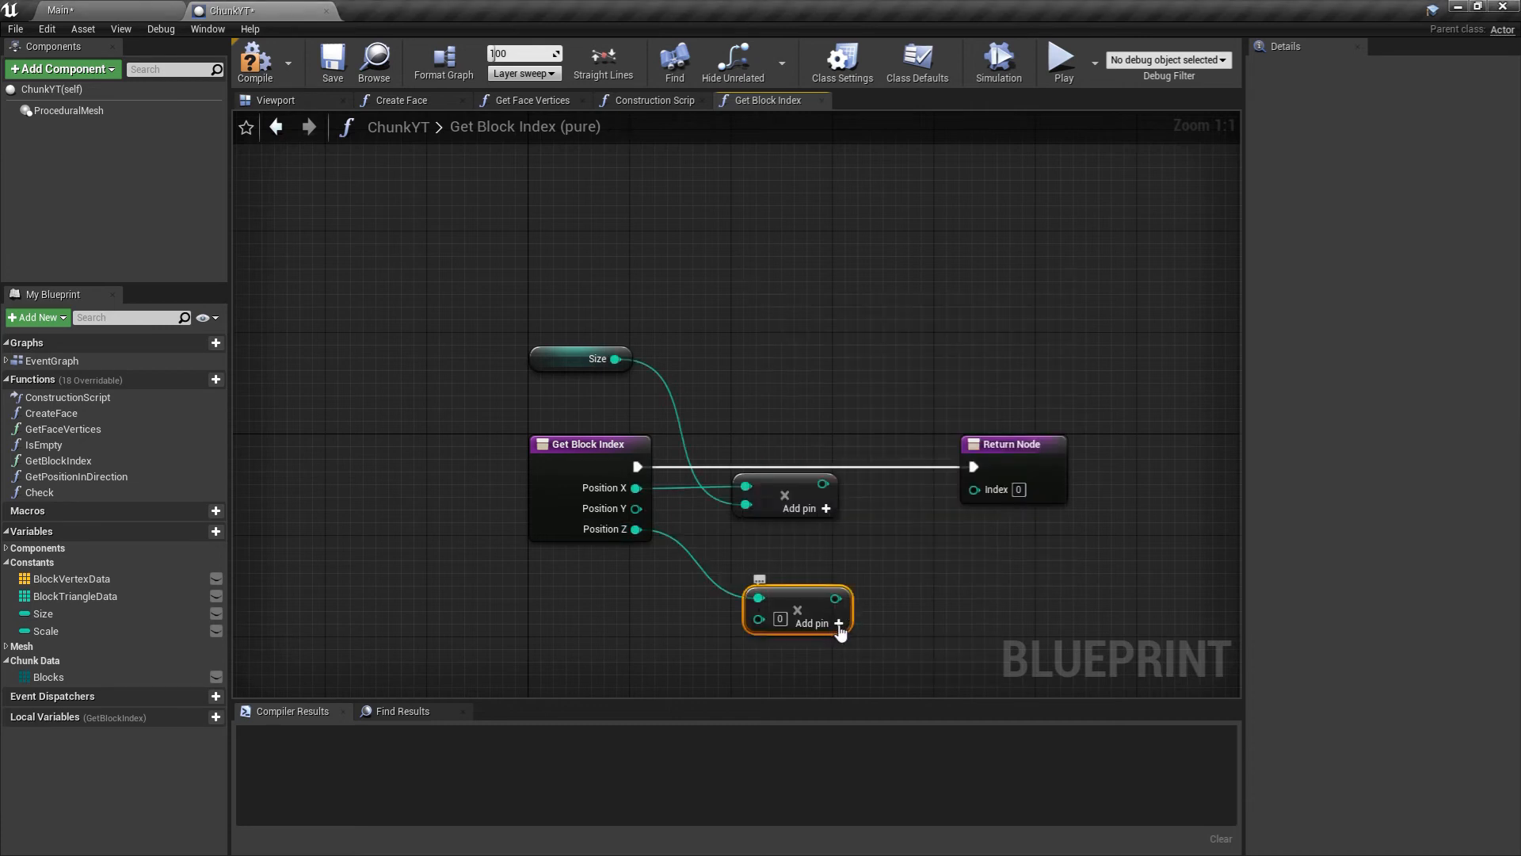
pyautogui.click(838, 622)
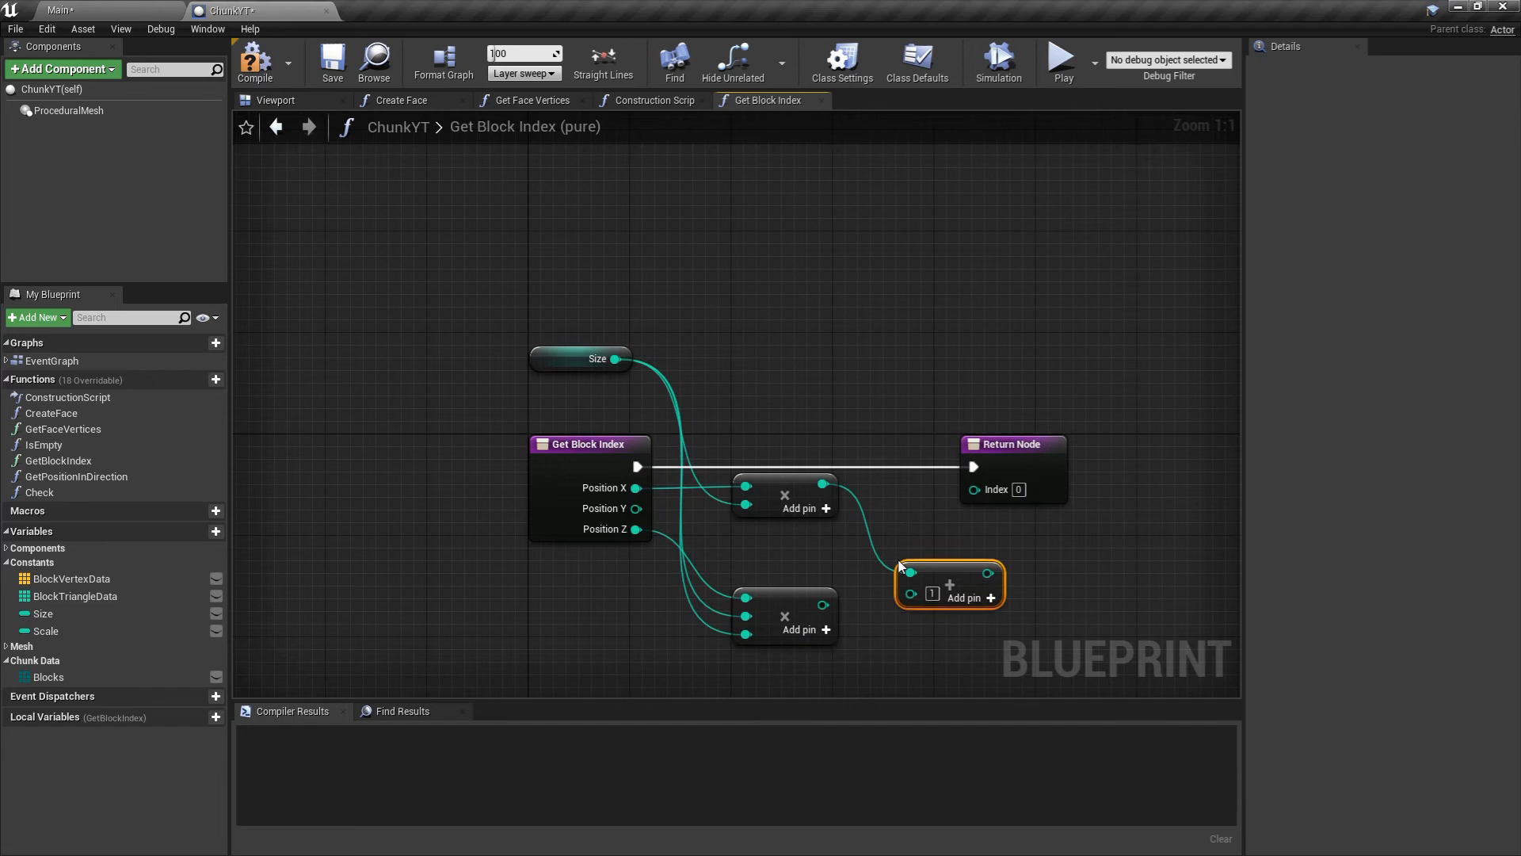
pyautogui.click(990, 599)
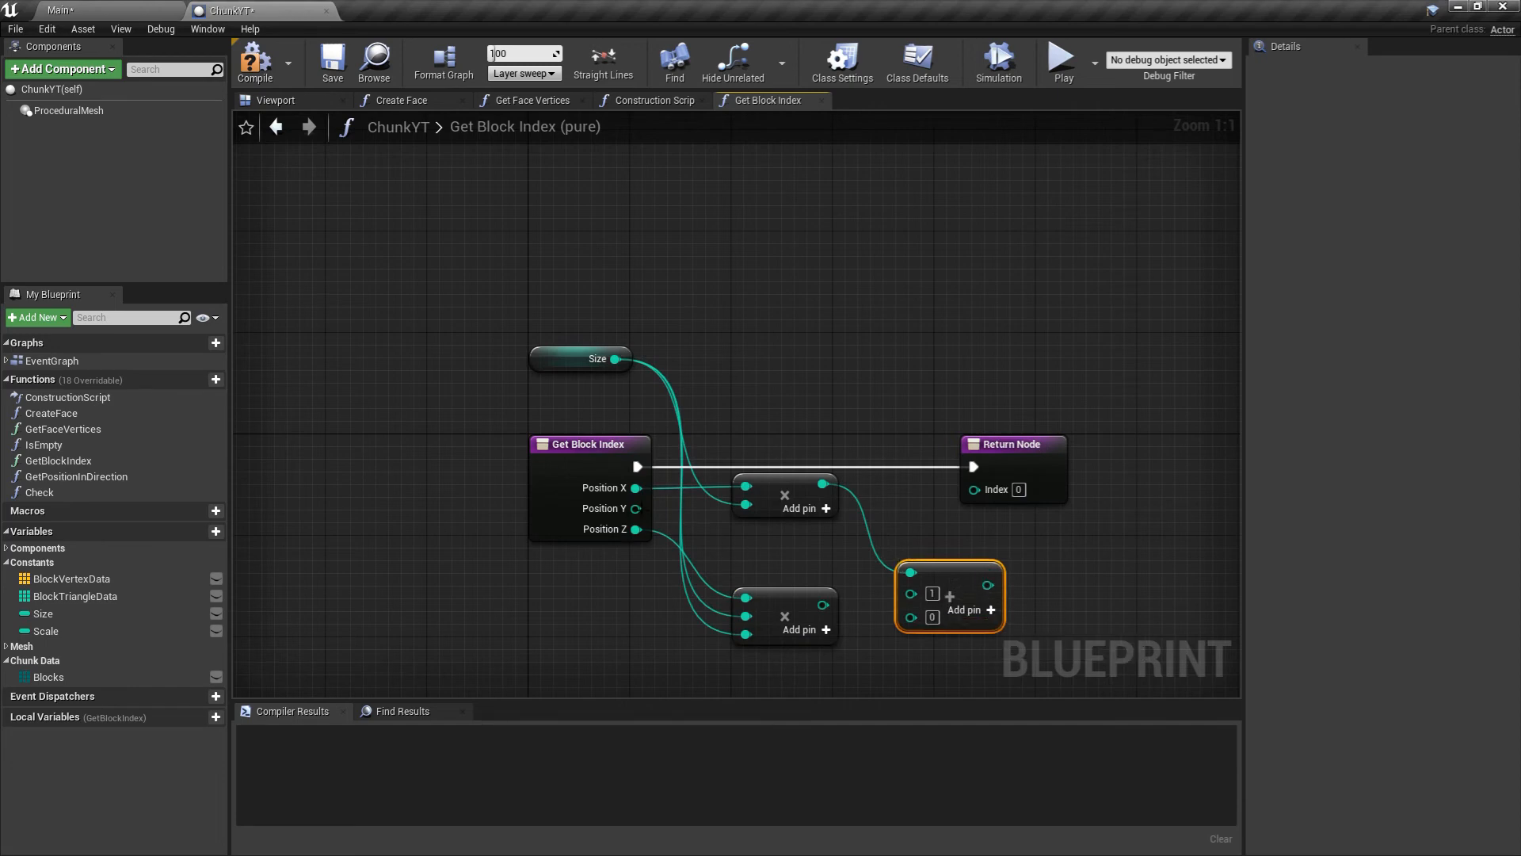
pyautogui.moveTo(823, 603); pyautogui.dragTo(909, 611)
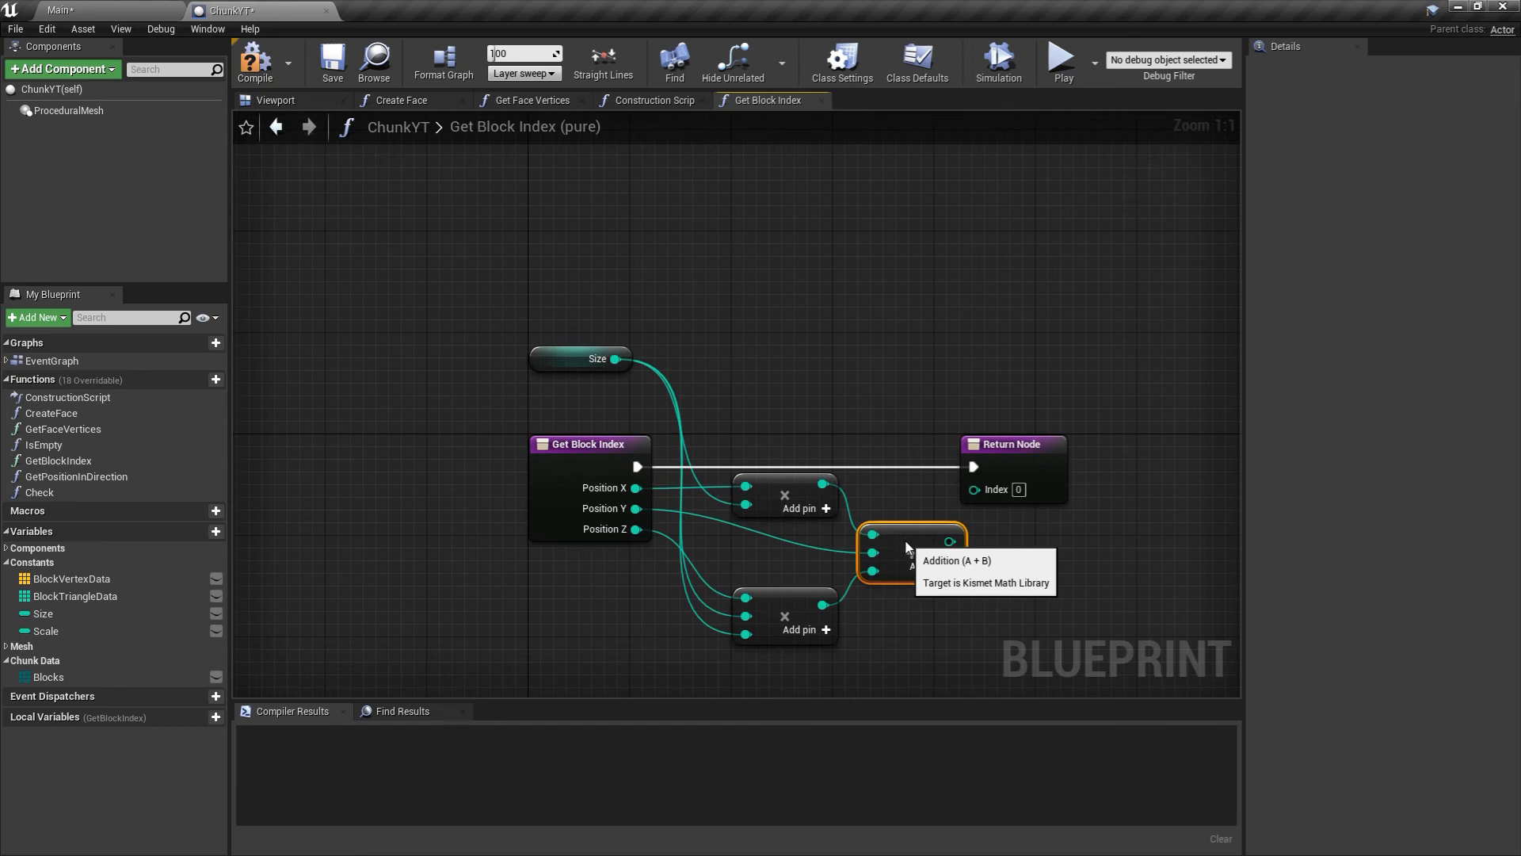
pyautogui.moveTo(805, 555)
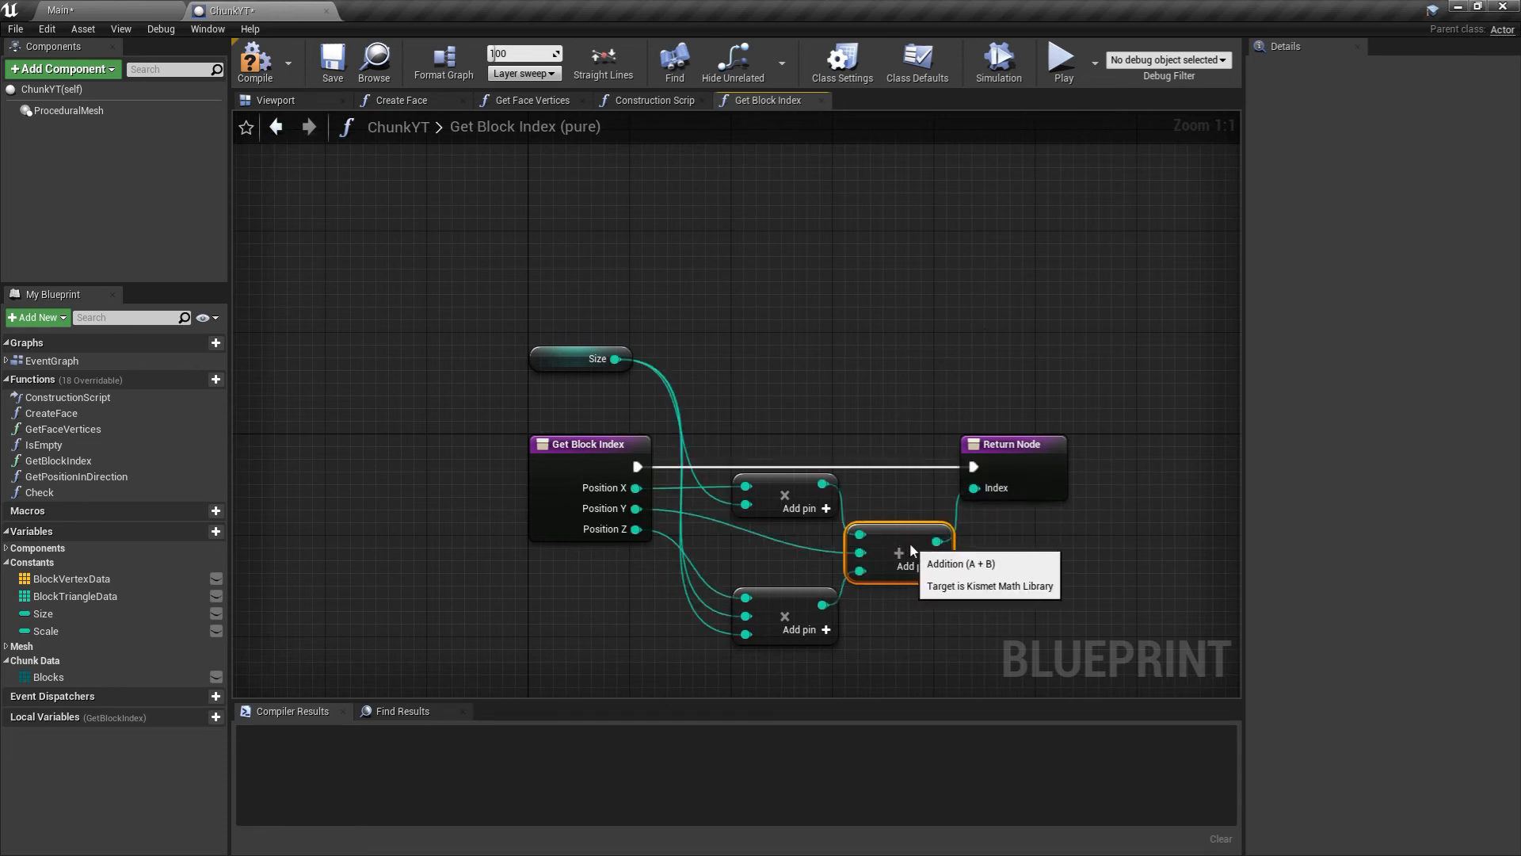
# Return the sum as Index and compile the ChunkYT blueprint.
pyautogui.scroll(-3)
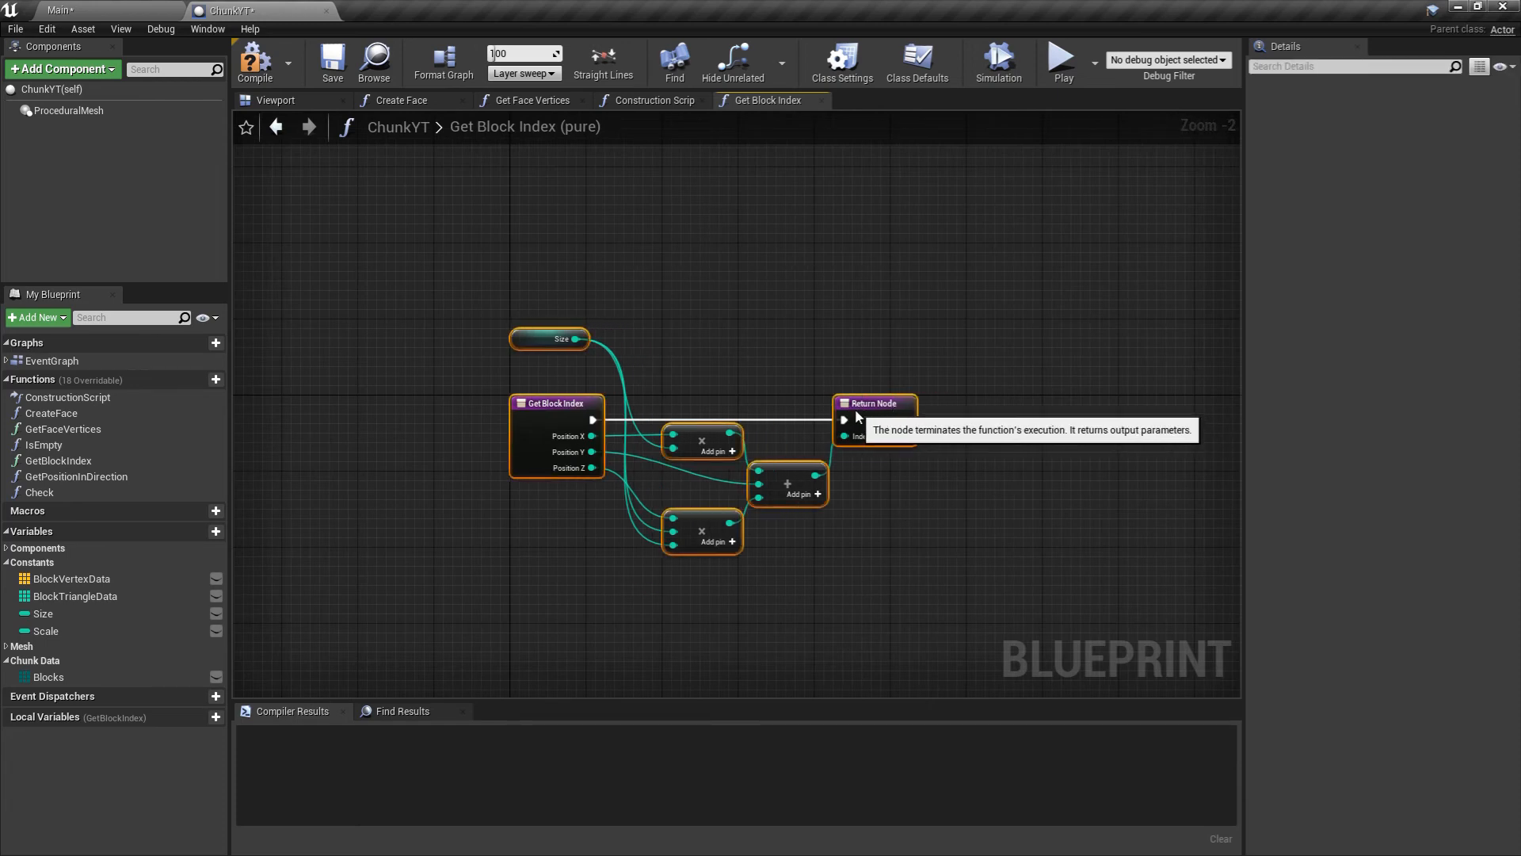
pyautogui.click(255, 62)
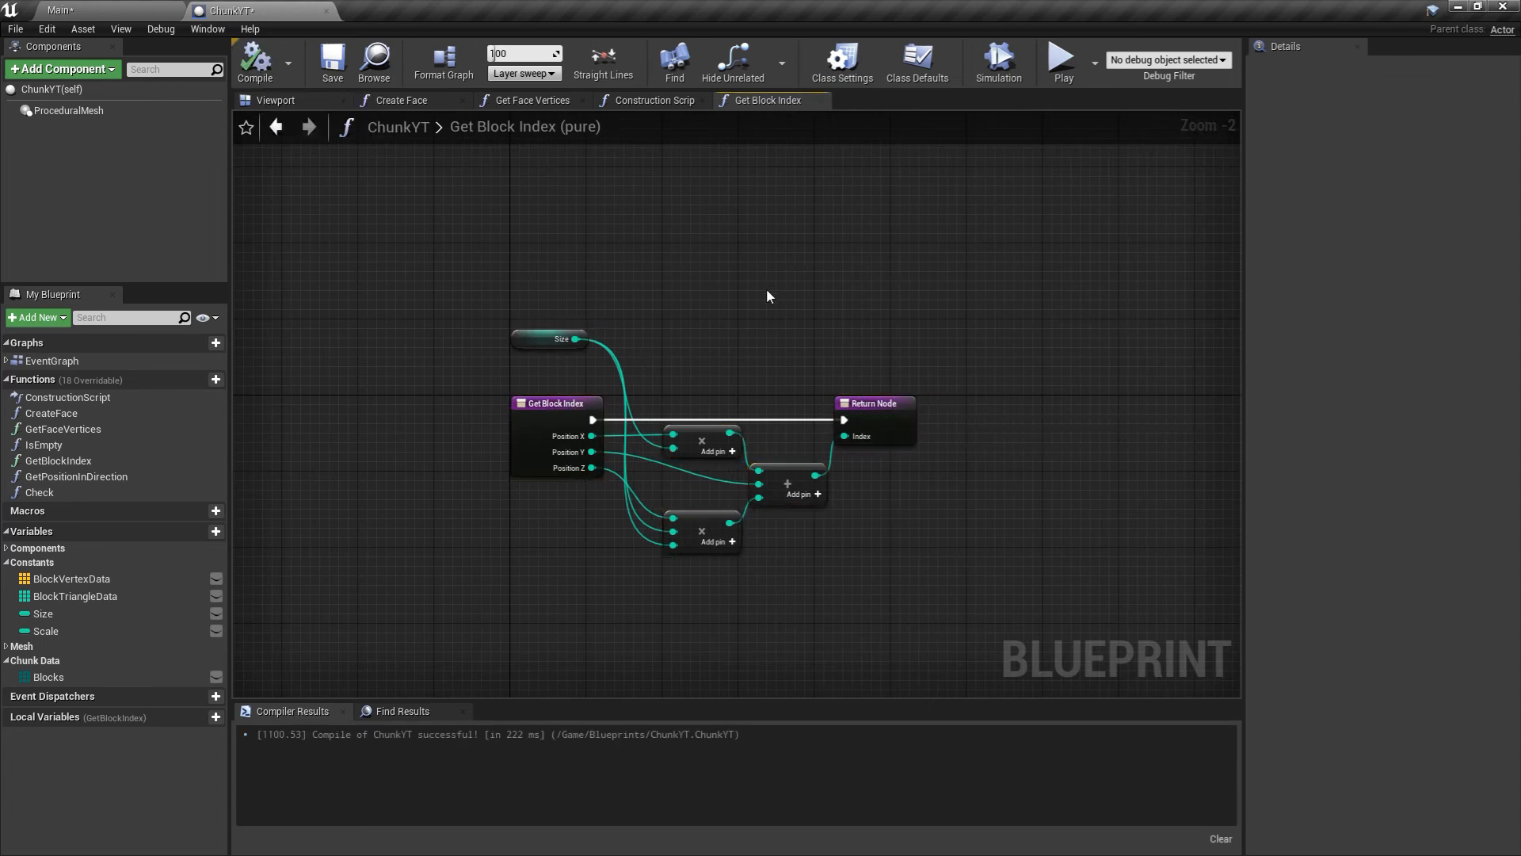
# Place two Get Block Index calls in the Construction Script and wire loop indices into Position X, Y, Z.
pyautogui.click(651, 100)
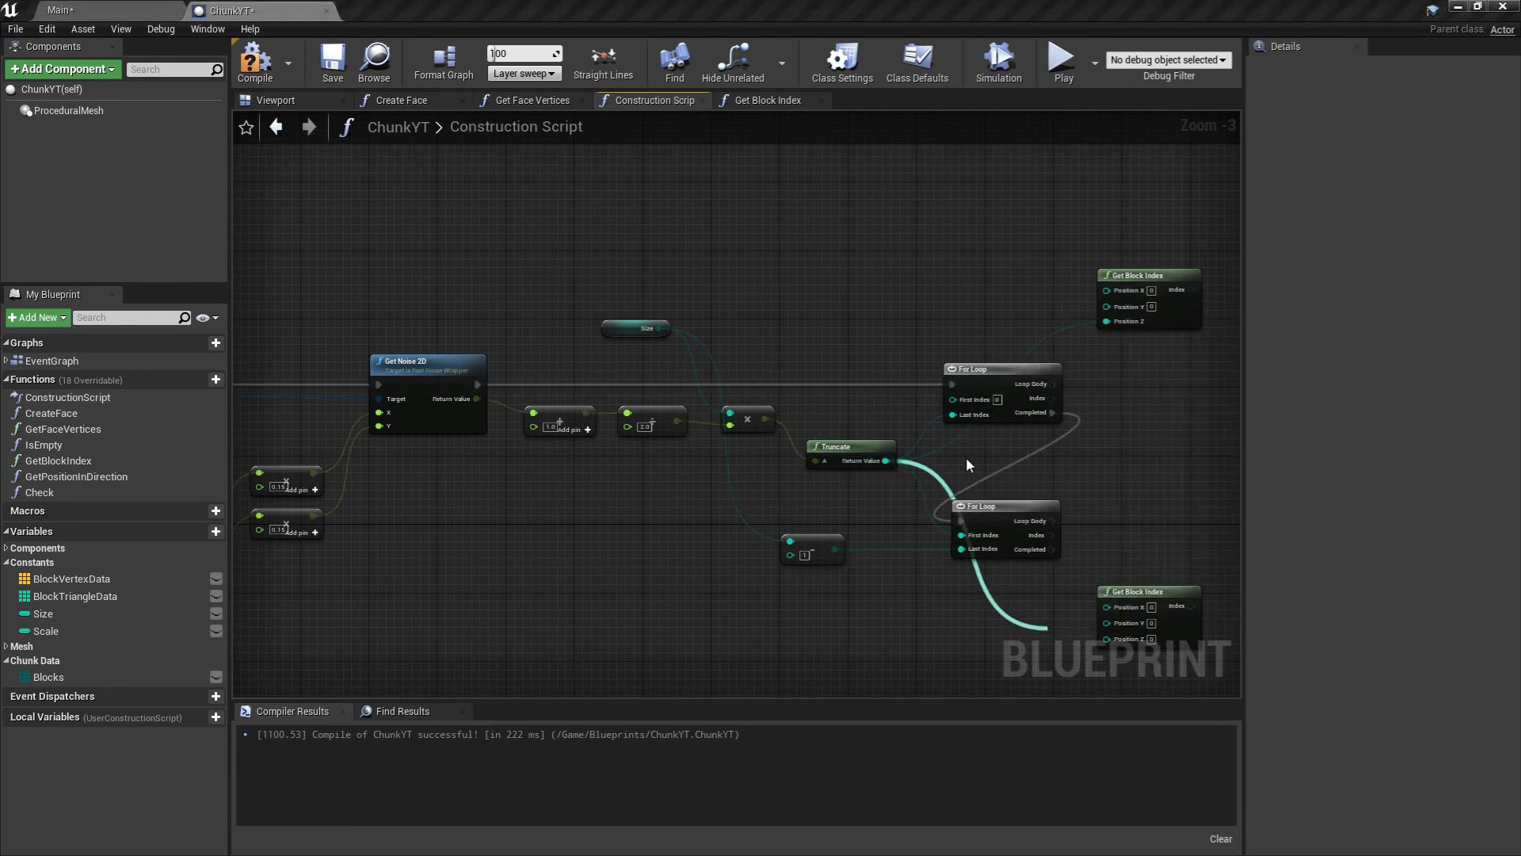
pyautogui.rightClick(1008, 459)
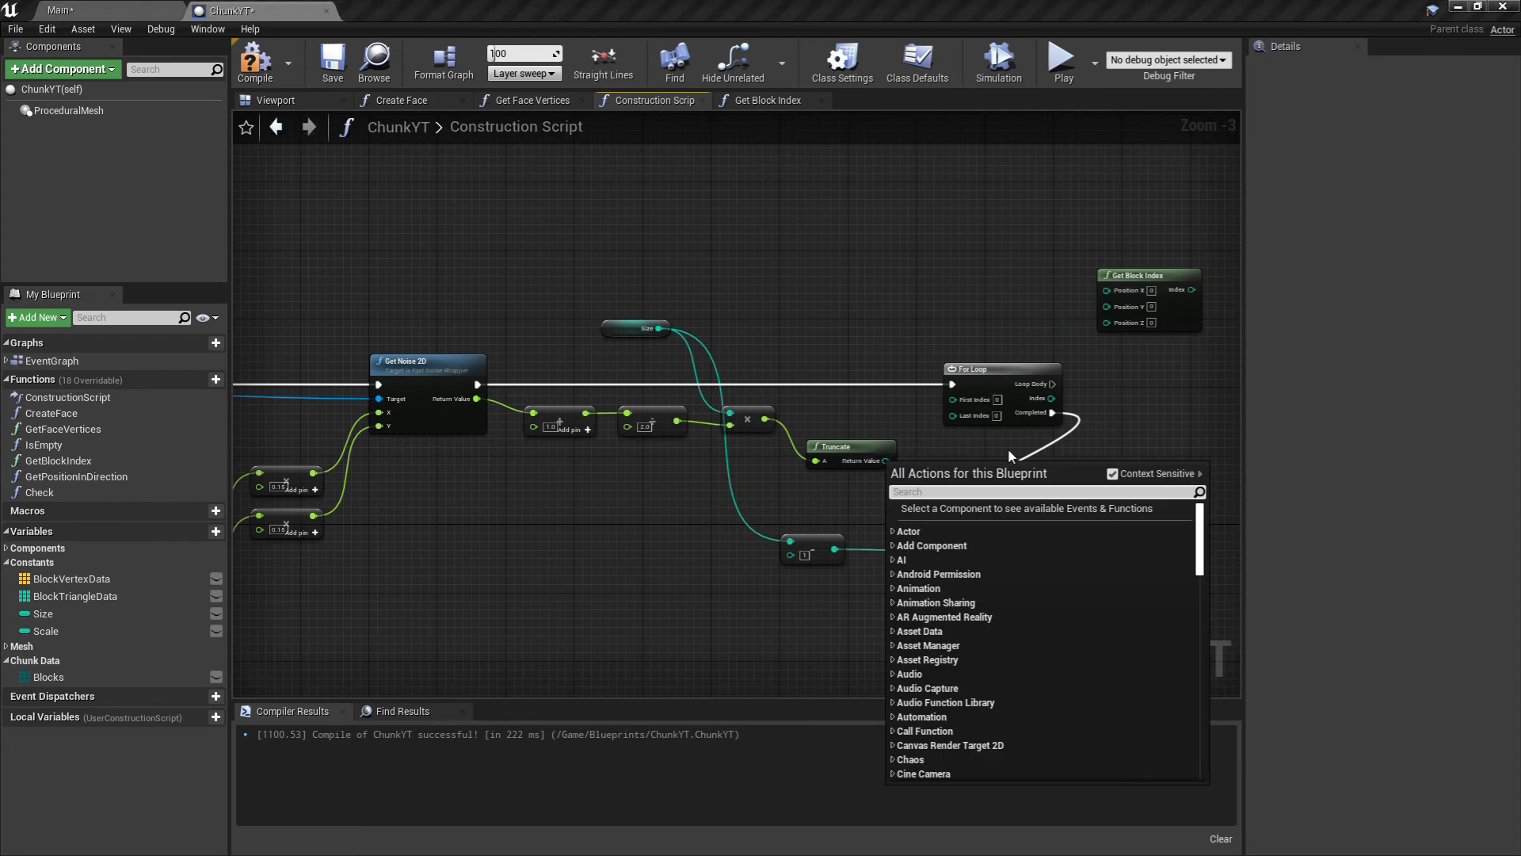
pyautogui.click(951, 412)
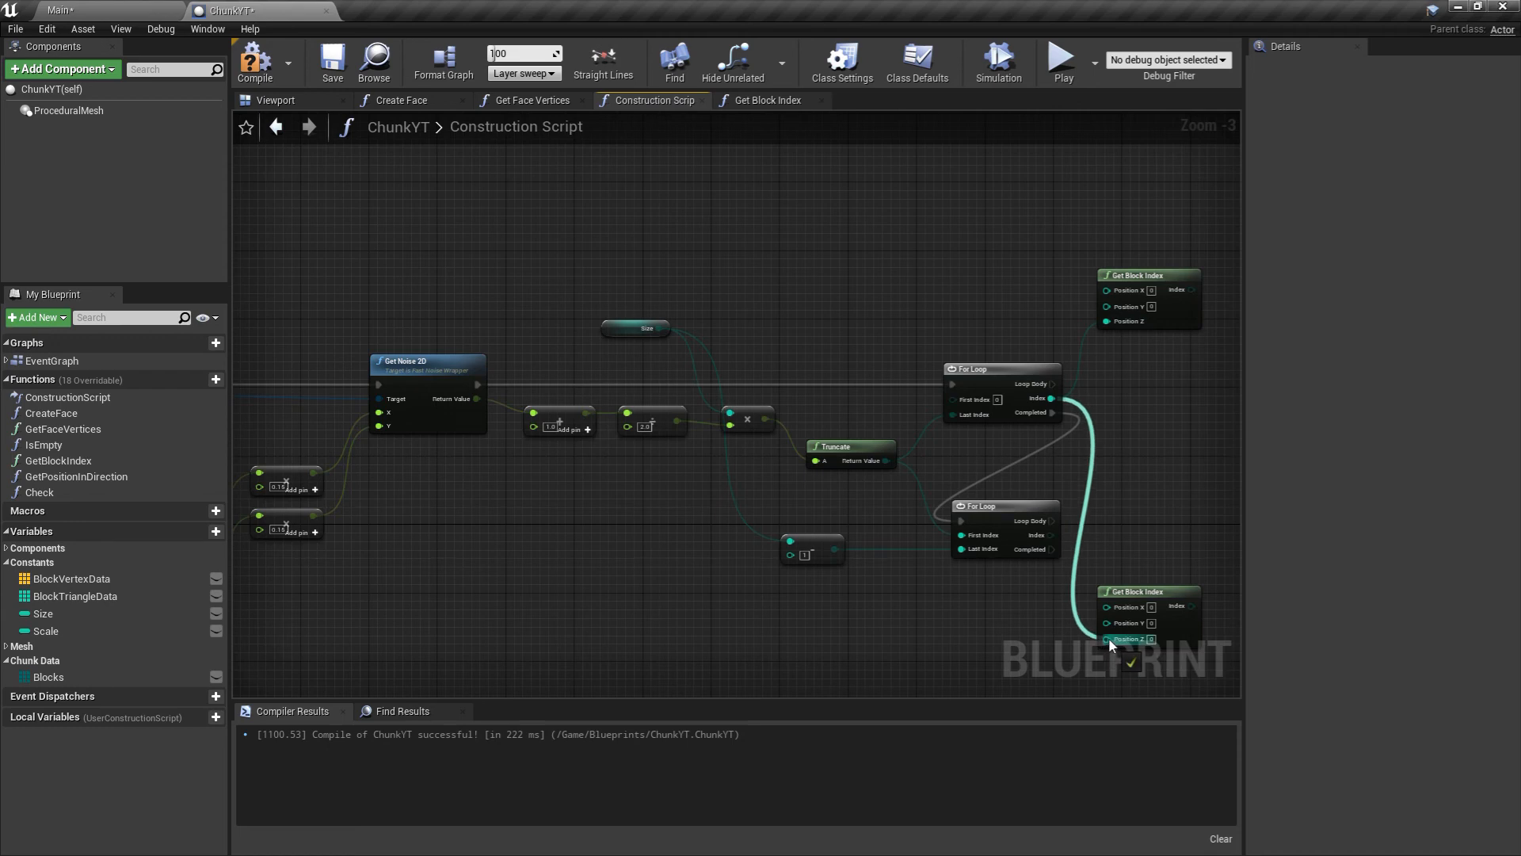
pyautogui.scroll(-3)
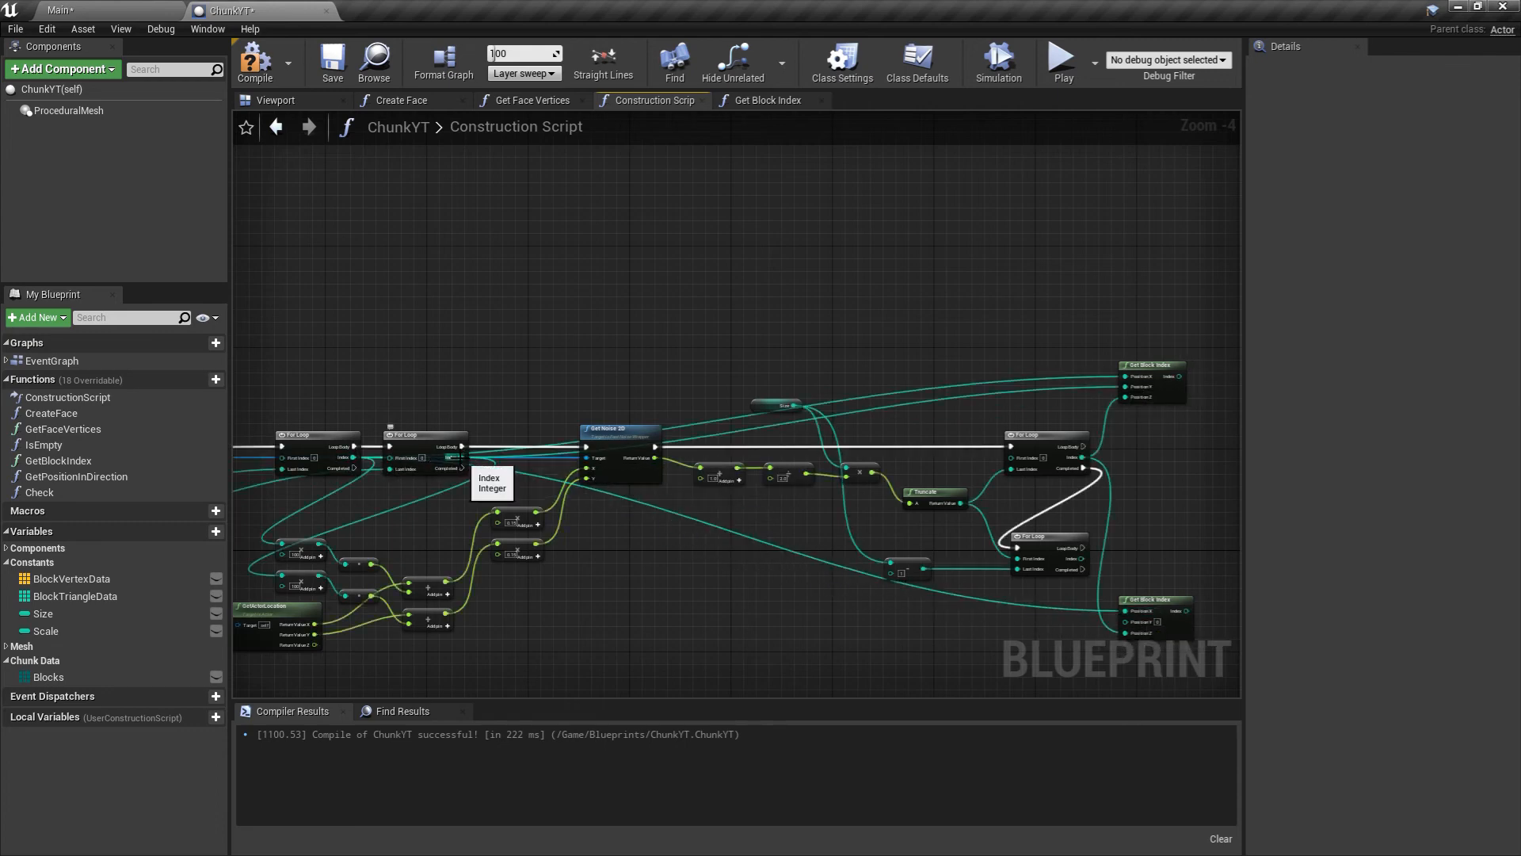
pyautogui.moveTo(1141, 512)
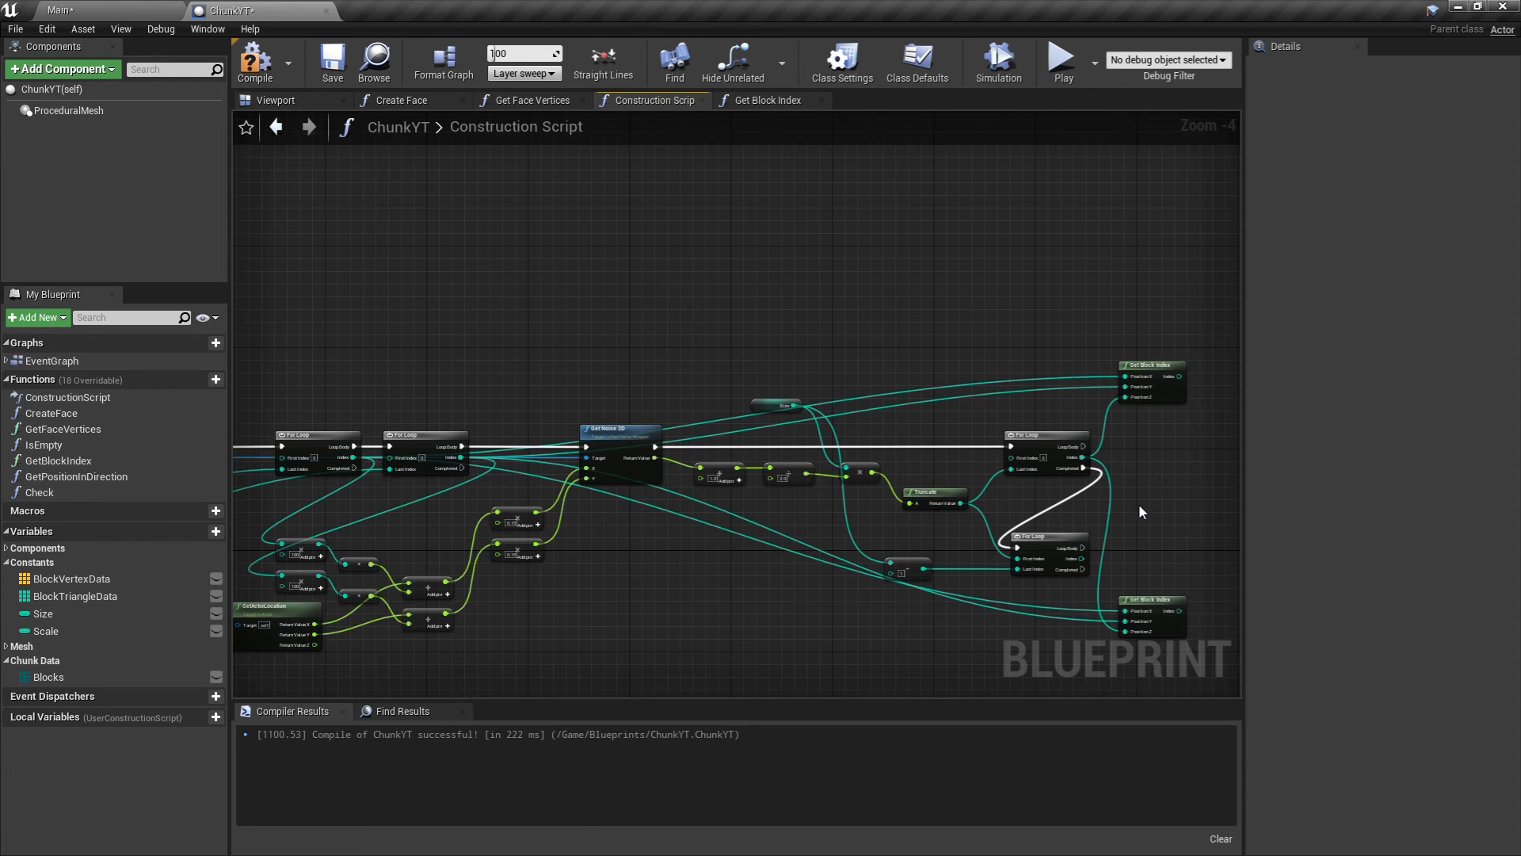
# Add two Set Array Elem nodes on Blocks from the loop bodies, Item Stone in the first and Air in the second.
pyautogui.click(47, 677)
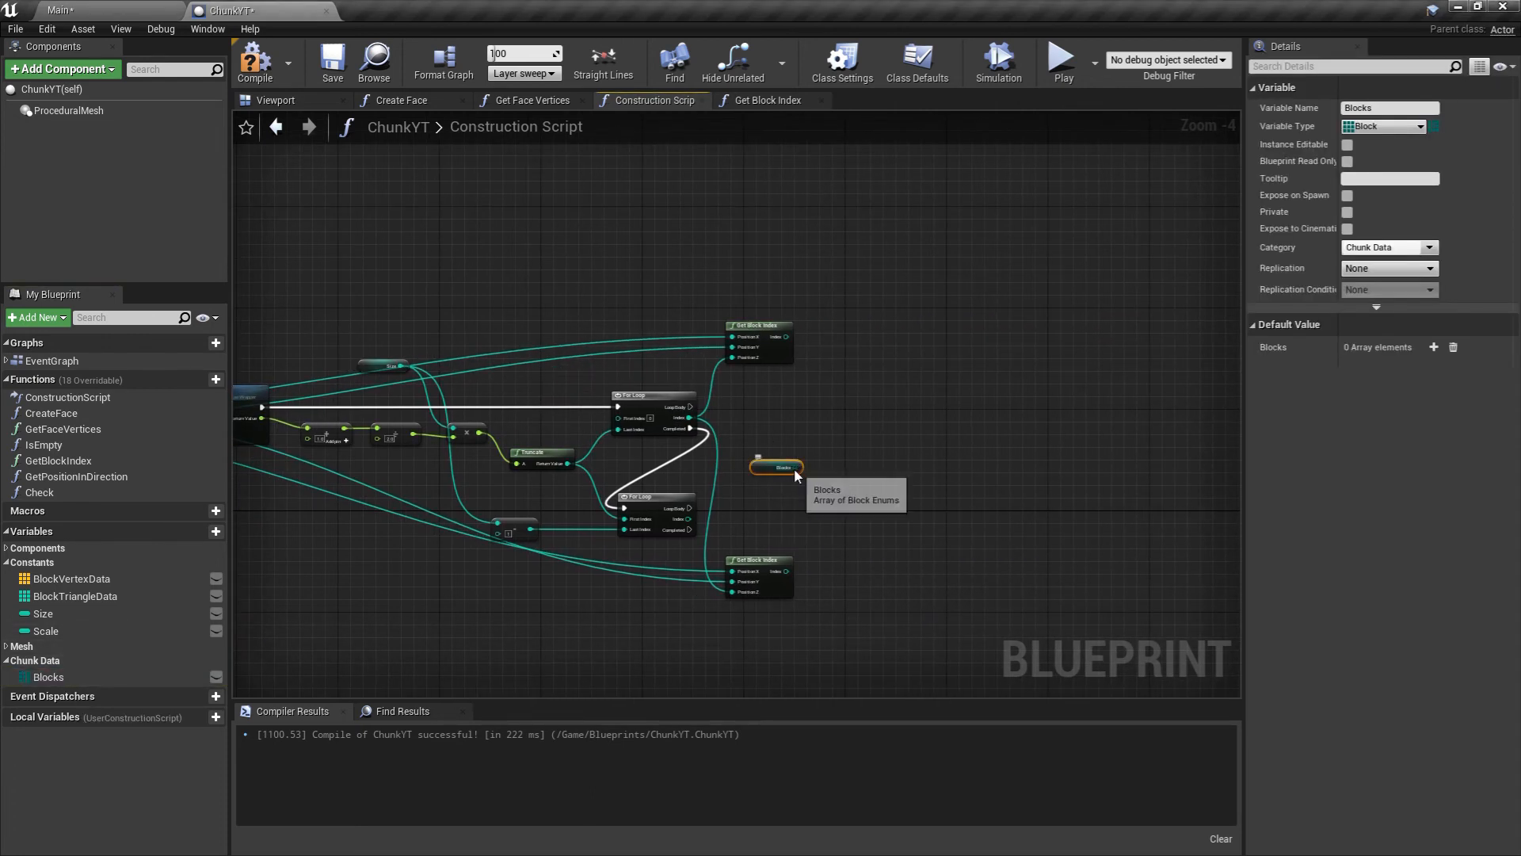
pyautogui.moveTo(796, 467); pyautogui.dragTo(932, 416)
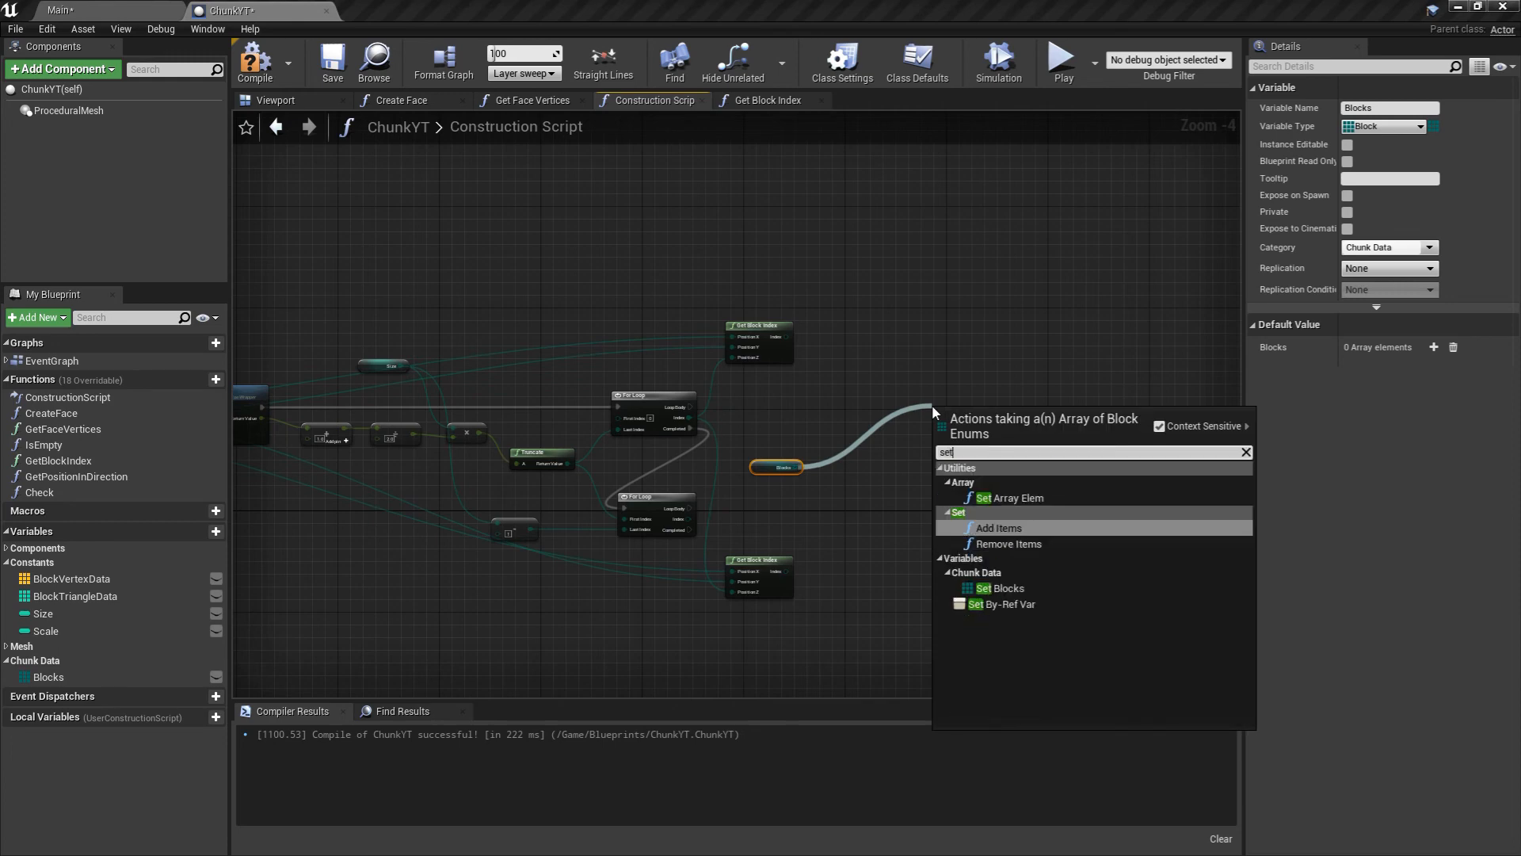
pyautogui.click(1003, 497)
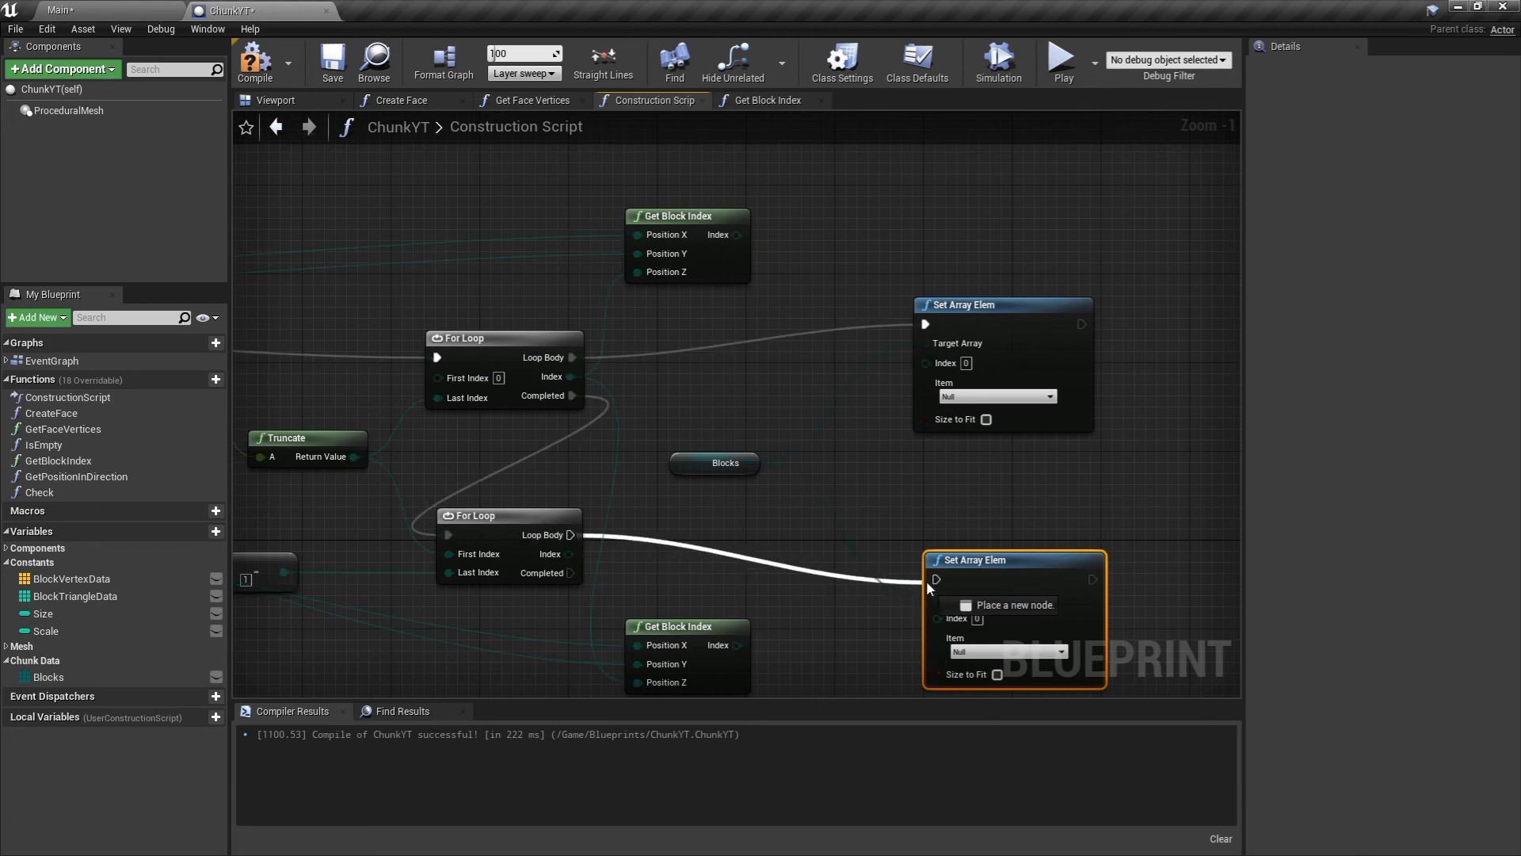
pyautogui.moveTo(745, 235); pyautogui.dragTo(929, 362)
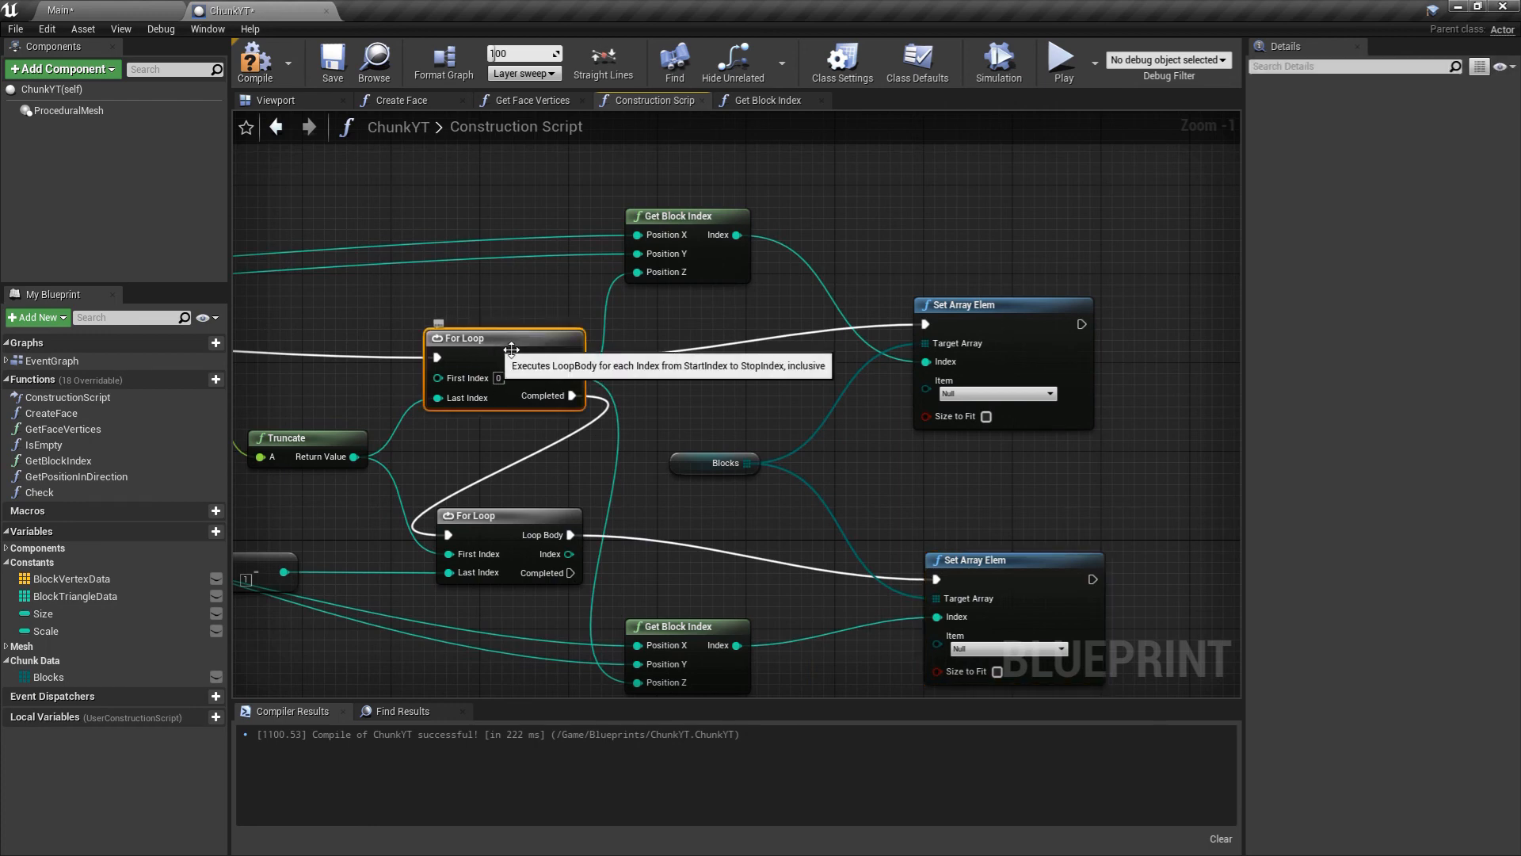
pyautogui.click(997, 393)
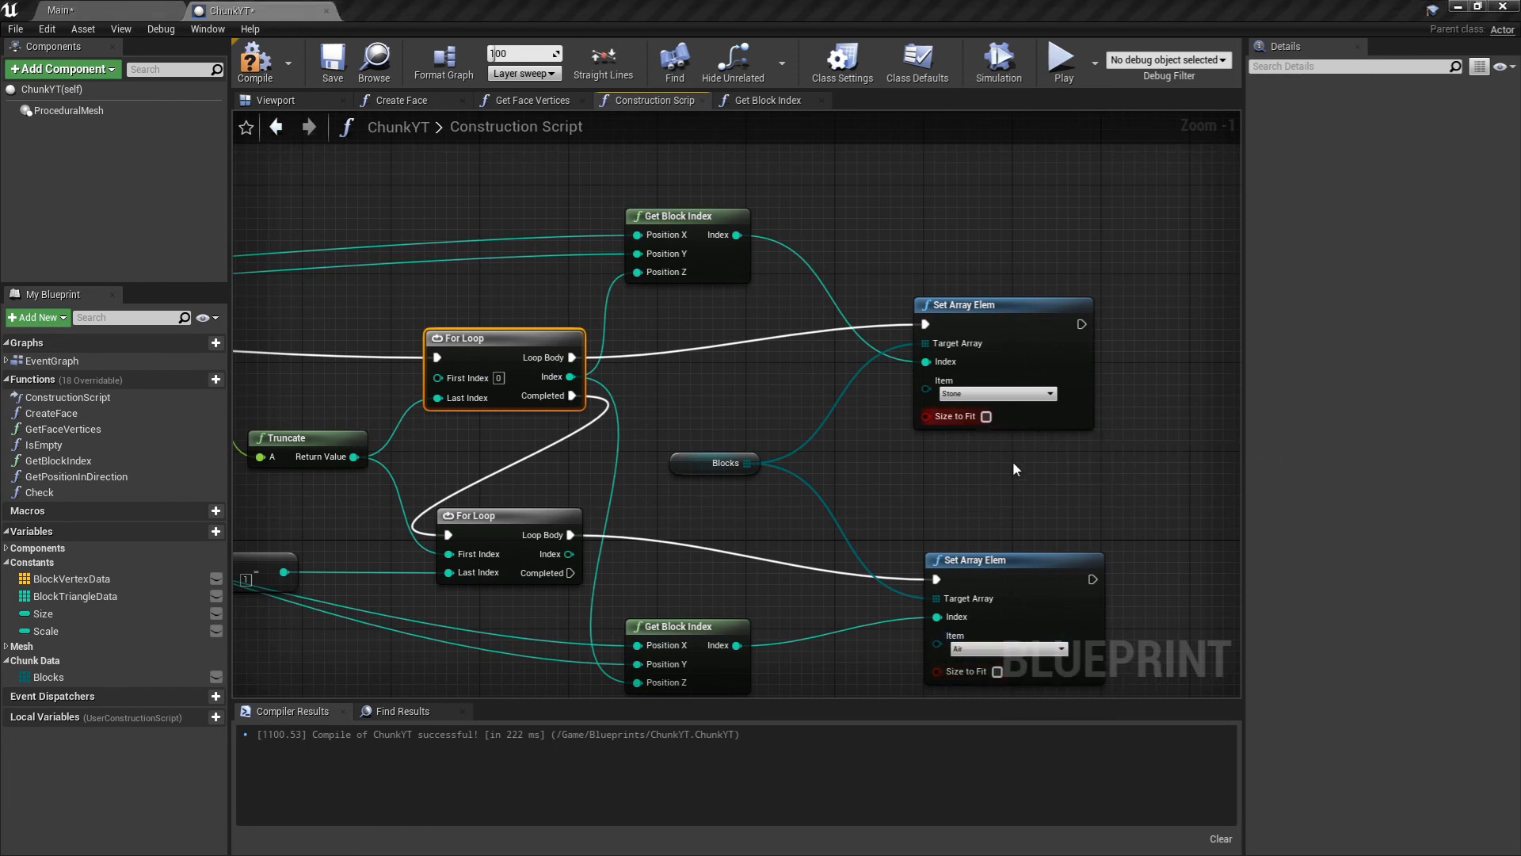
pyautogui.scroll(-3)
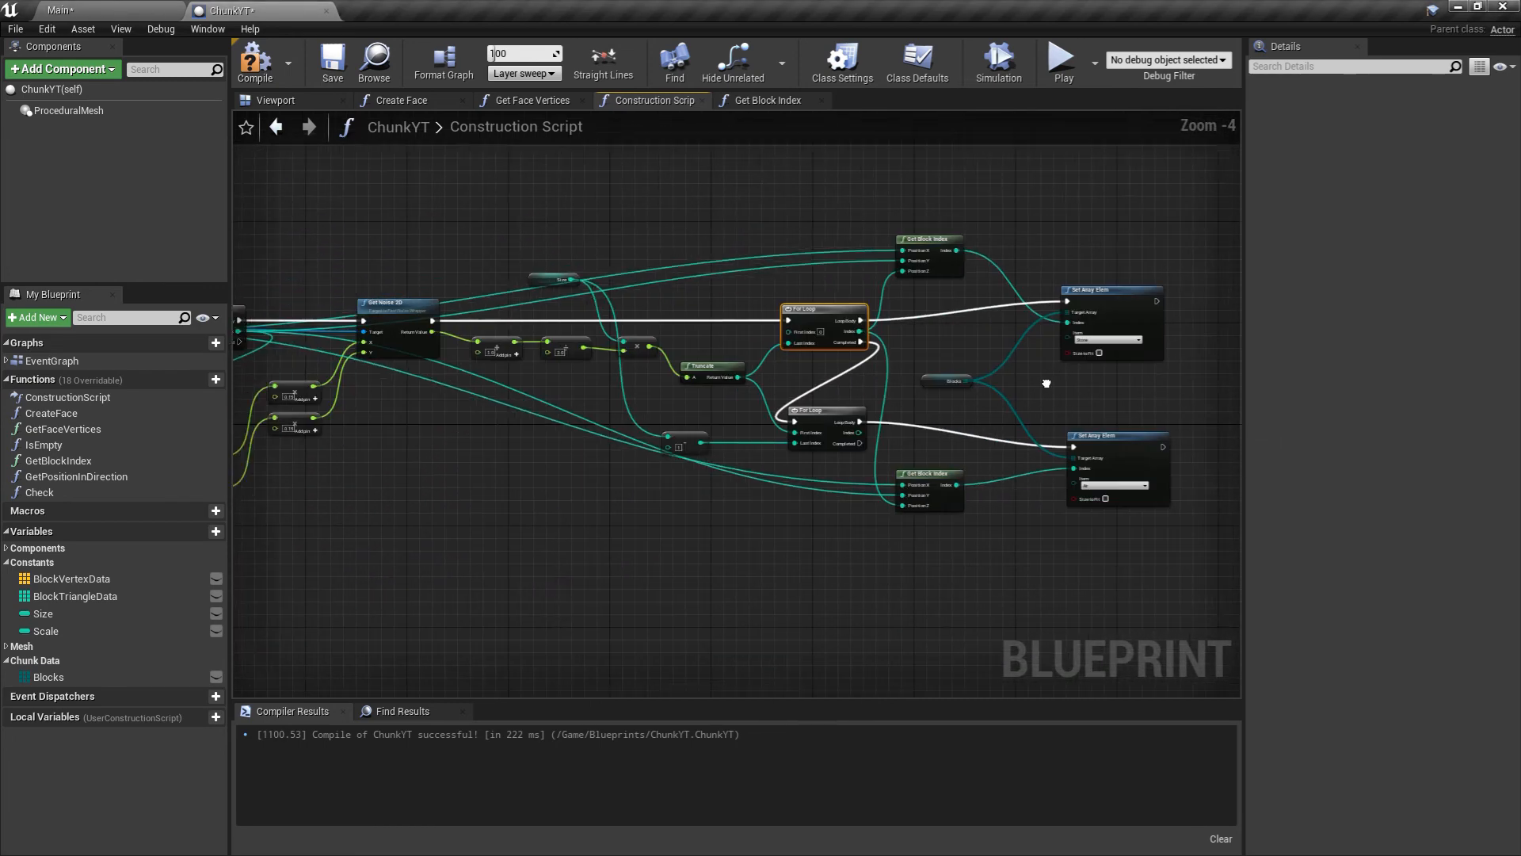
pyautogui.scroll(-3)
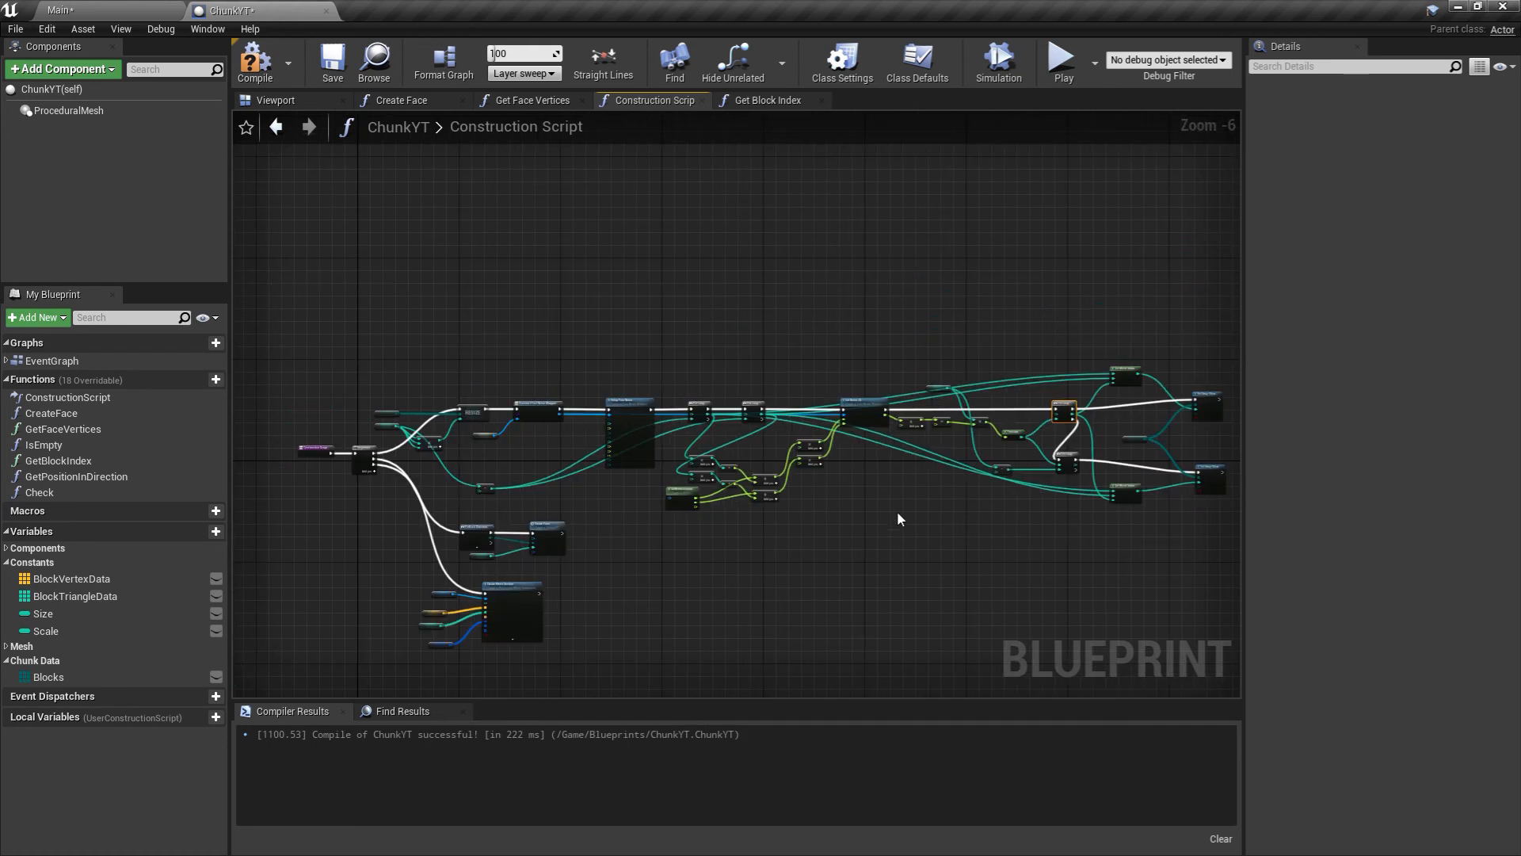
pyautogui.moveTo(595, 451)
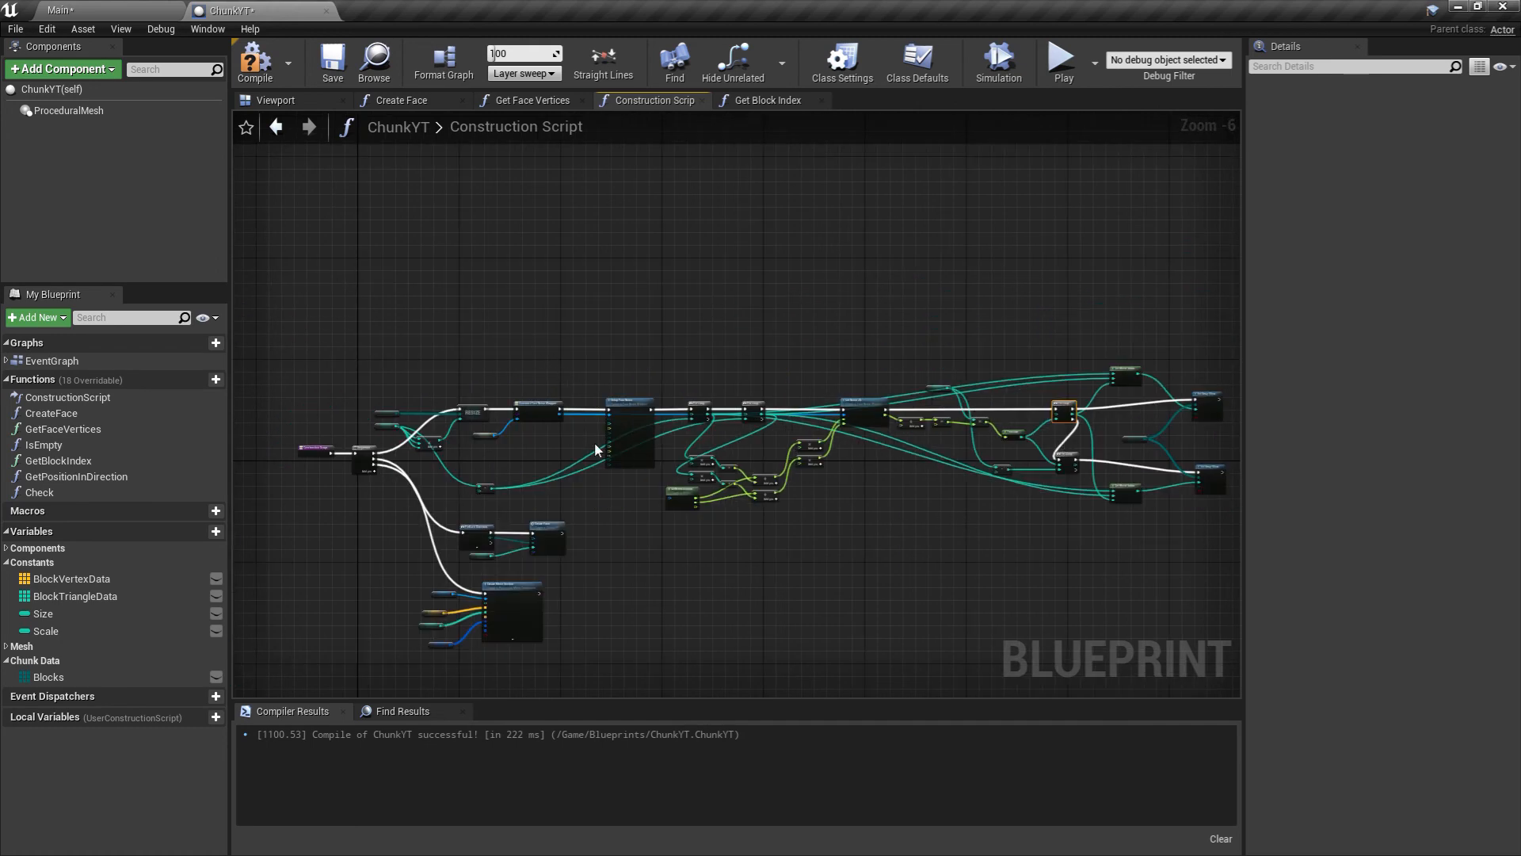
pyautogui.moveTo(882, 541)
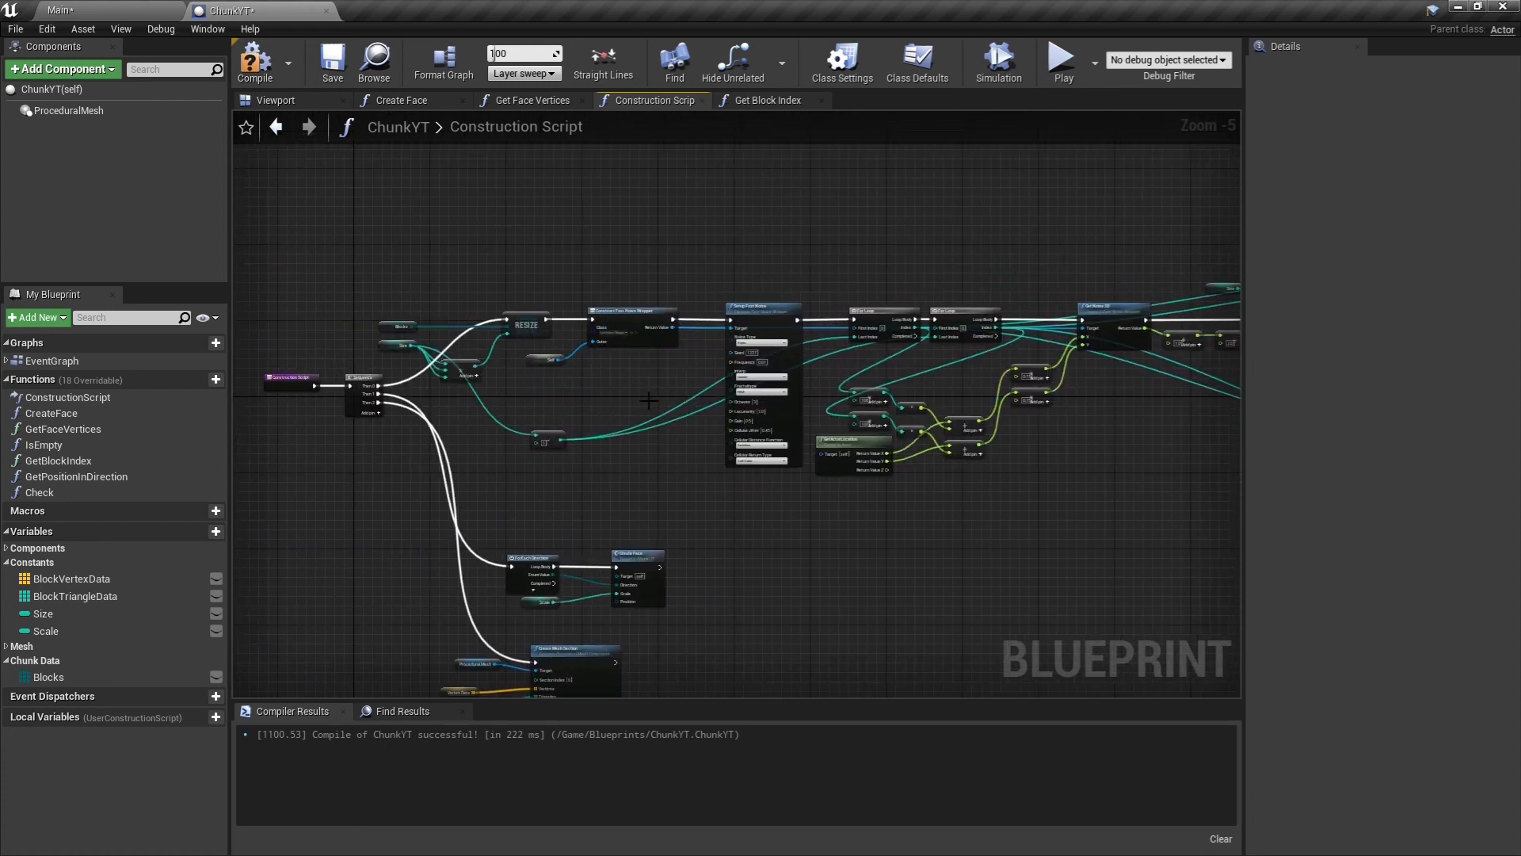
pyautogui.moveTo(650, 398); pyautogui.dragTo(594, 504)
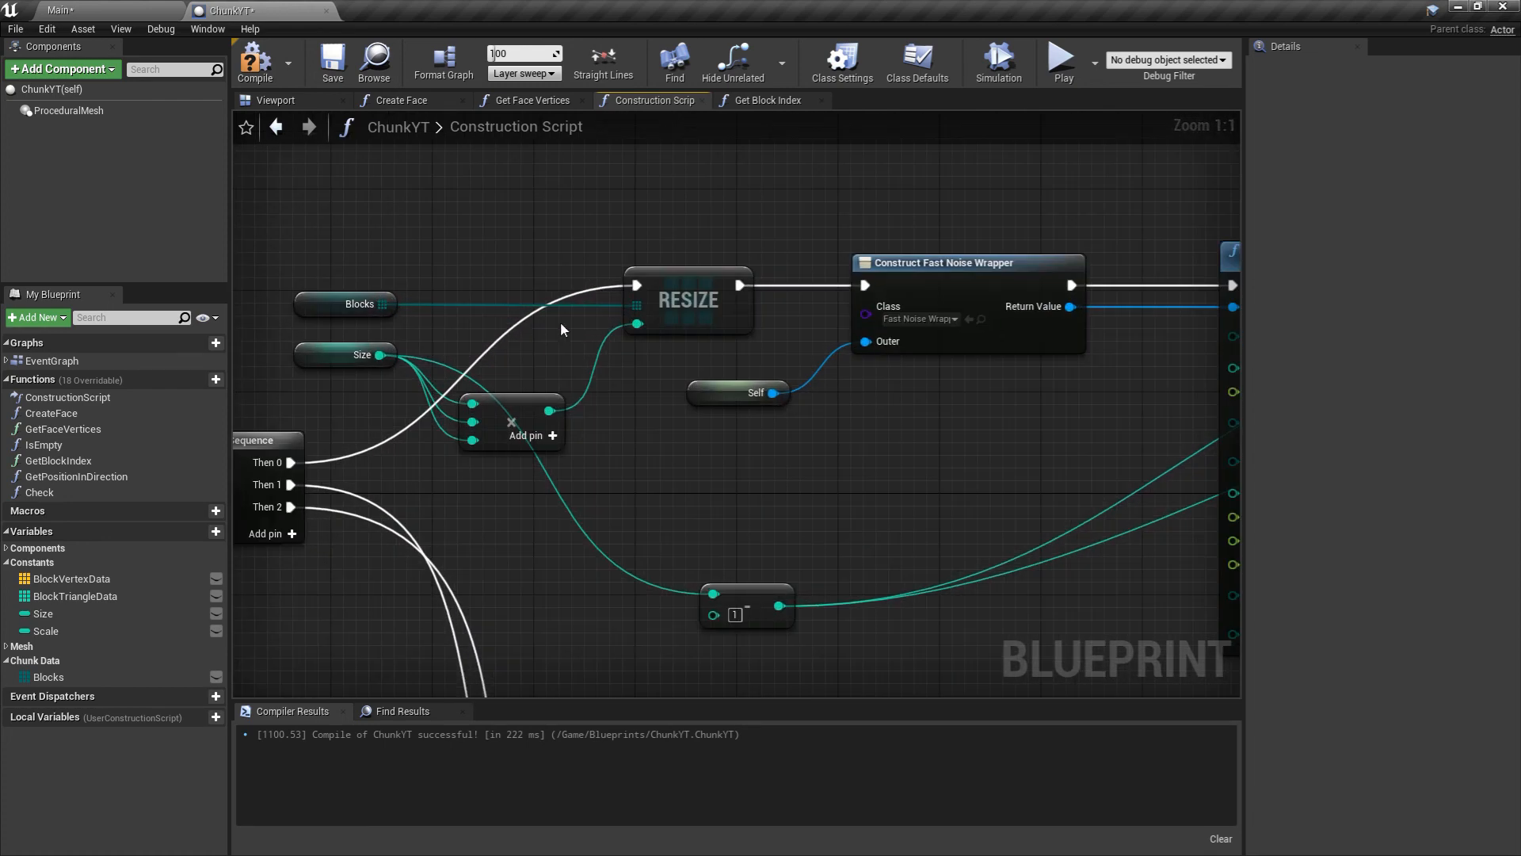
pyautogui.moveTo(353, 382)
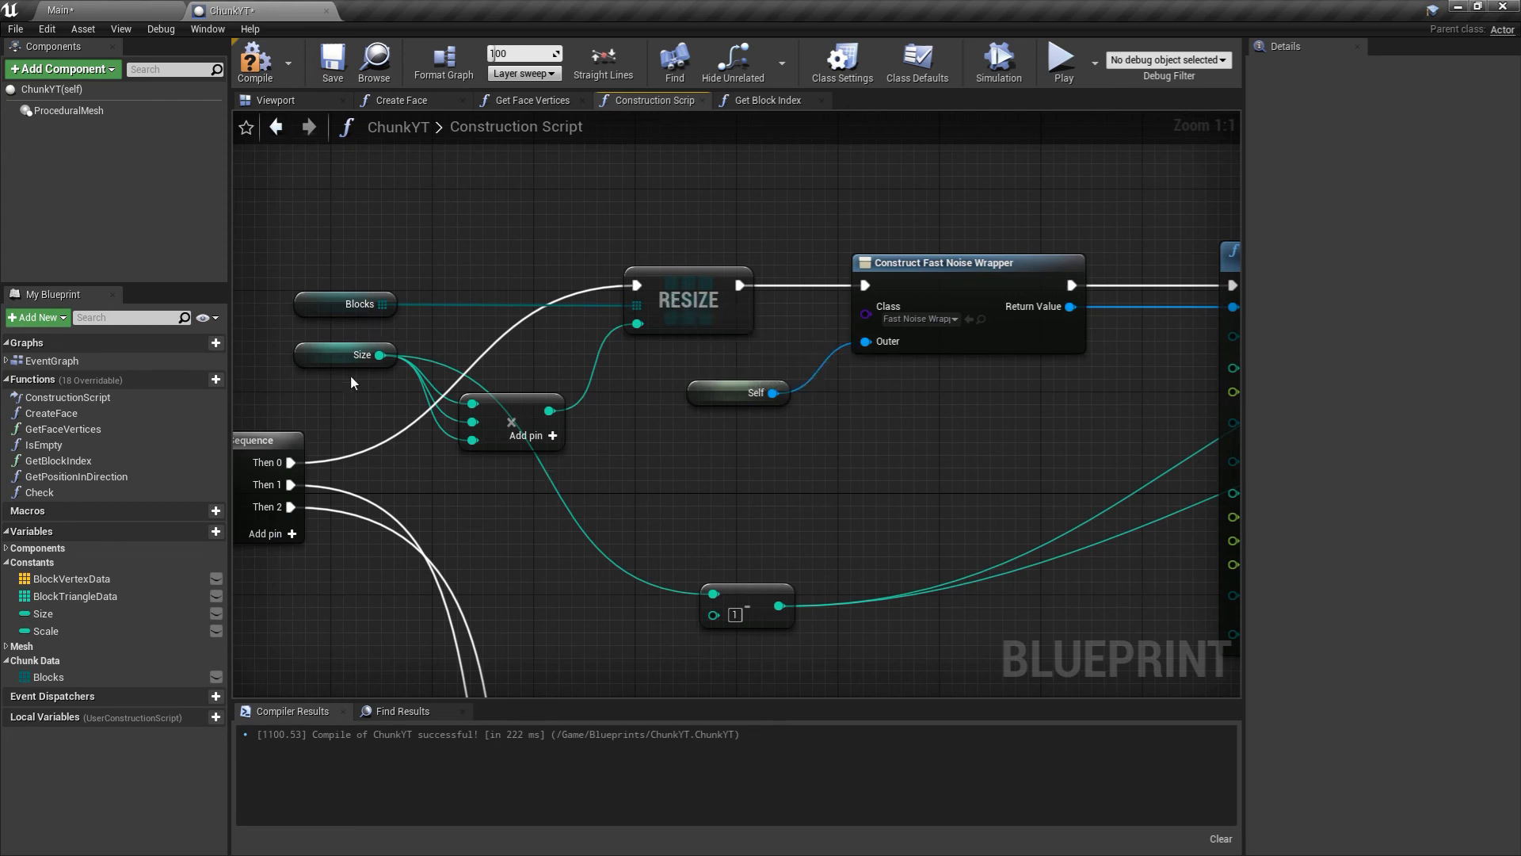
pyautogui.moveTo(344, 355)
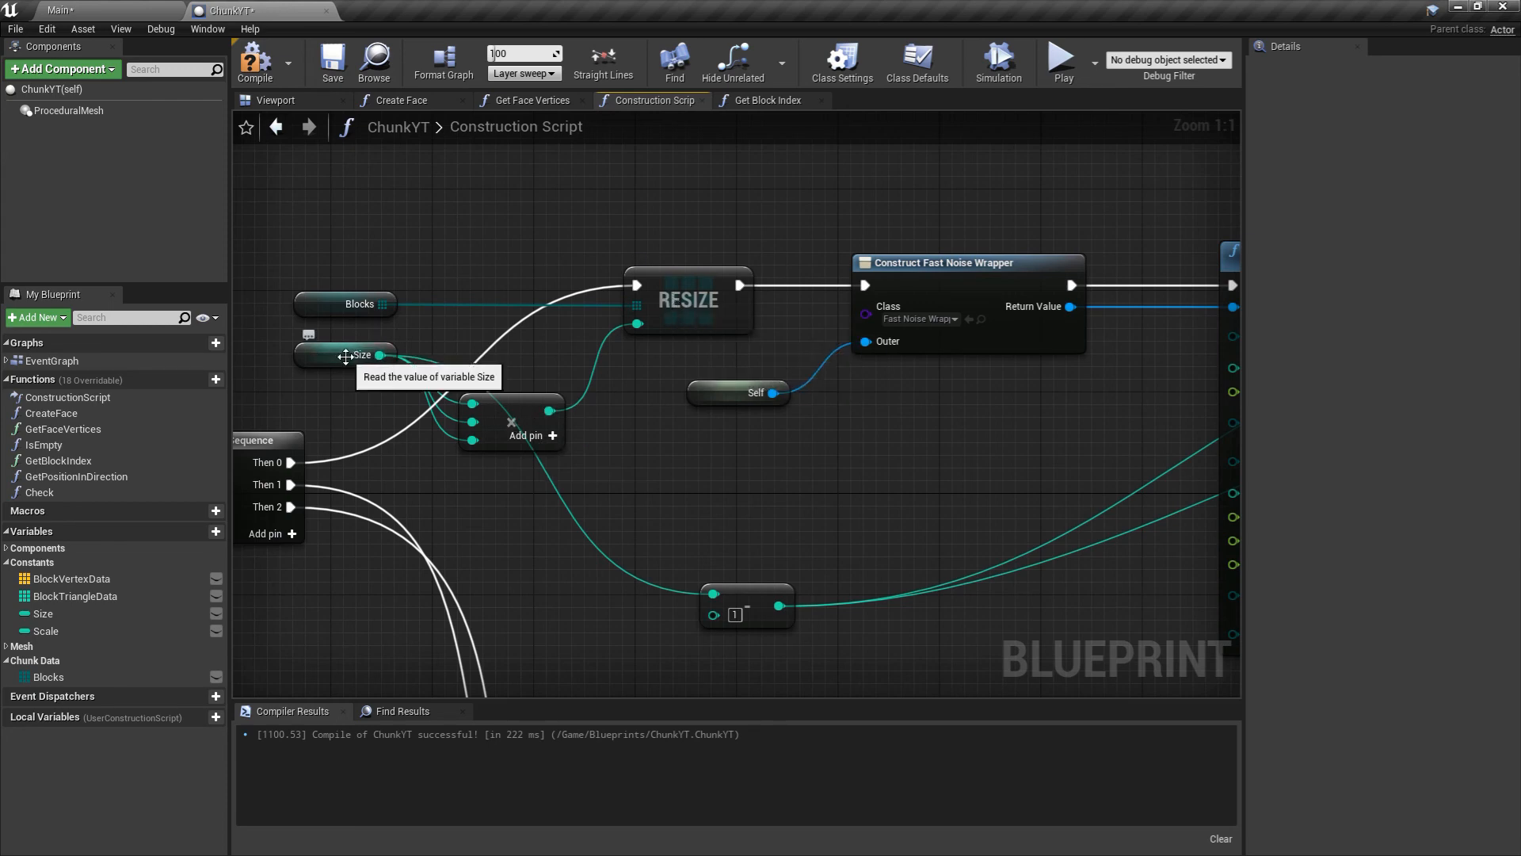
pyautogui.moveTo(656, 423)
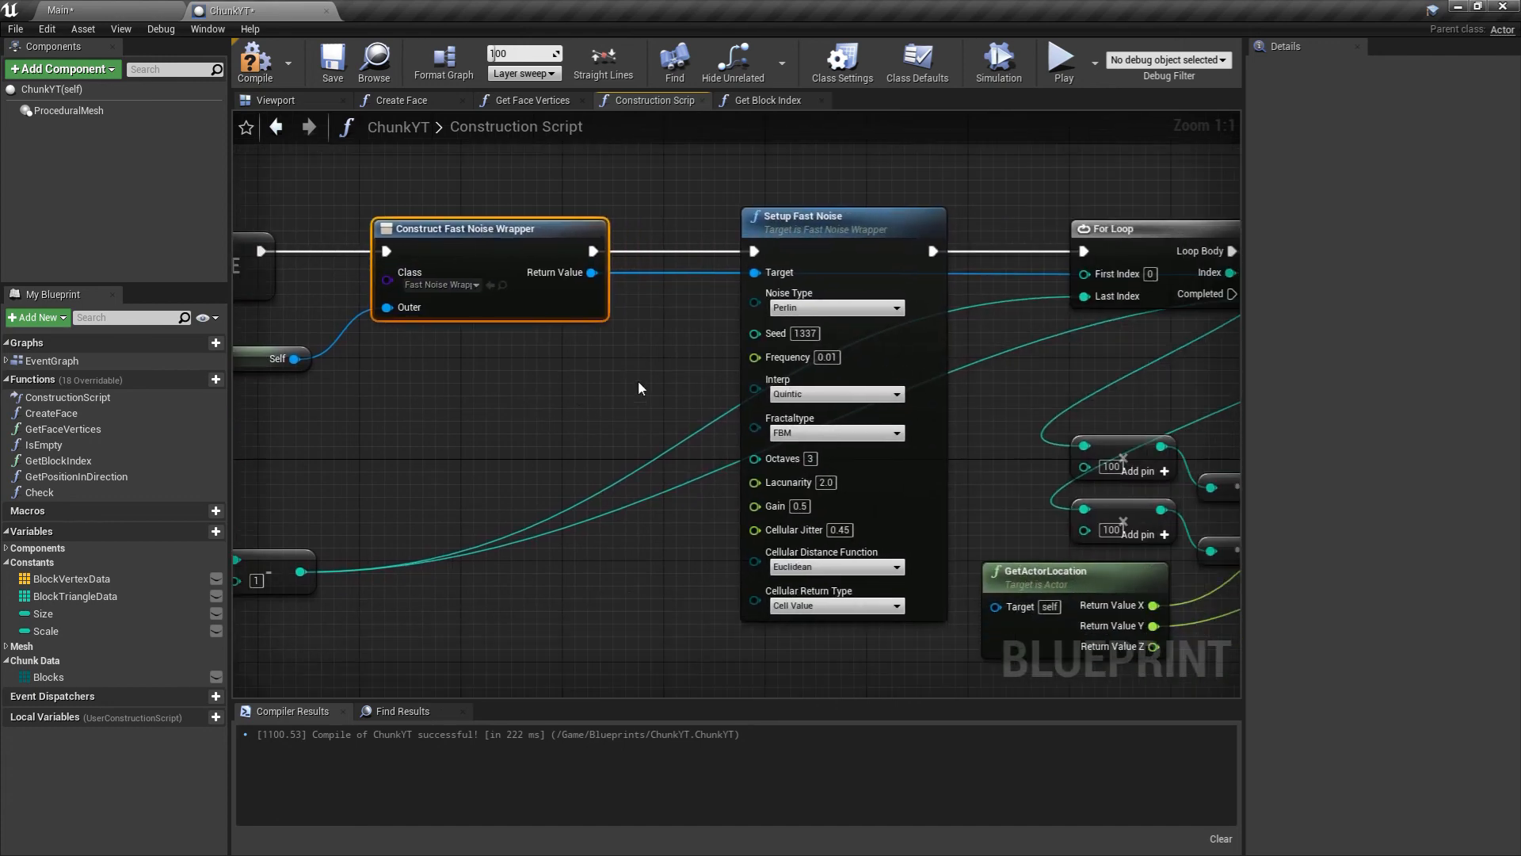
pyautogui.click(824, 215)
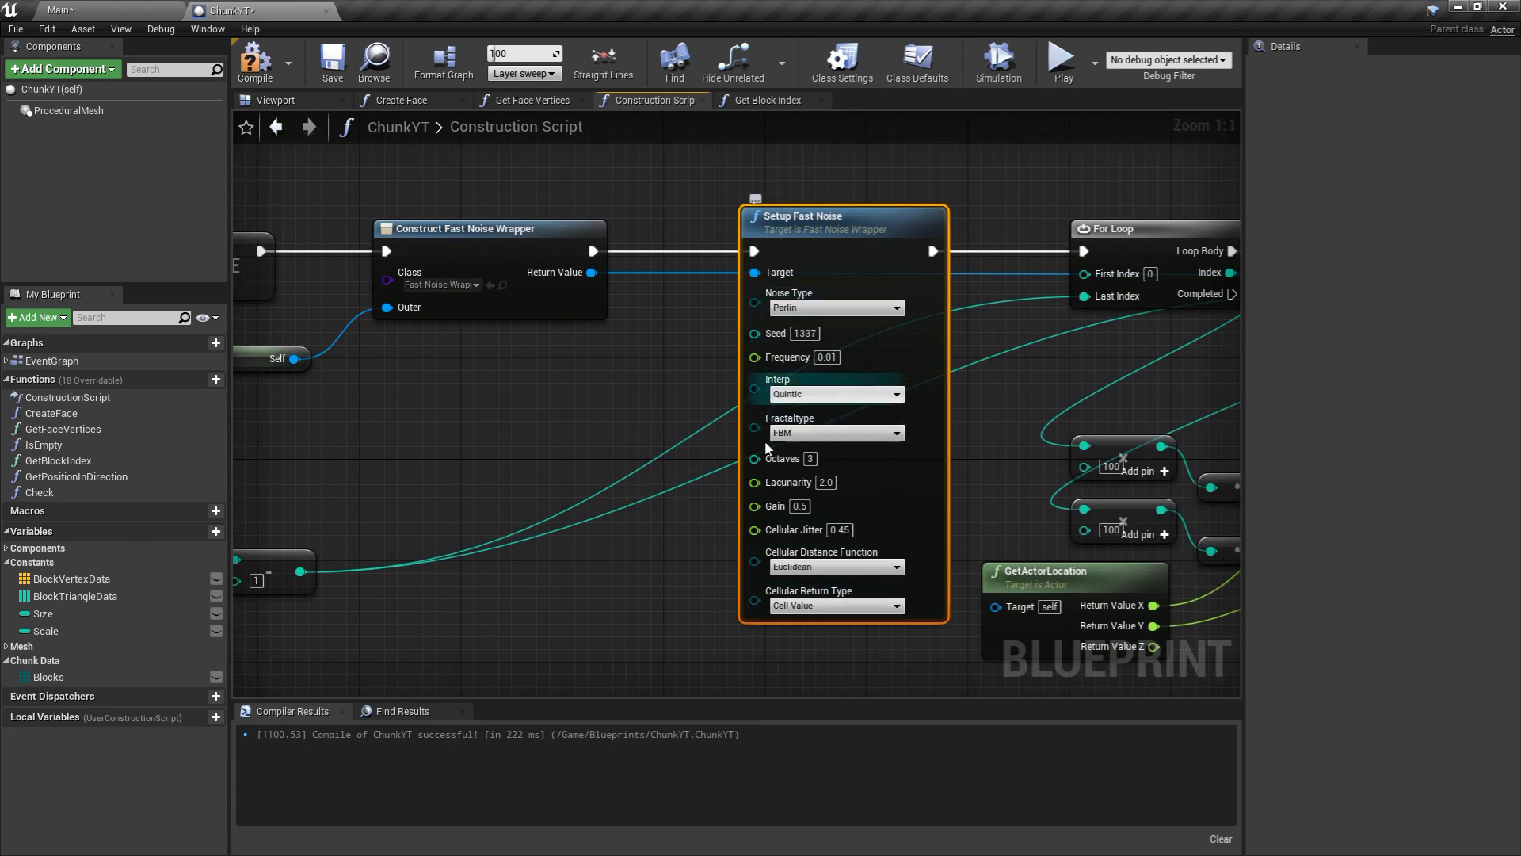
pyautogui.scroll(-3)
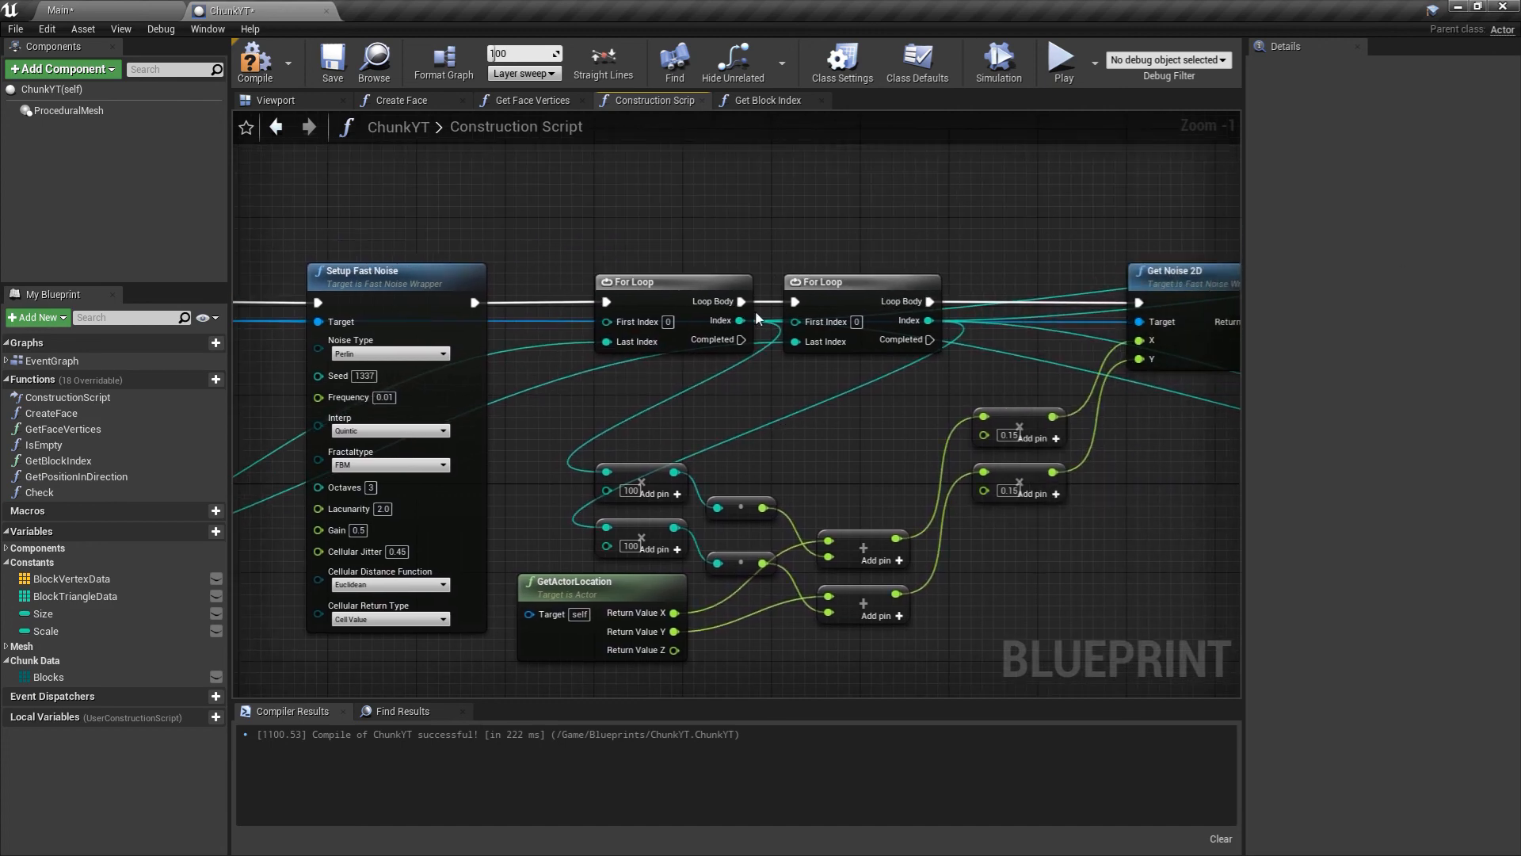
pyautogui.moveTo(706, 539)
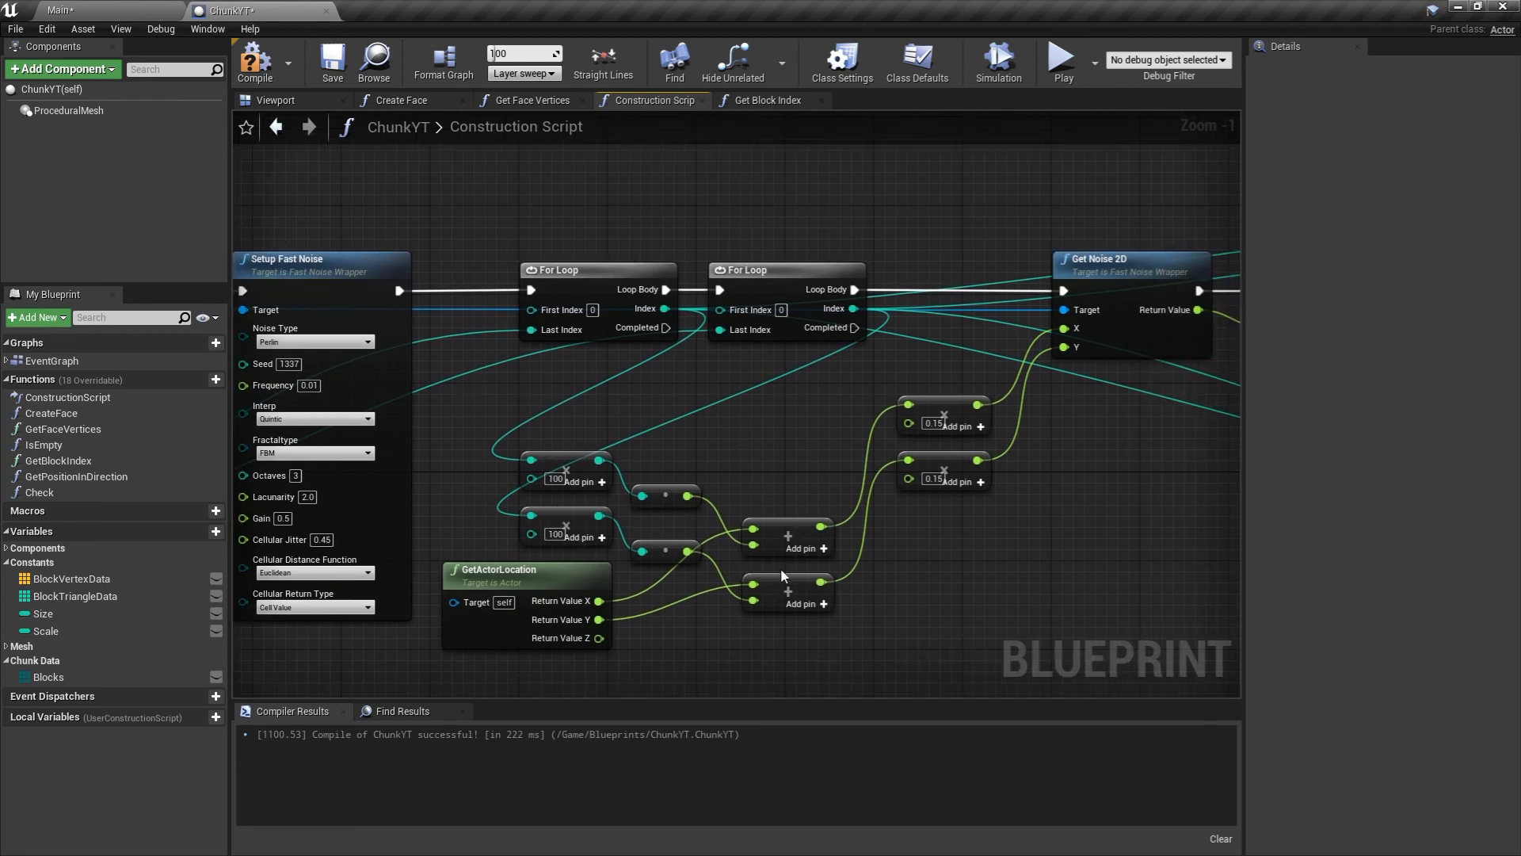
pyautogui.moveTo(550, 577)
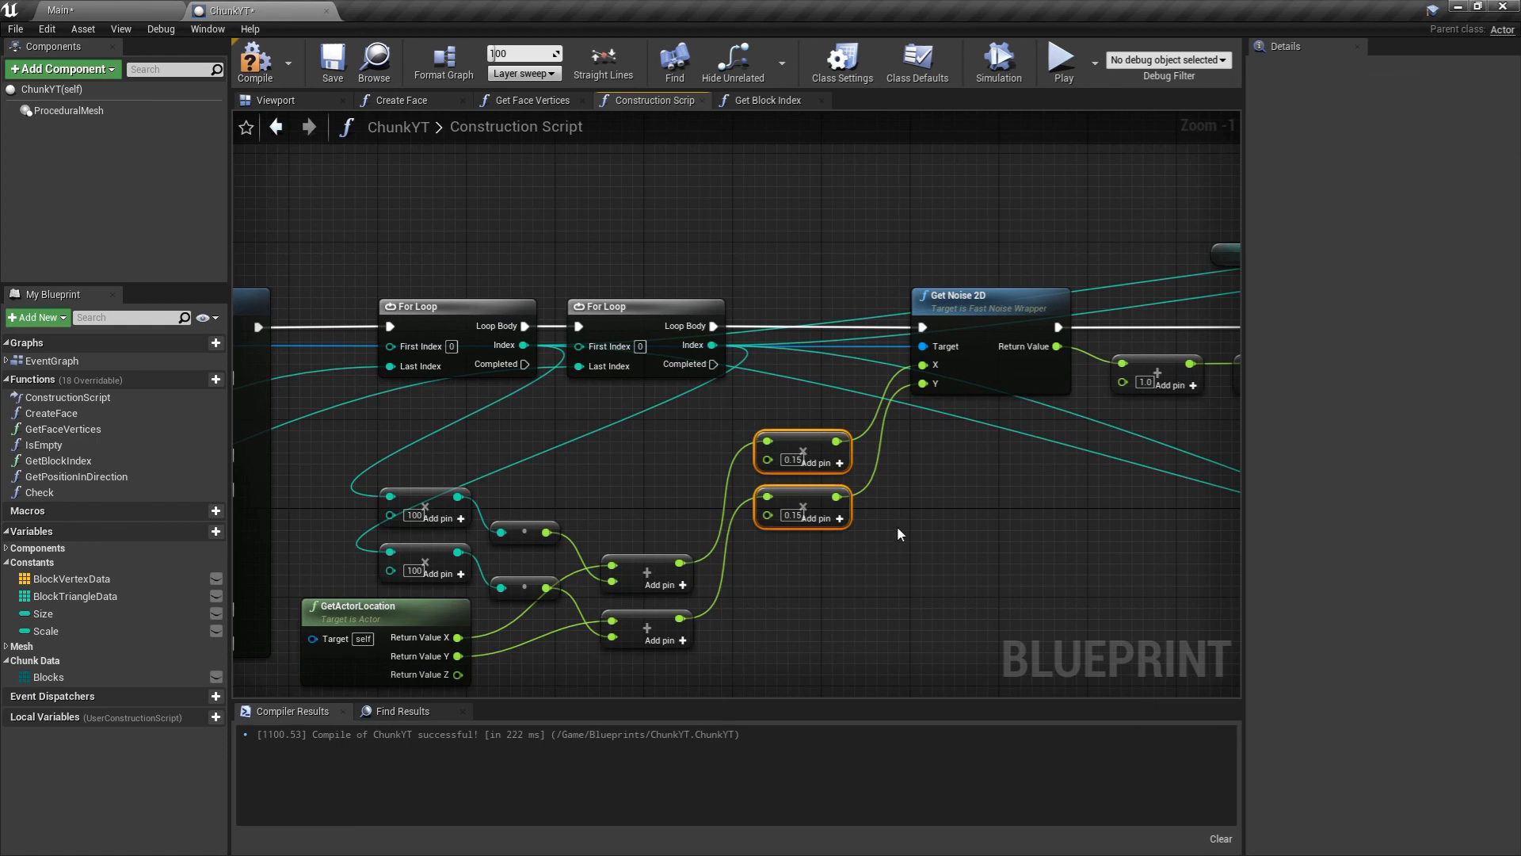
pyautogui.moveTo(436, 499)
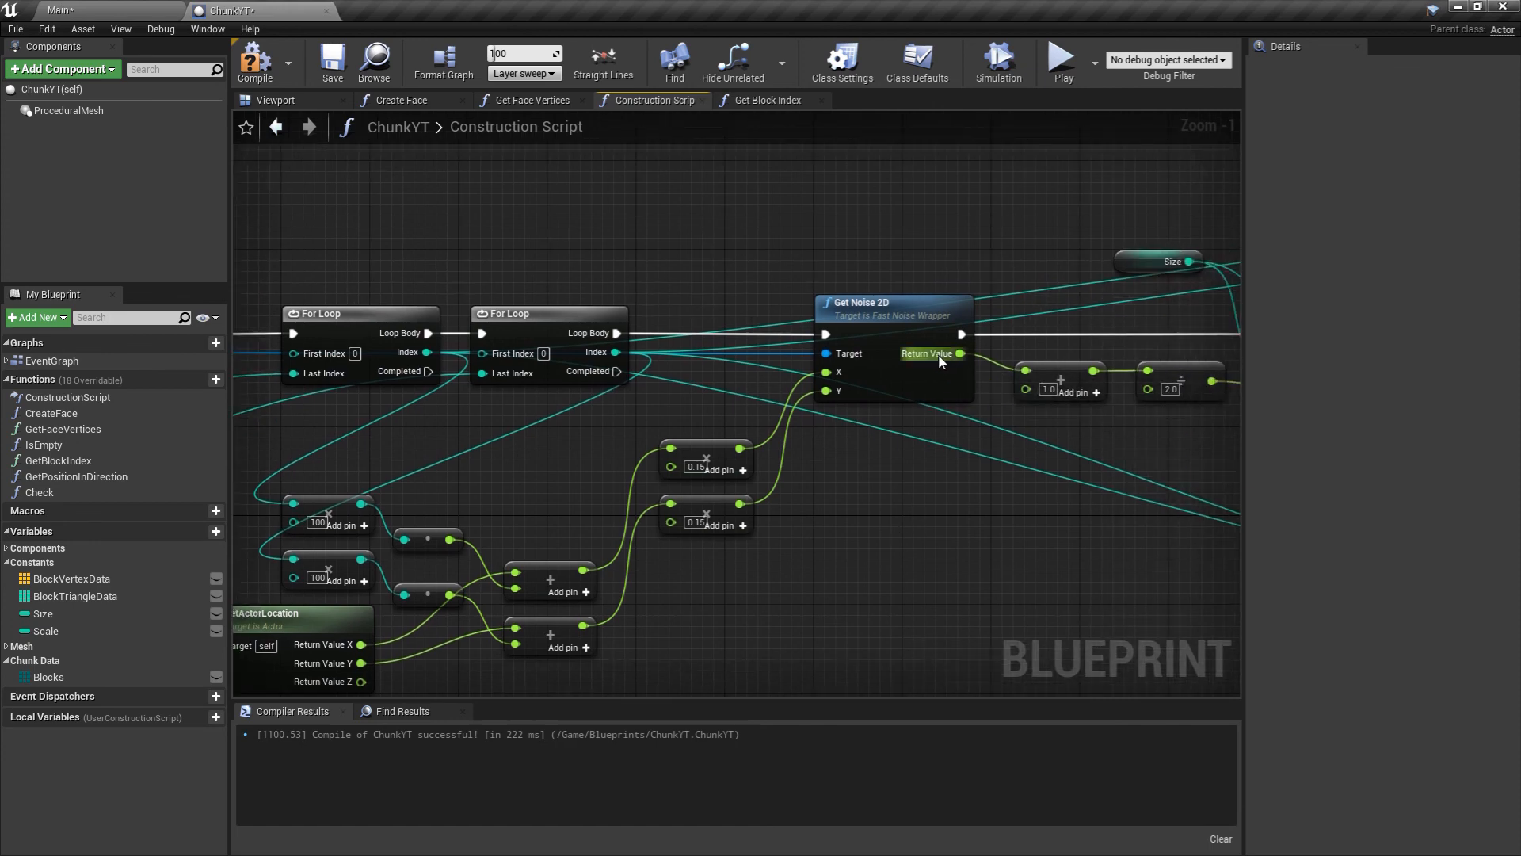
pyautogui.moveTo(962, 461)
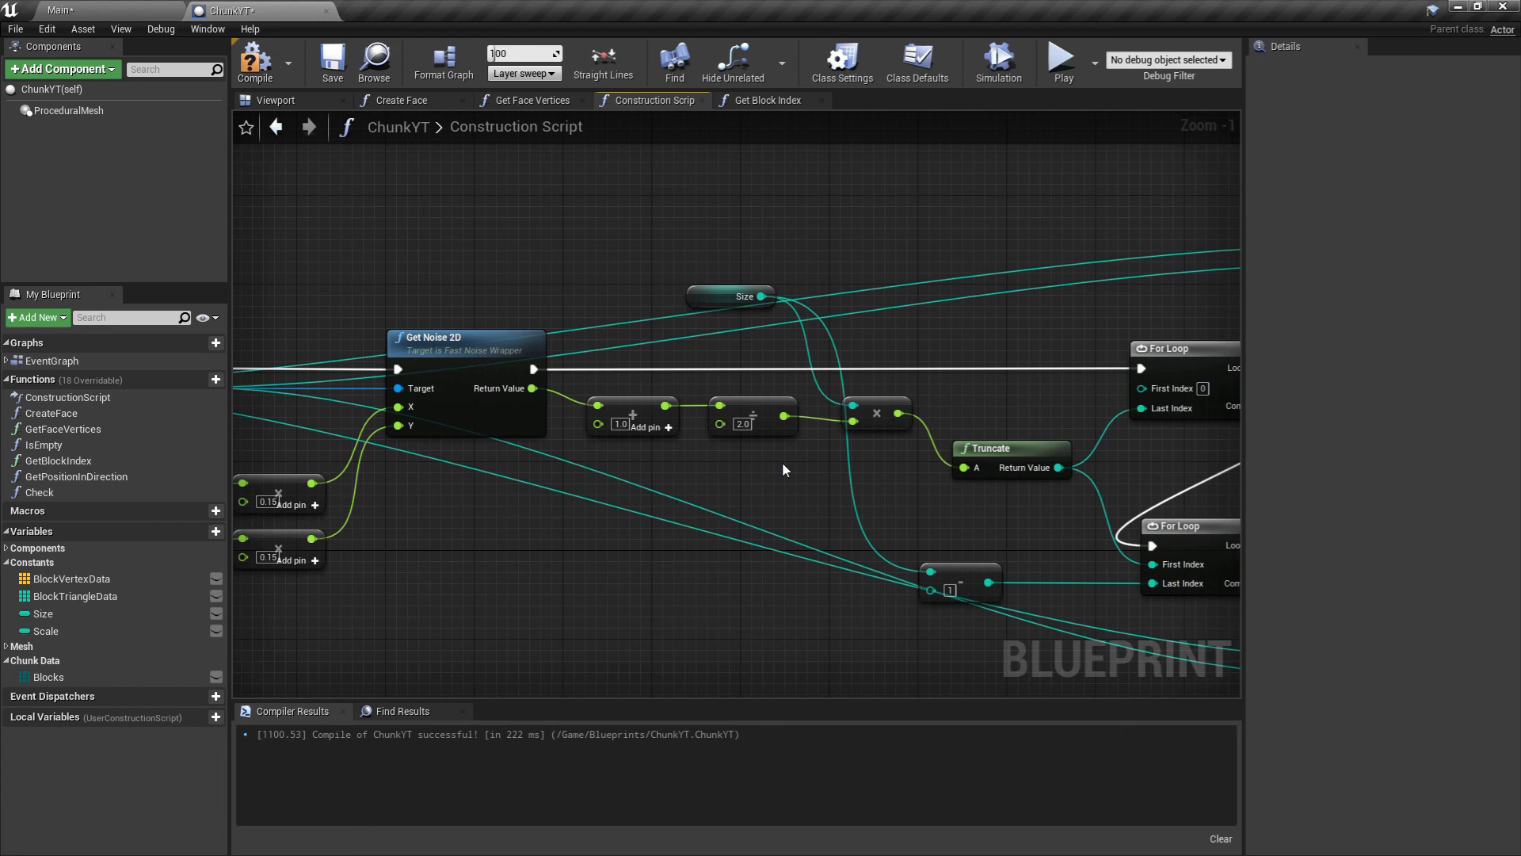
pyautogui.moveTo(723, 272)
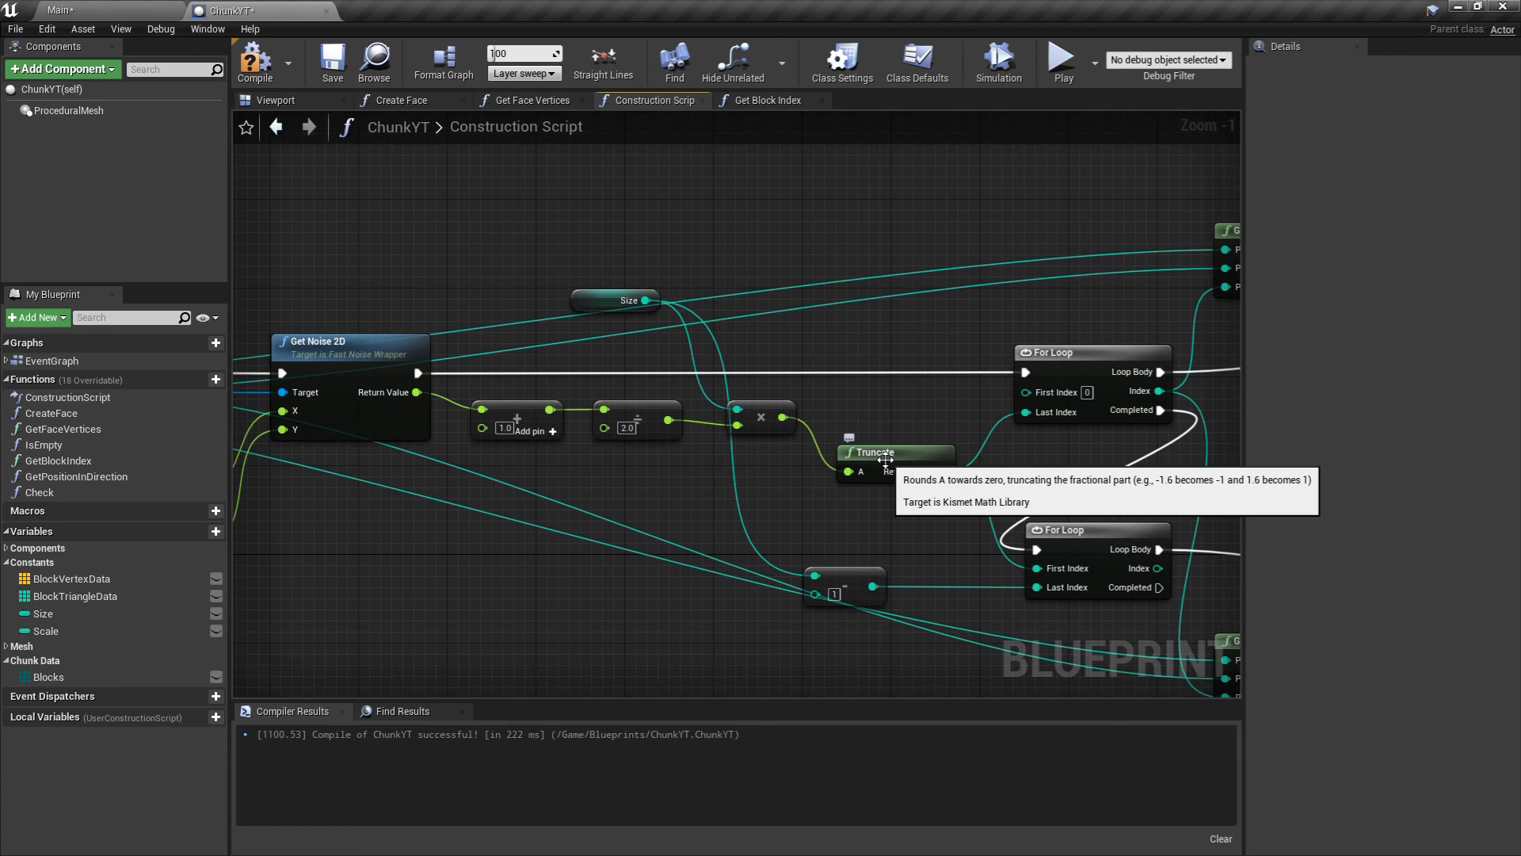
pyautogui.moveTo(905, 406)
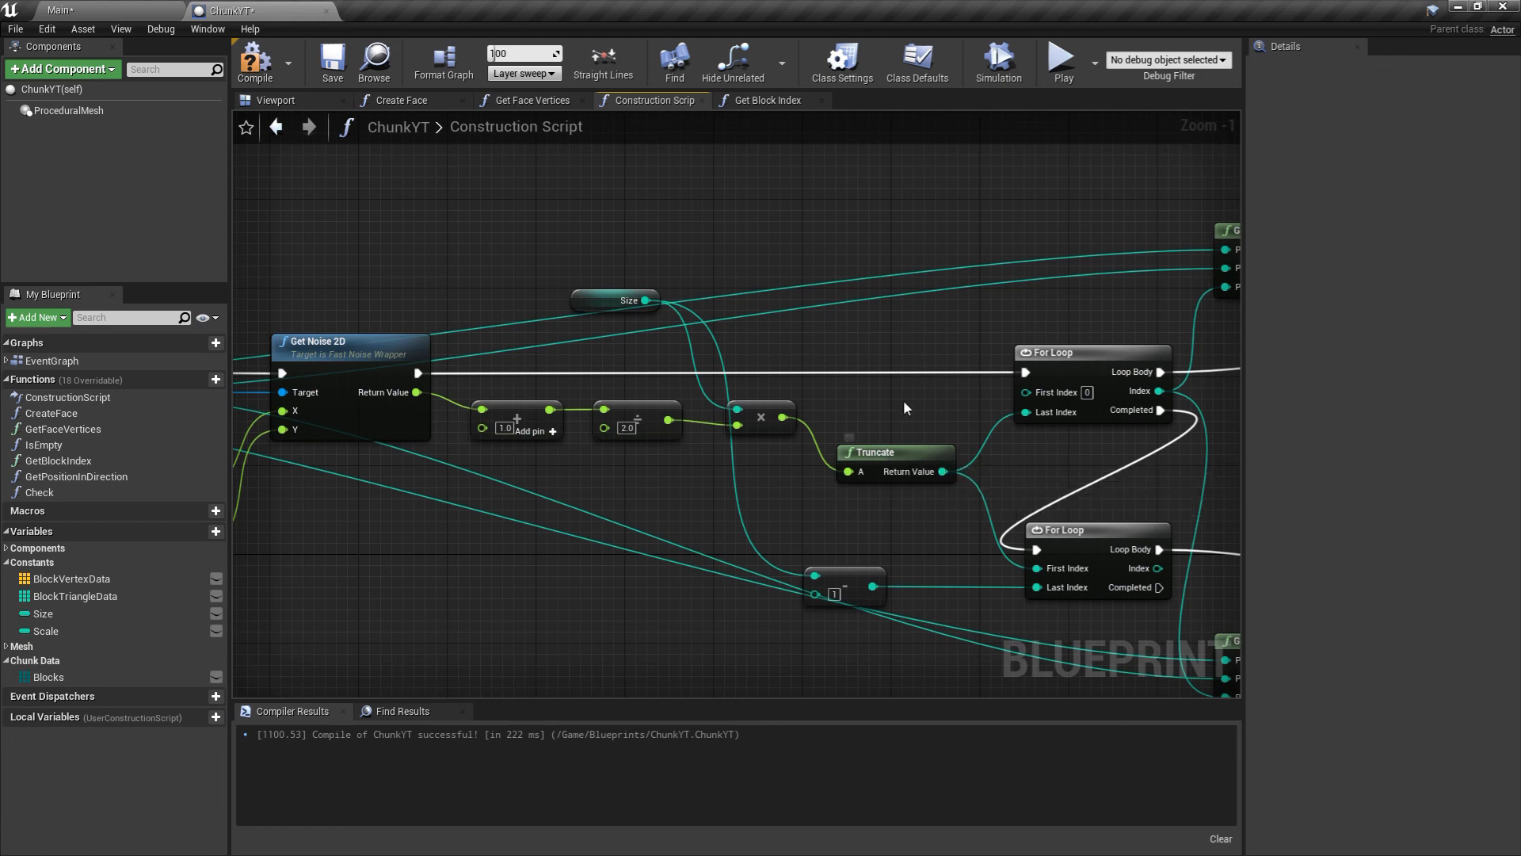
pyautogui.moveTo(1062, 297)
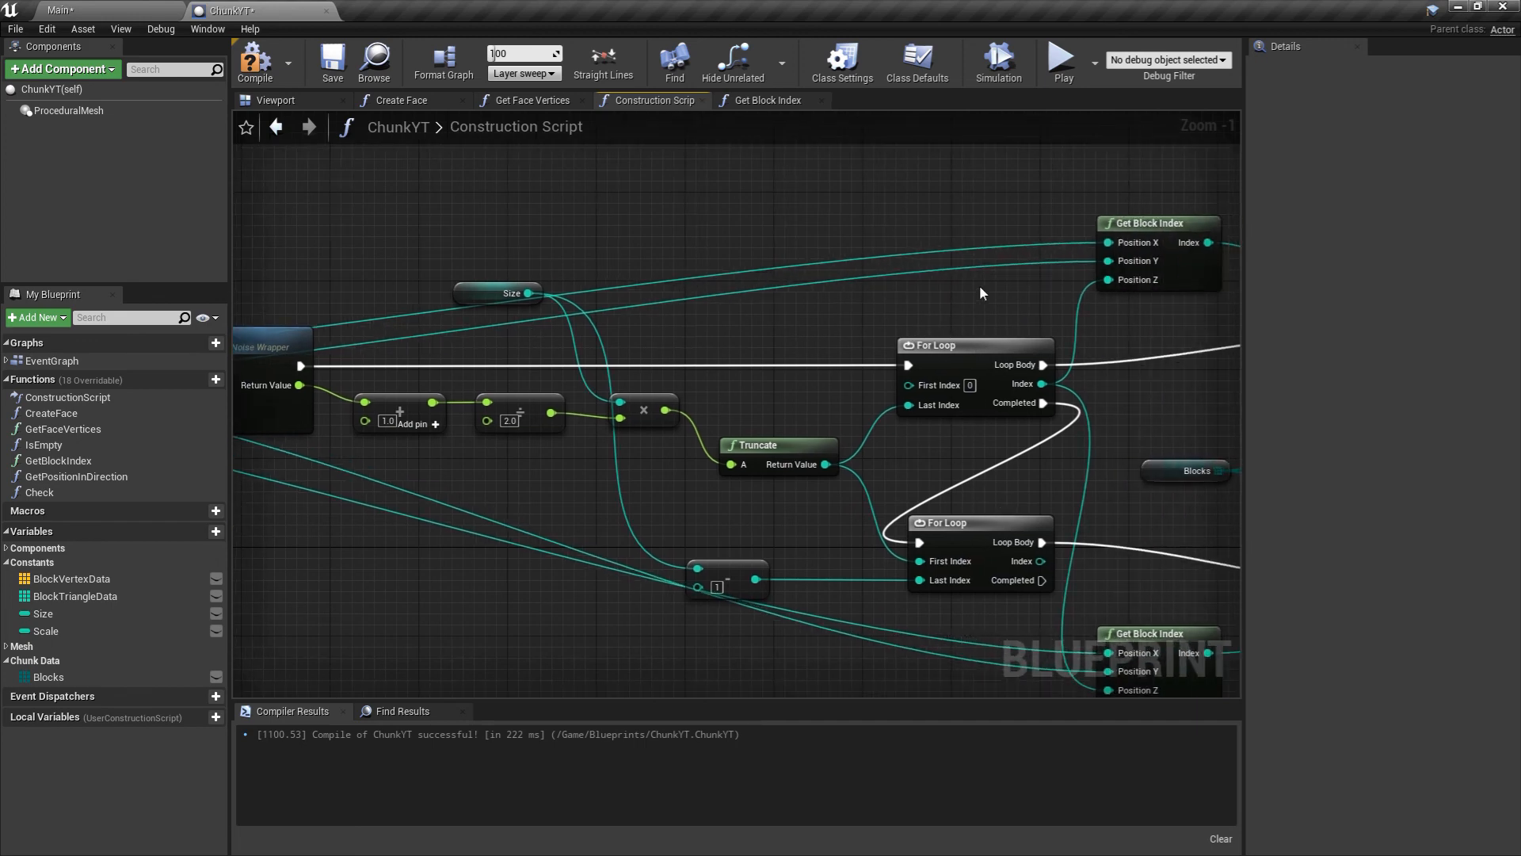
pyautogui.moveTo(803, 518)
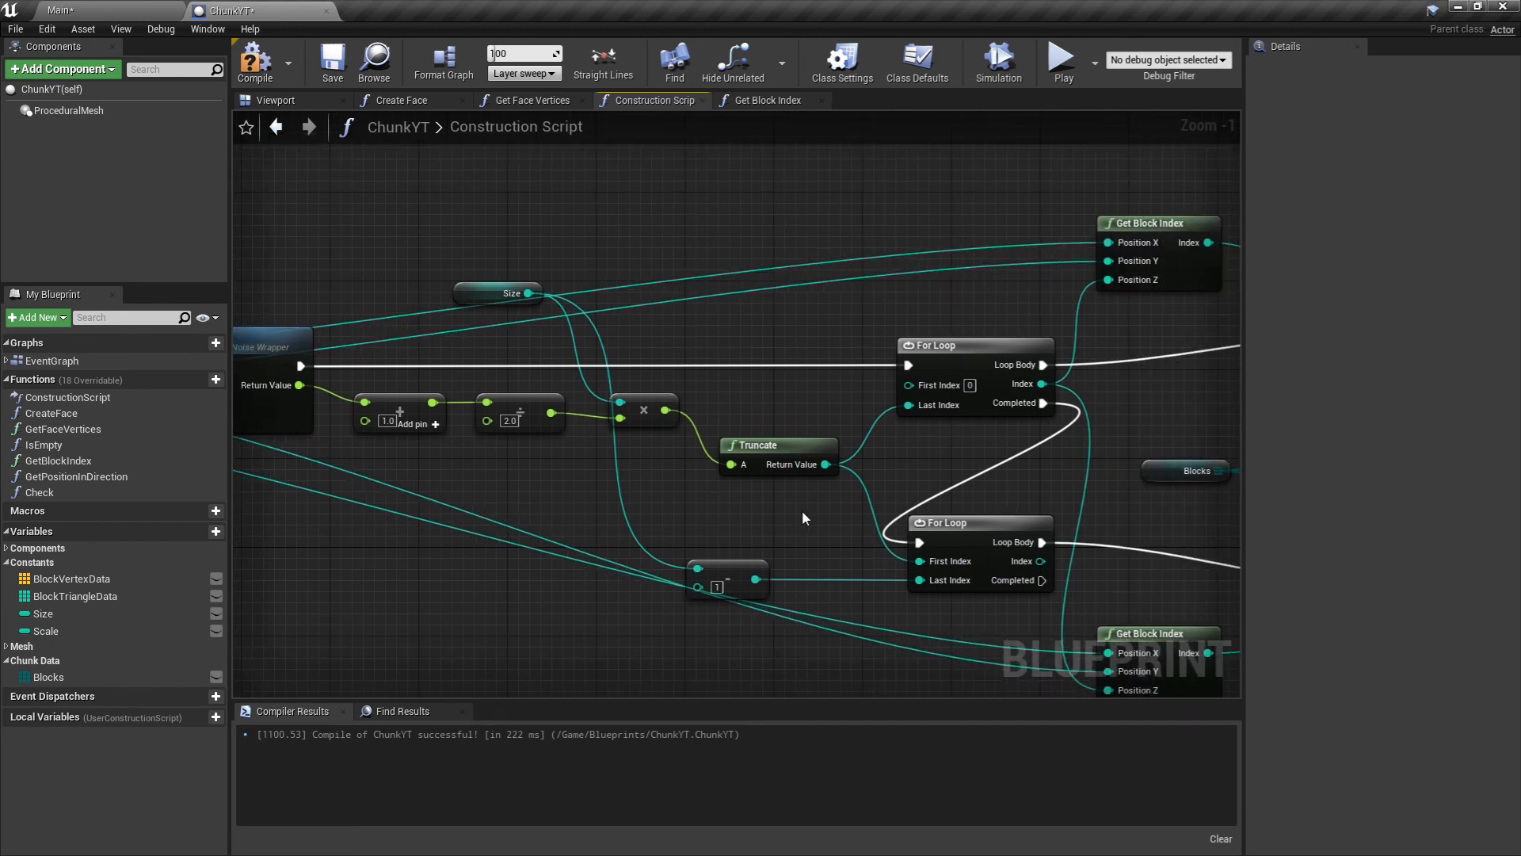
pyautogui.moveTo(850, 411)
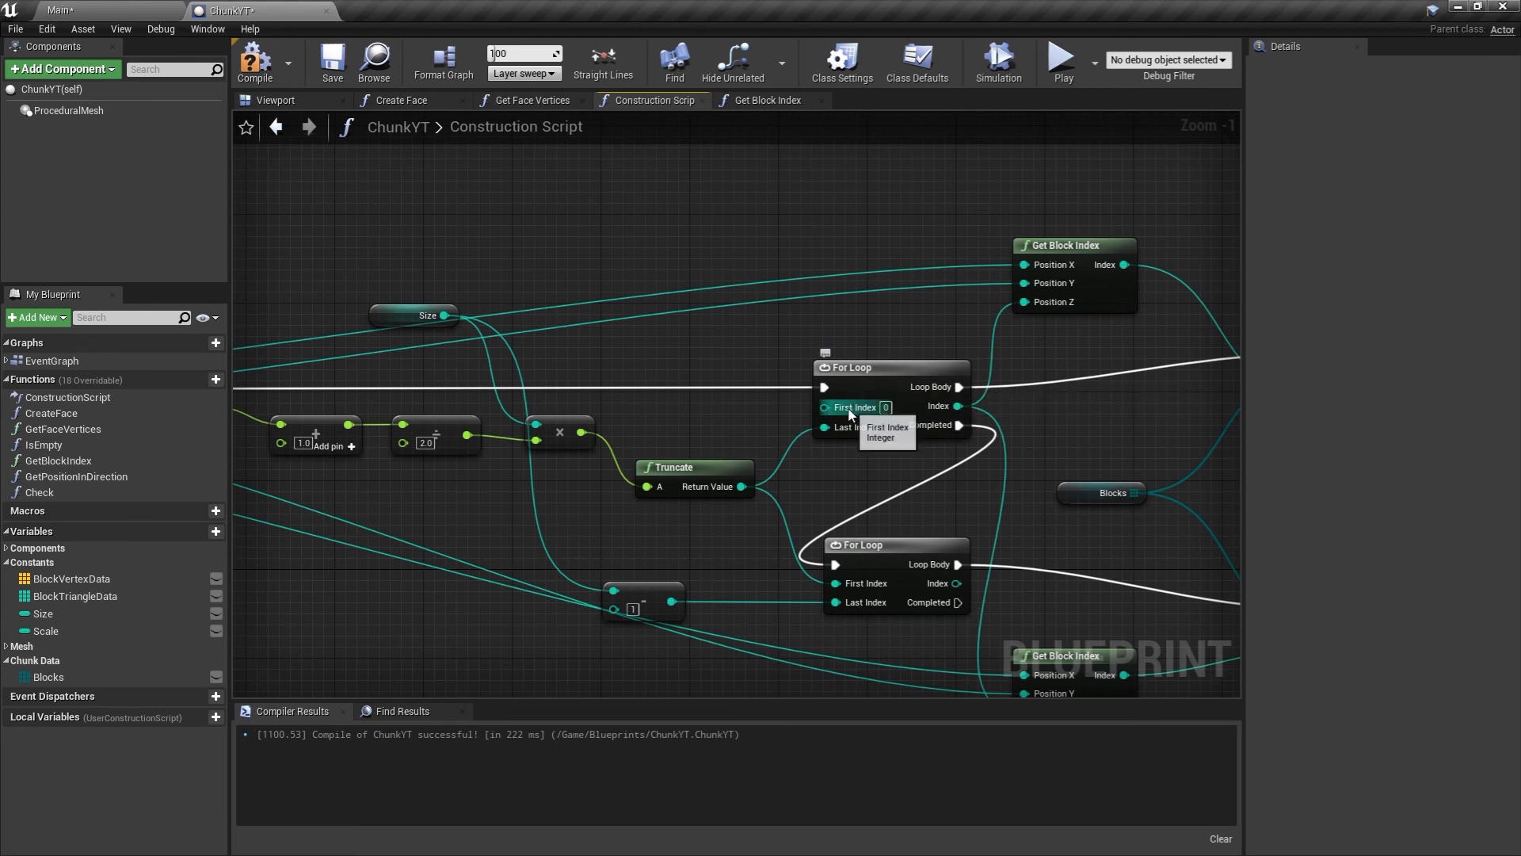
pyautogui.moveTo(840, 428)
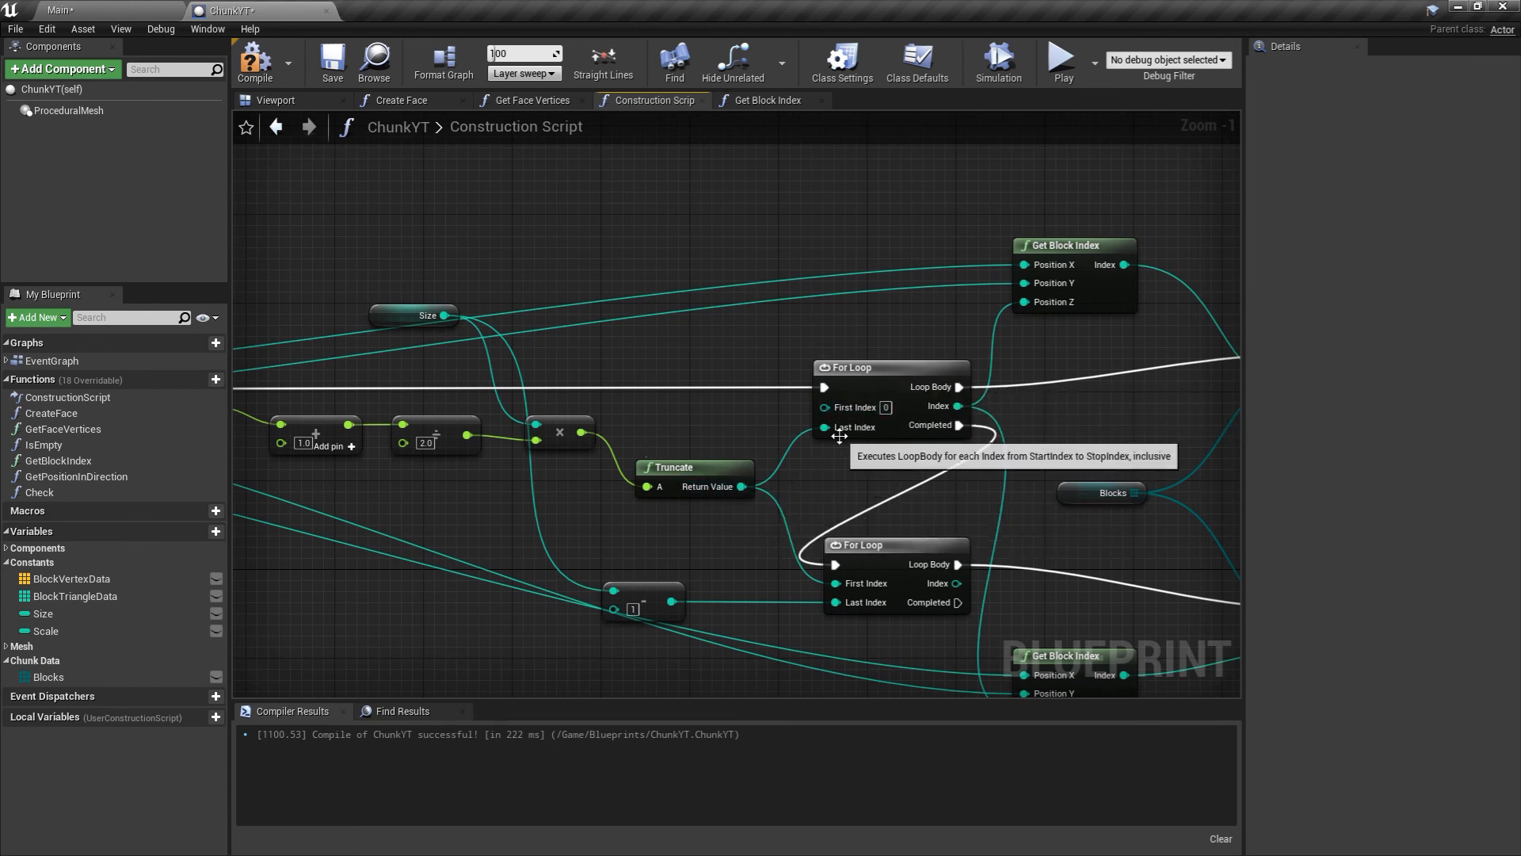
pyautogui.moveTo(738, 539)
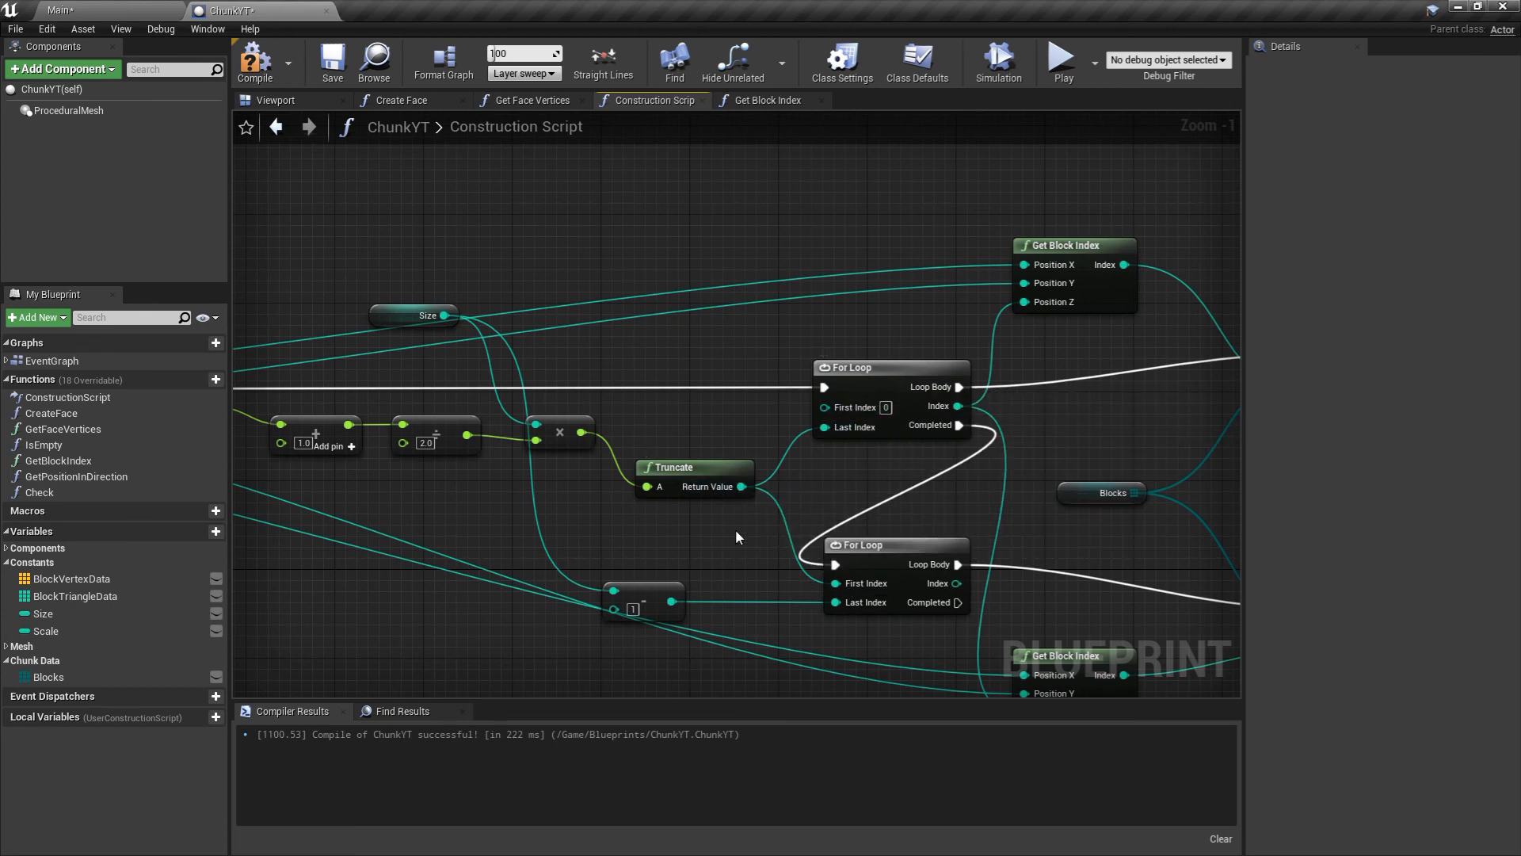
pyautogui.moveTo(583, 618)
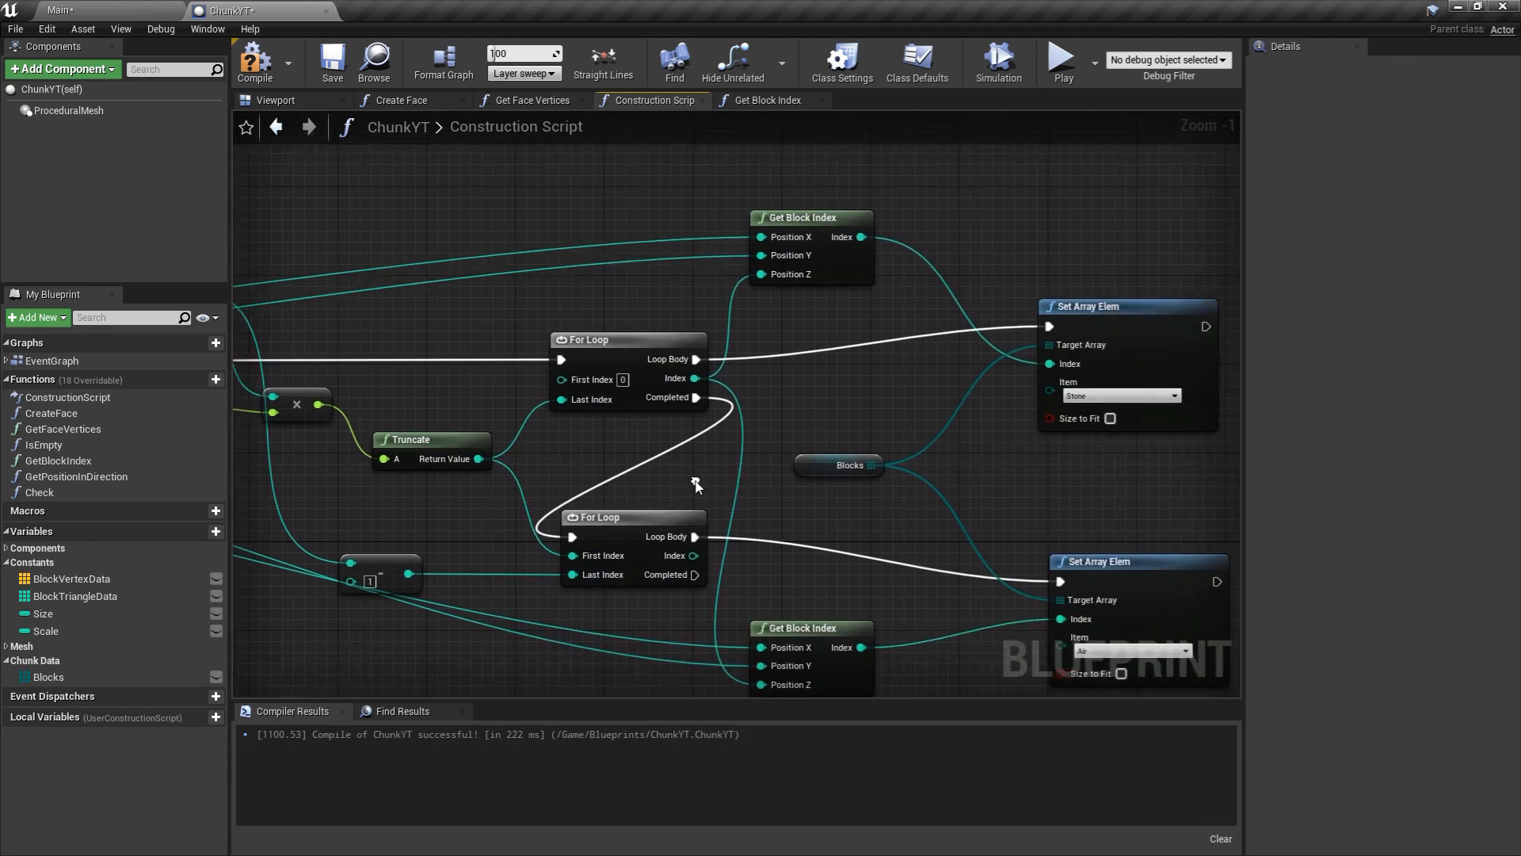
pyautogui.moveTo(615, 448)
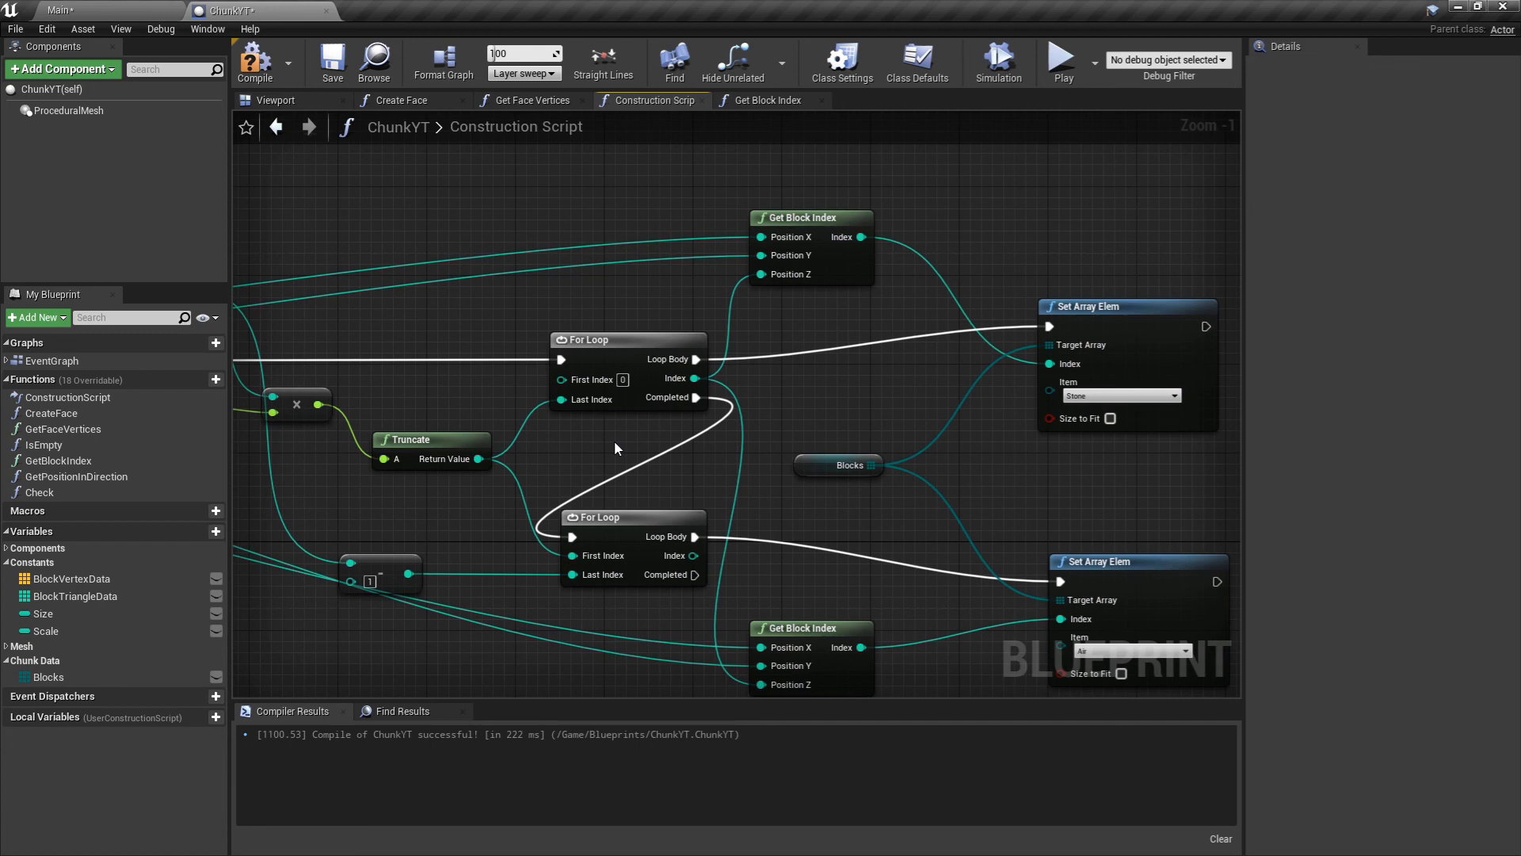
pyautogui.click(601, 339)
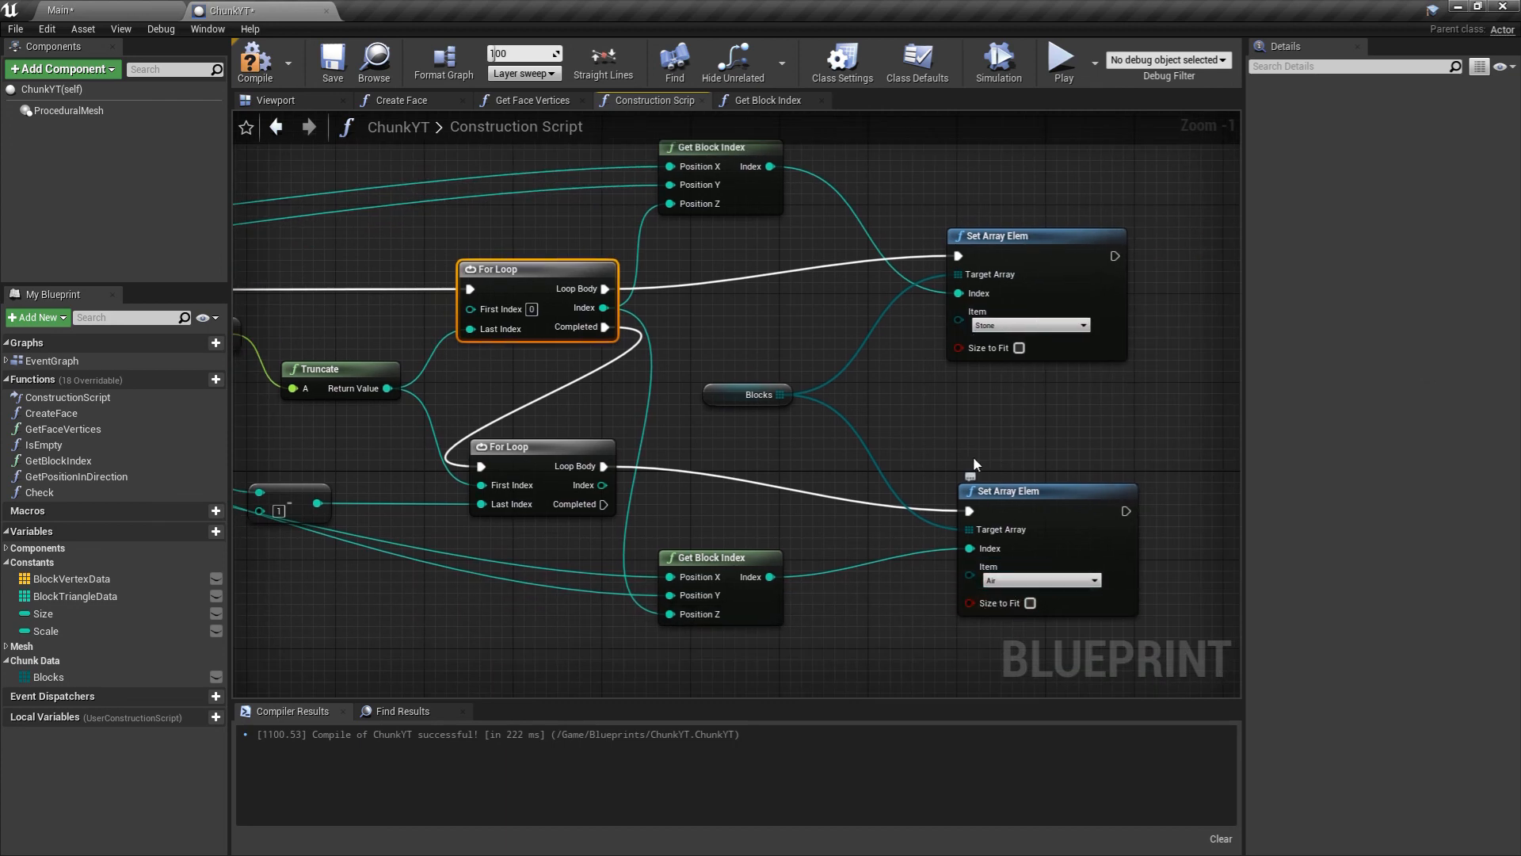
pyautogui.moveTo(949, 409)
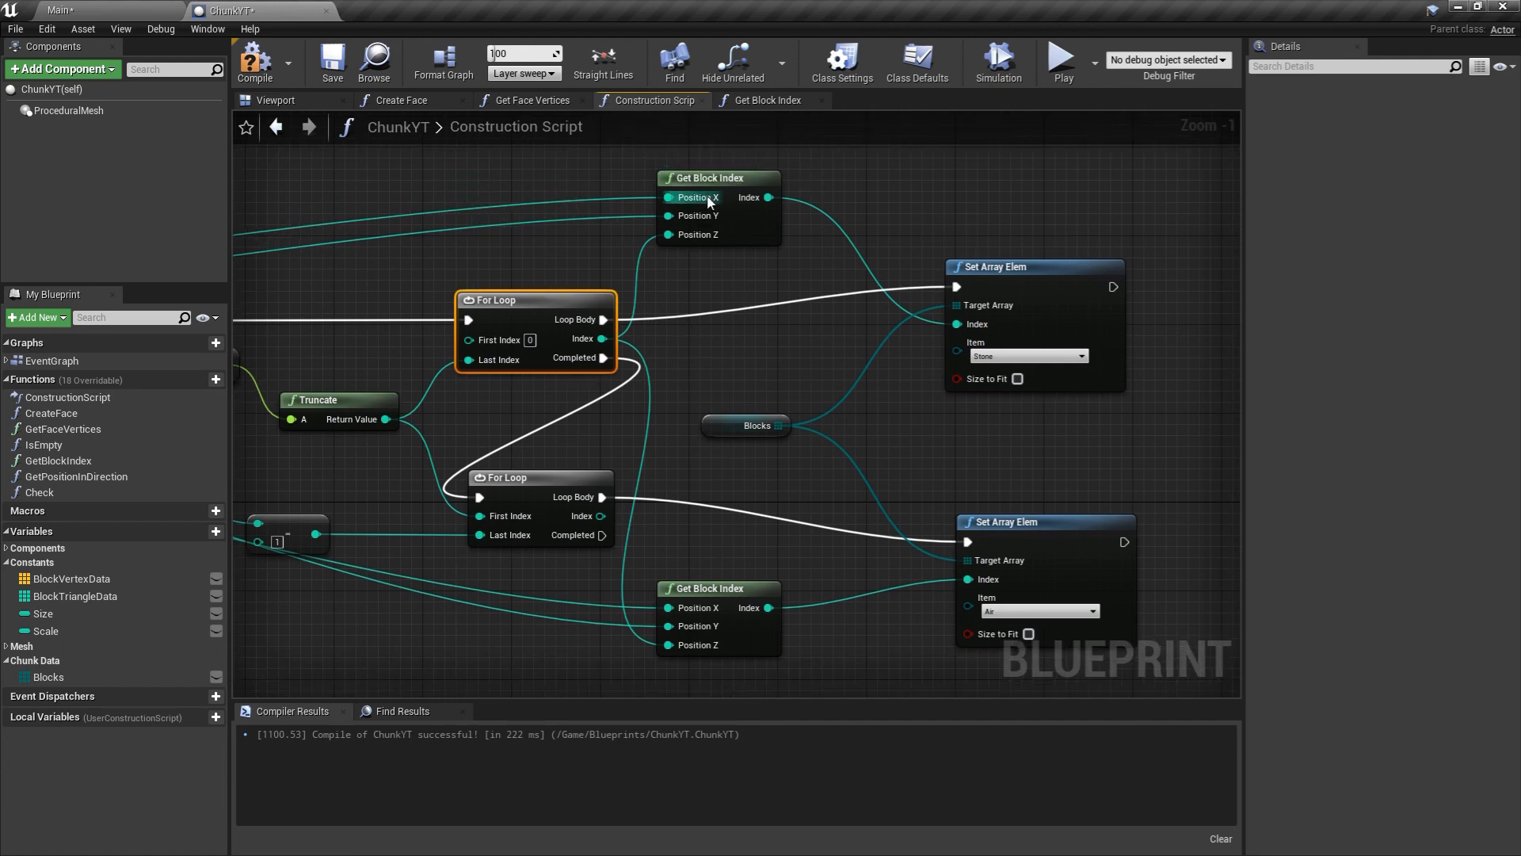
# Review the Get Block Index graph, recompile ChunkYT and zoom out over the Construction Script.
pyautogui.click(768, 100)
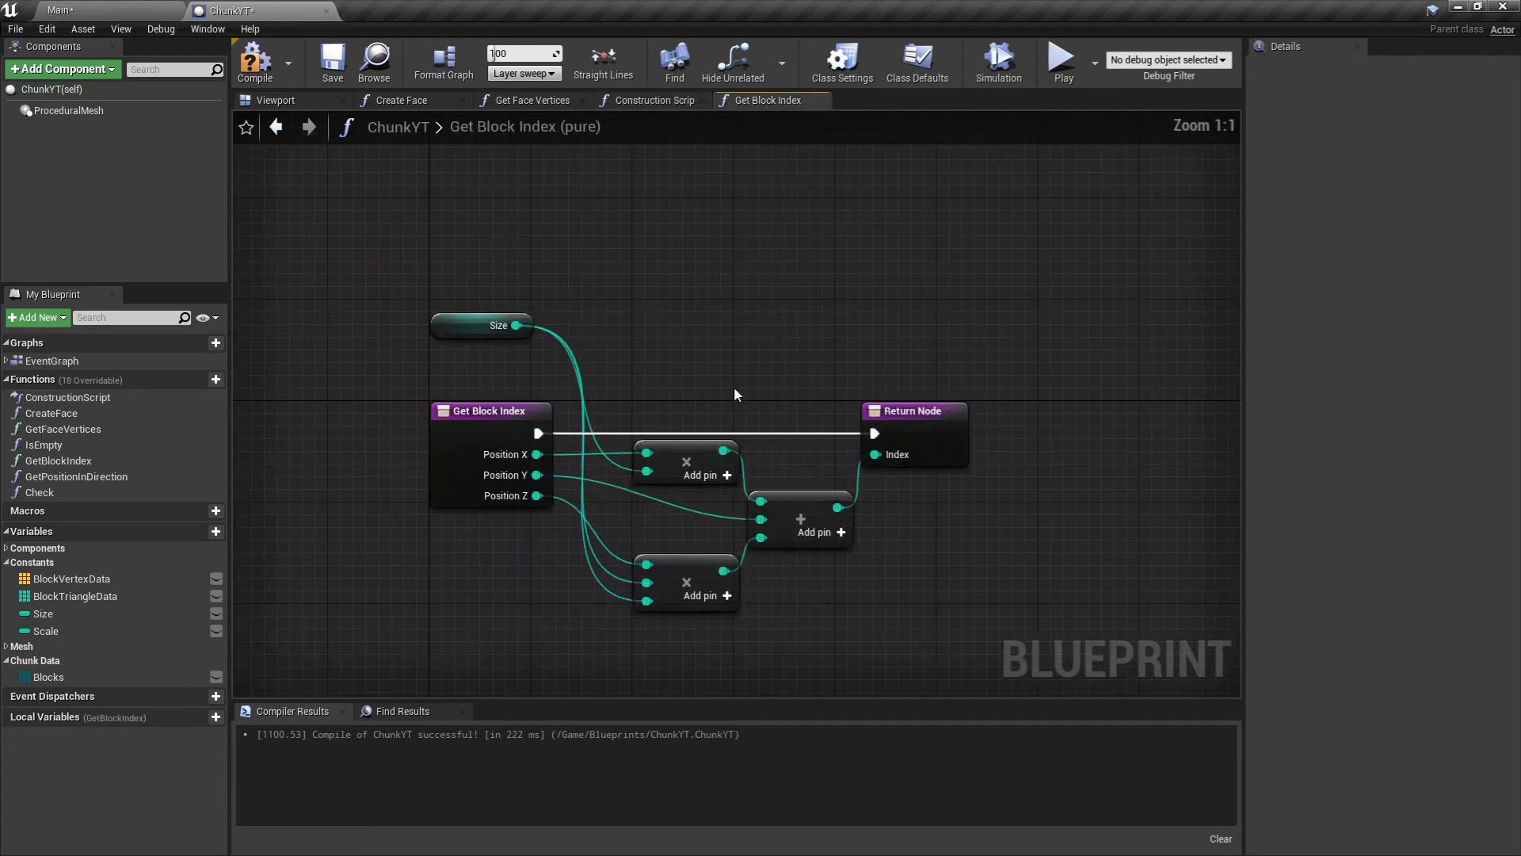
pyautogui.moveTo(827, 561)
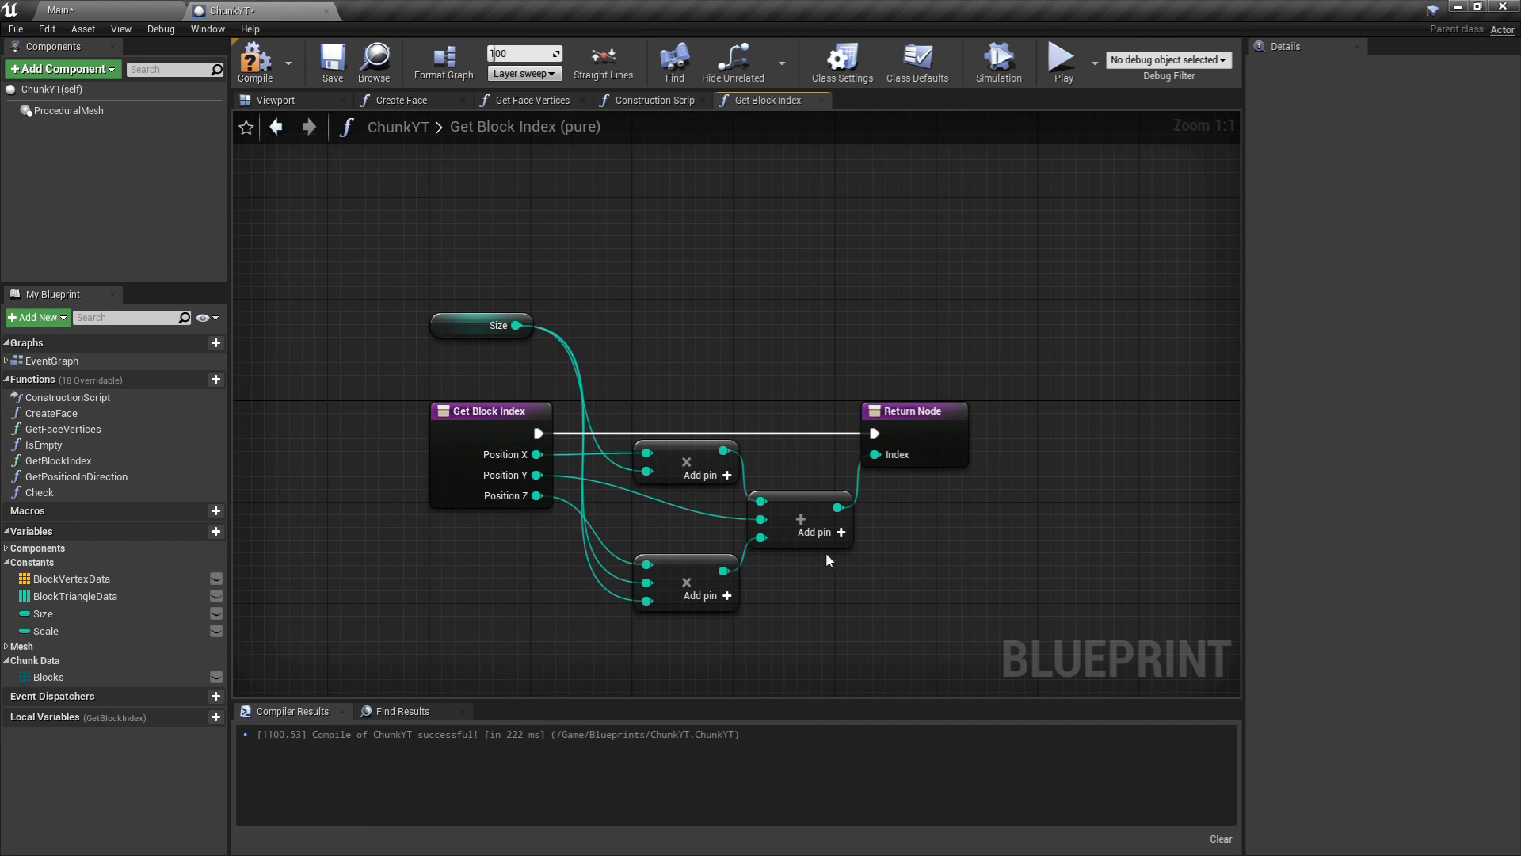
pyautogui.moveTo(828, 561)
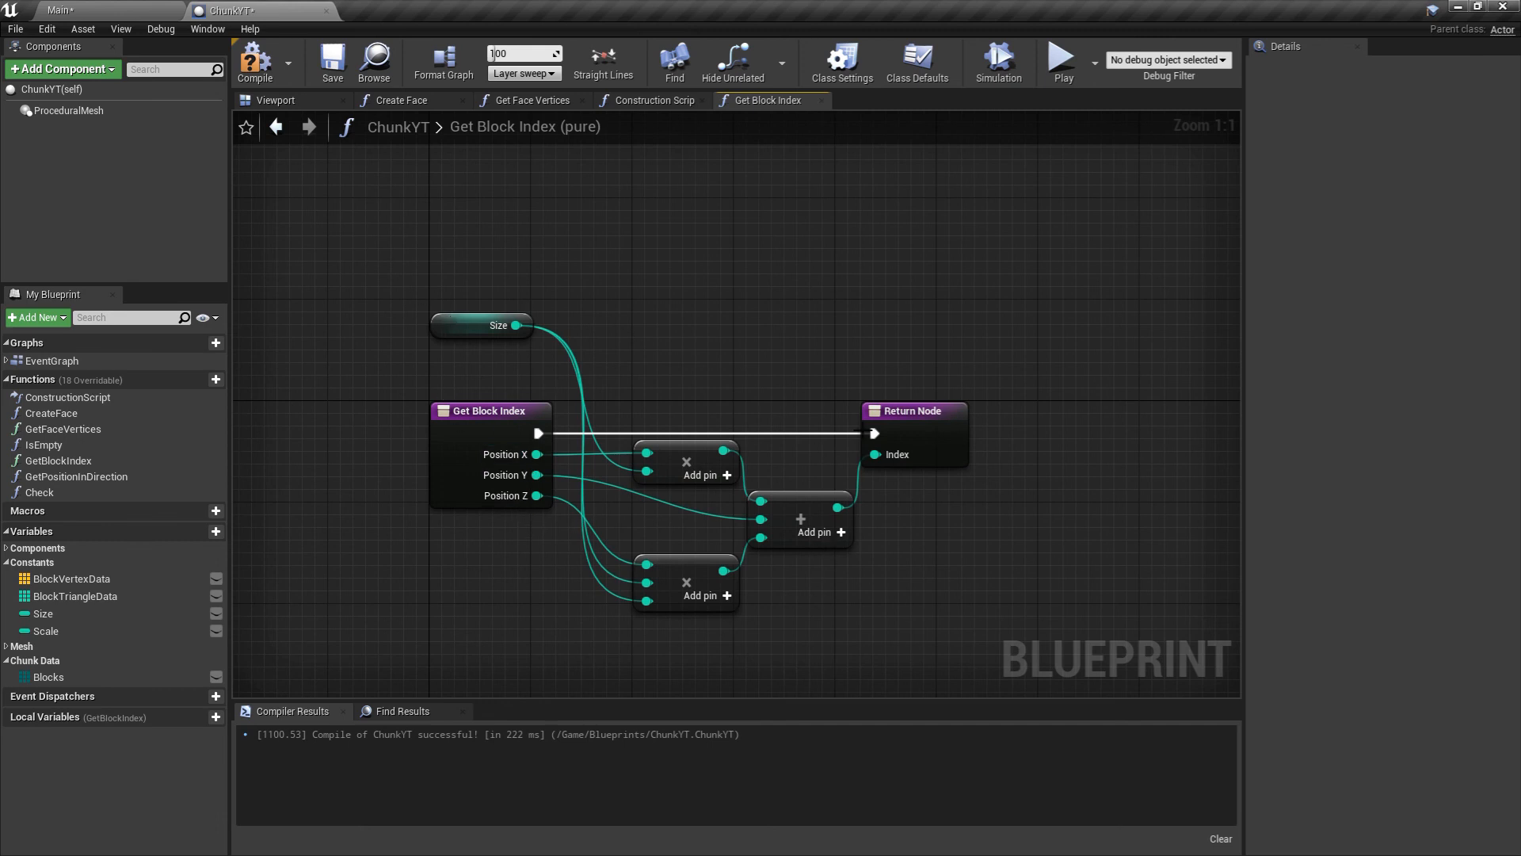
pyautogui.moveTo(255, 60)
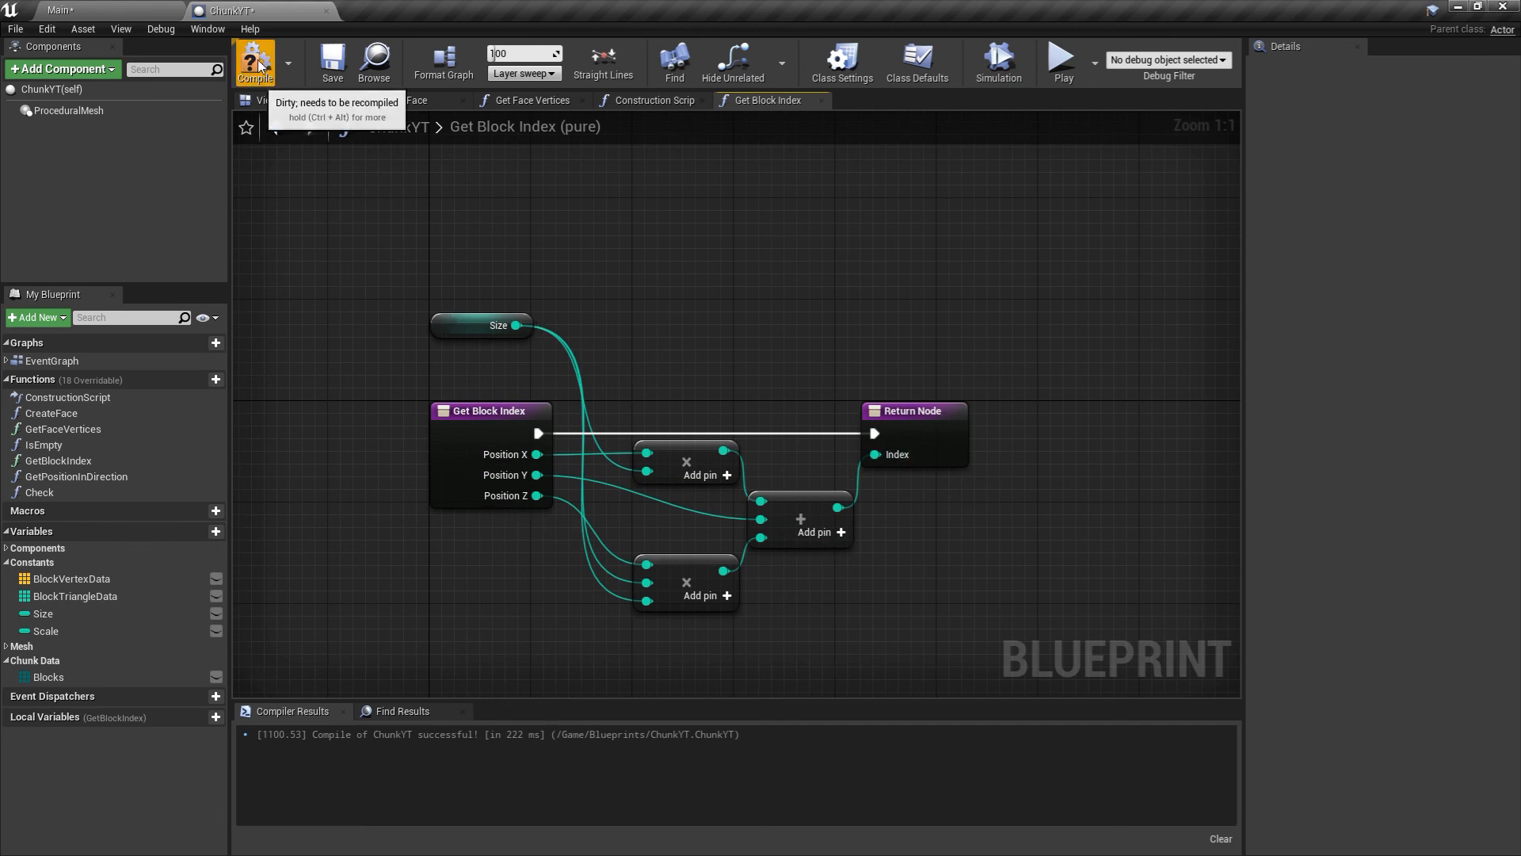
pyautogui.click(650, 100)
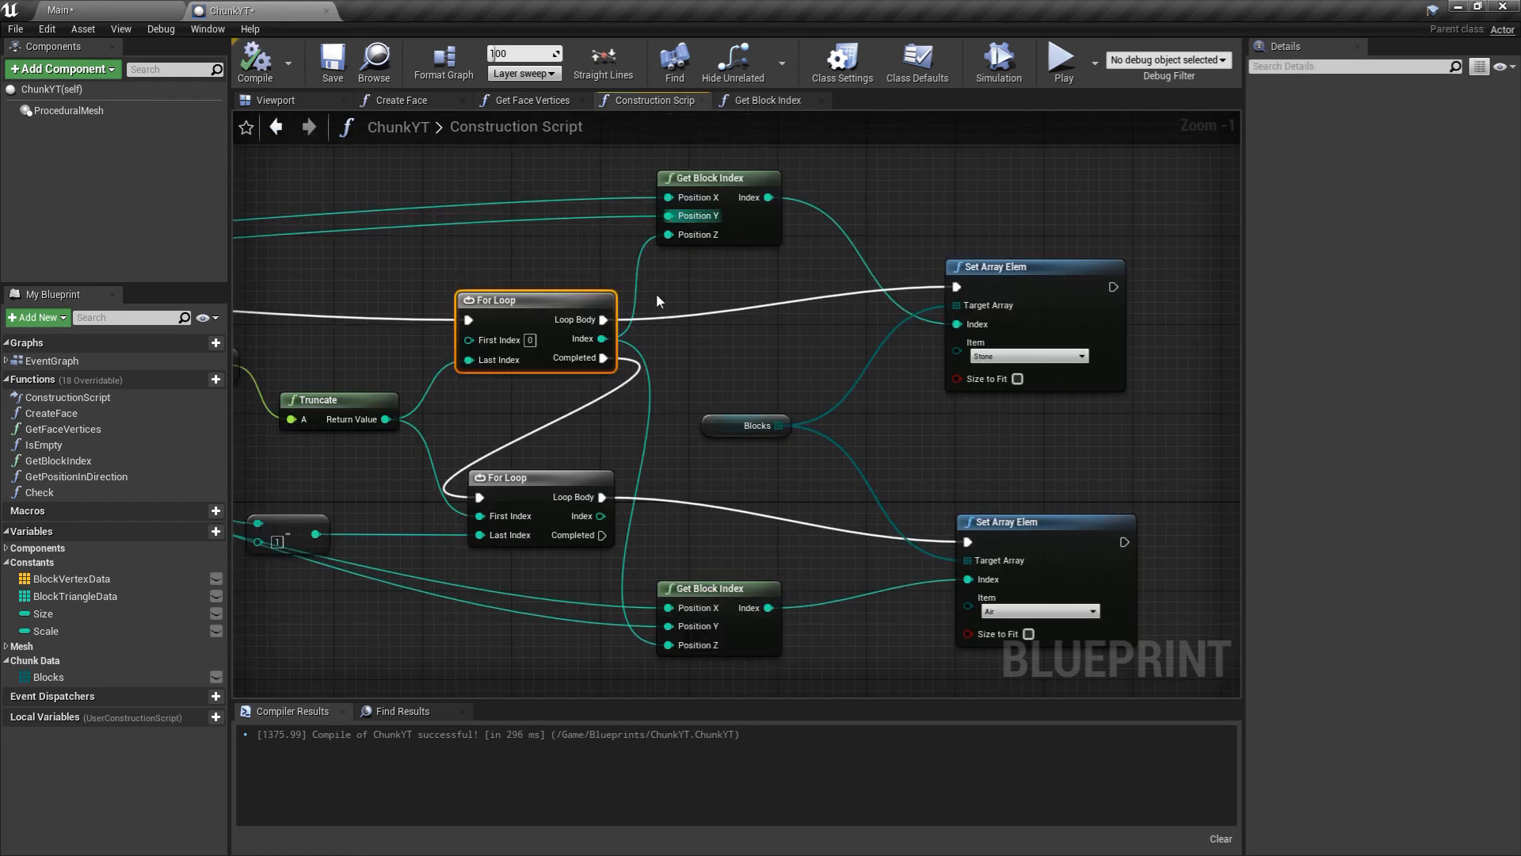
pyautogui.scroll(-3)
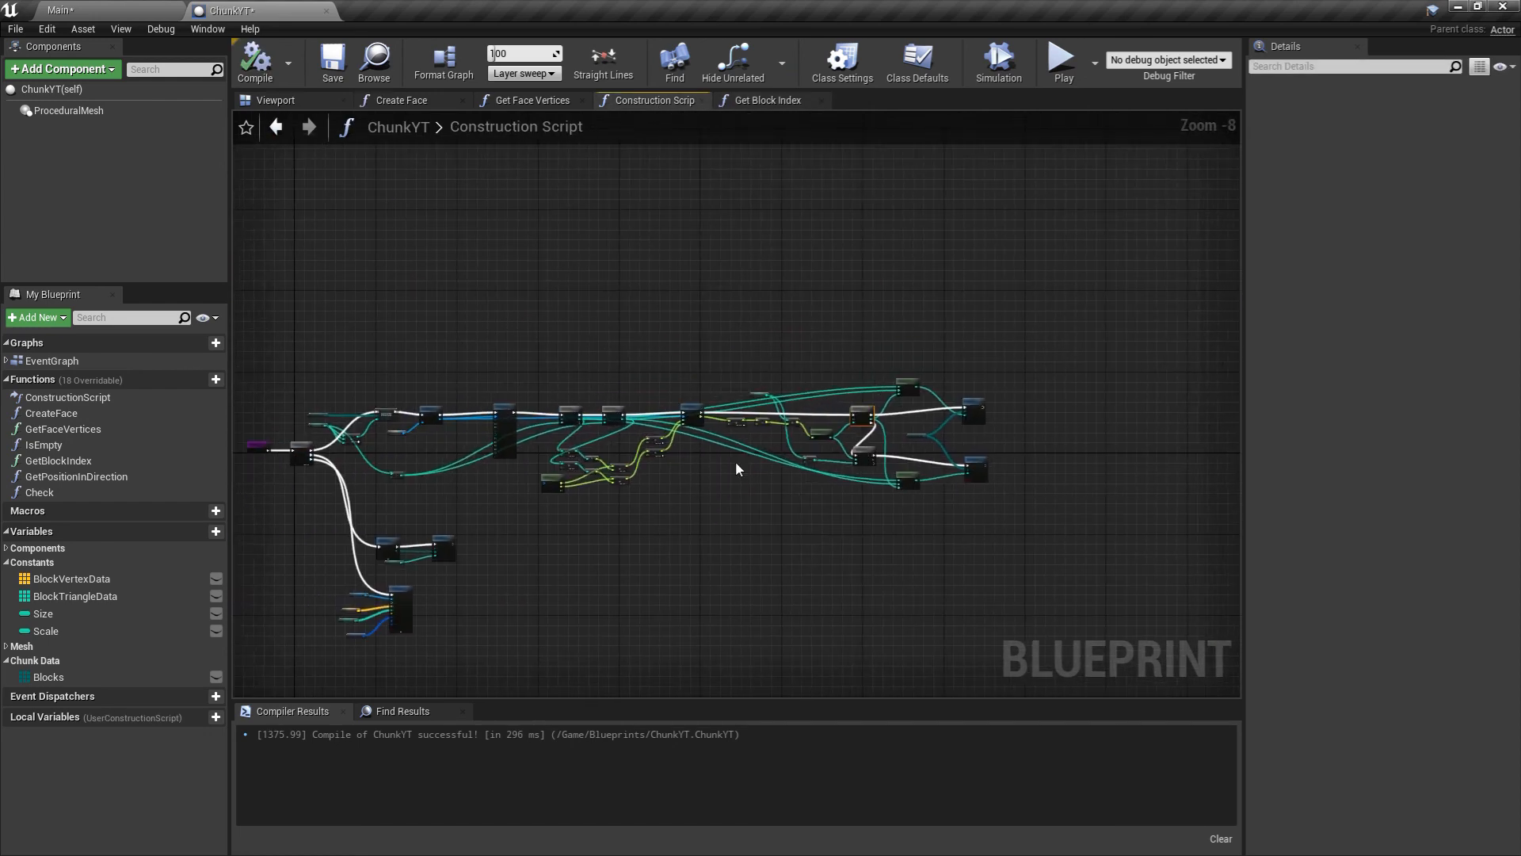